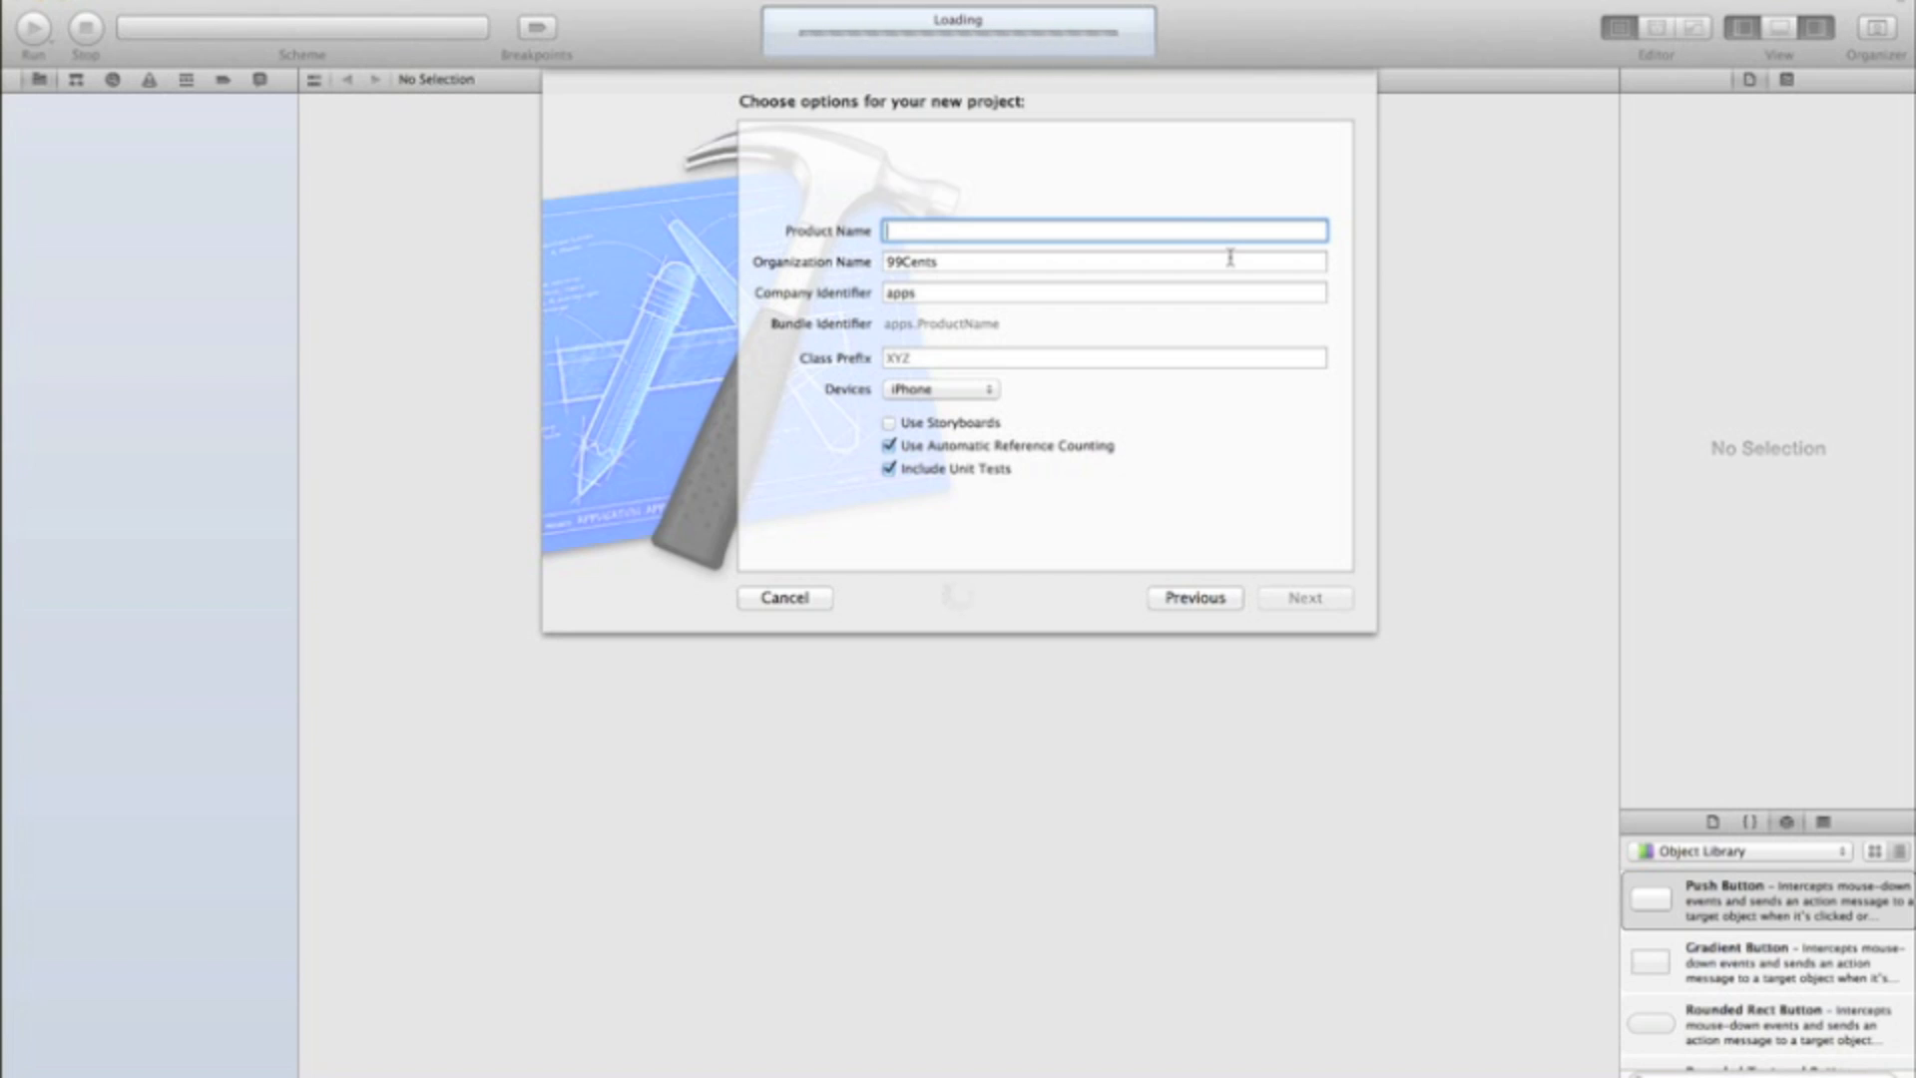
{"action": "mouse_move", "coordinate": [1231, 260]}
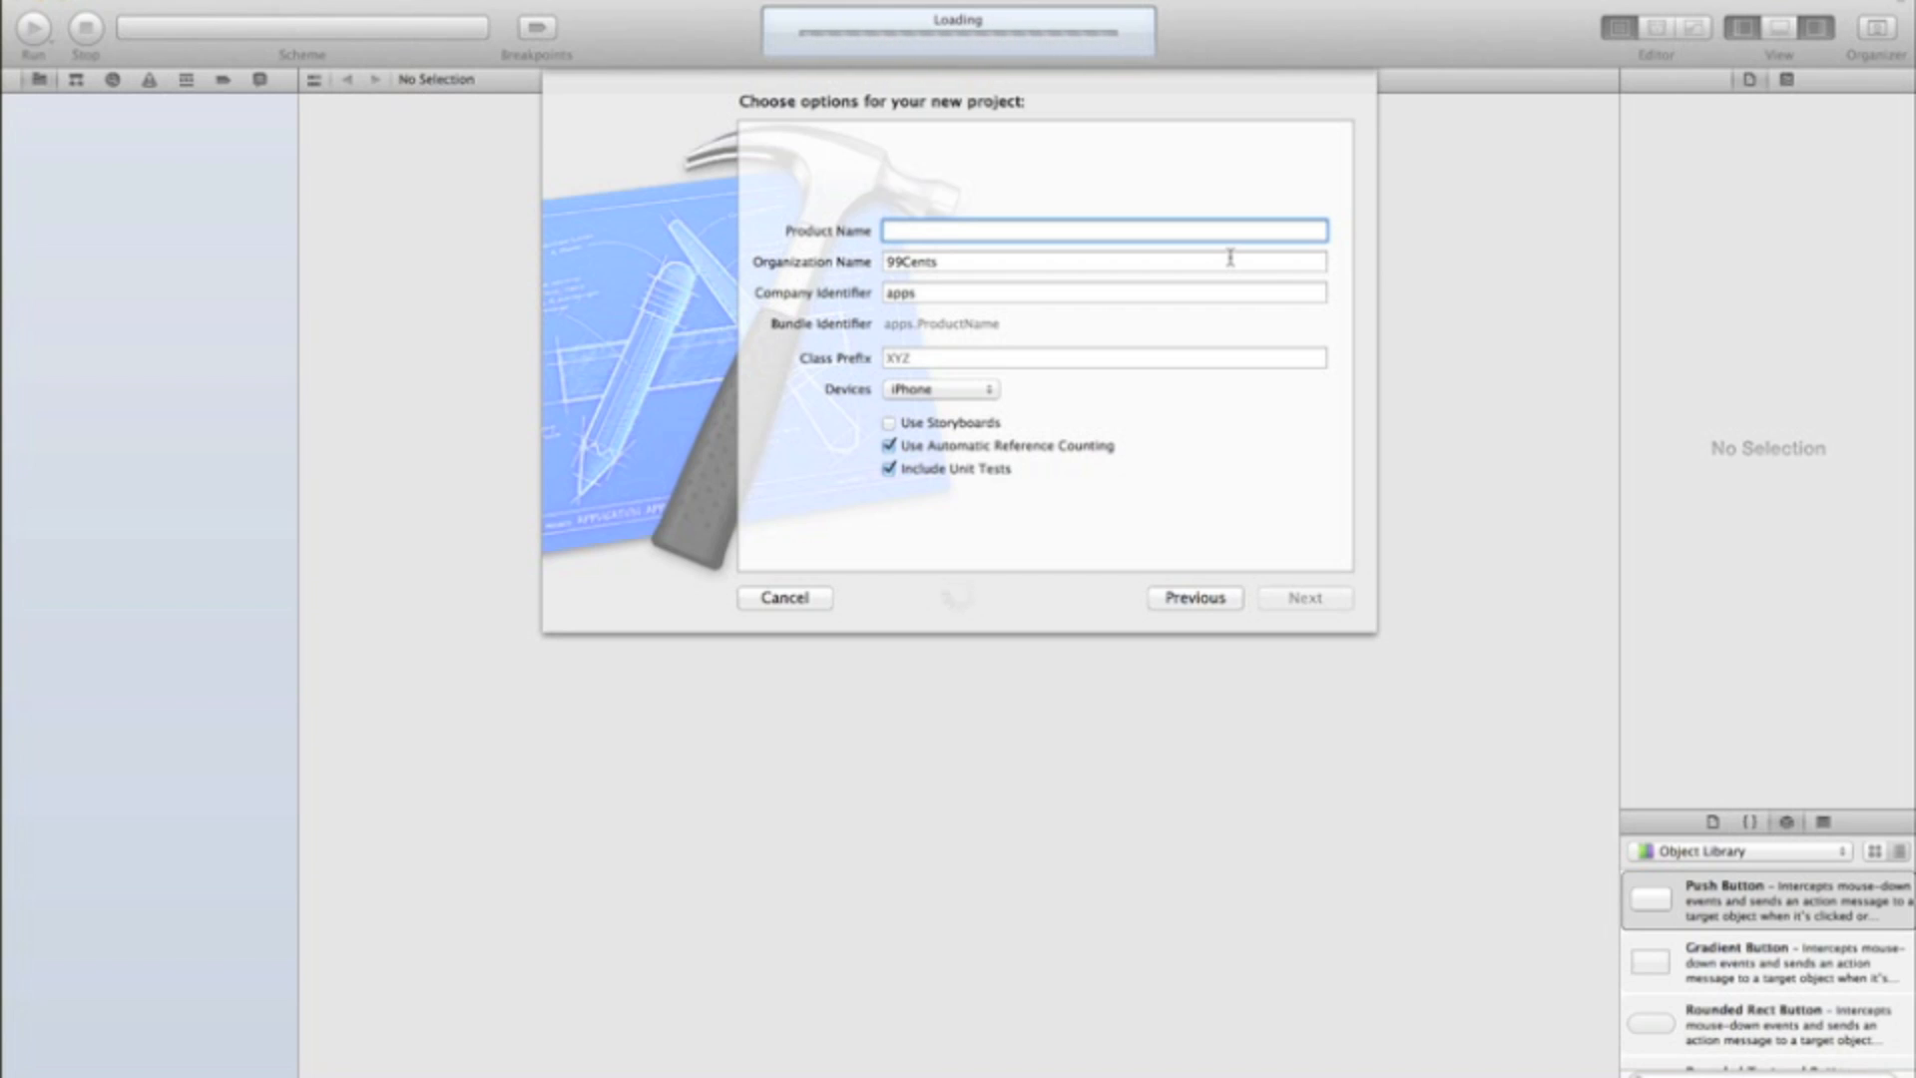
Step: Choose the Single View Application template and name the product uilabeltutorial
{"action": "left_click", "coordinate": [1193, 597]}
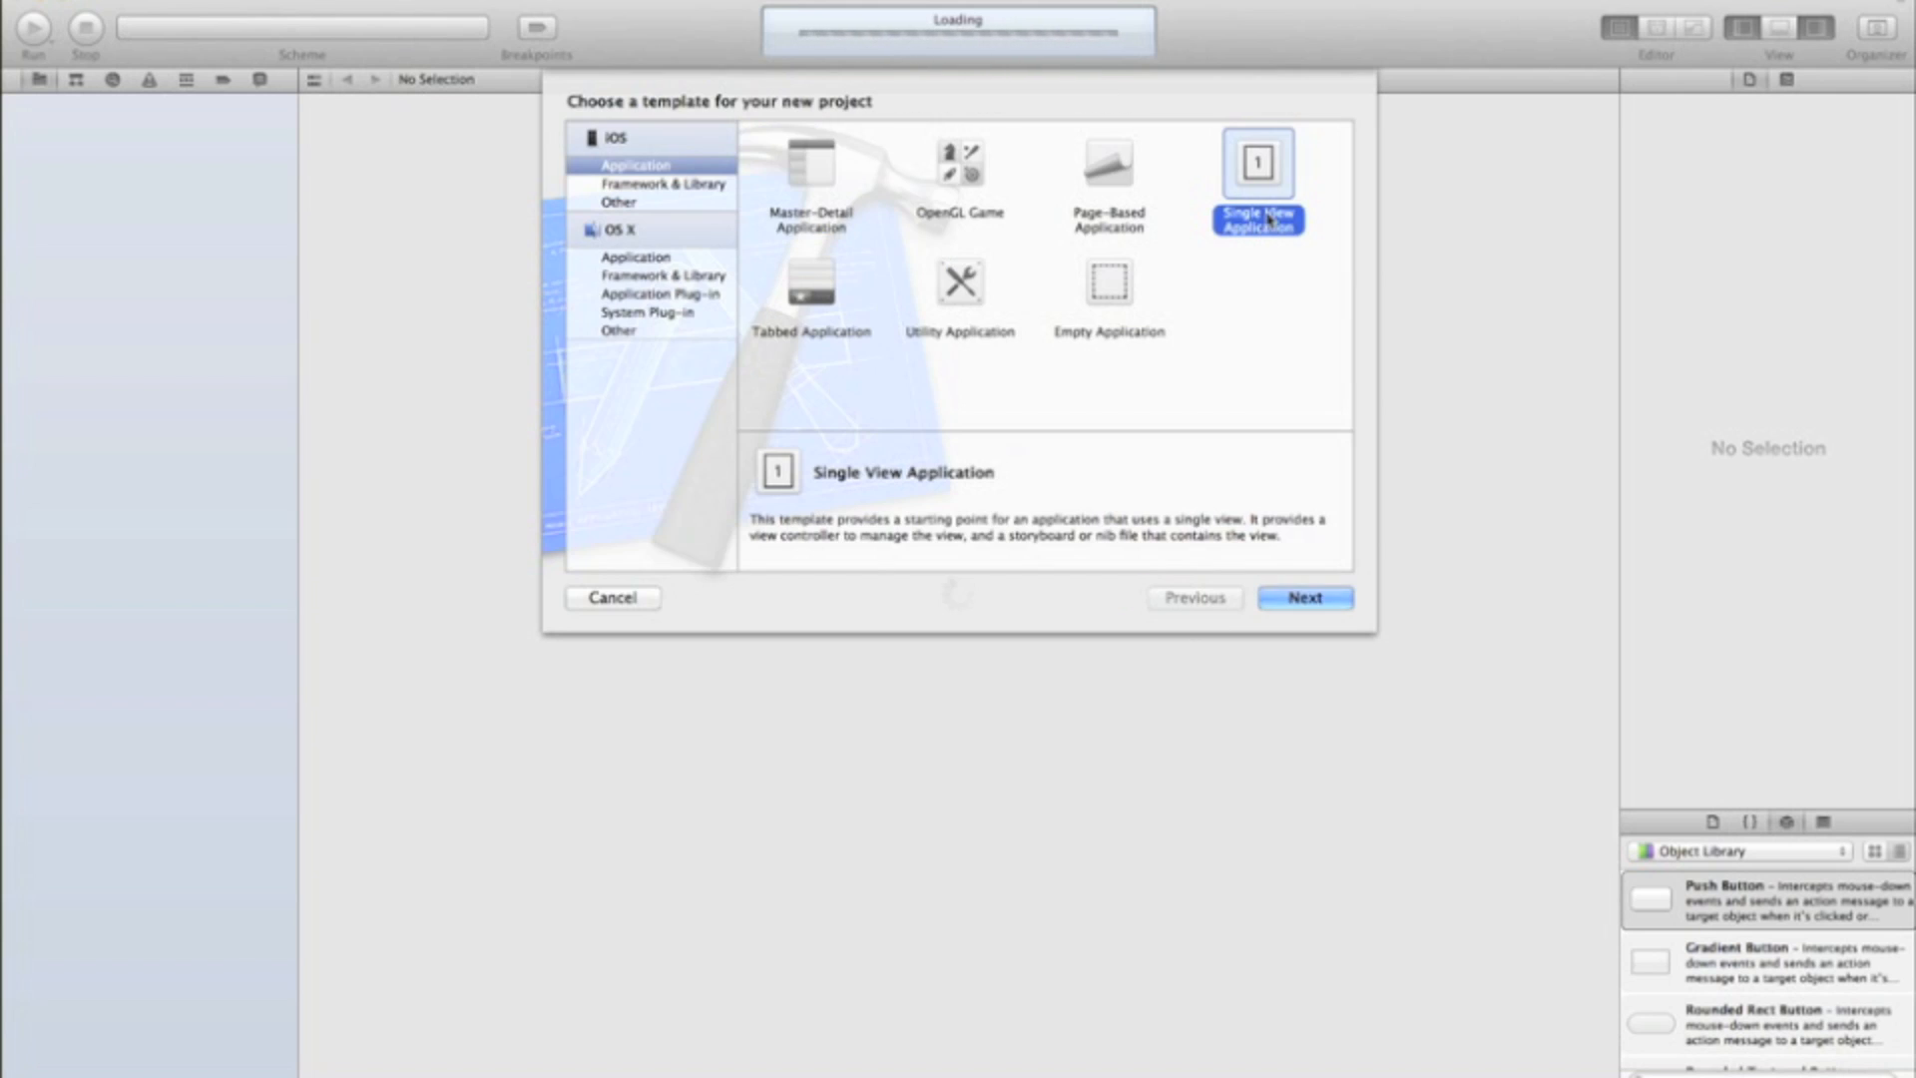
{"action": "left_click", "coordinate": [1303, 597]}
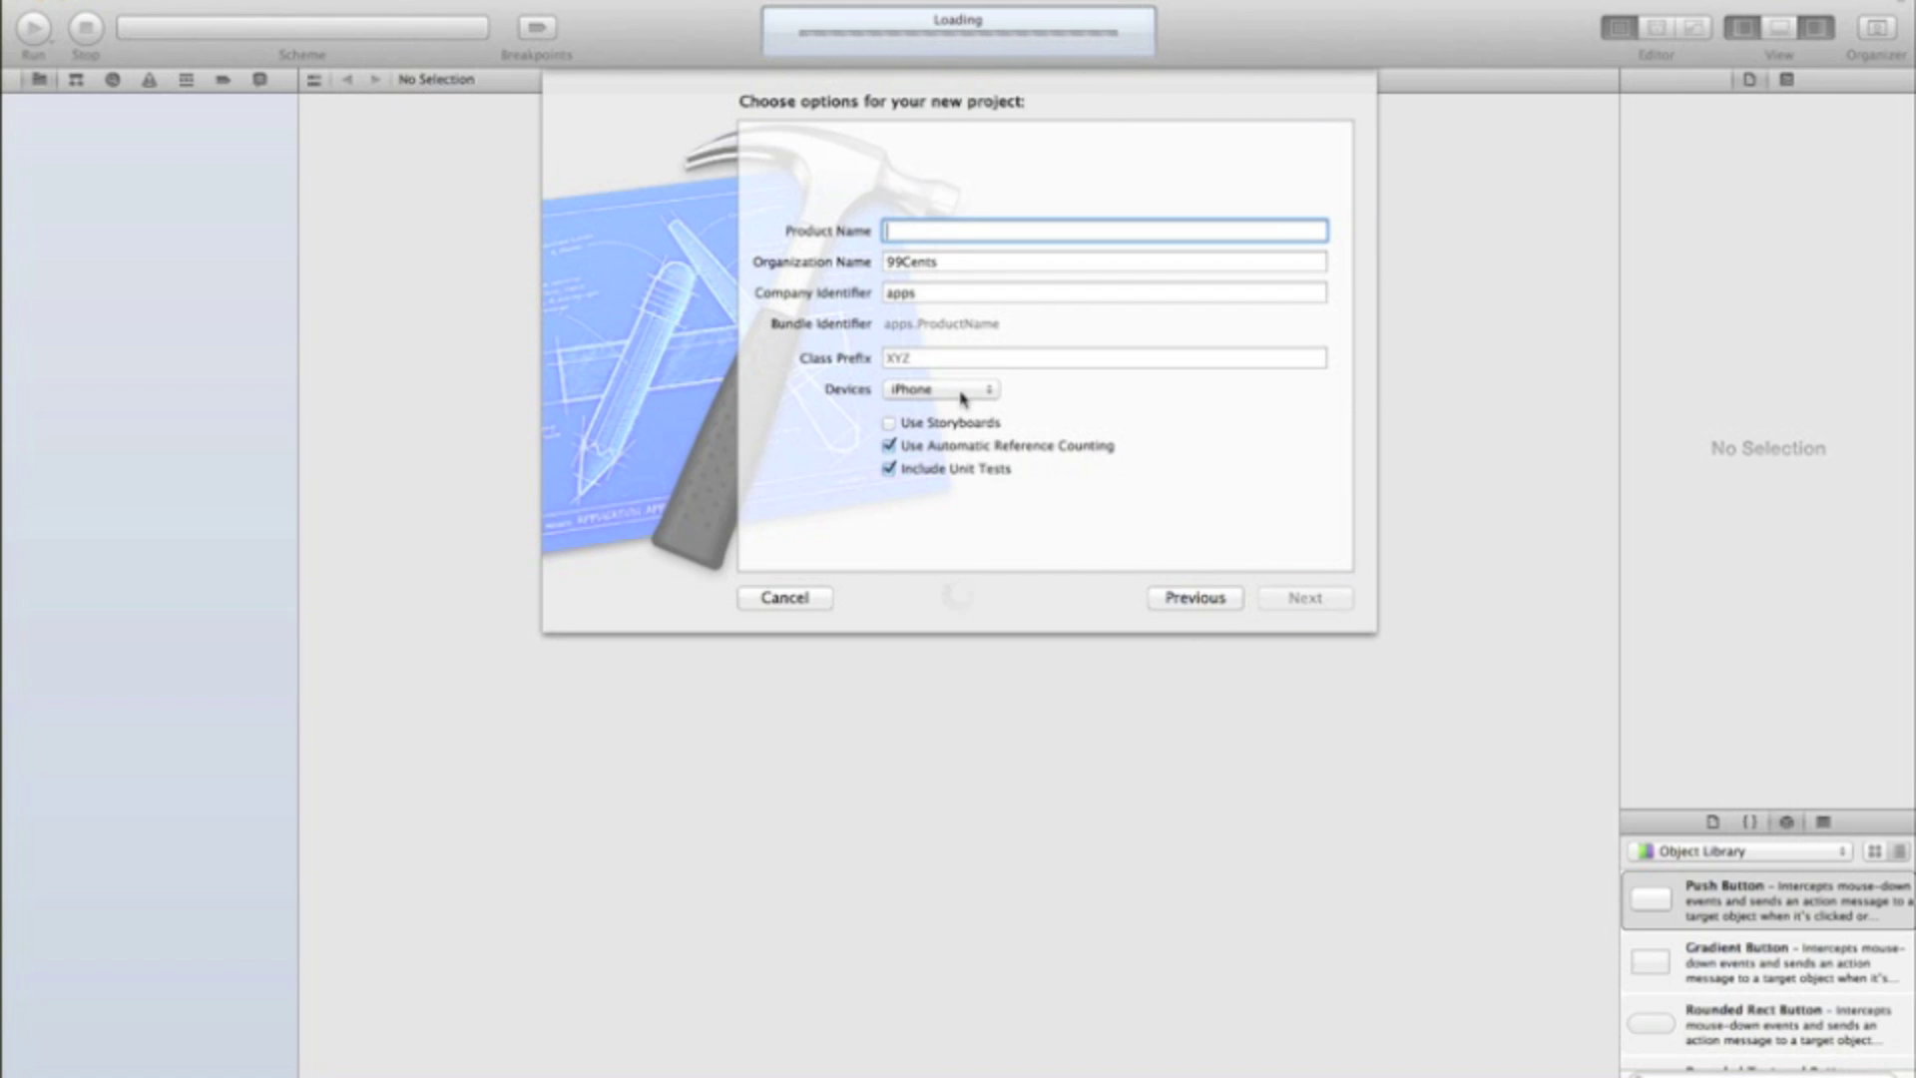
{"action": "mouse_move", "coordinate": [939, 389]}
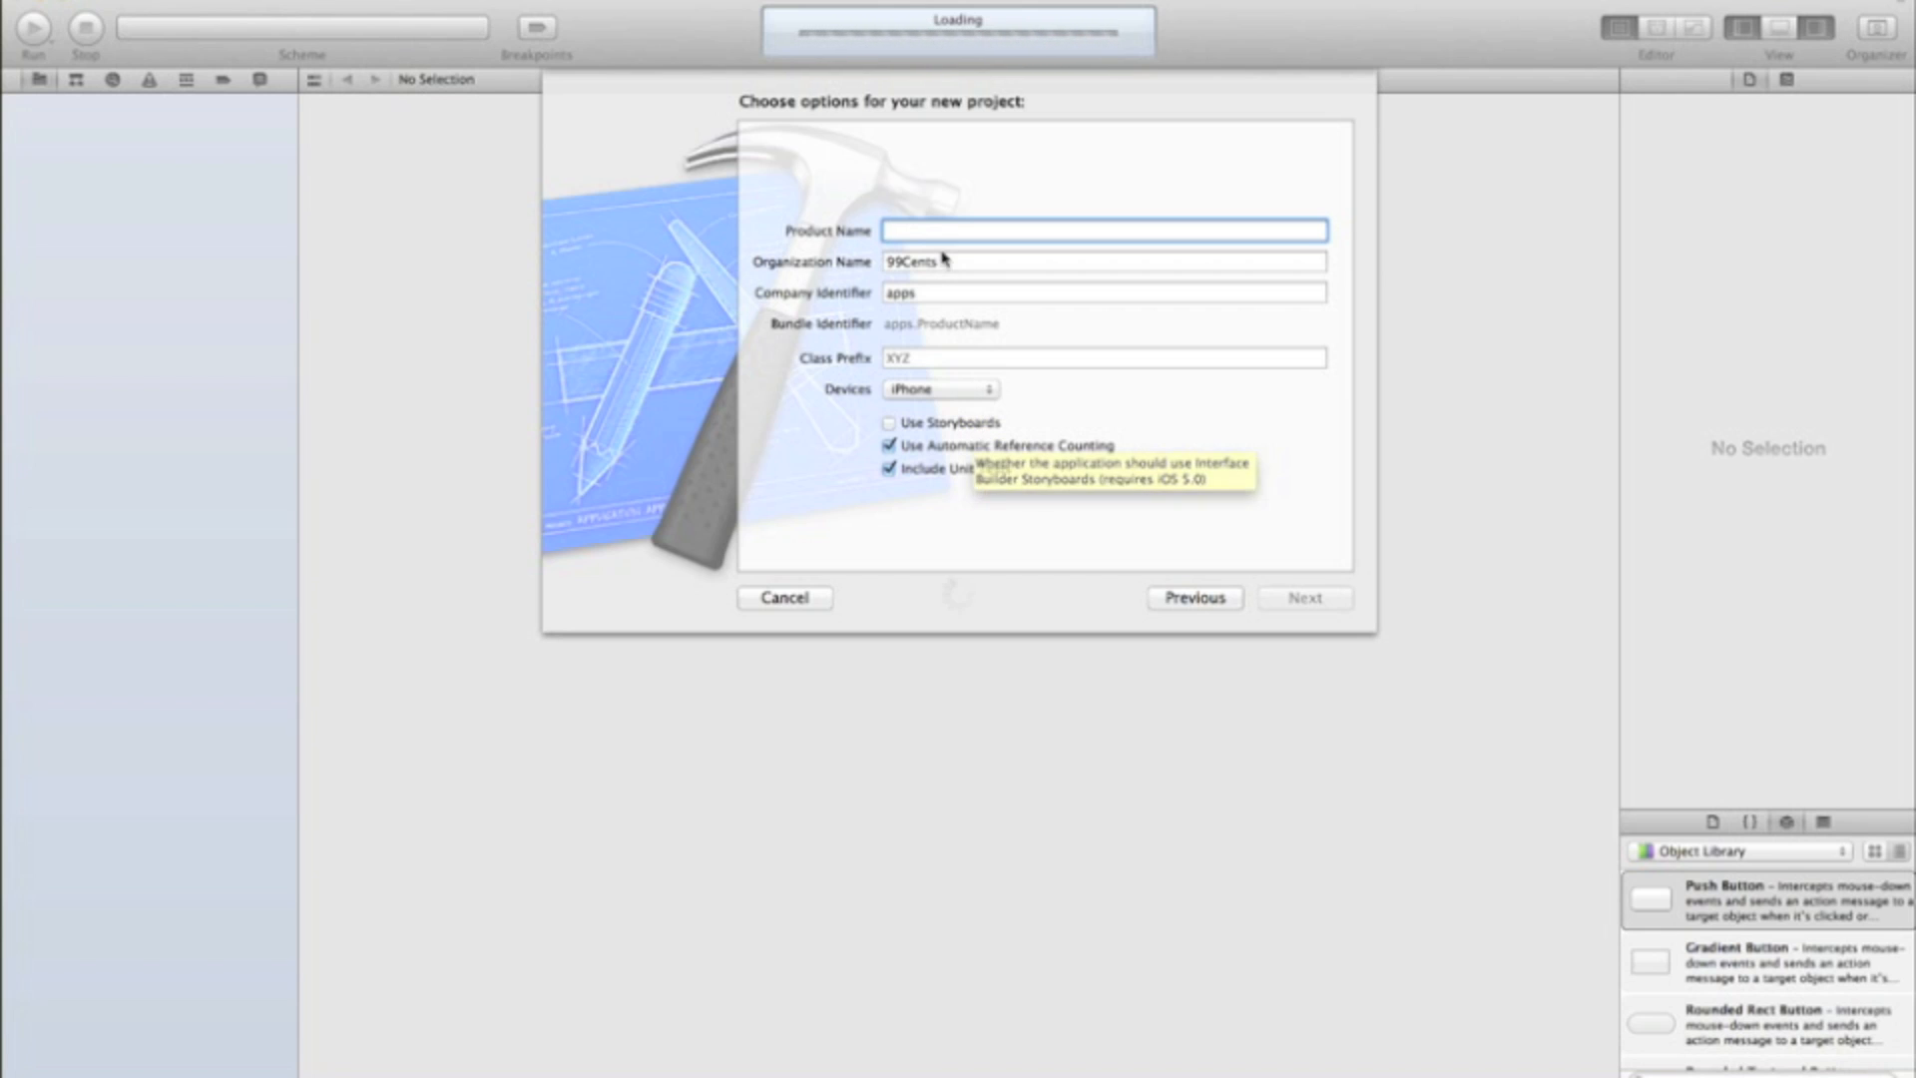
{"action": "mouse_move", "coordinate": [924, 247]}
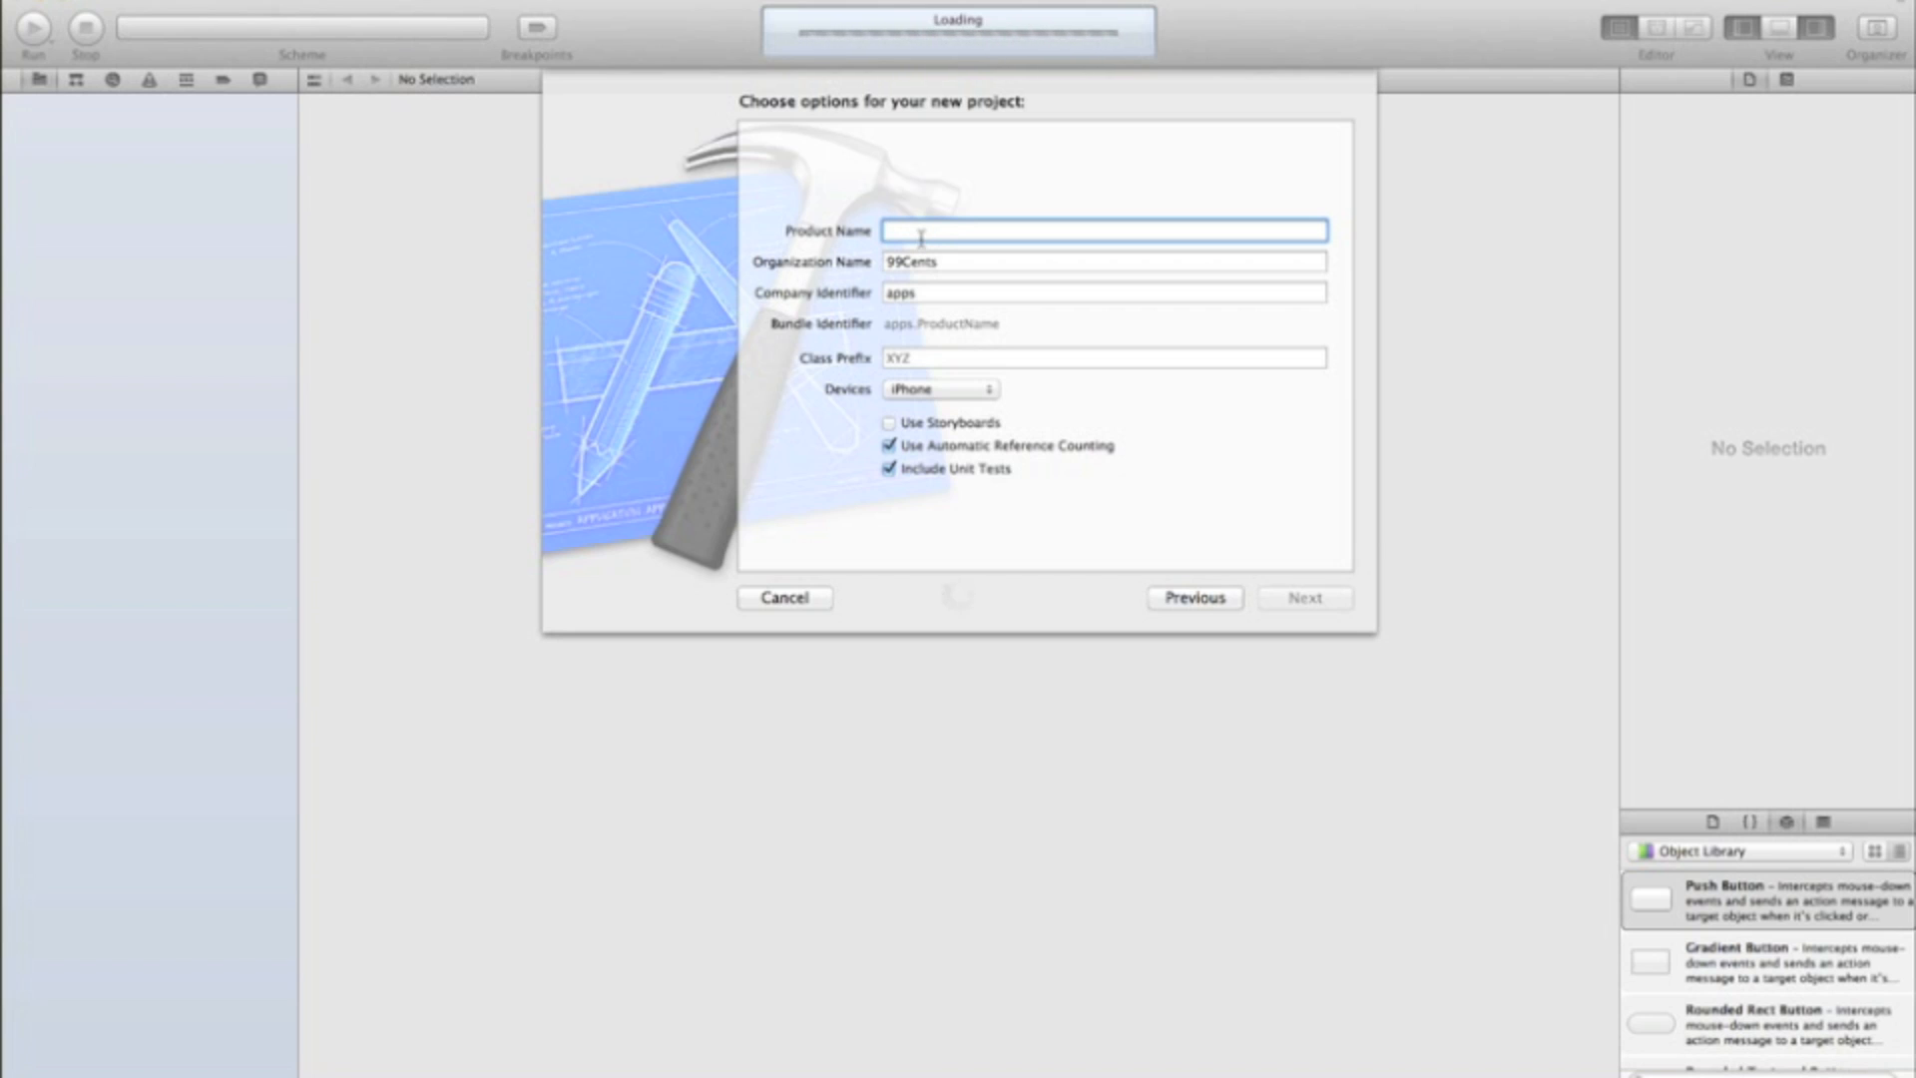
{"action": "mouse_move", "coordinate": [960, 253]}
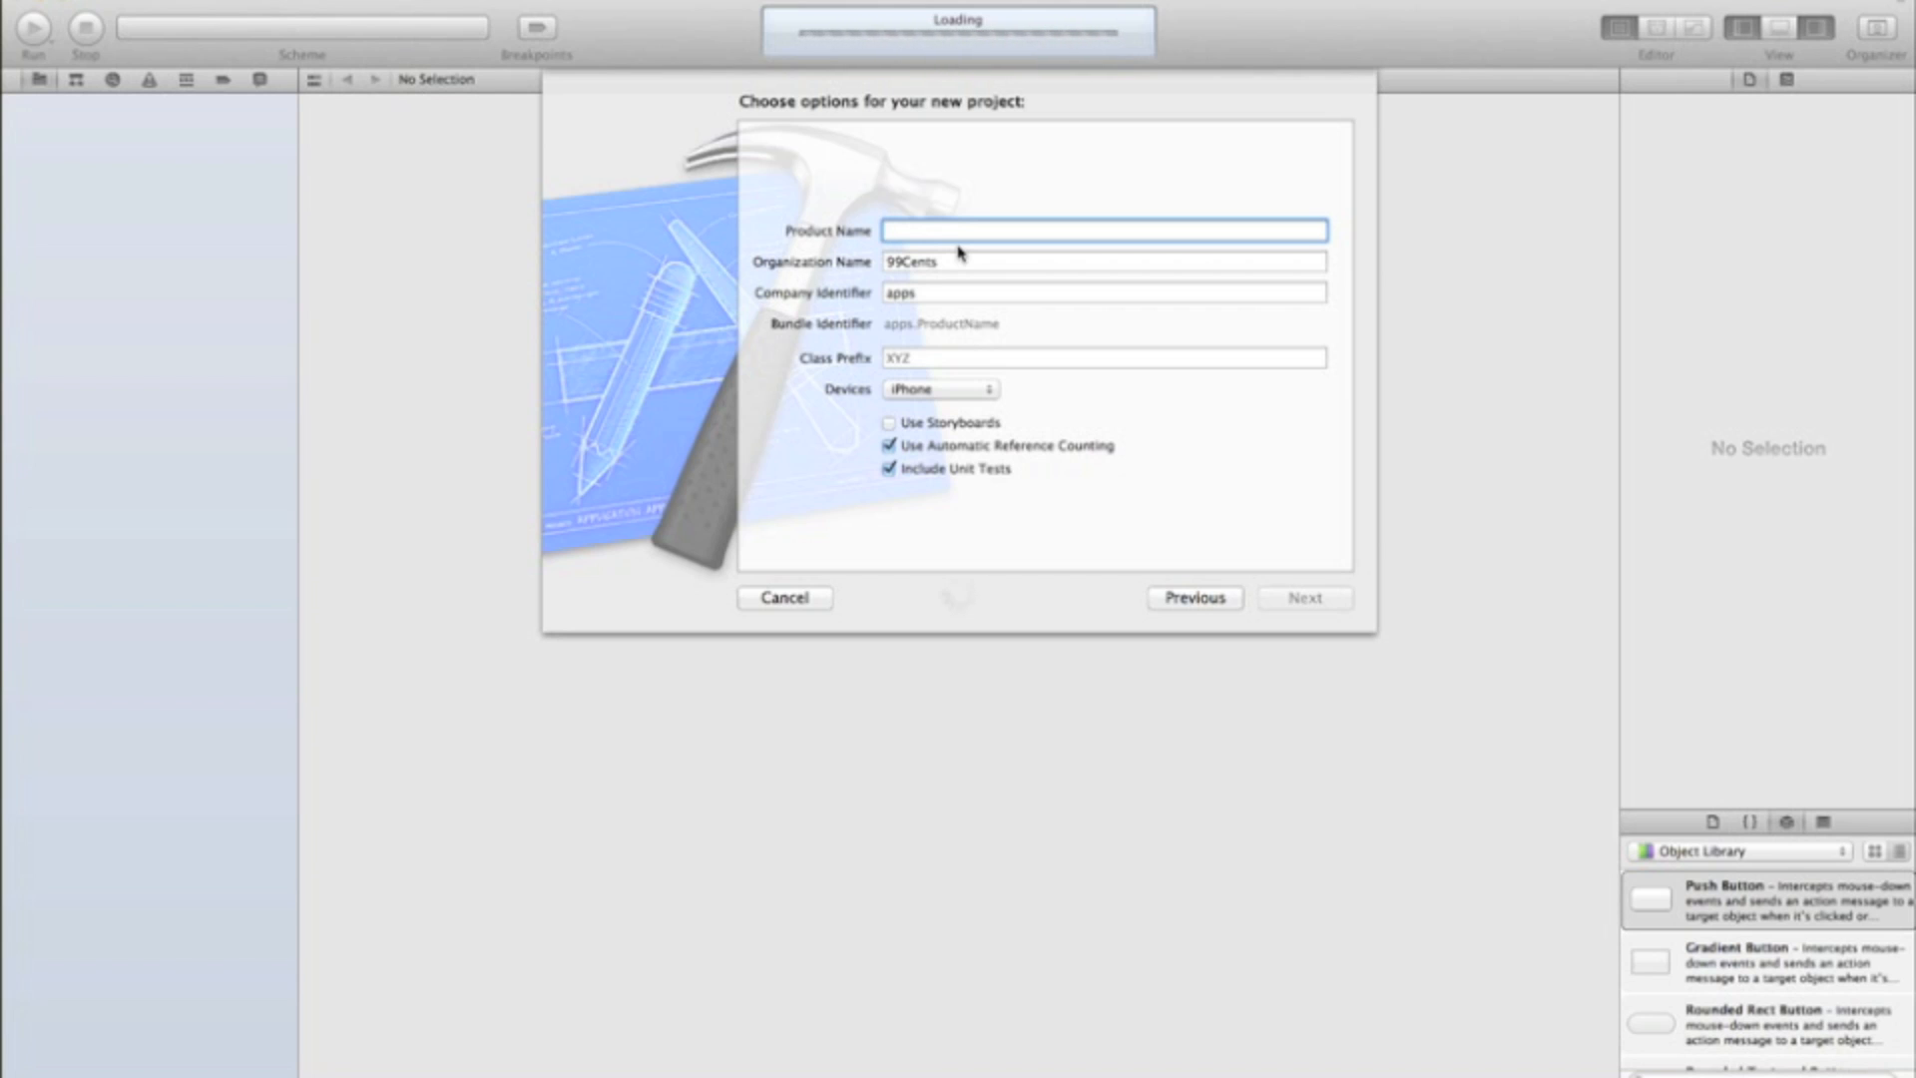
{"action": "type", "text": "uilabeltutorial"}
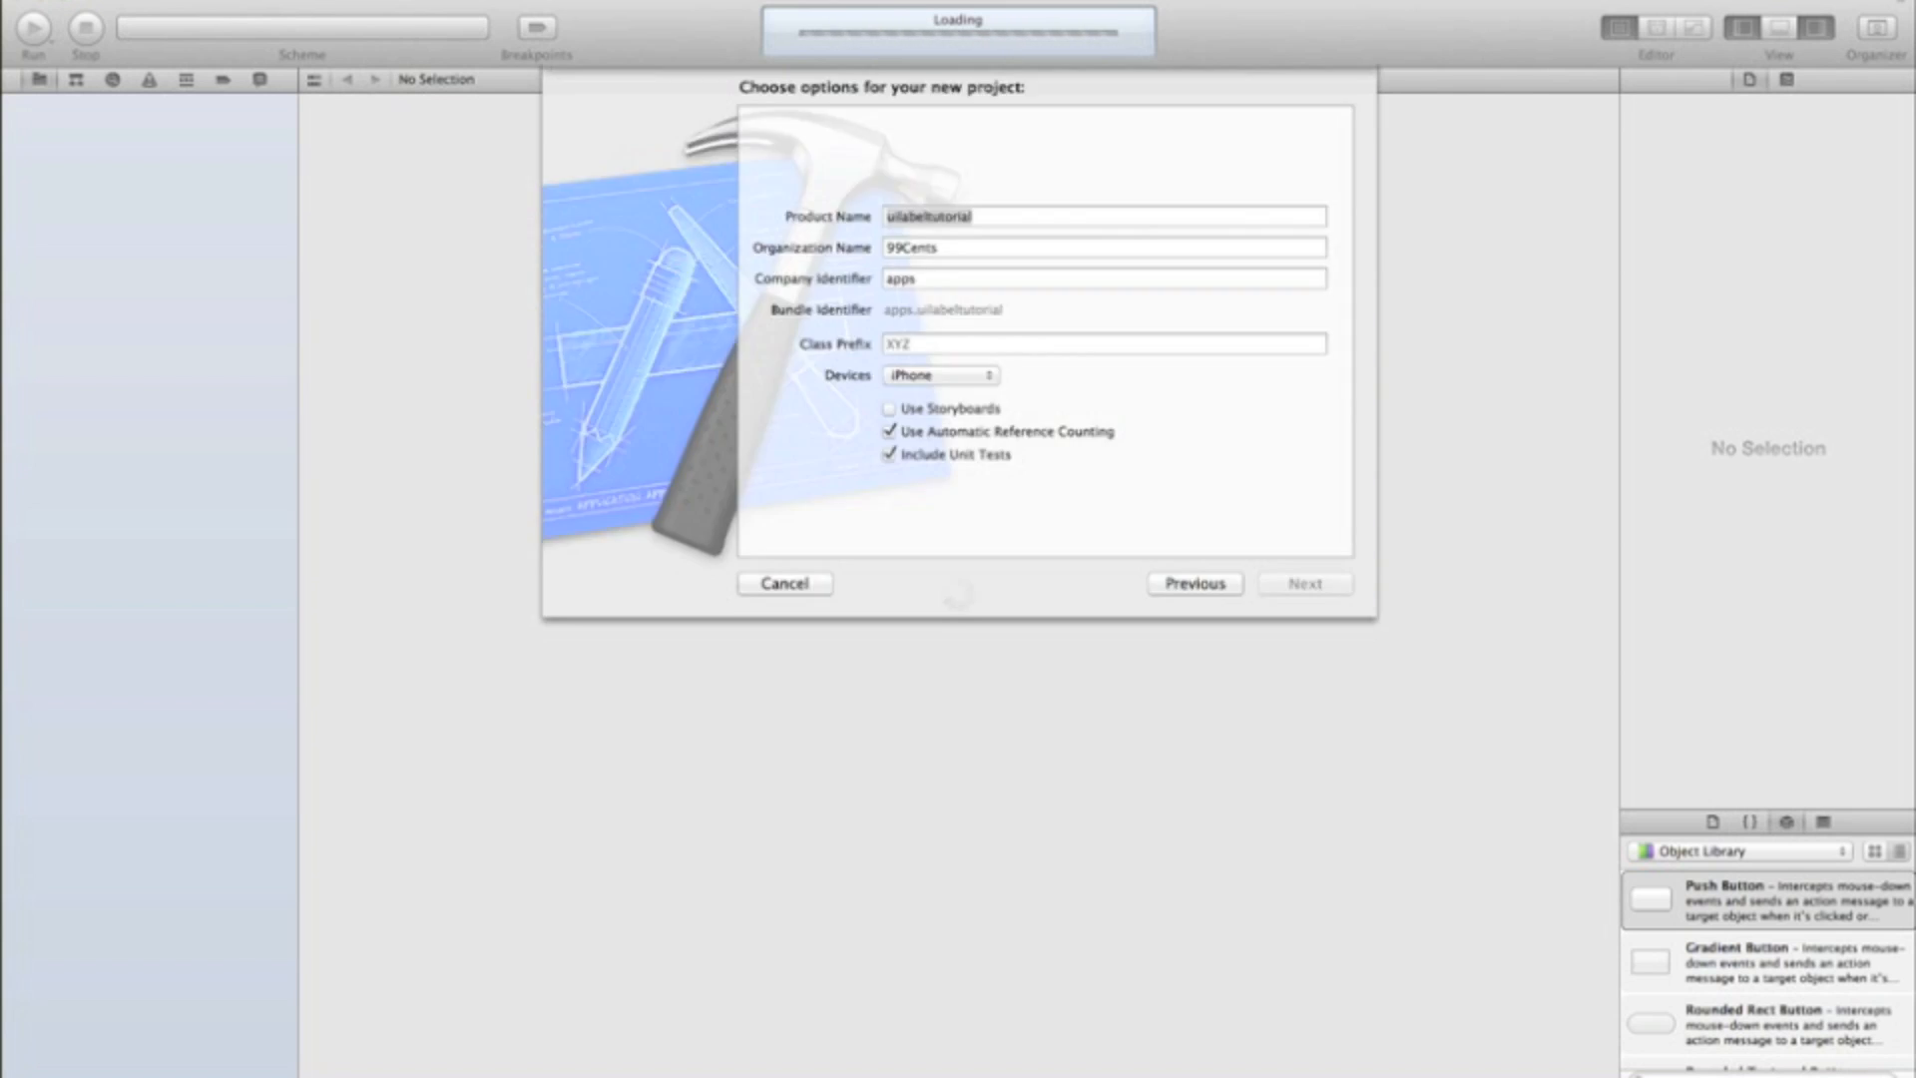
Step: Create the project, set the deployment target to iOS 5.0, and show ViewController.xib
{"action": "left_click", "coordinate": [1303, 583]}
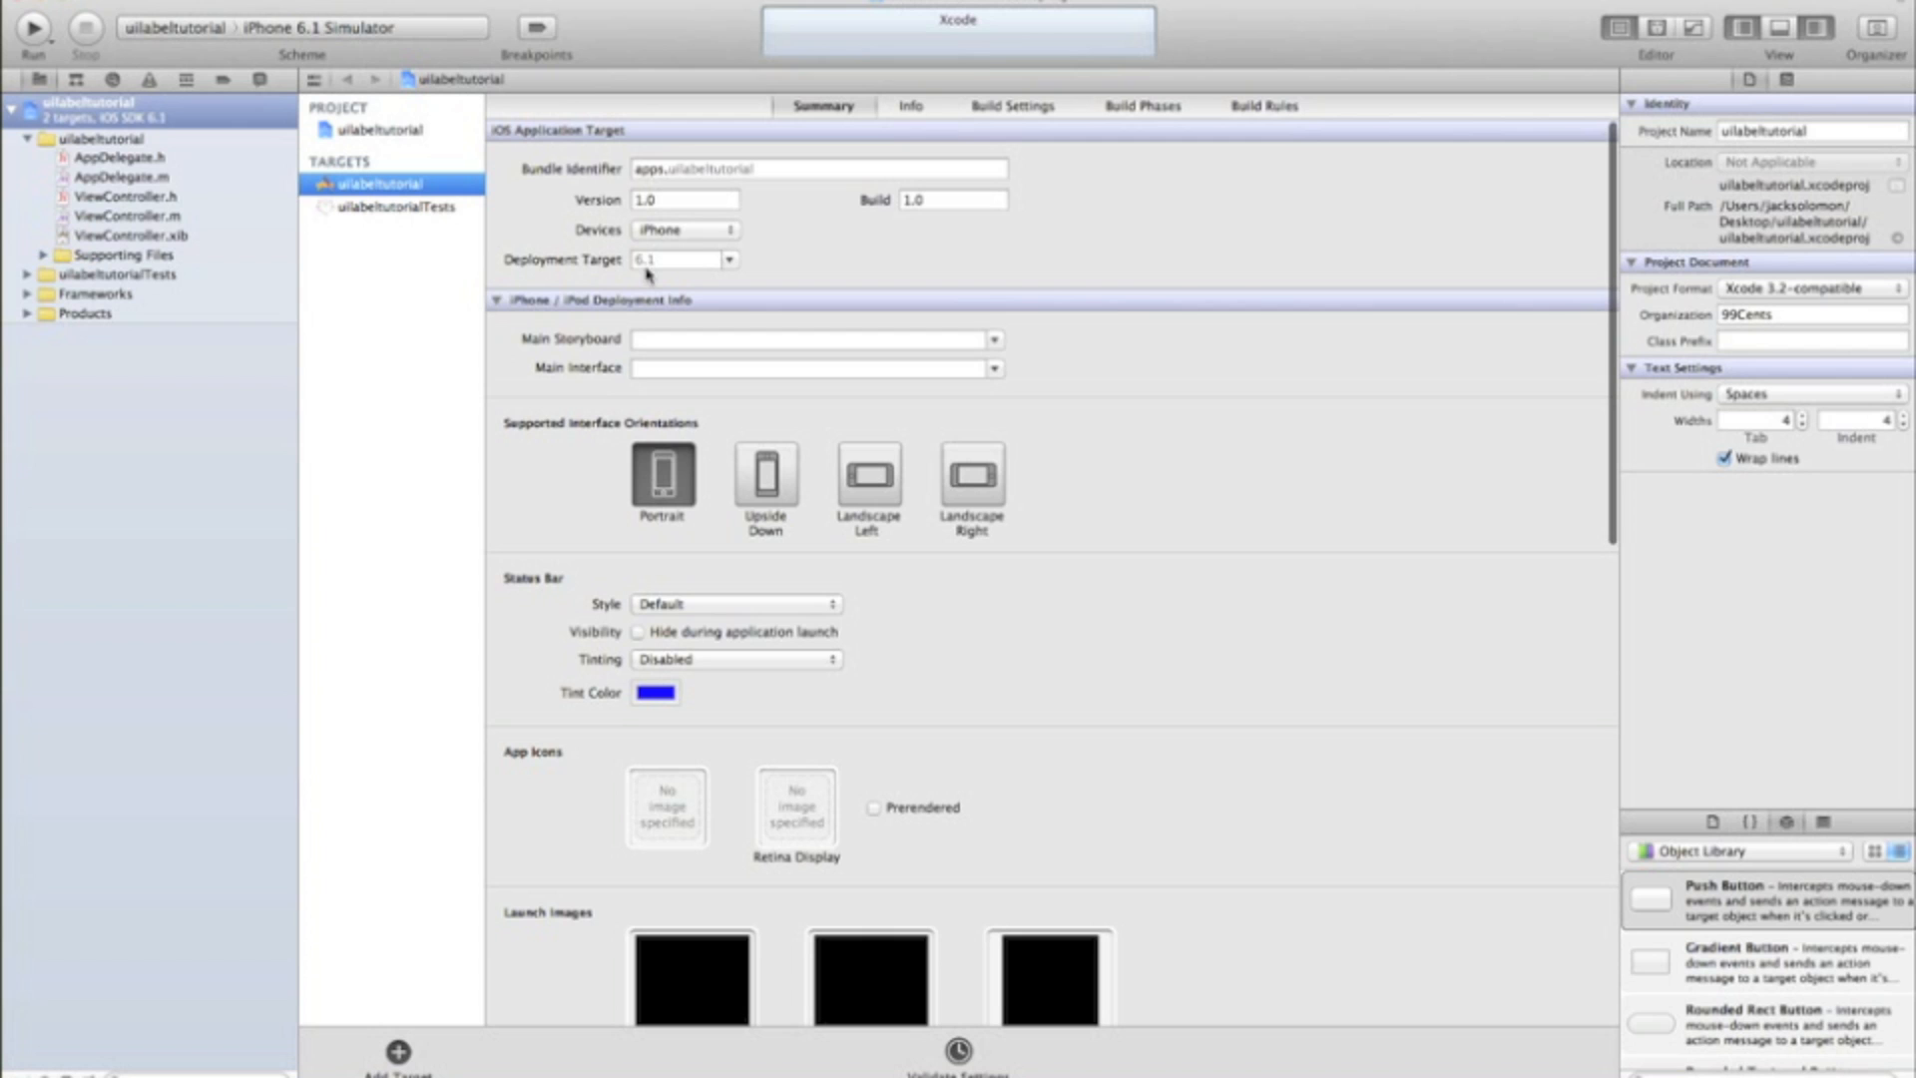
{"action": "left_click", "coordinate": [682, 260]}
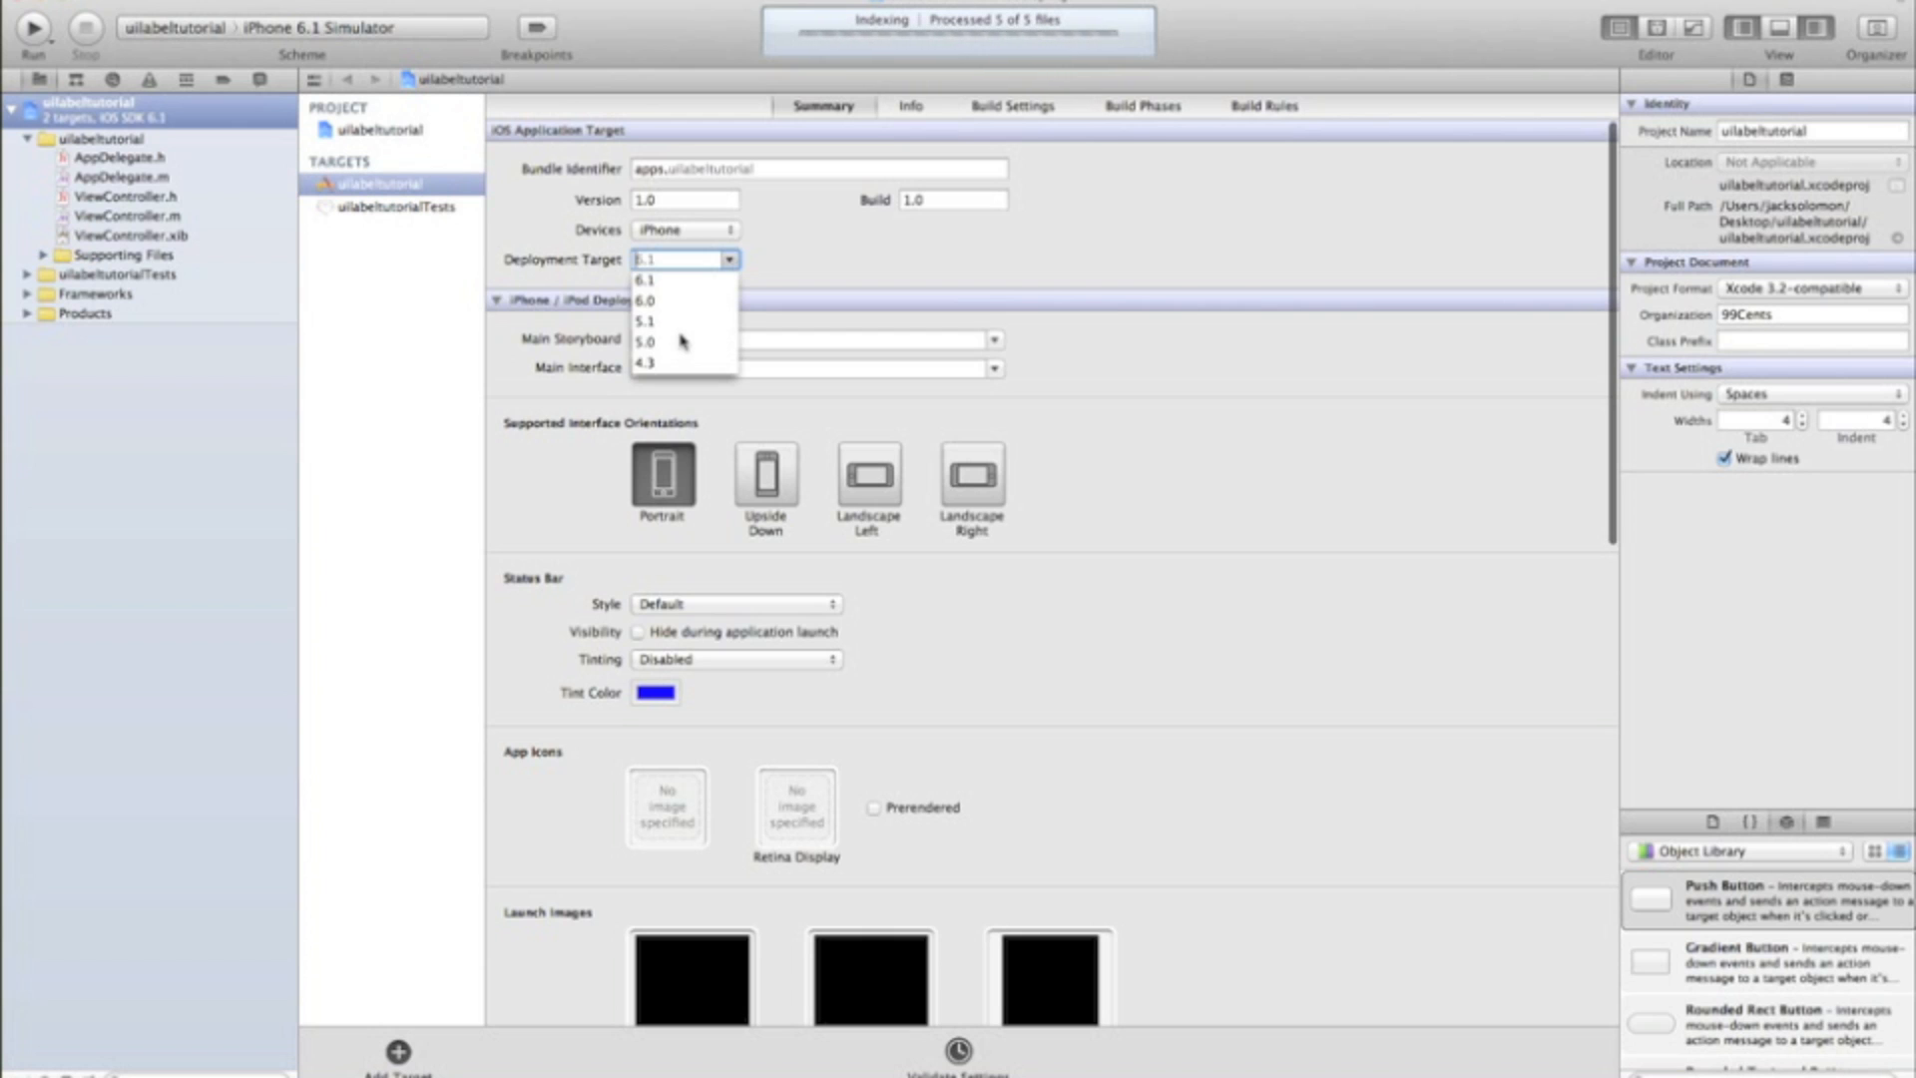
{"action": "left_click", "coordinate": [645, 341]}
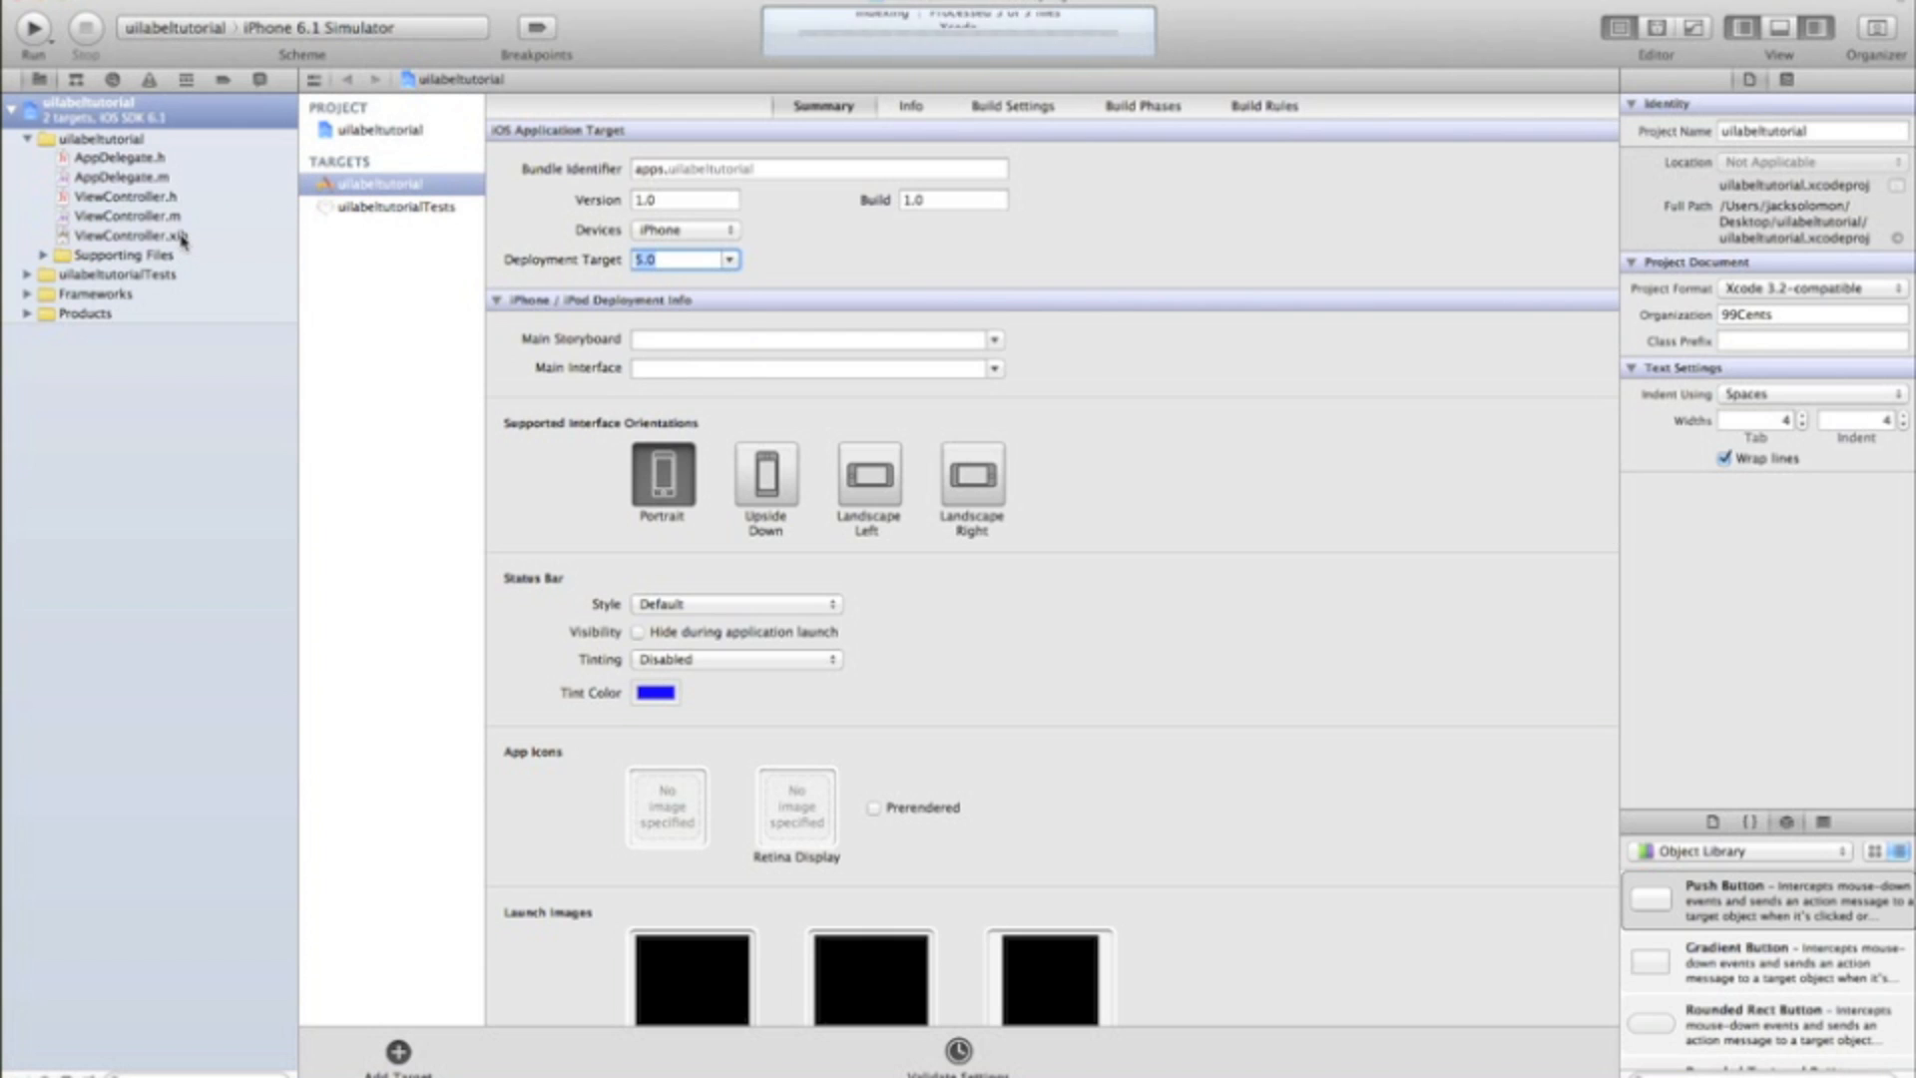
{"action": "left_click", "coordinate": [124, 235]}
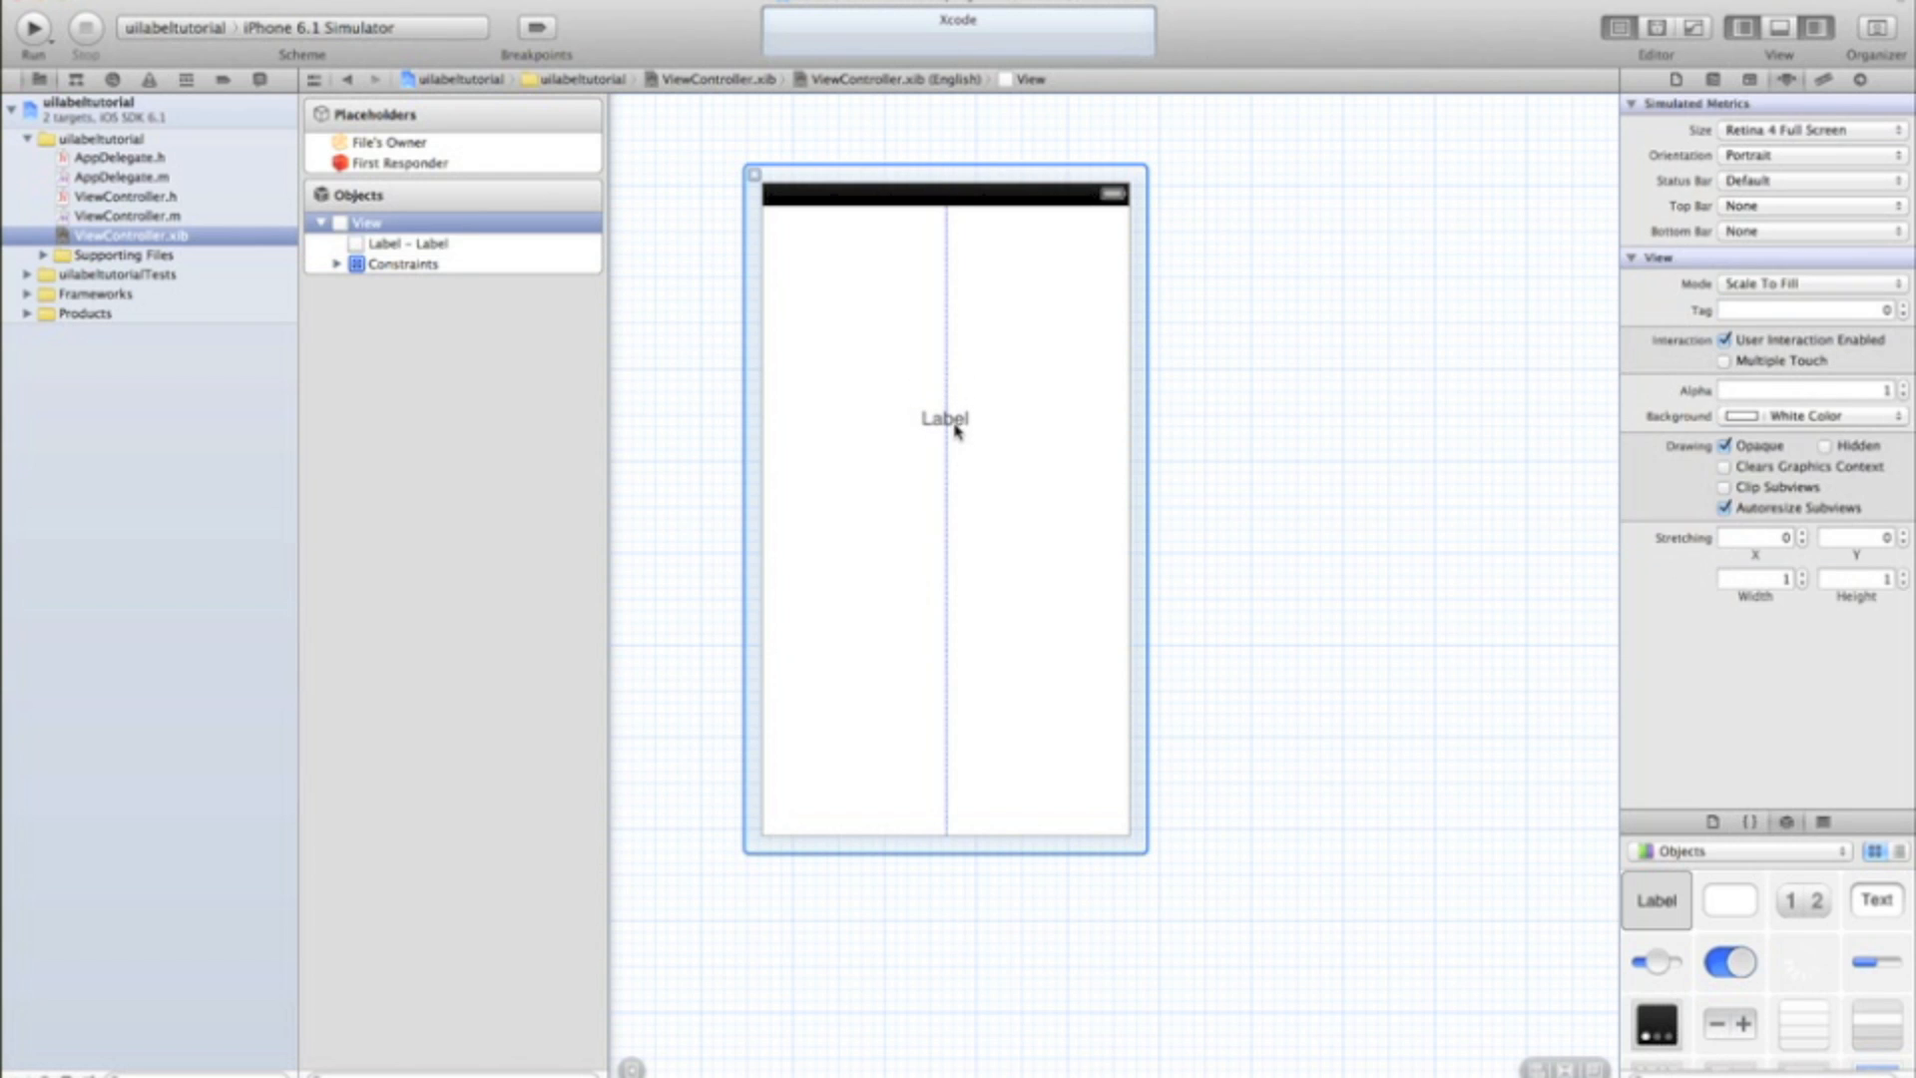
Step: Centre the label's text alignment in the attributes inspector
{"action": "left_click", "coordinate": [942, 419]}
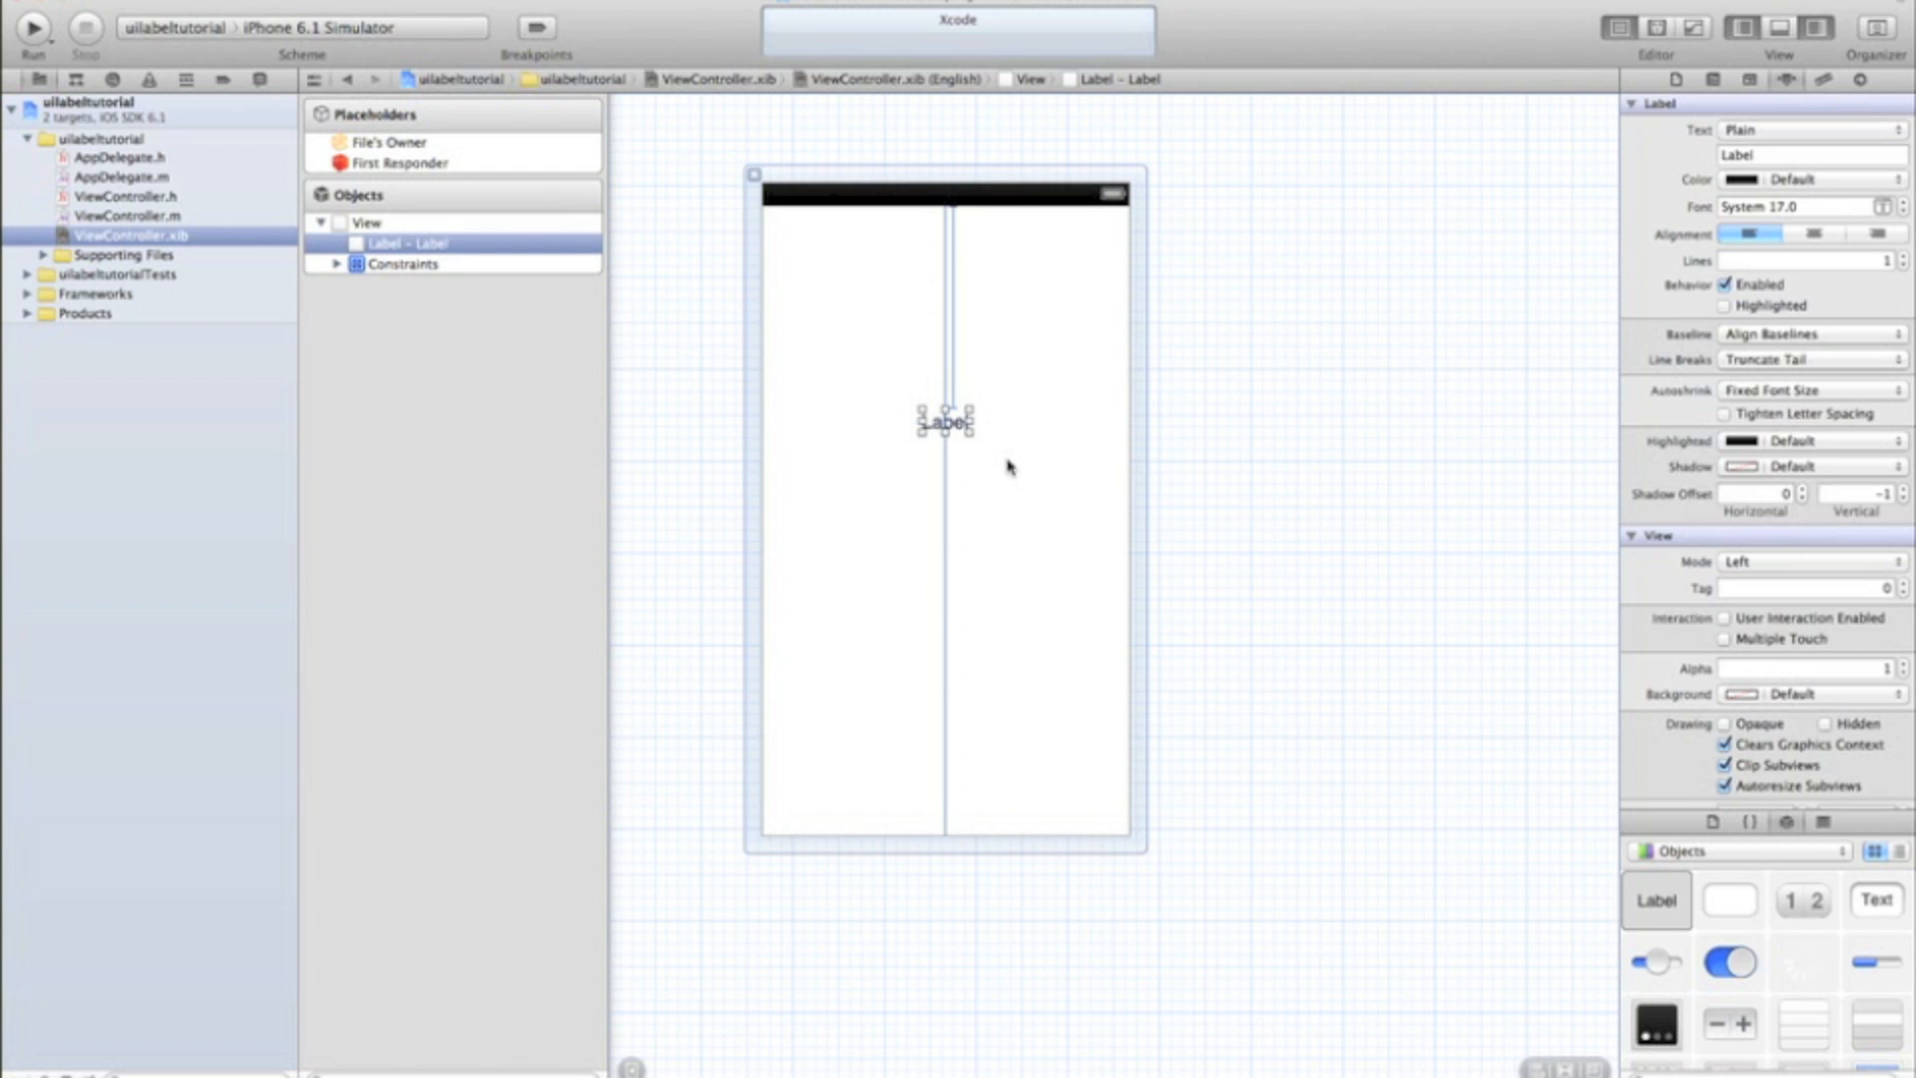
{"action": "mouse_move", "coordinate": [944, 575]}
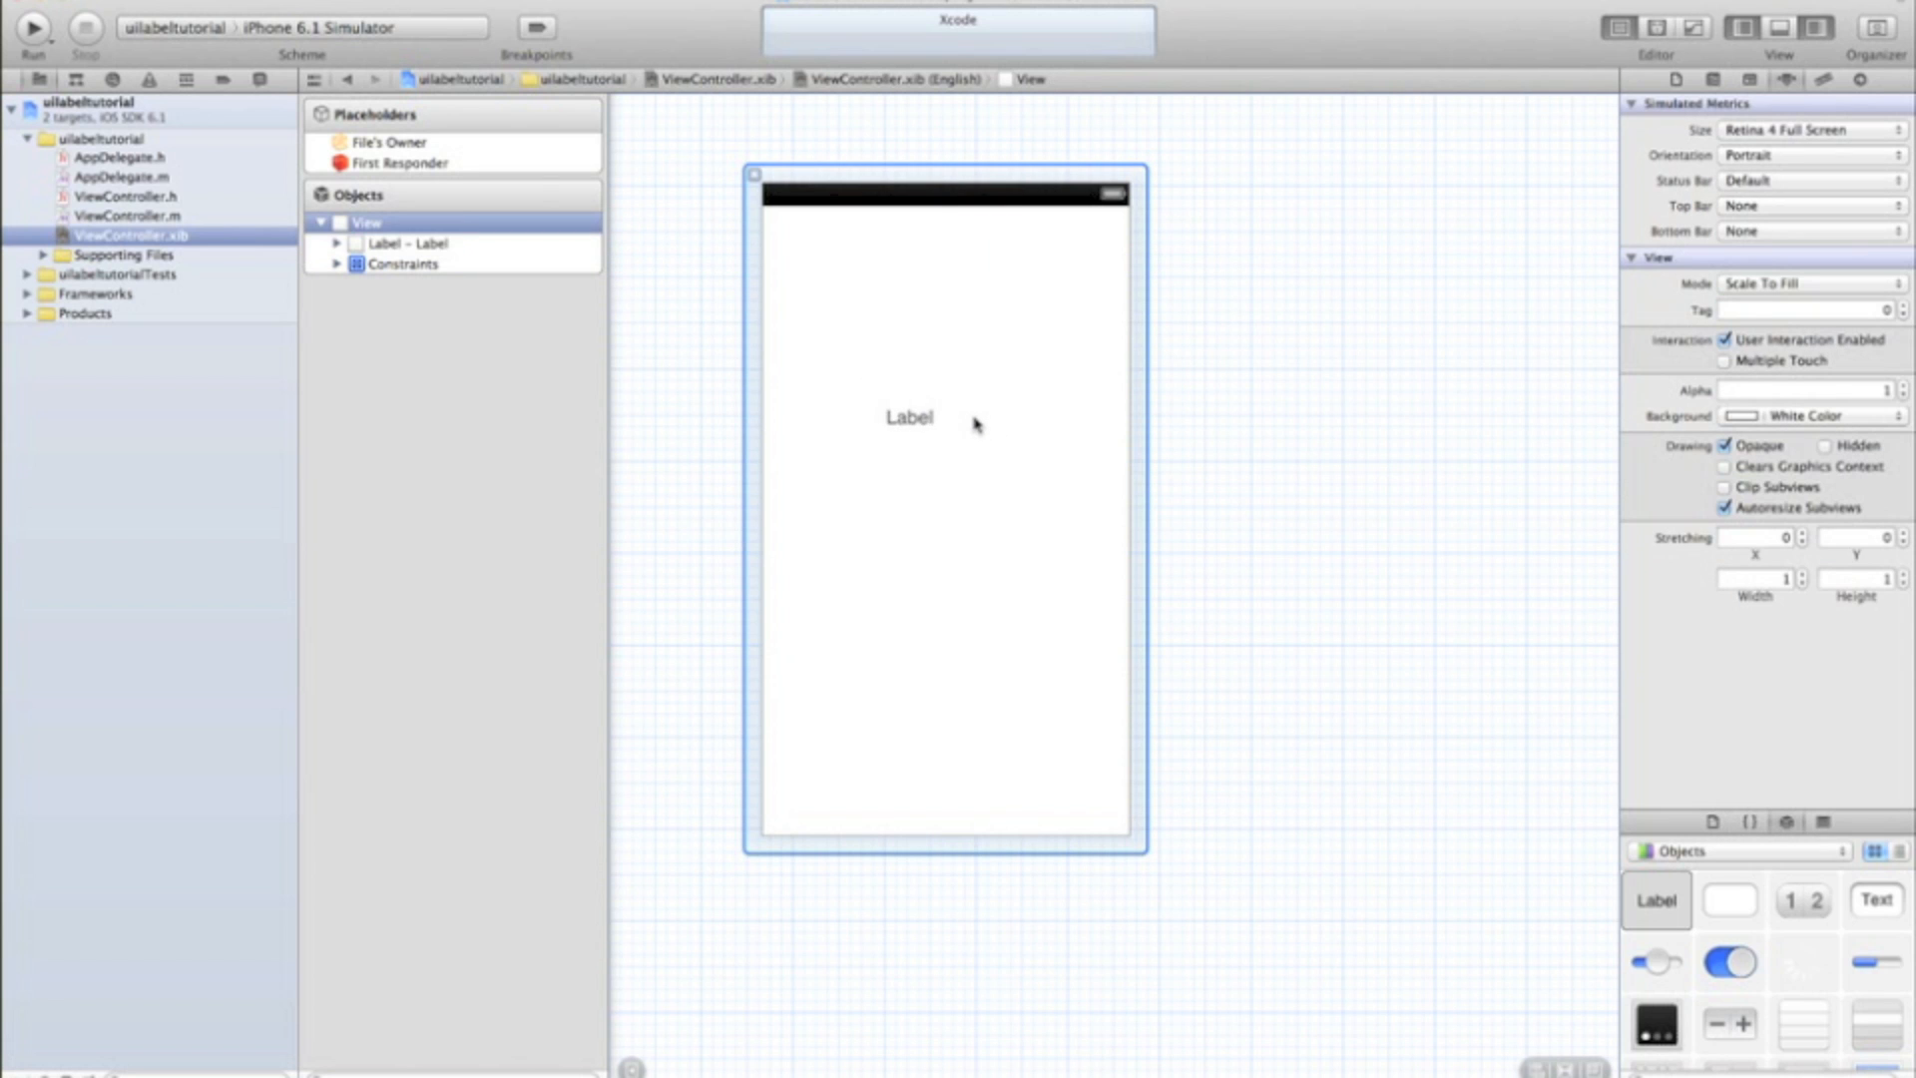
{"action": "left_click", "coordinate": [910, 417]}
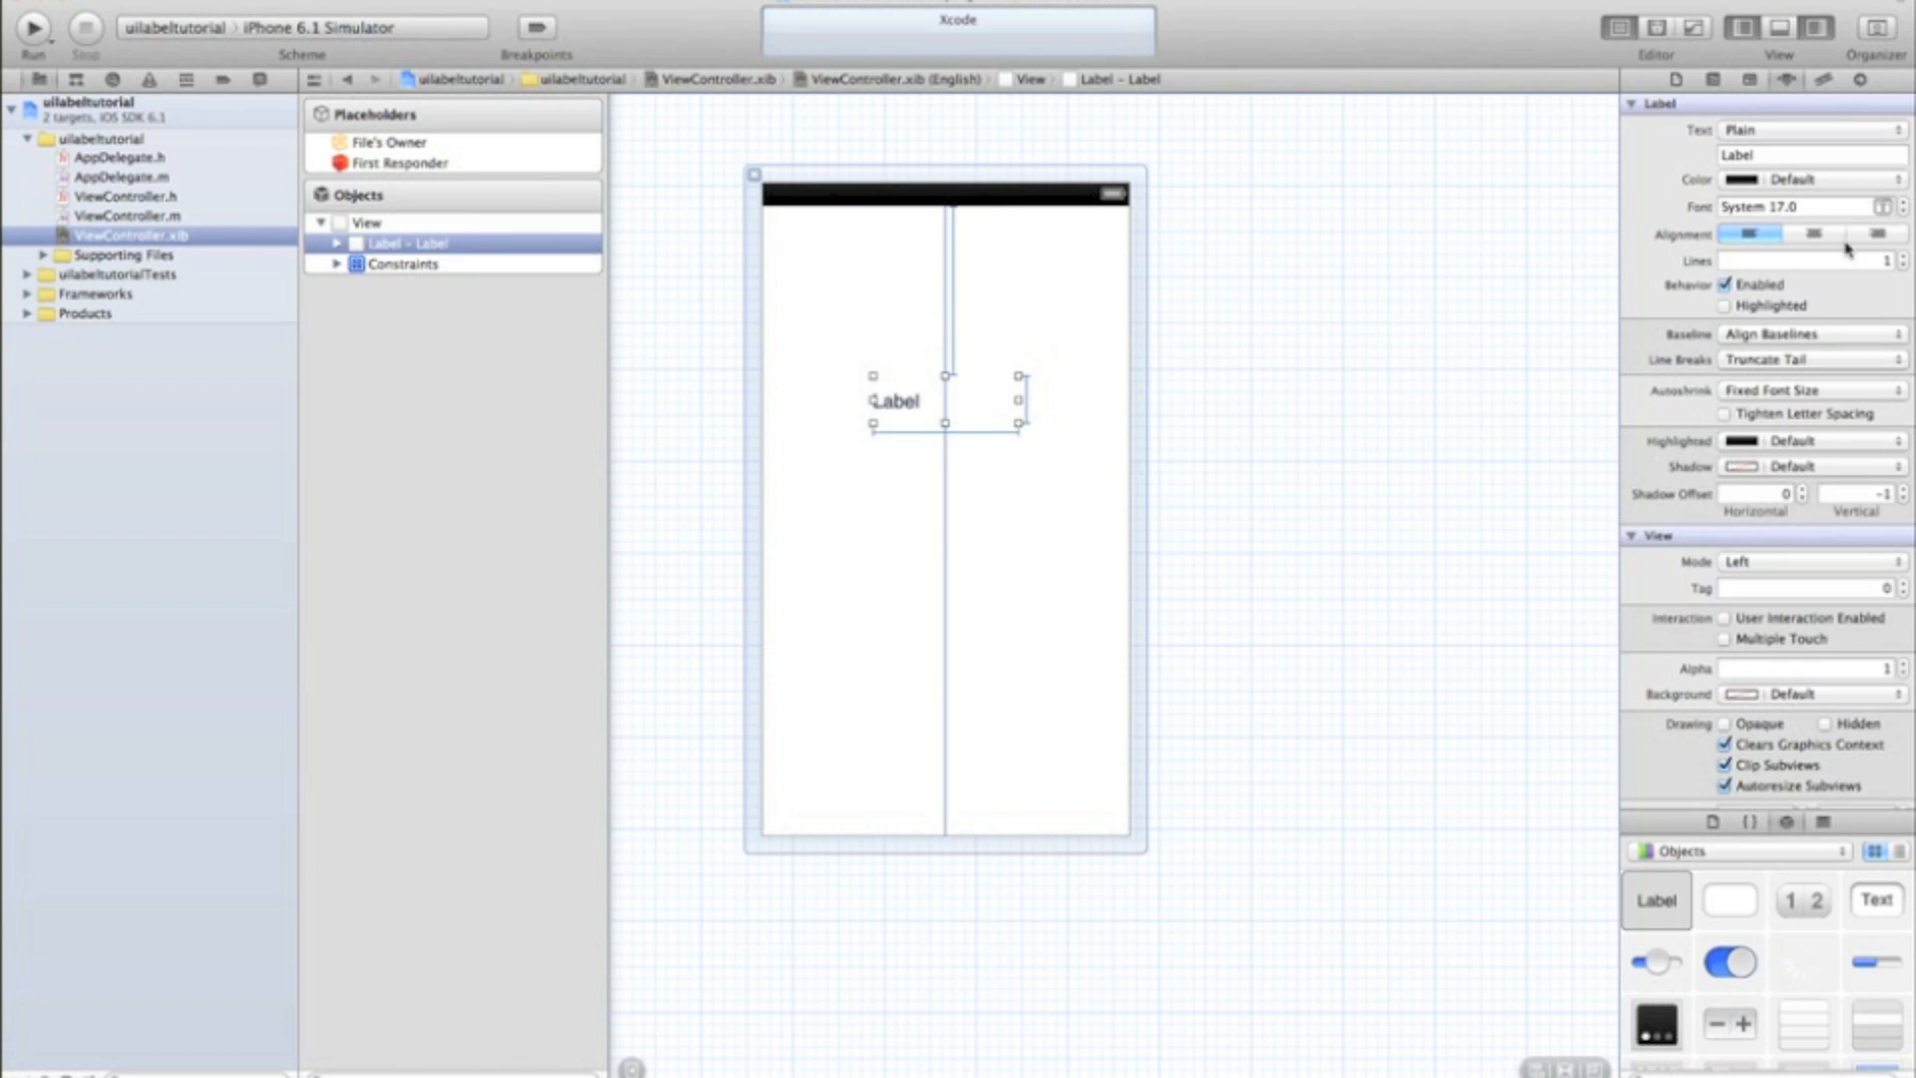
{"action": "left_click", "coordinate": [1901, 202]}
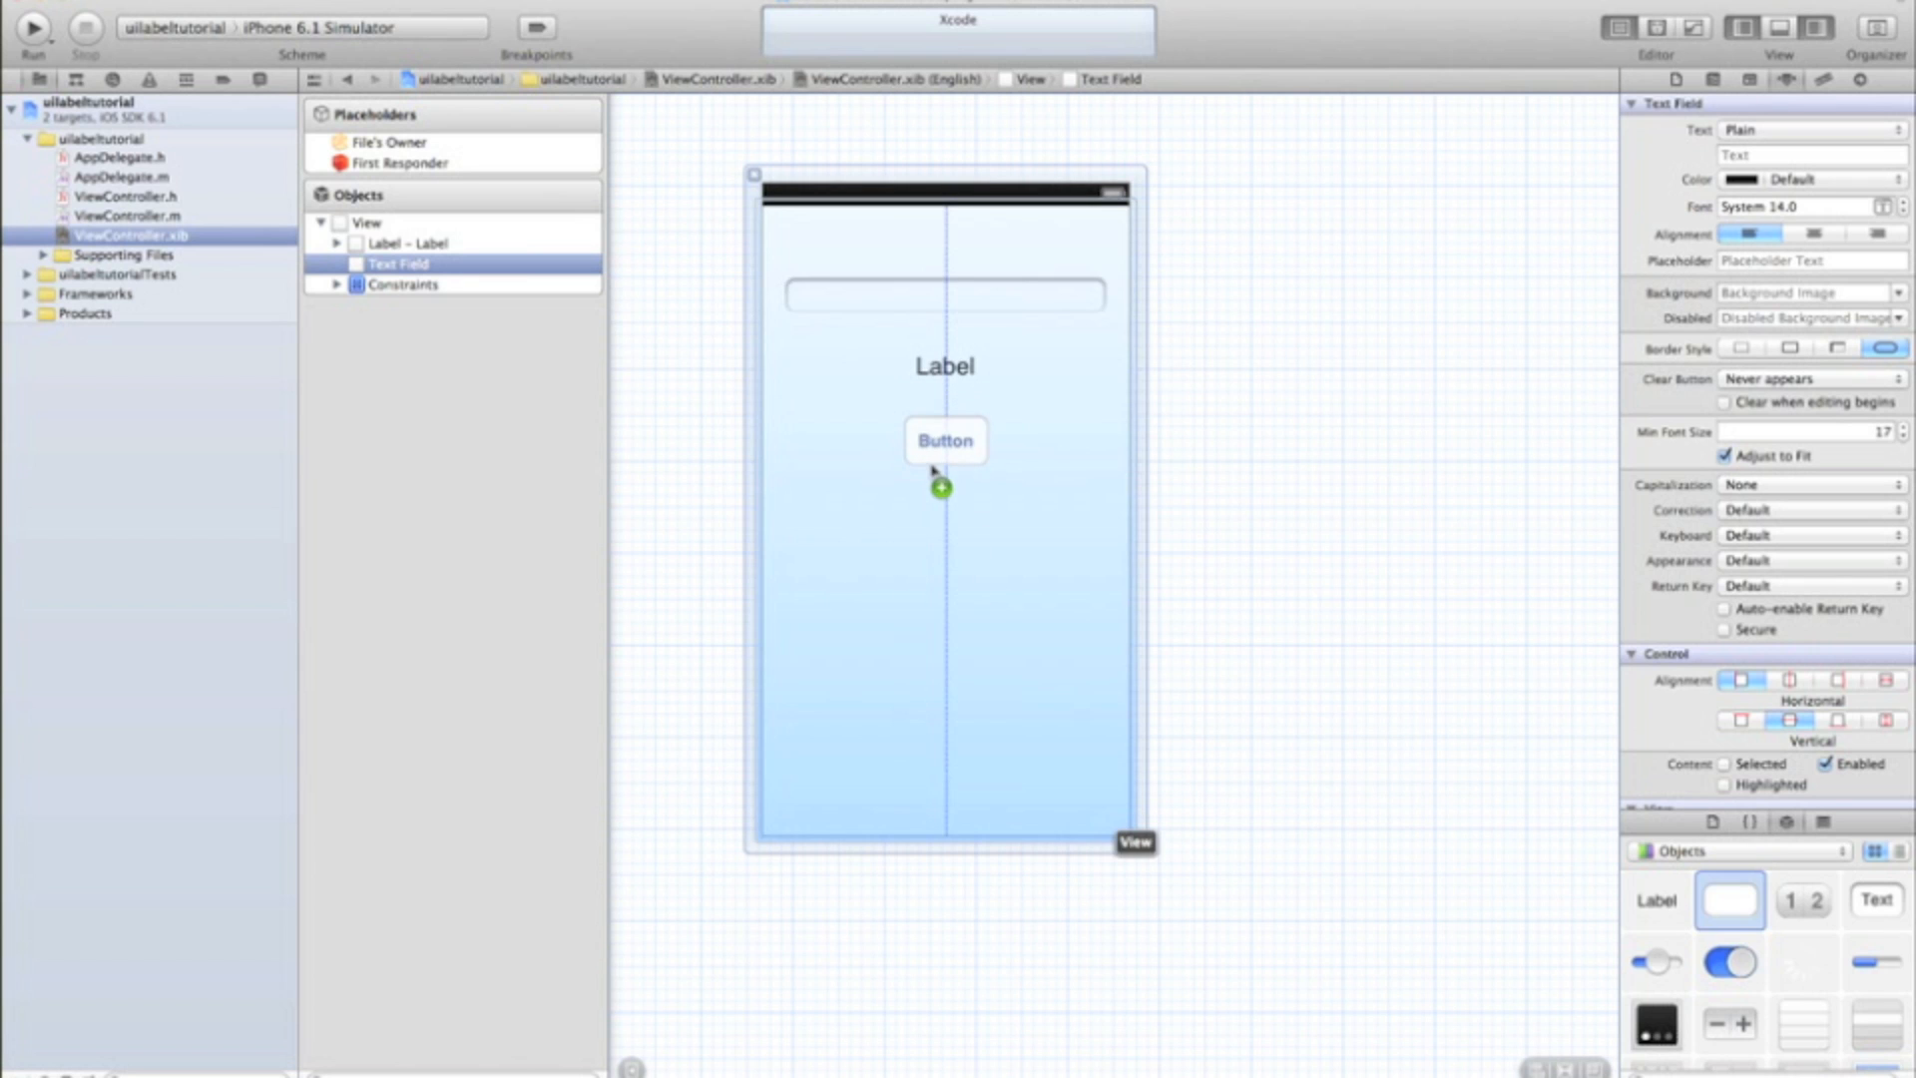
Step: Widen the Go! button and clear the label's placeholder text
{"action": "left_click", "coordinate": [943, 439]}
{"action": "type", "text": "Go!"}
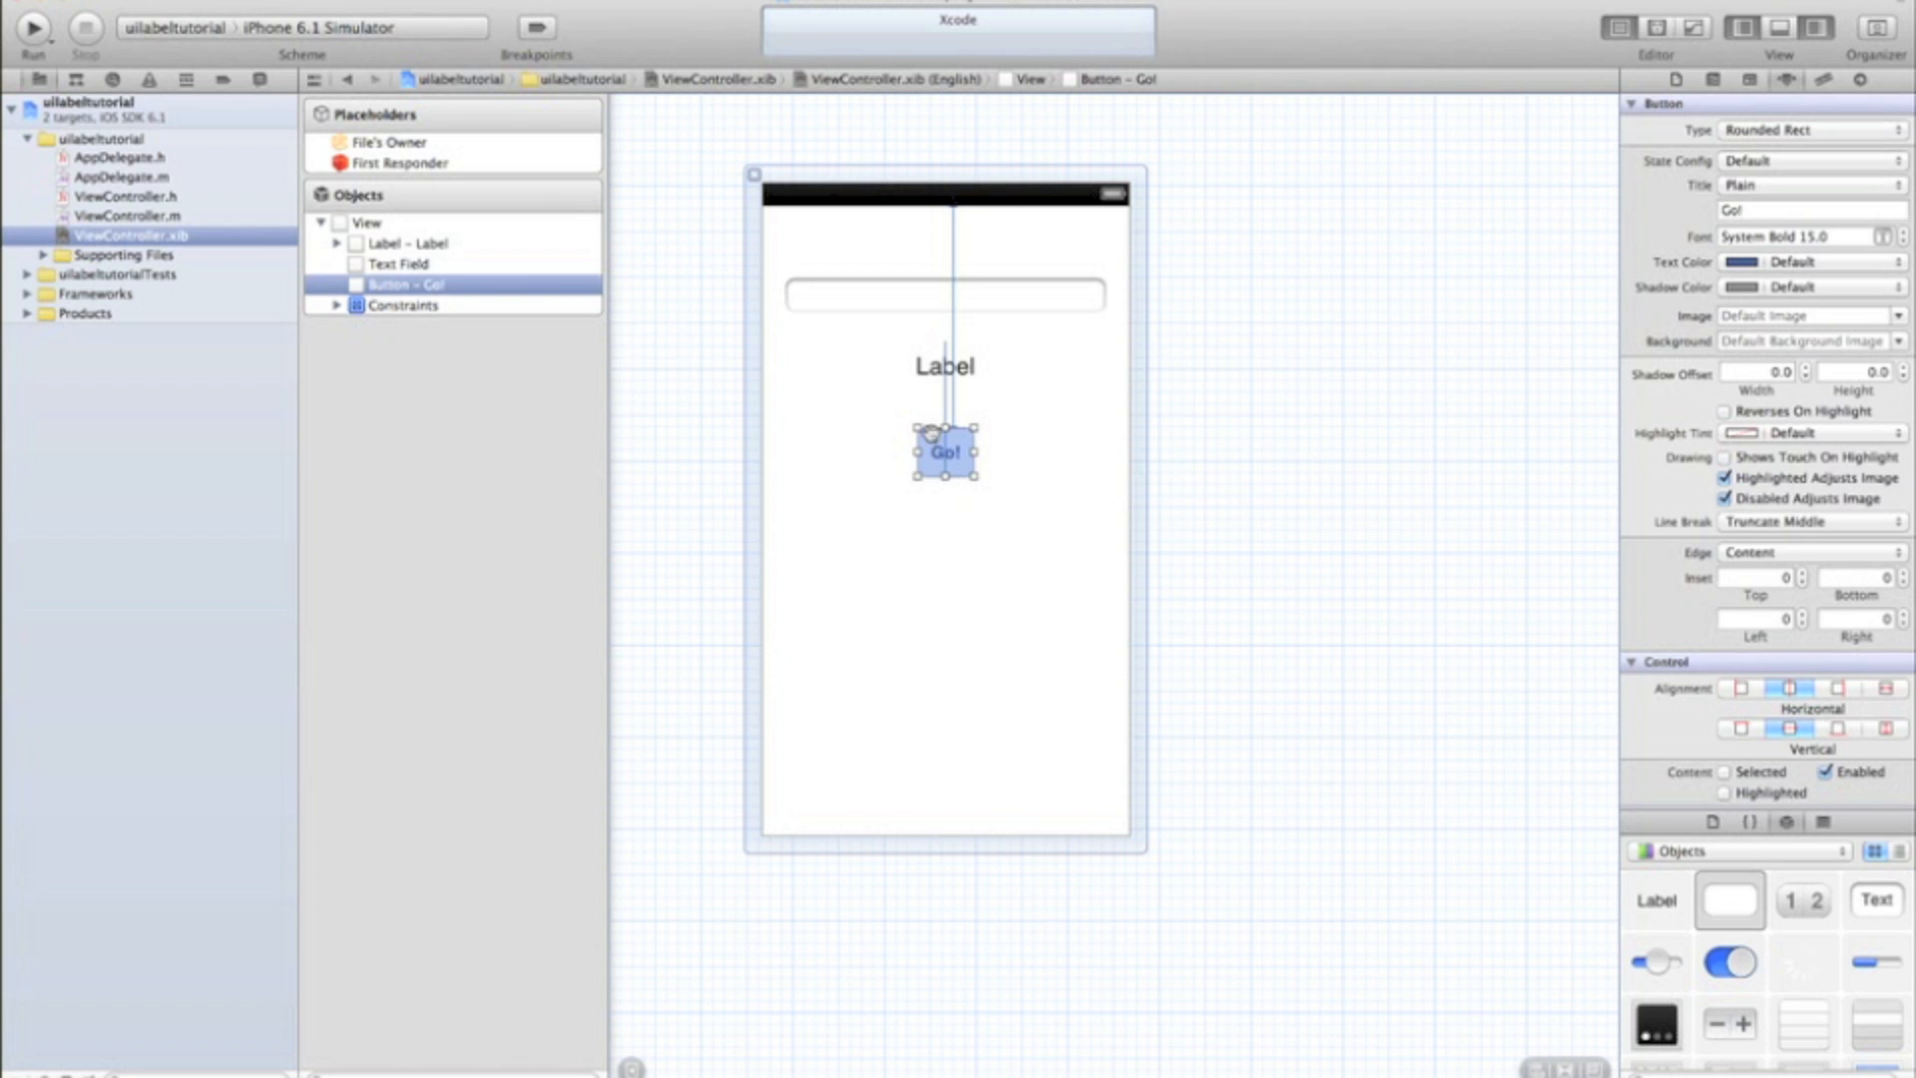
{"action": "left_click_drag", "start_coordinate": [944, 449], "coordinate": [984, 453]}
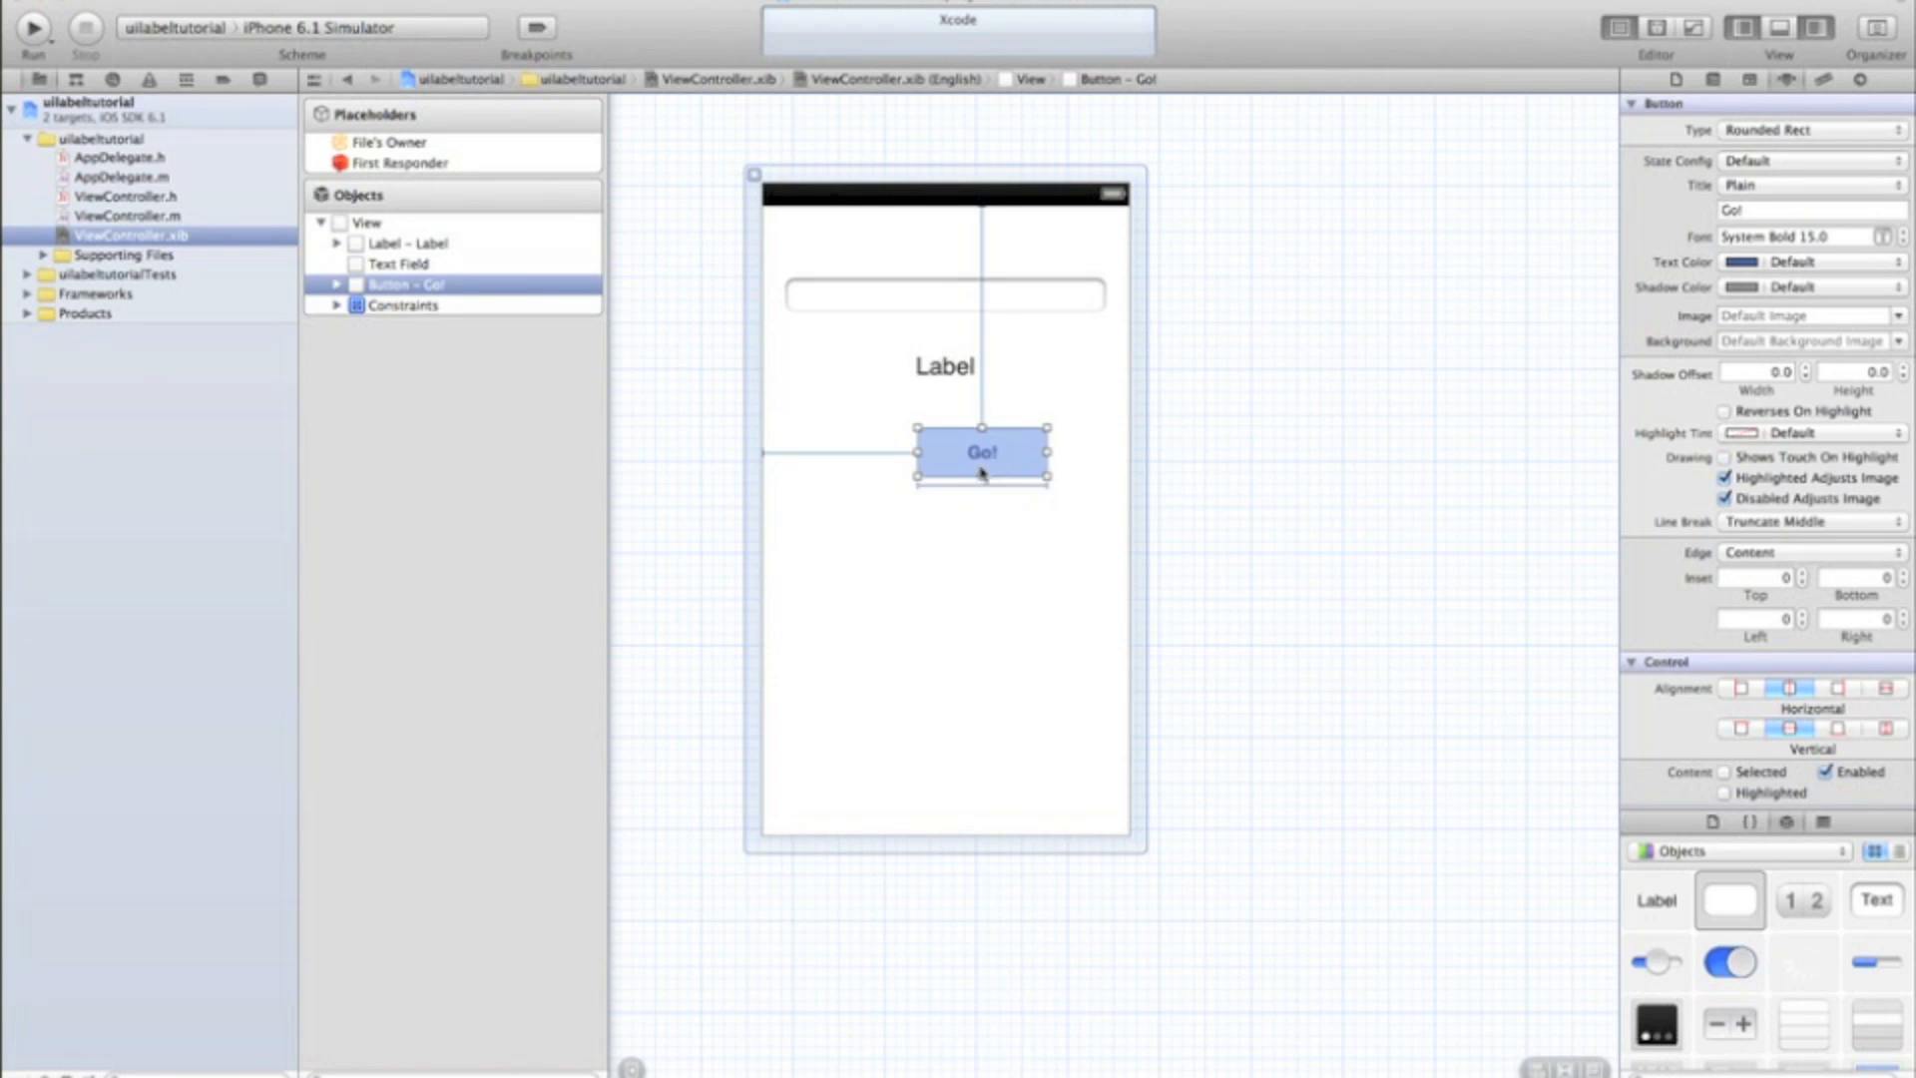
{"action": "left_click", "coordinate": [943, 365]}
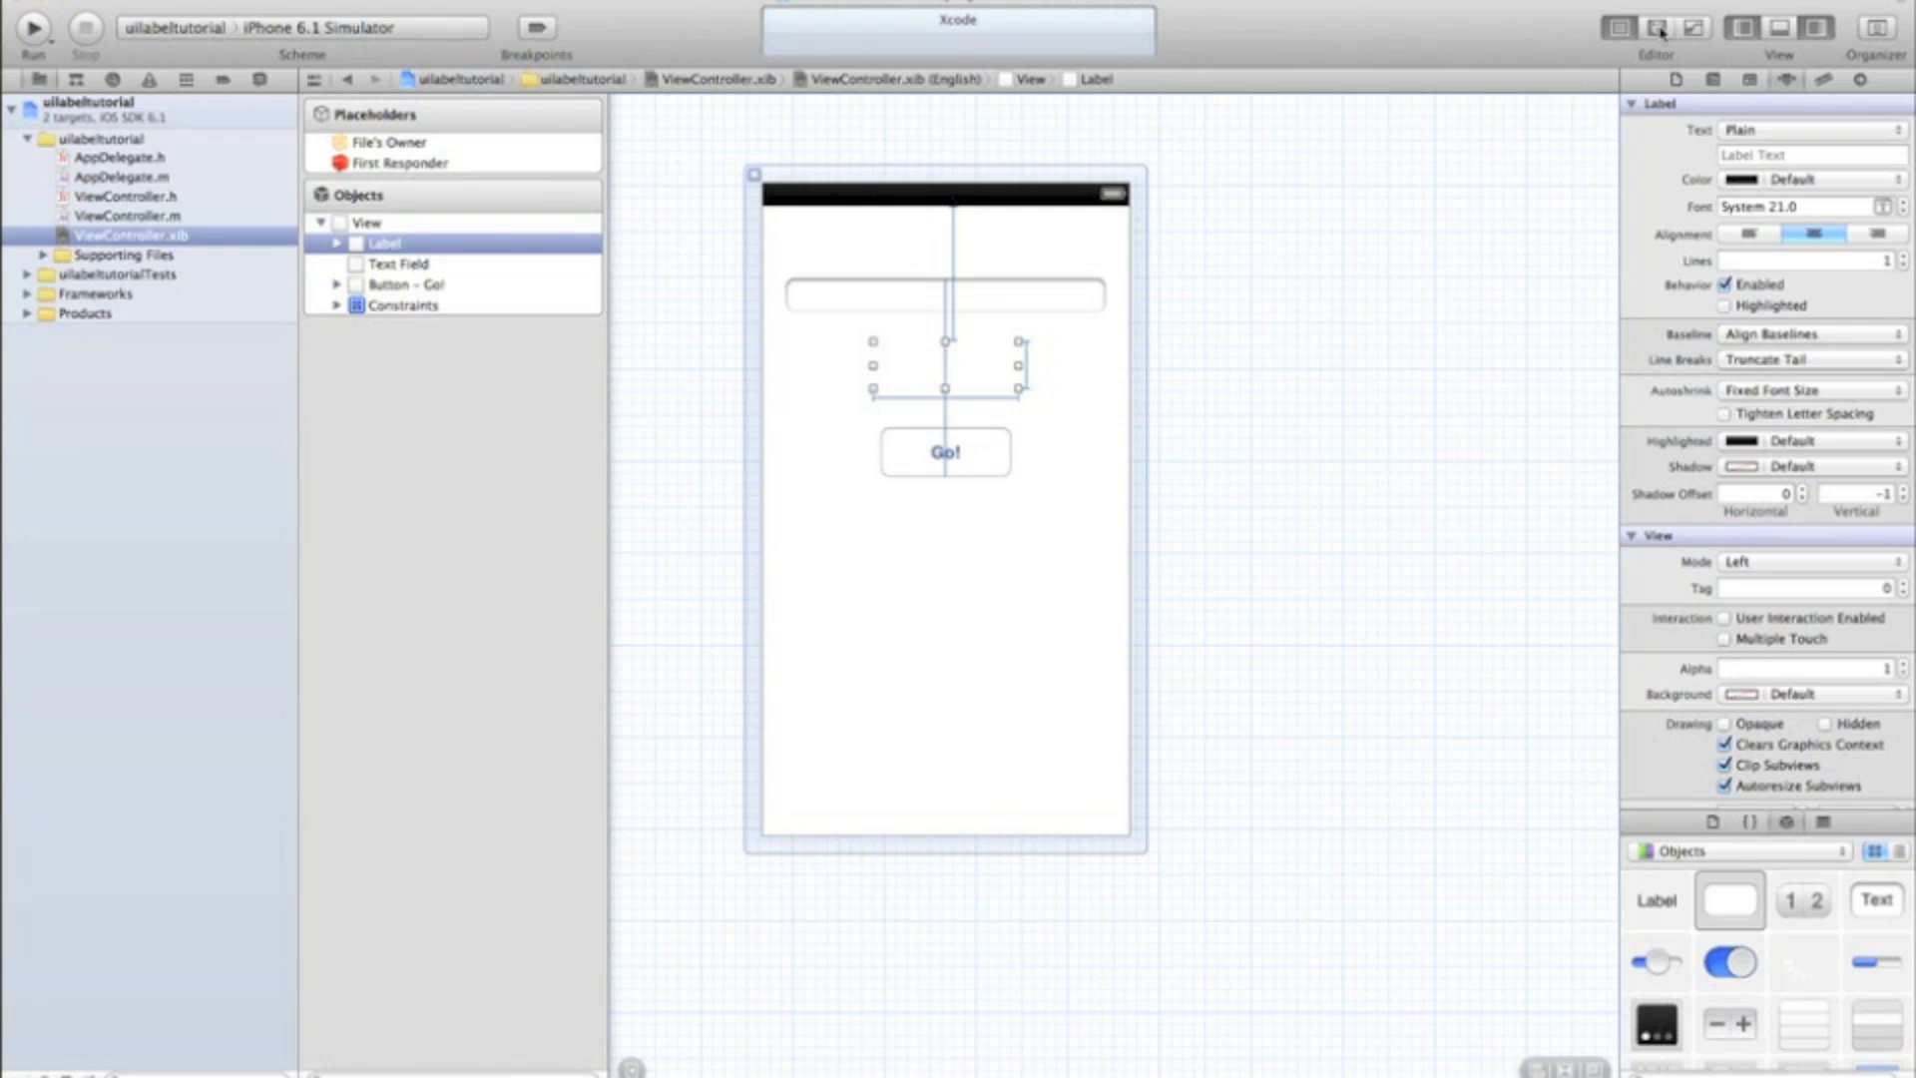
Step: With ViewController.h alongside, connect the text field and label as outlets textField and label
{"action": "left_click", "coordinate": [1657, 26]}
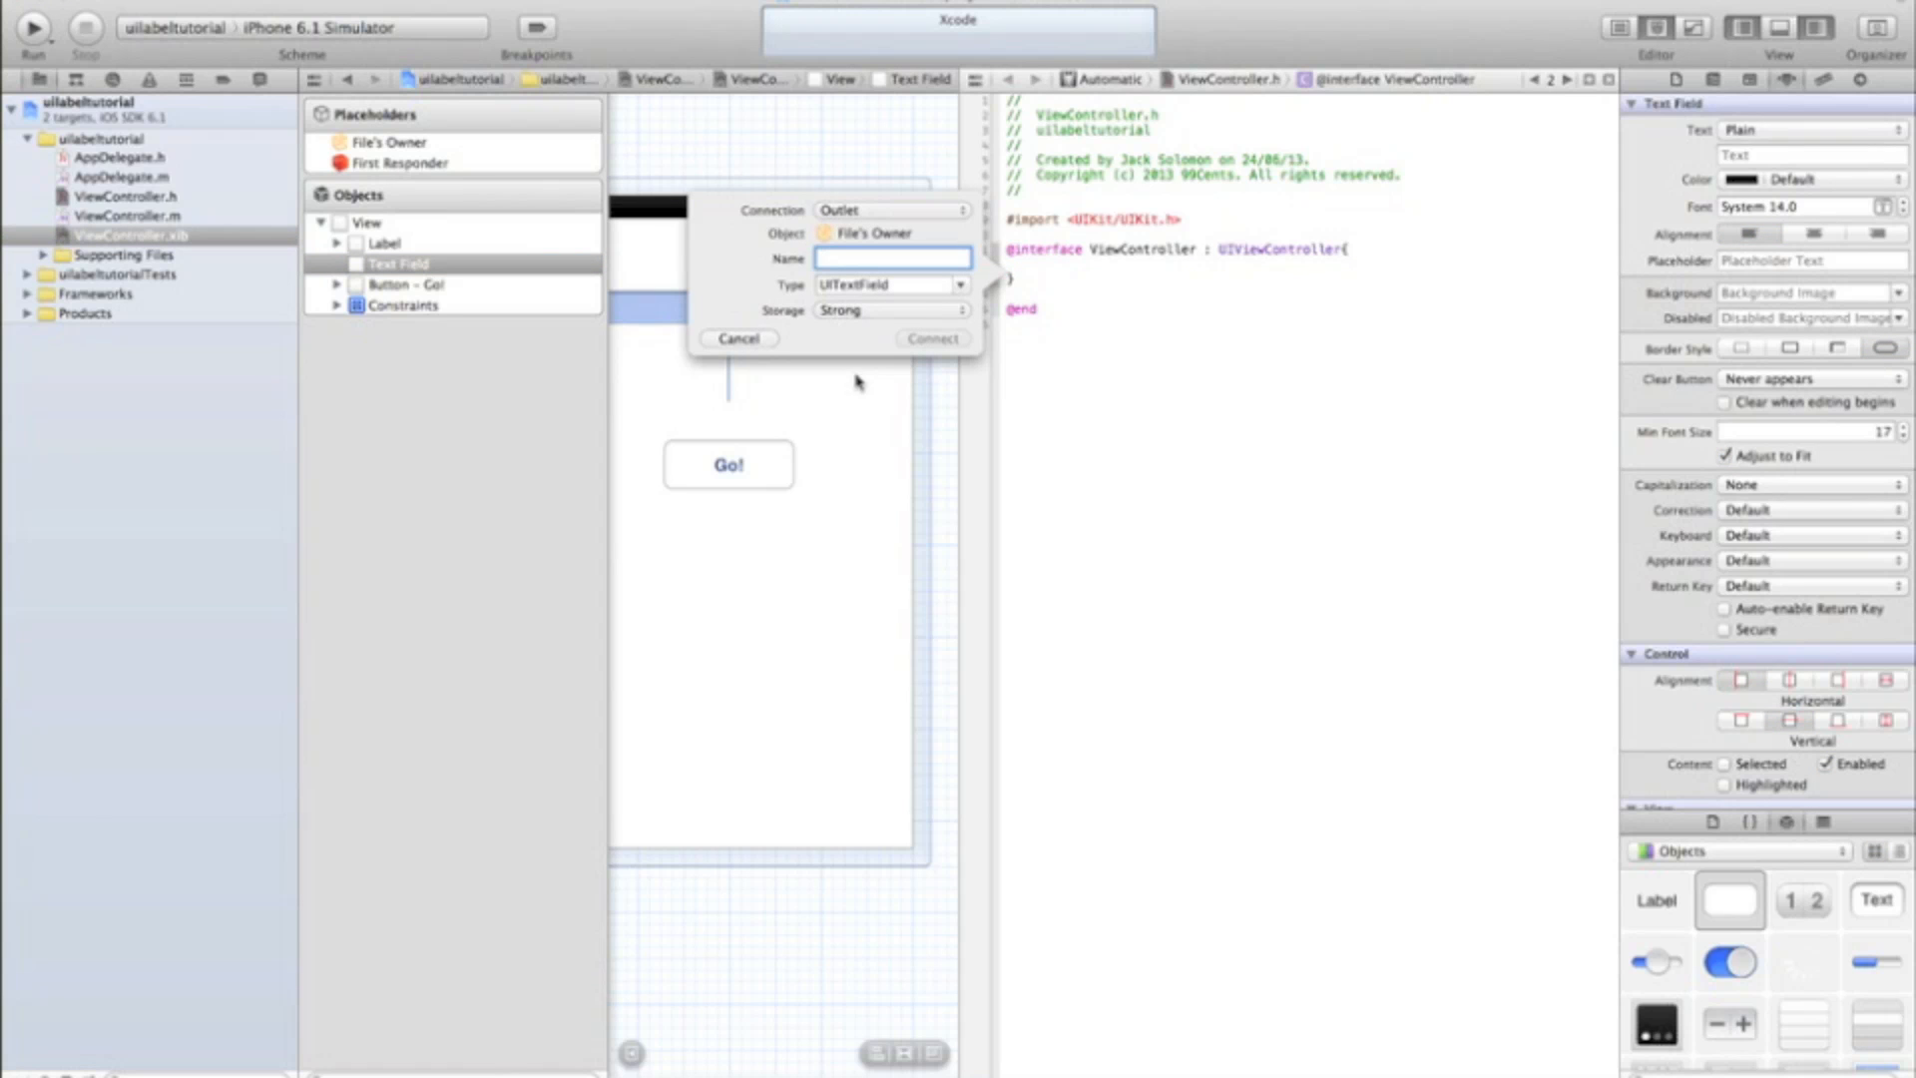
{"action": "type", "text": "textField;"}
{"action": "type", "text": "labe"}
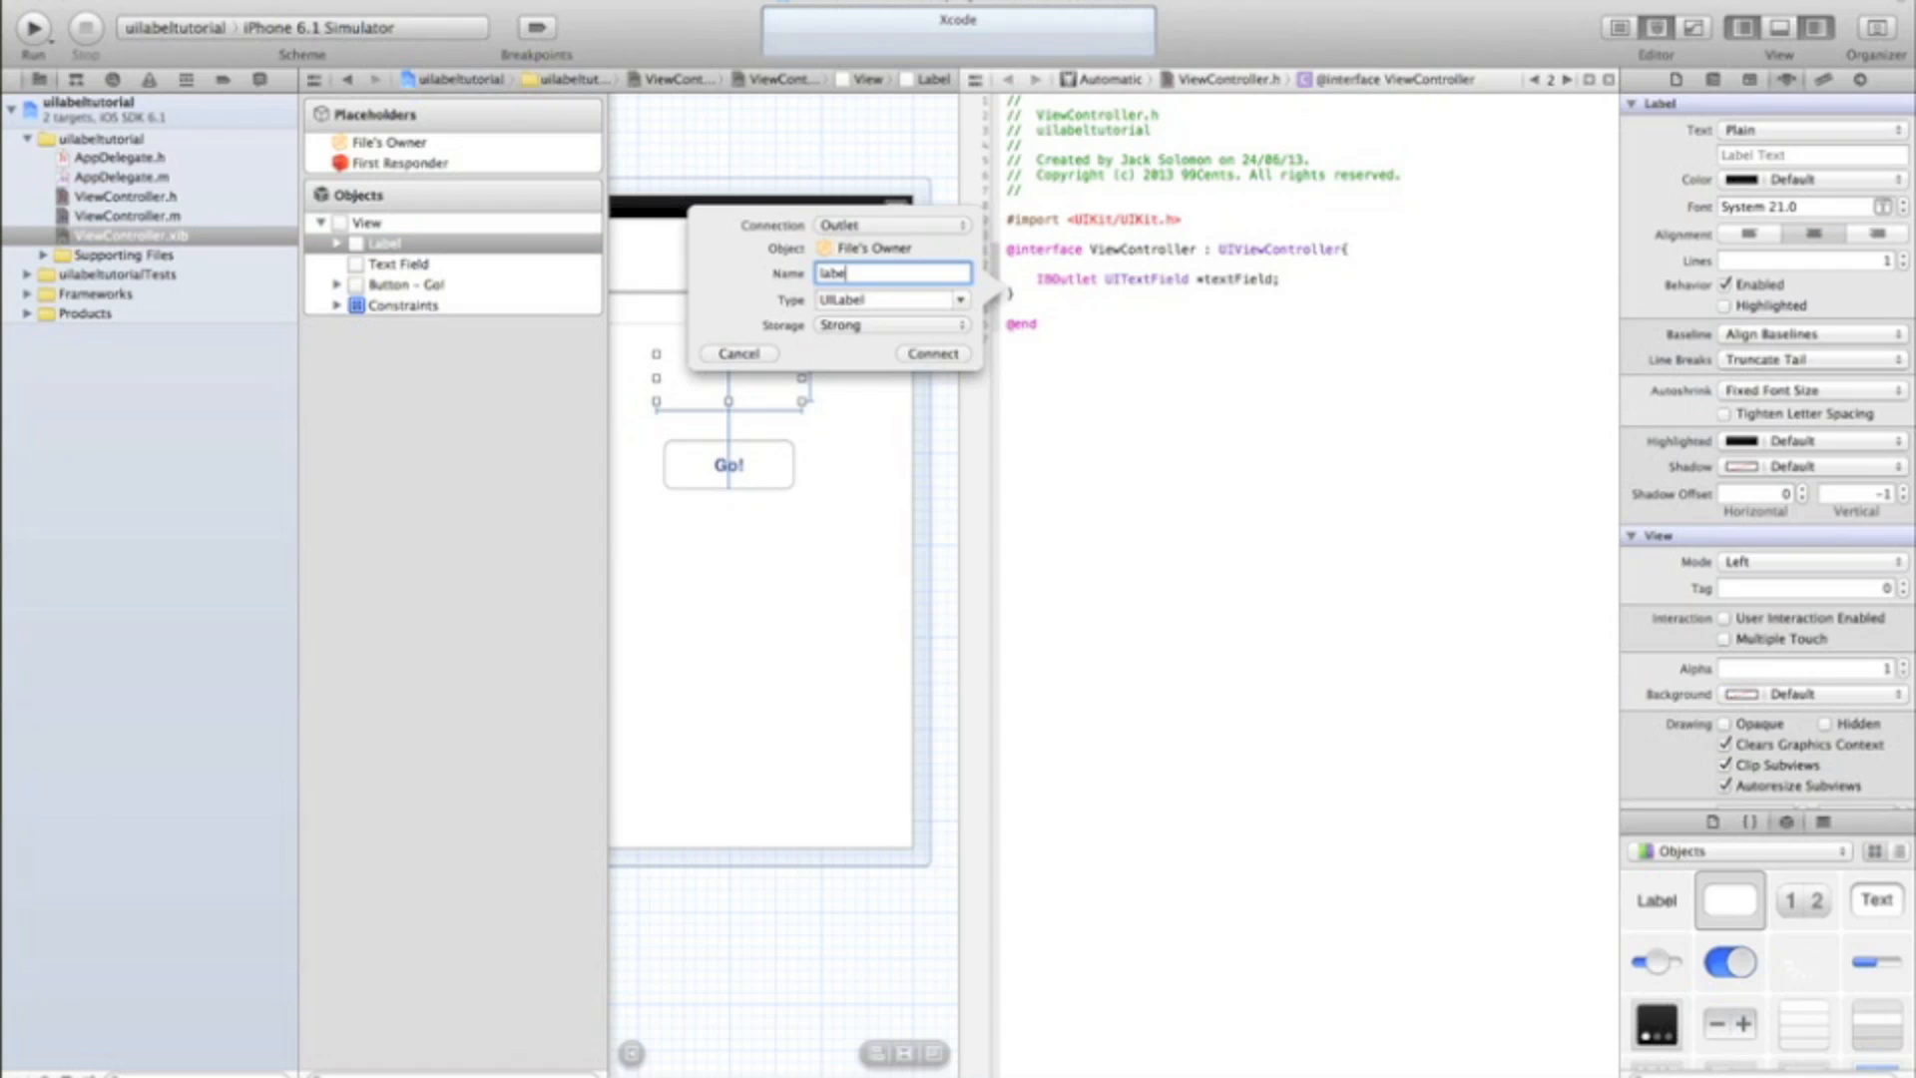
{"action": "left_click", "coordinate": [932, 353]}
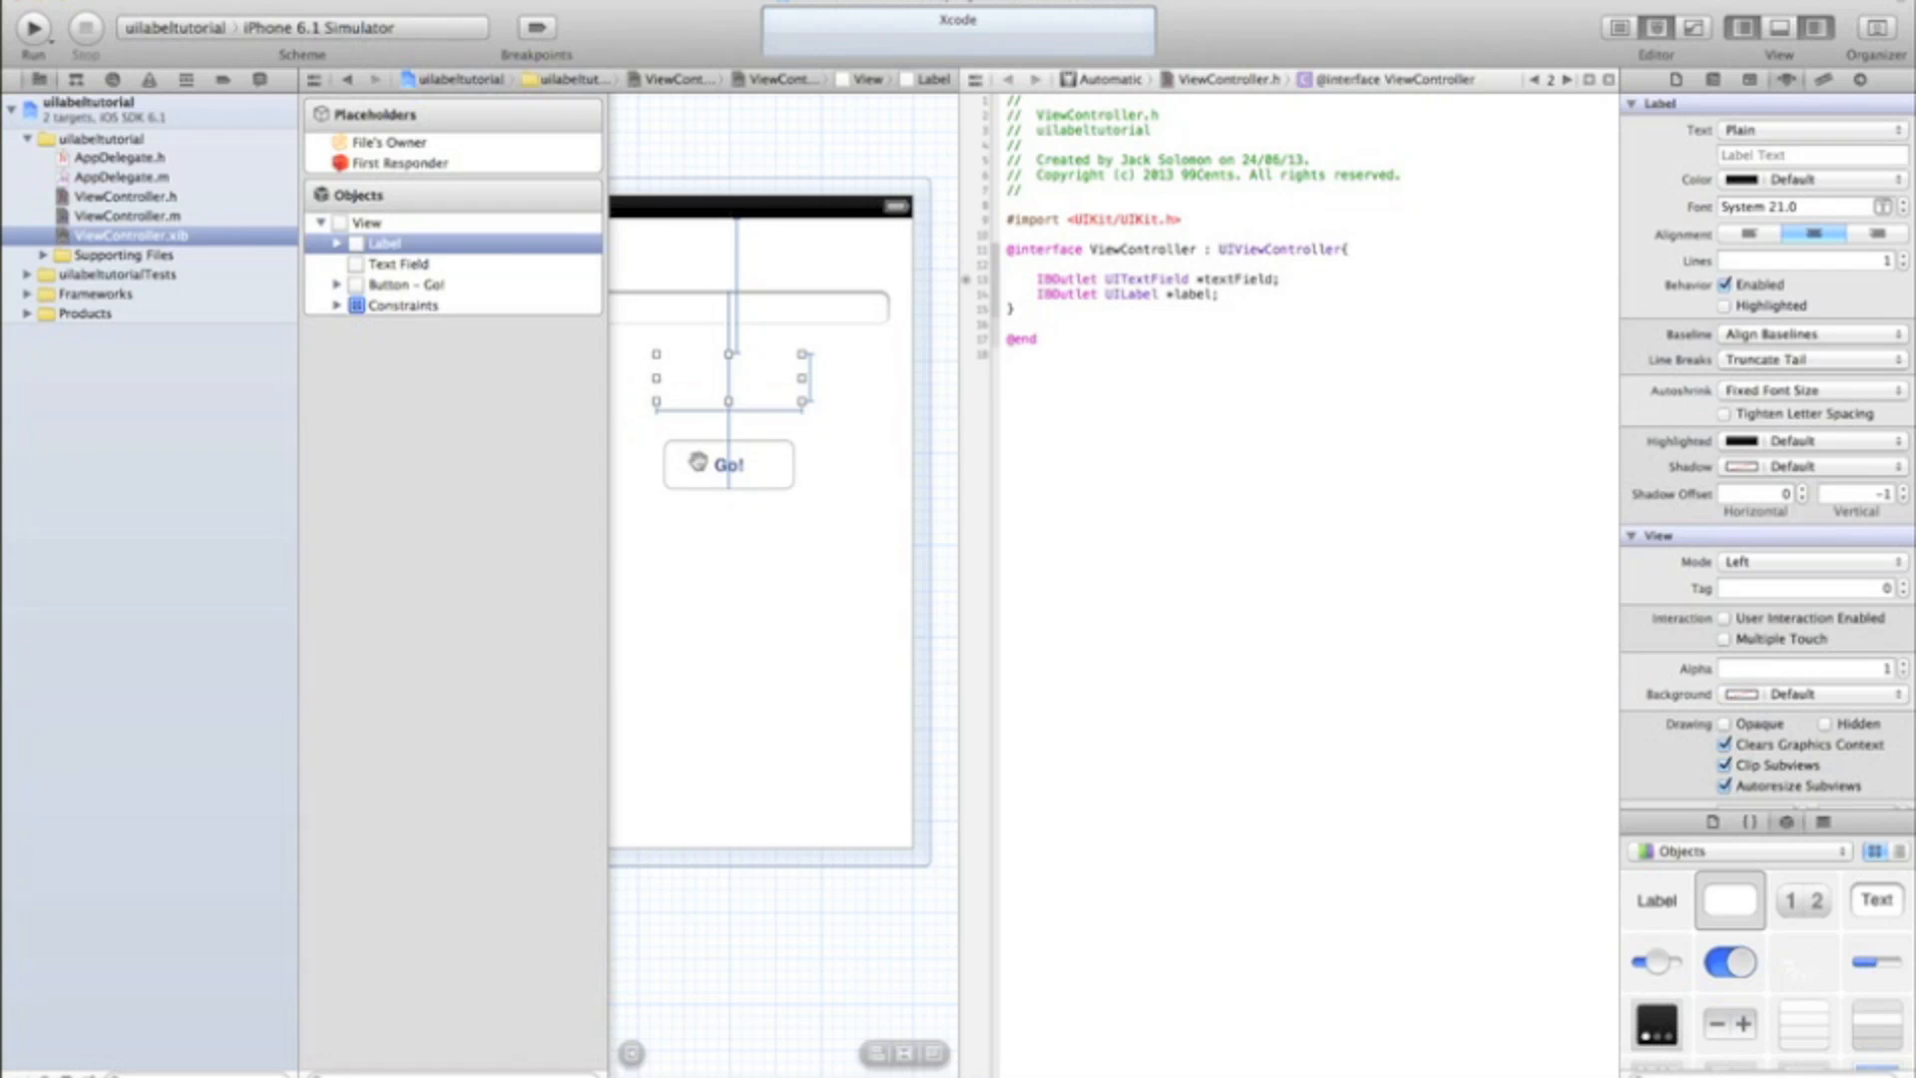
Step: Connect the Go! button to a new action named go
{"action": "left_click", "coordinate": [726, 465]}
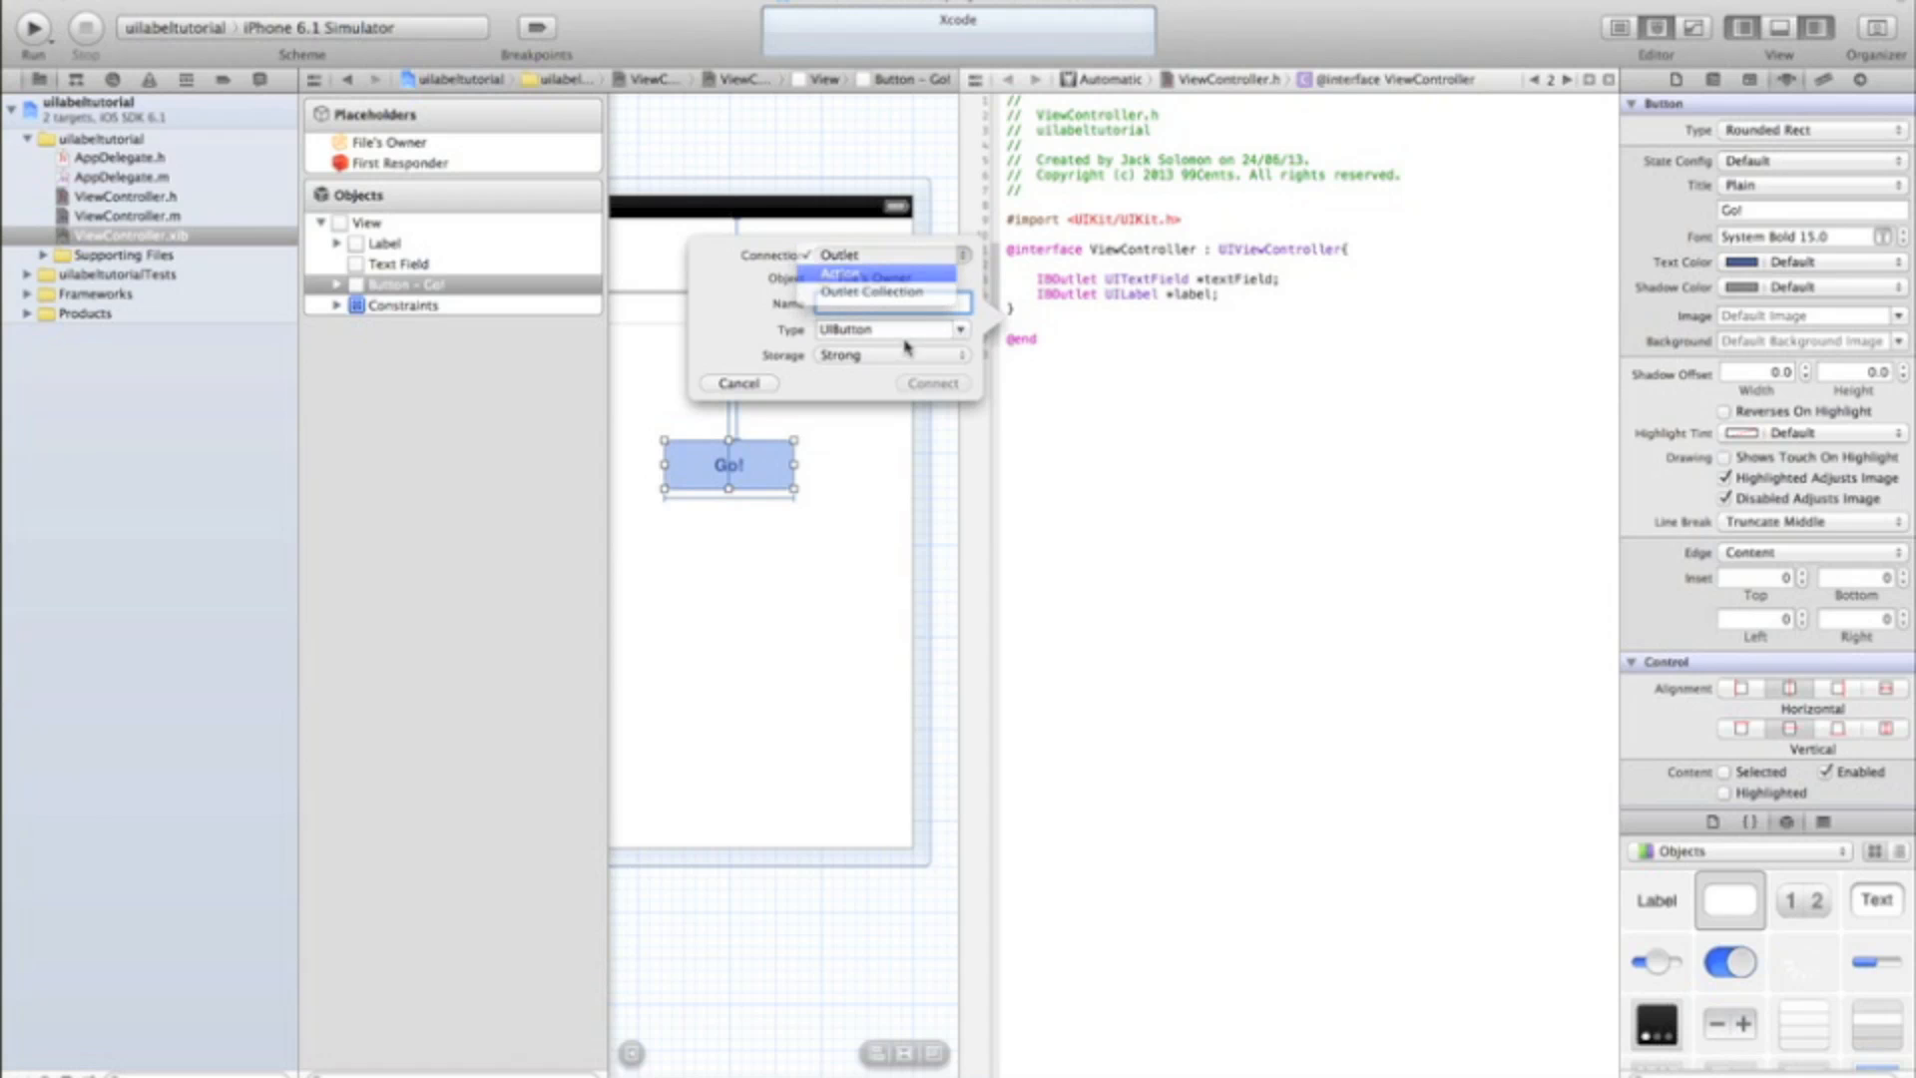
{"action": "left_click", "coordinate": [839, 271]}
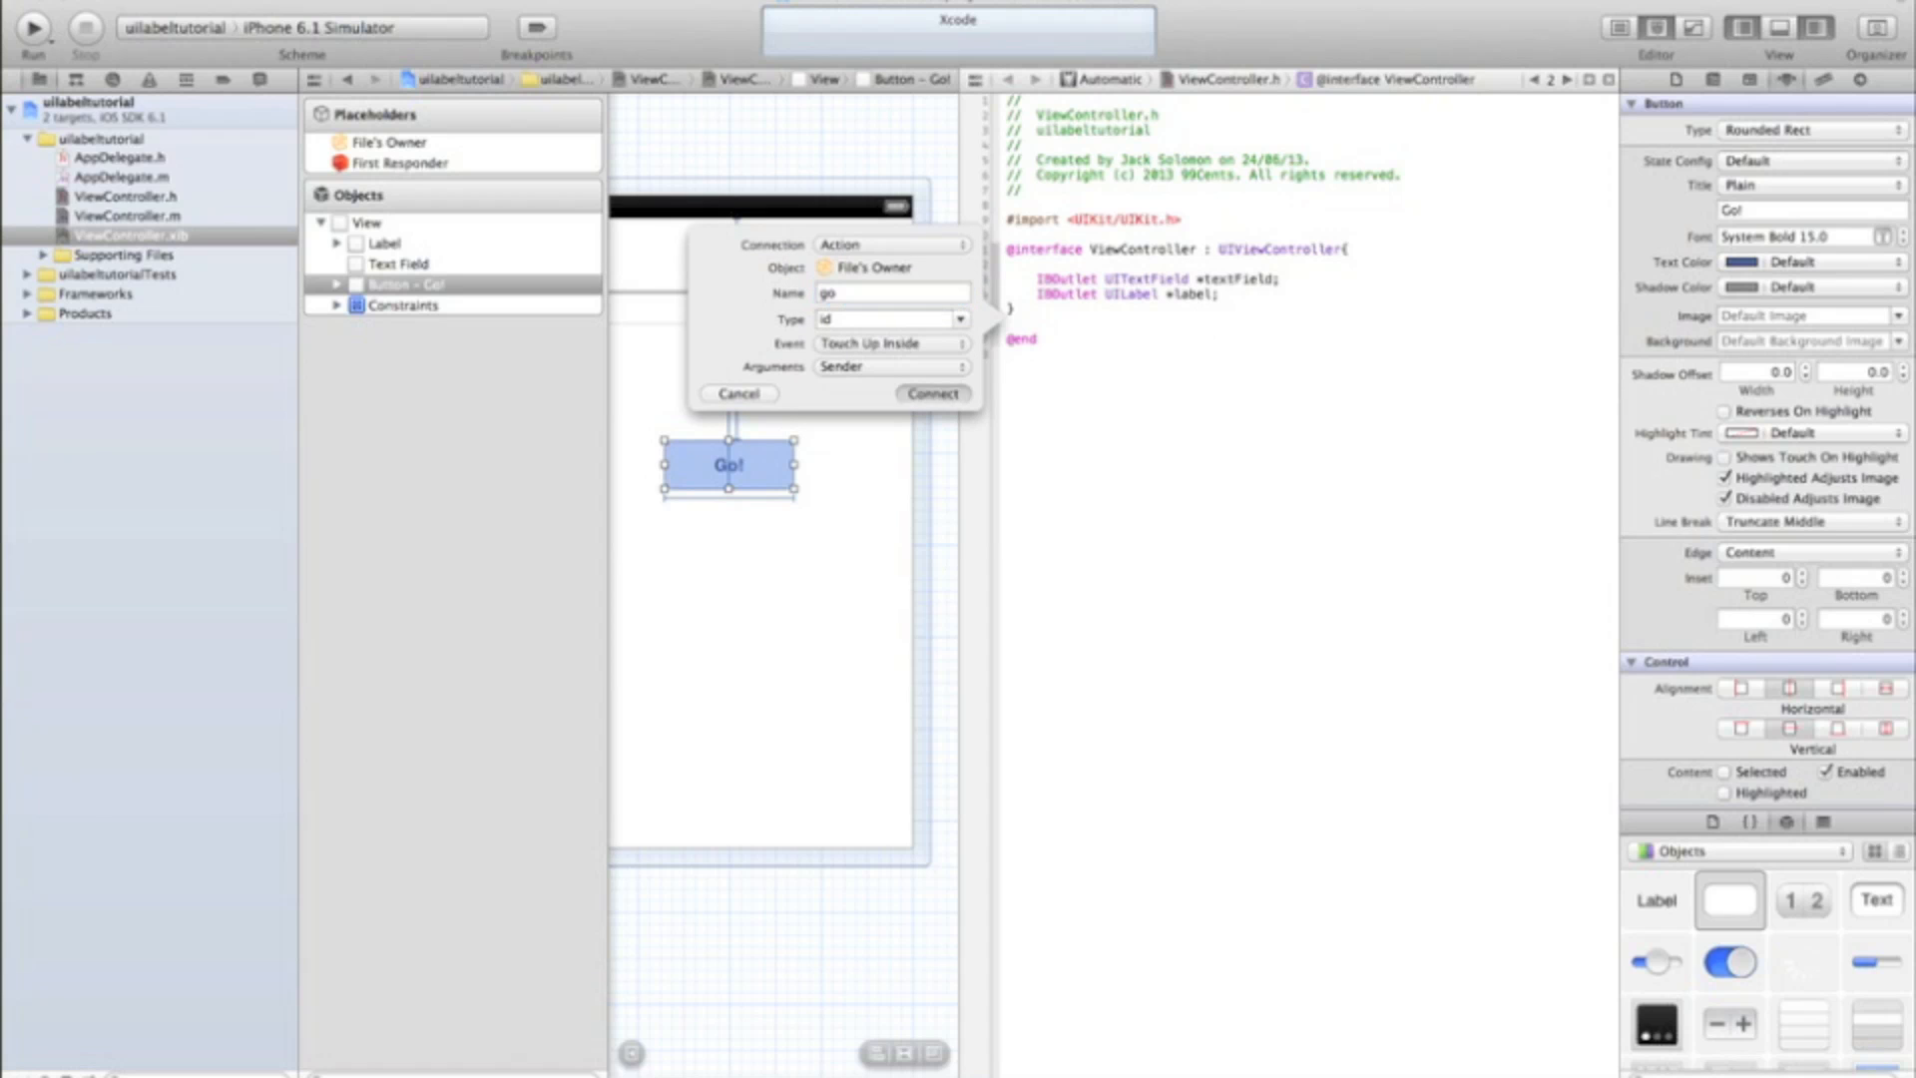
{"action": "left_click", "coordinate": [931, 393]}
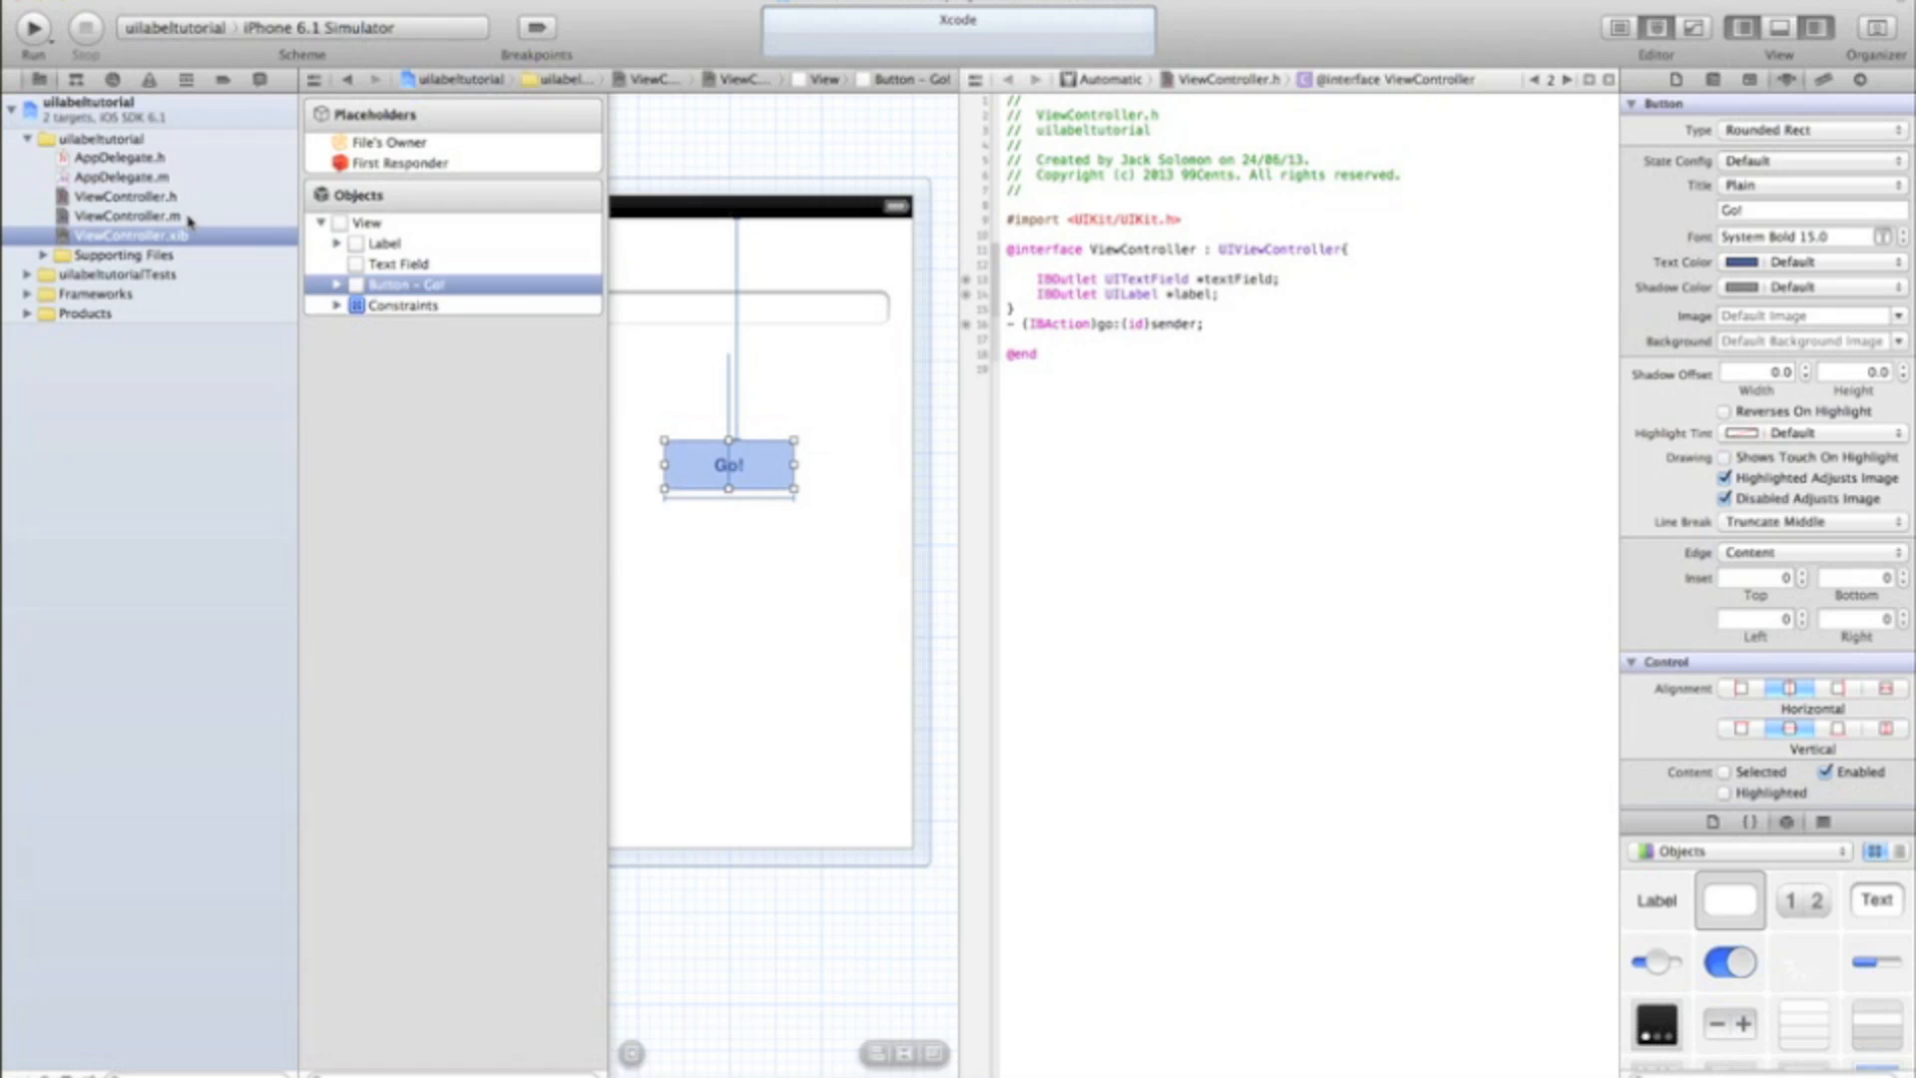
Step: In ViewController.m's go: method, start and erase unfinished NSString and textField statements
{"action": "left_click", "coordinate": [125, 215]}
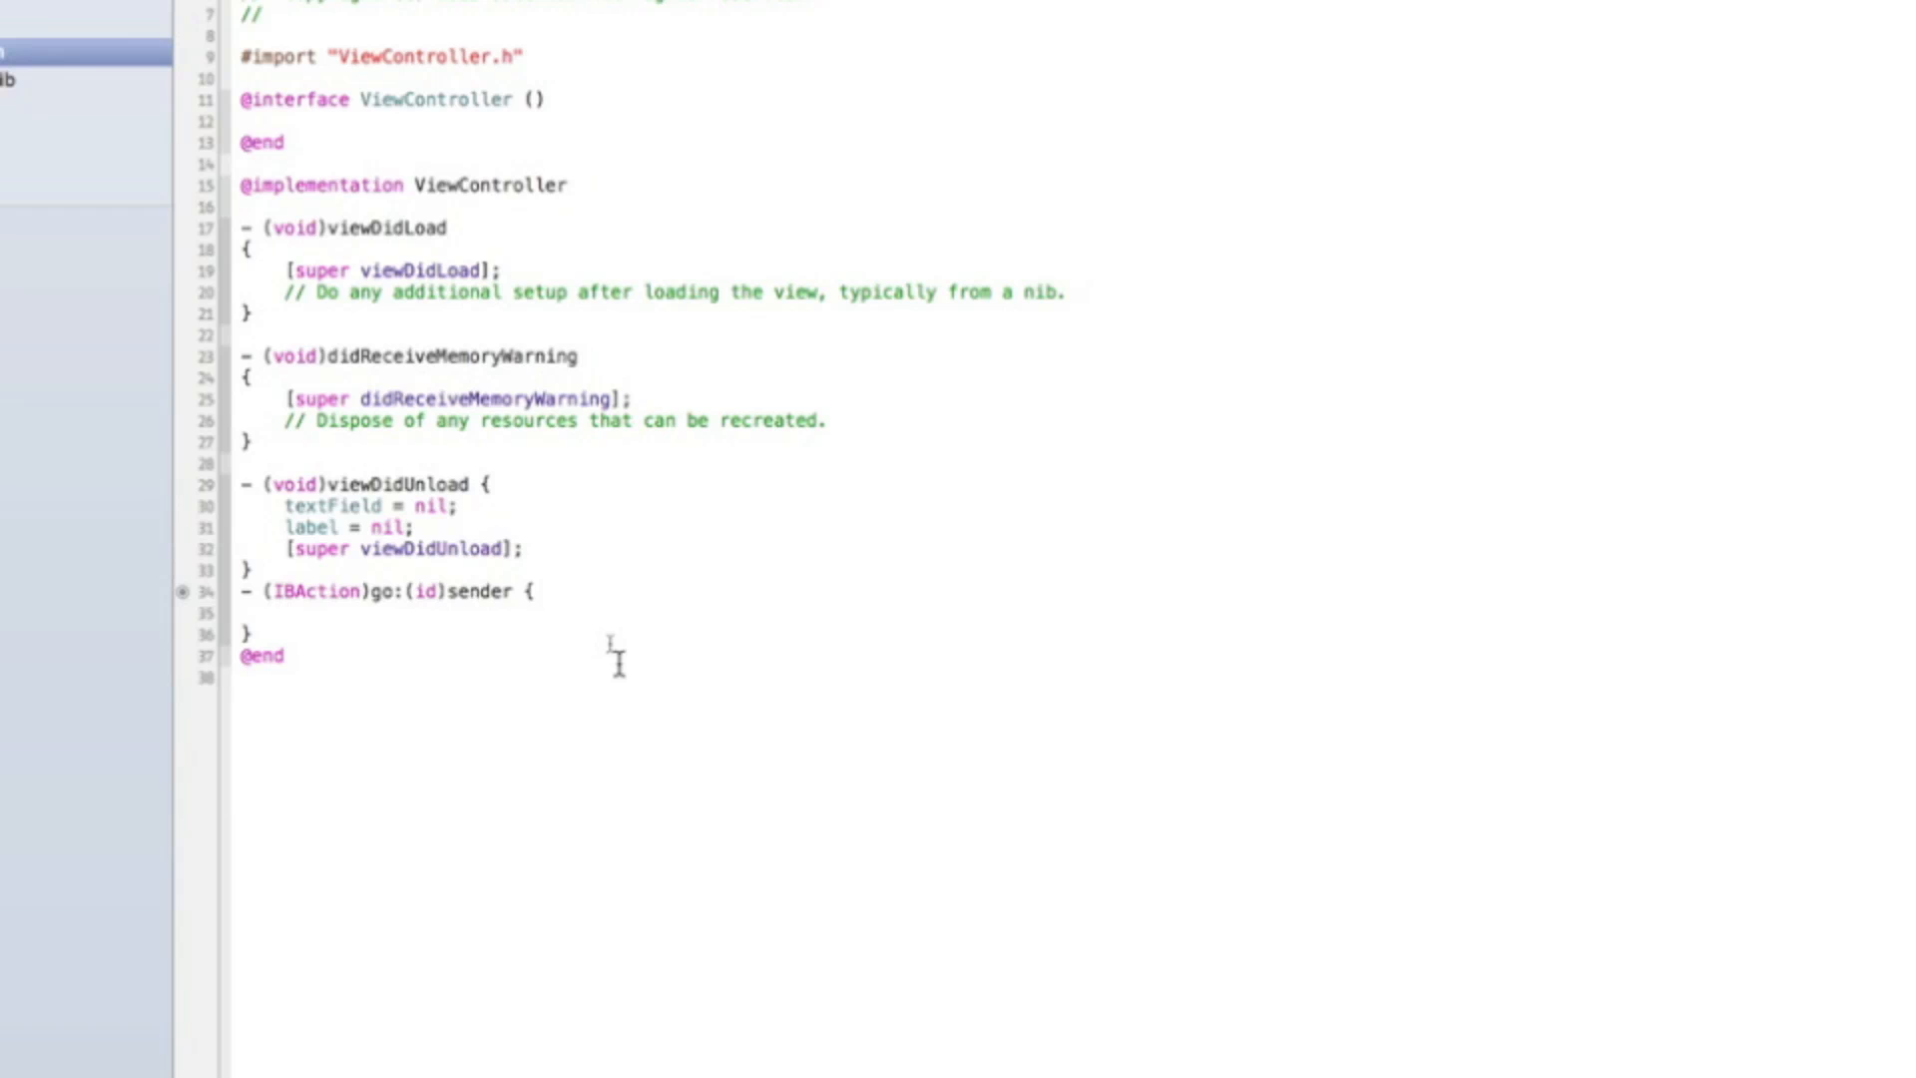
{"action": "type", "text": "NSString *"}
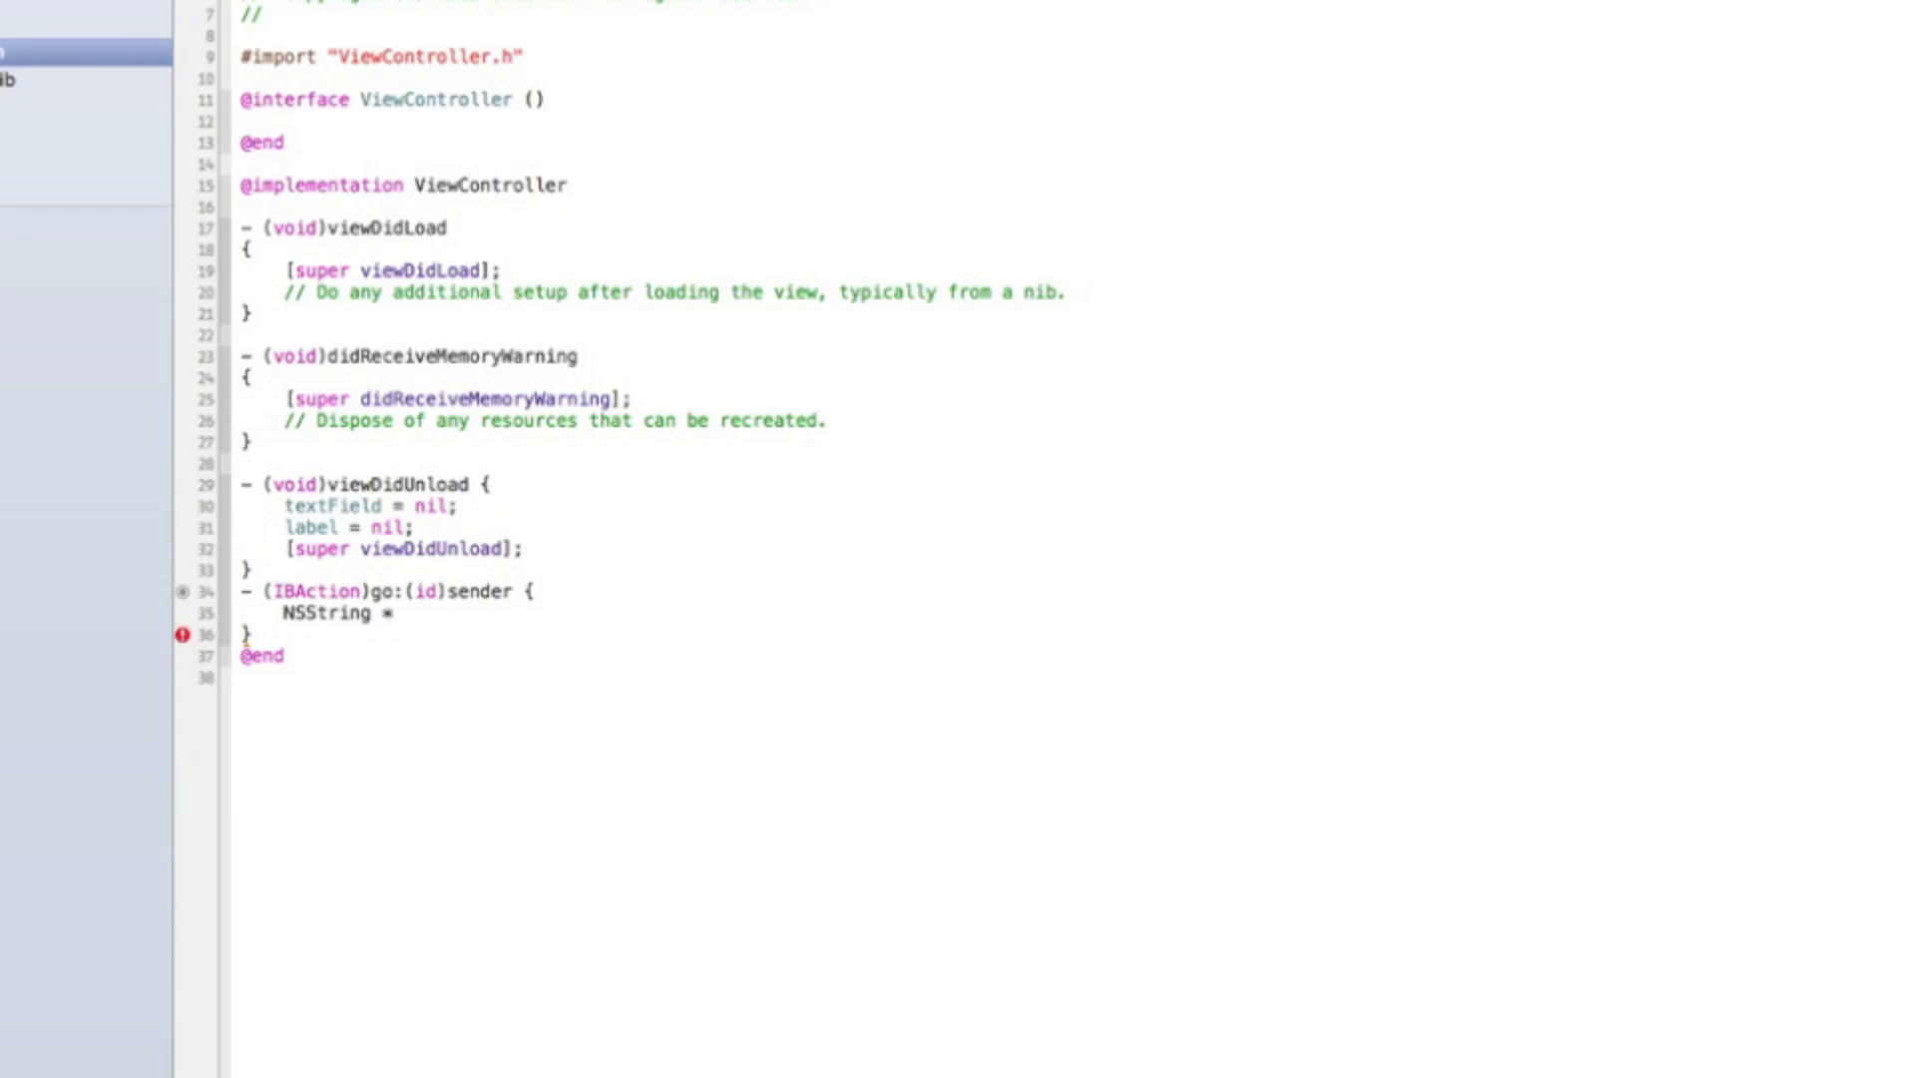
{"action": "key", "text": "backspace"}
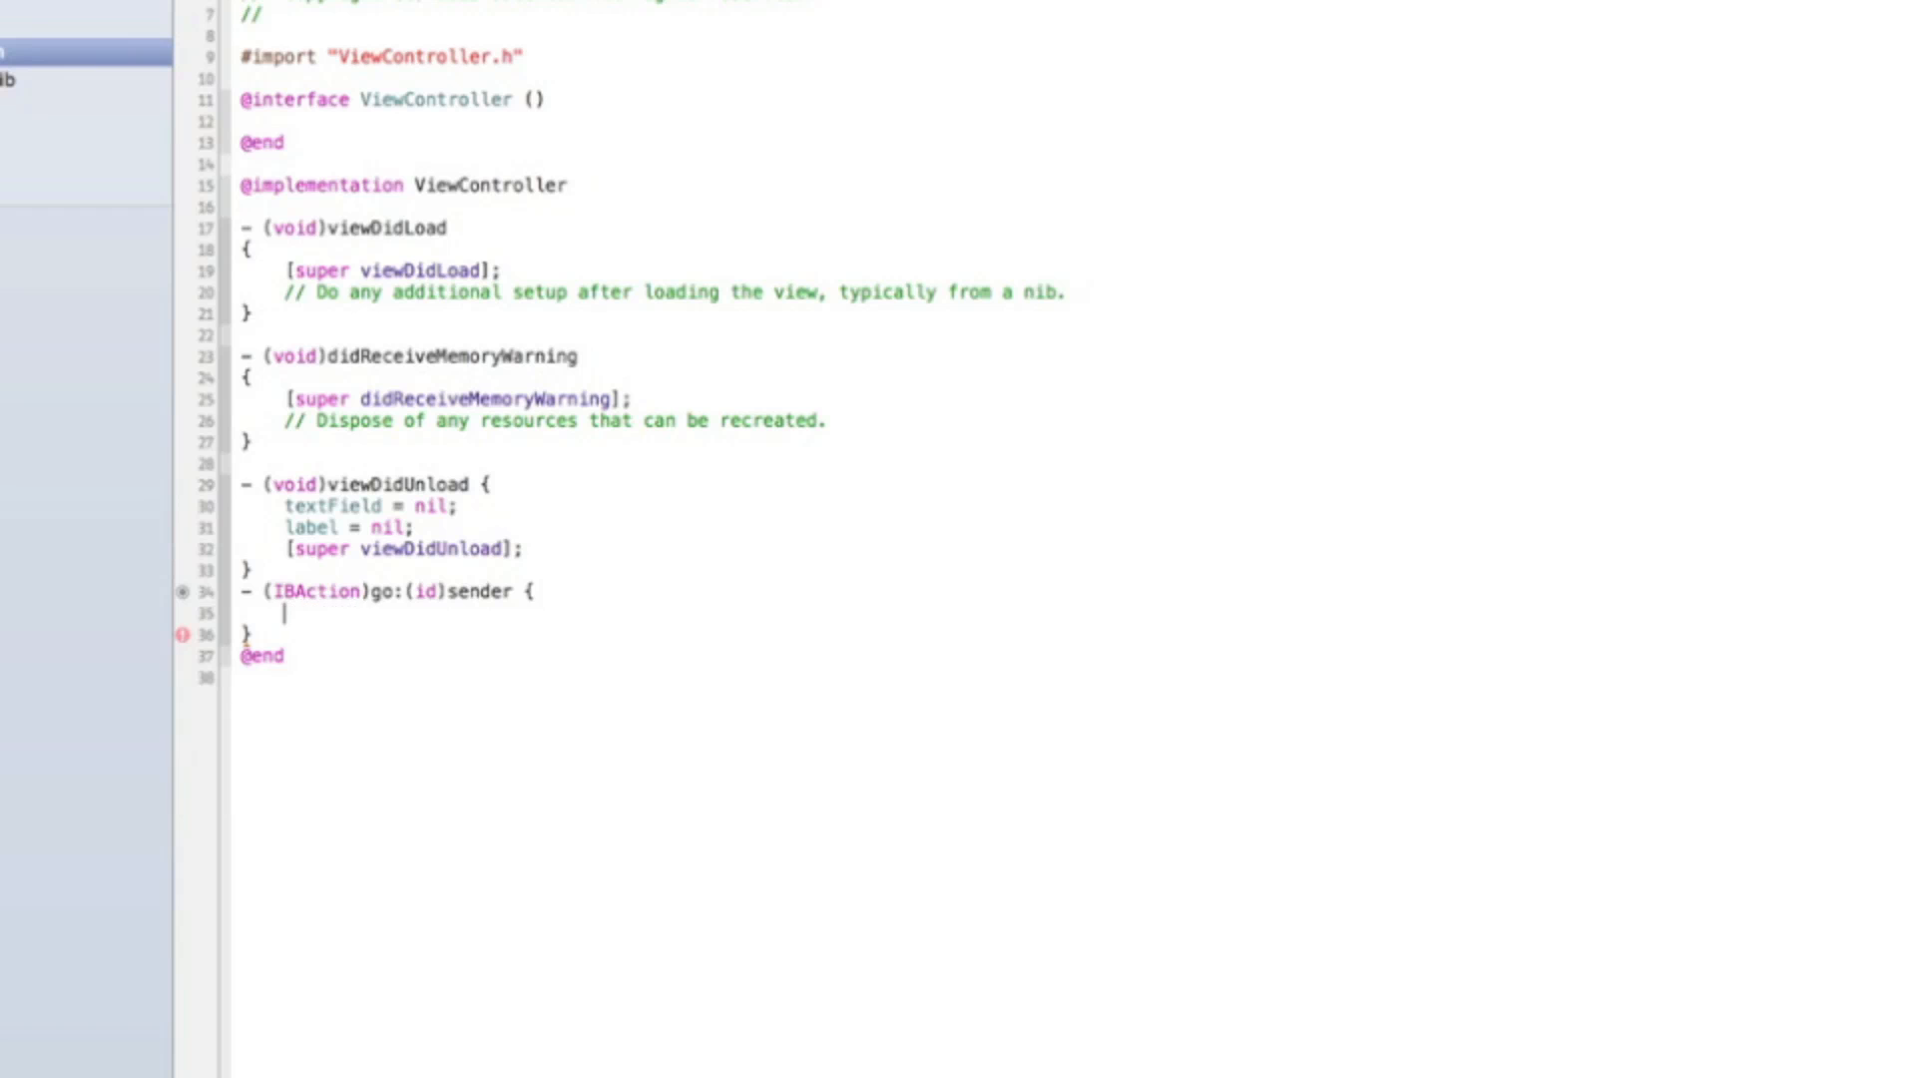
{"action": "type", "text": "textField.te"}
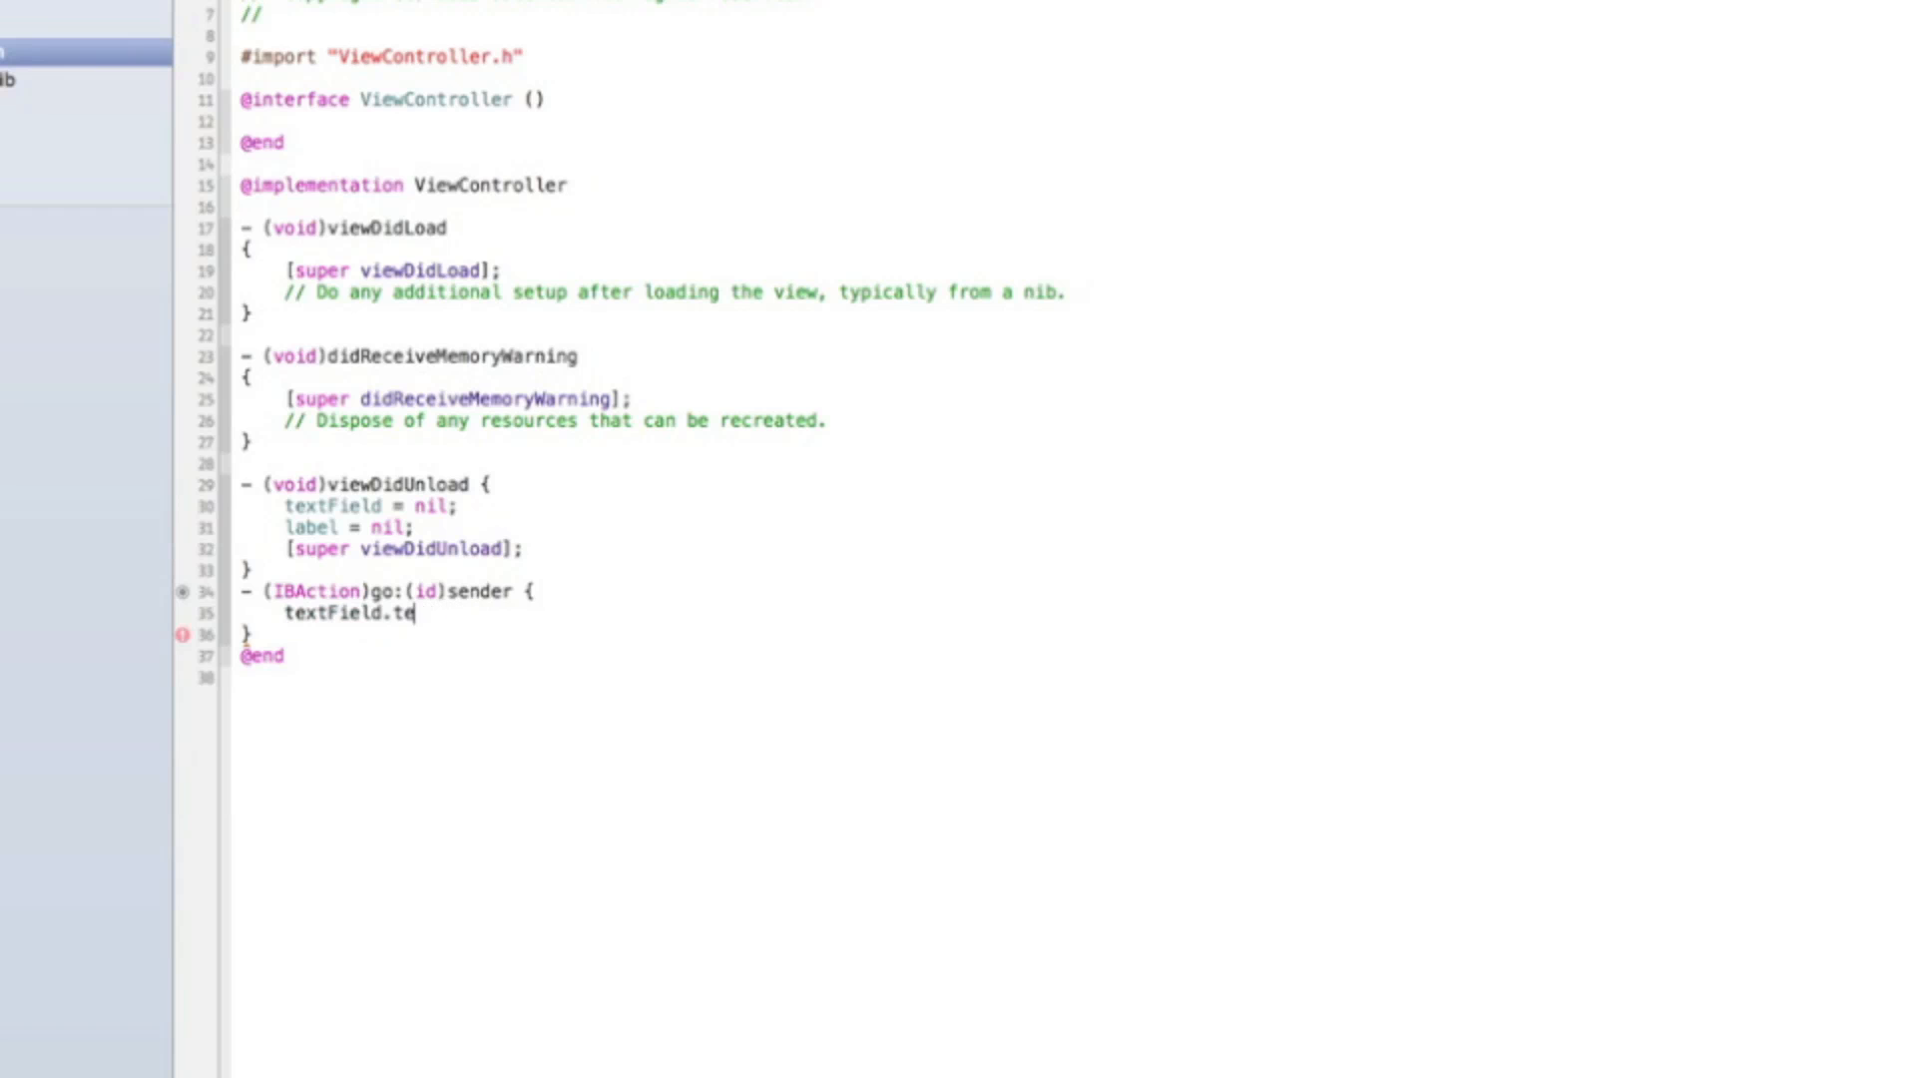
{"action": "key", "text": "backspace"}
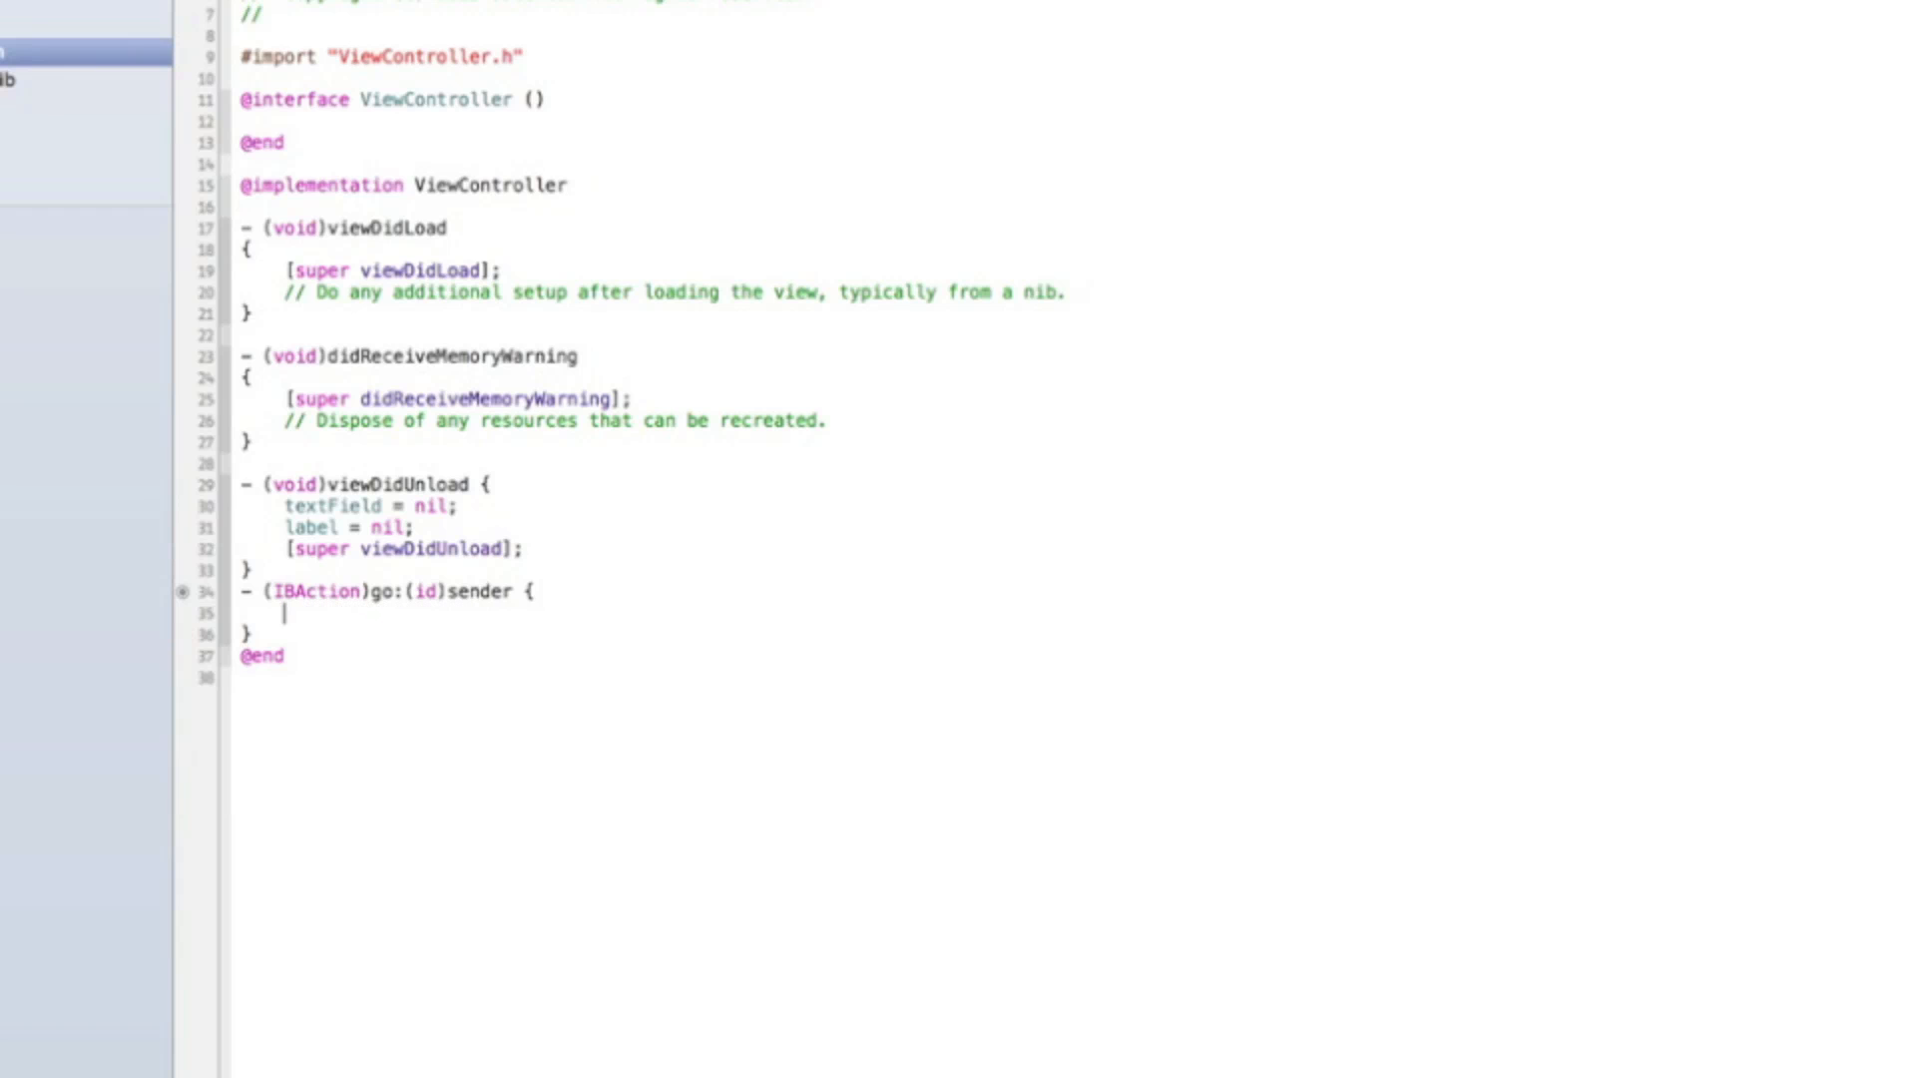
Step: Write label.text = textField.text; as the go: action body
{"action": "type", "text": "label.text"}
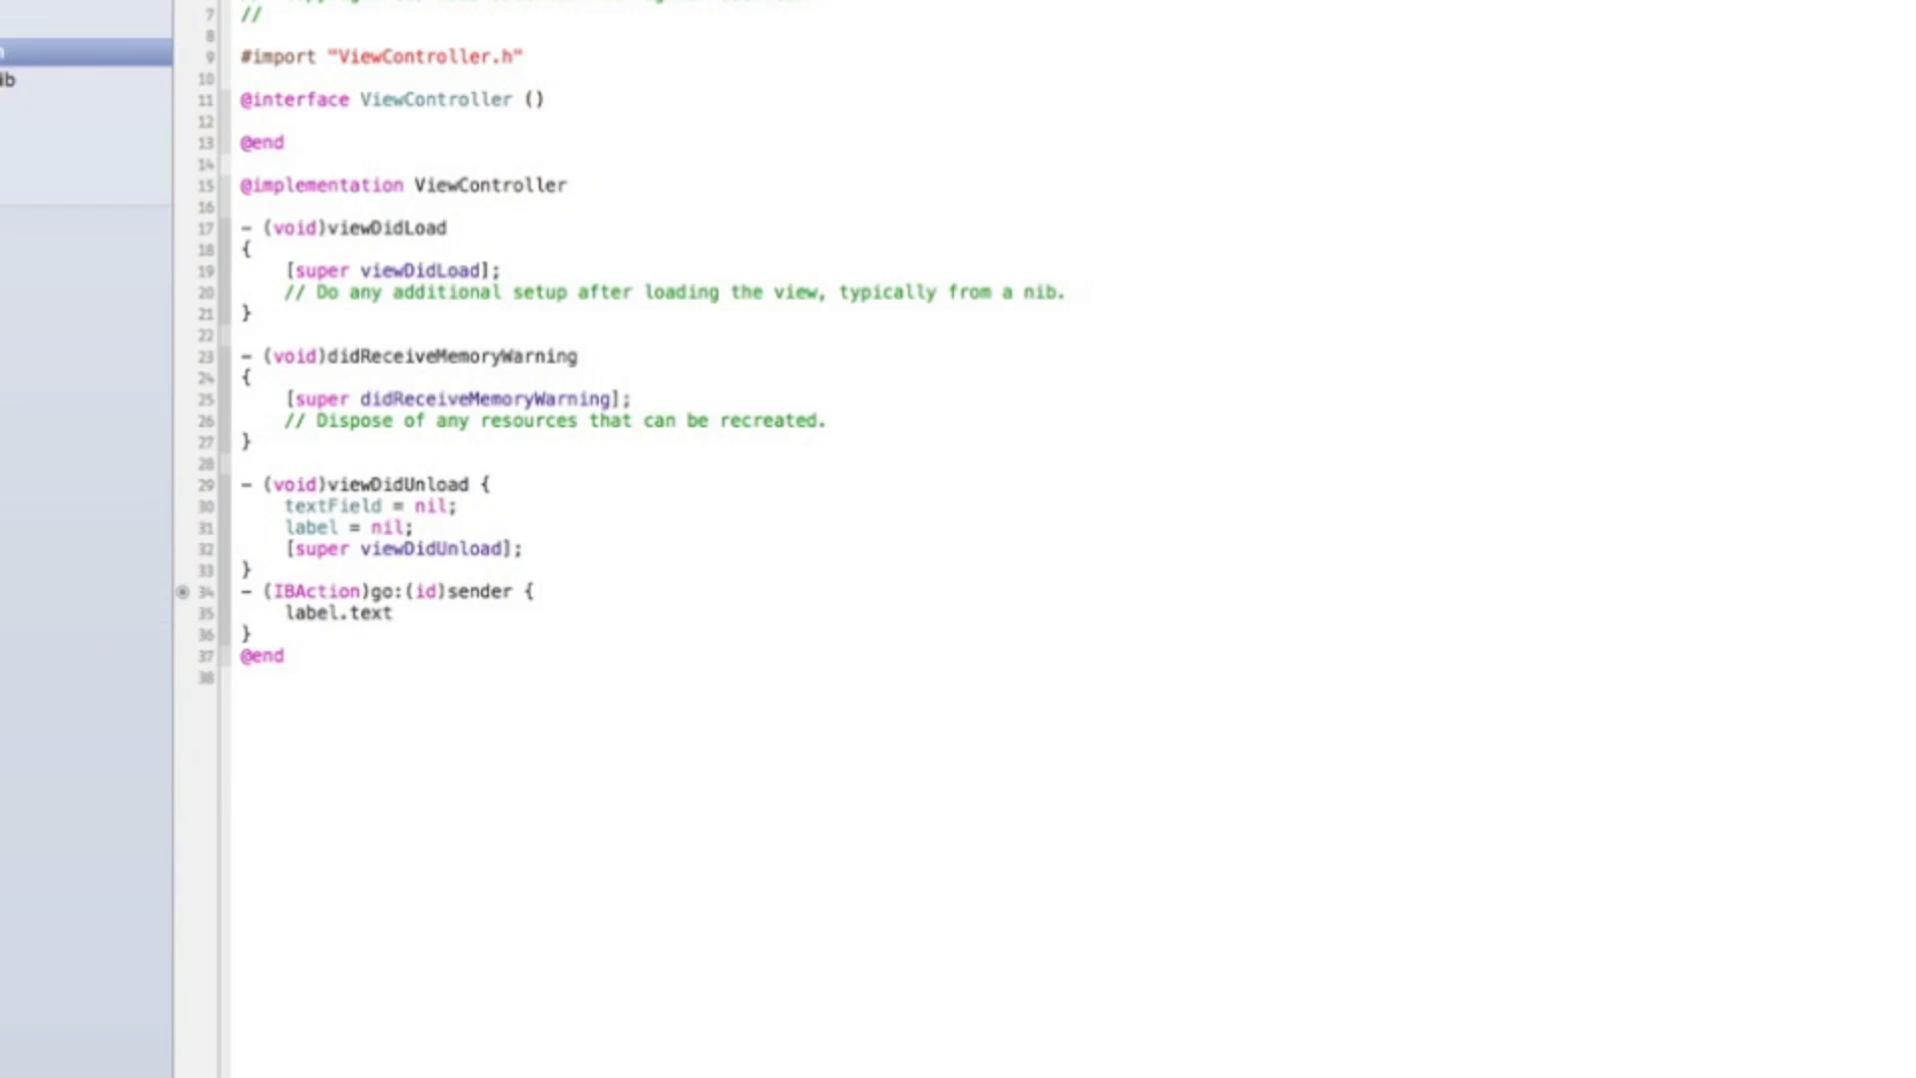
{"action": "type", "text": "= textField."}
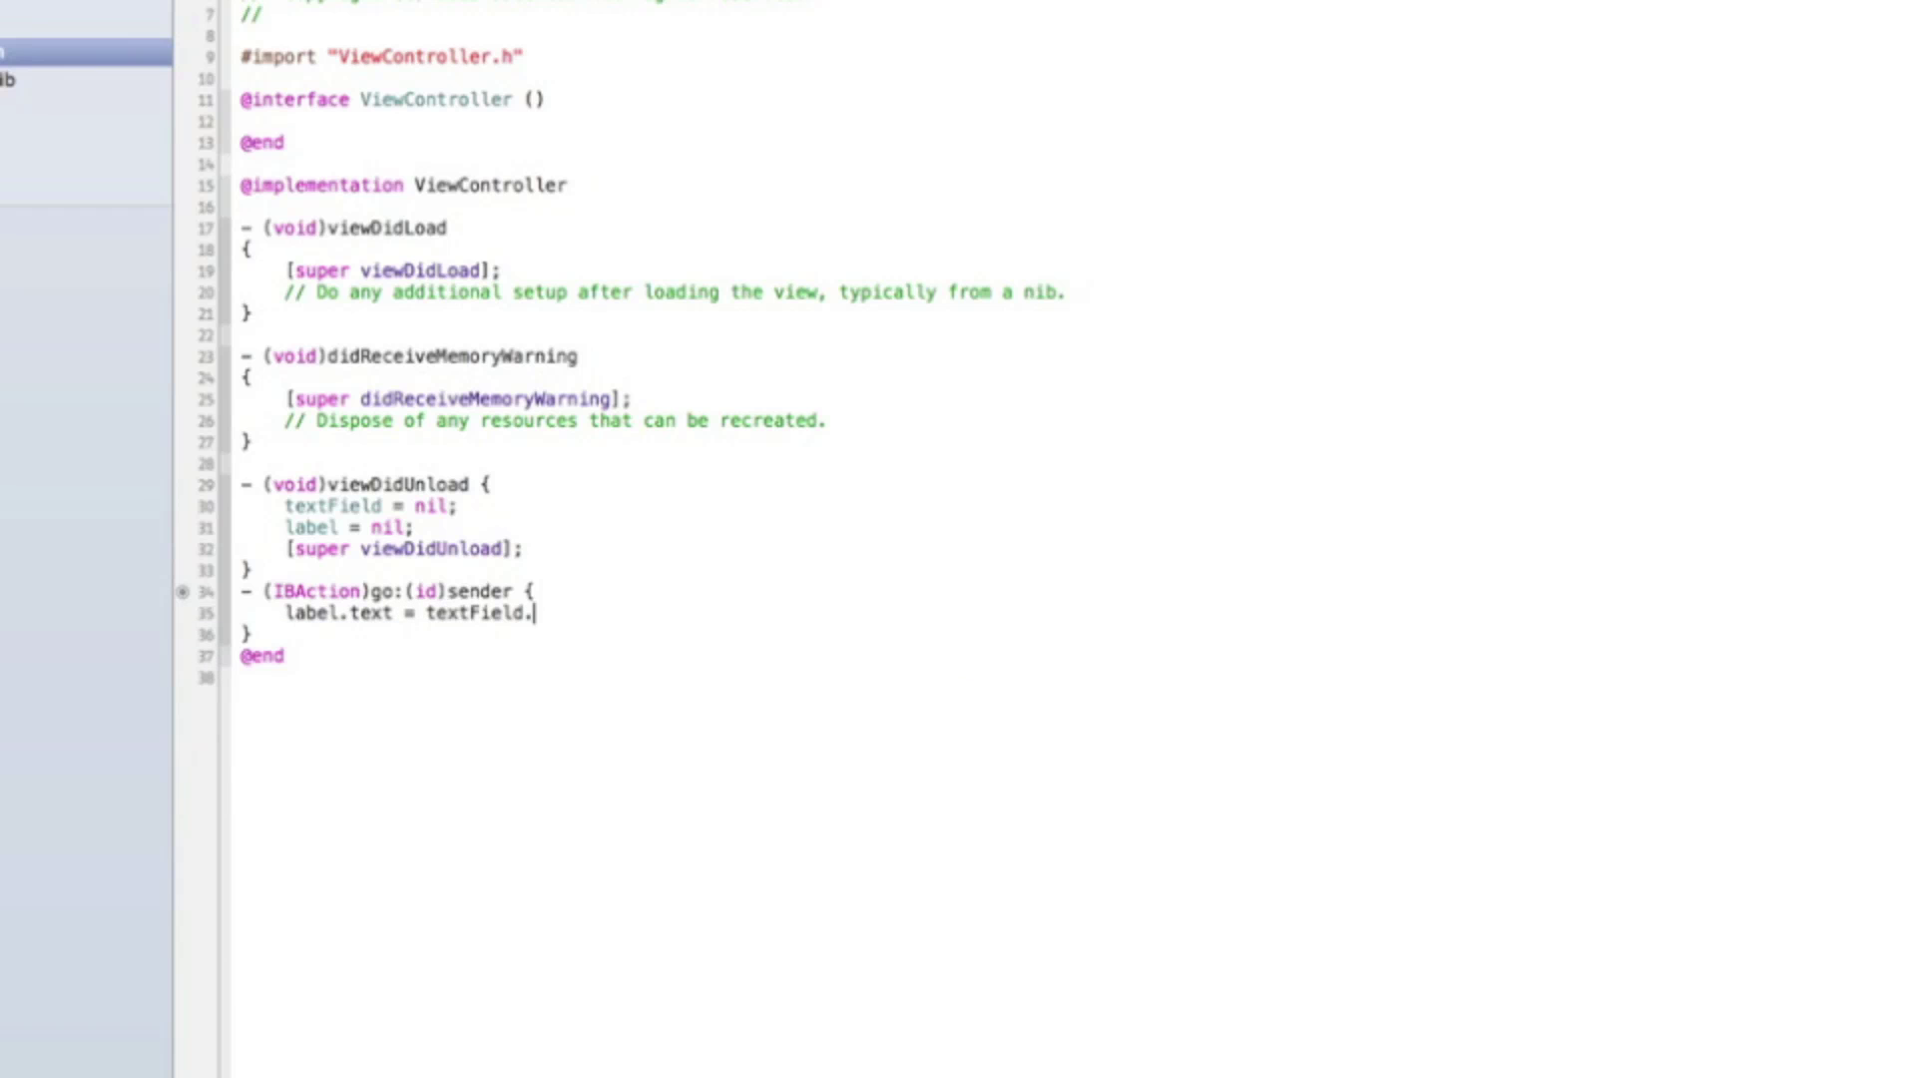
{"action": "type", "text": "text;"}
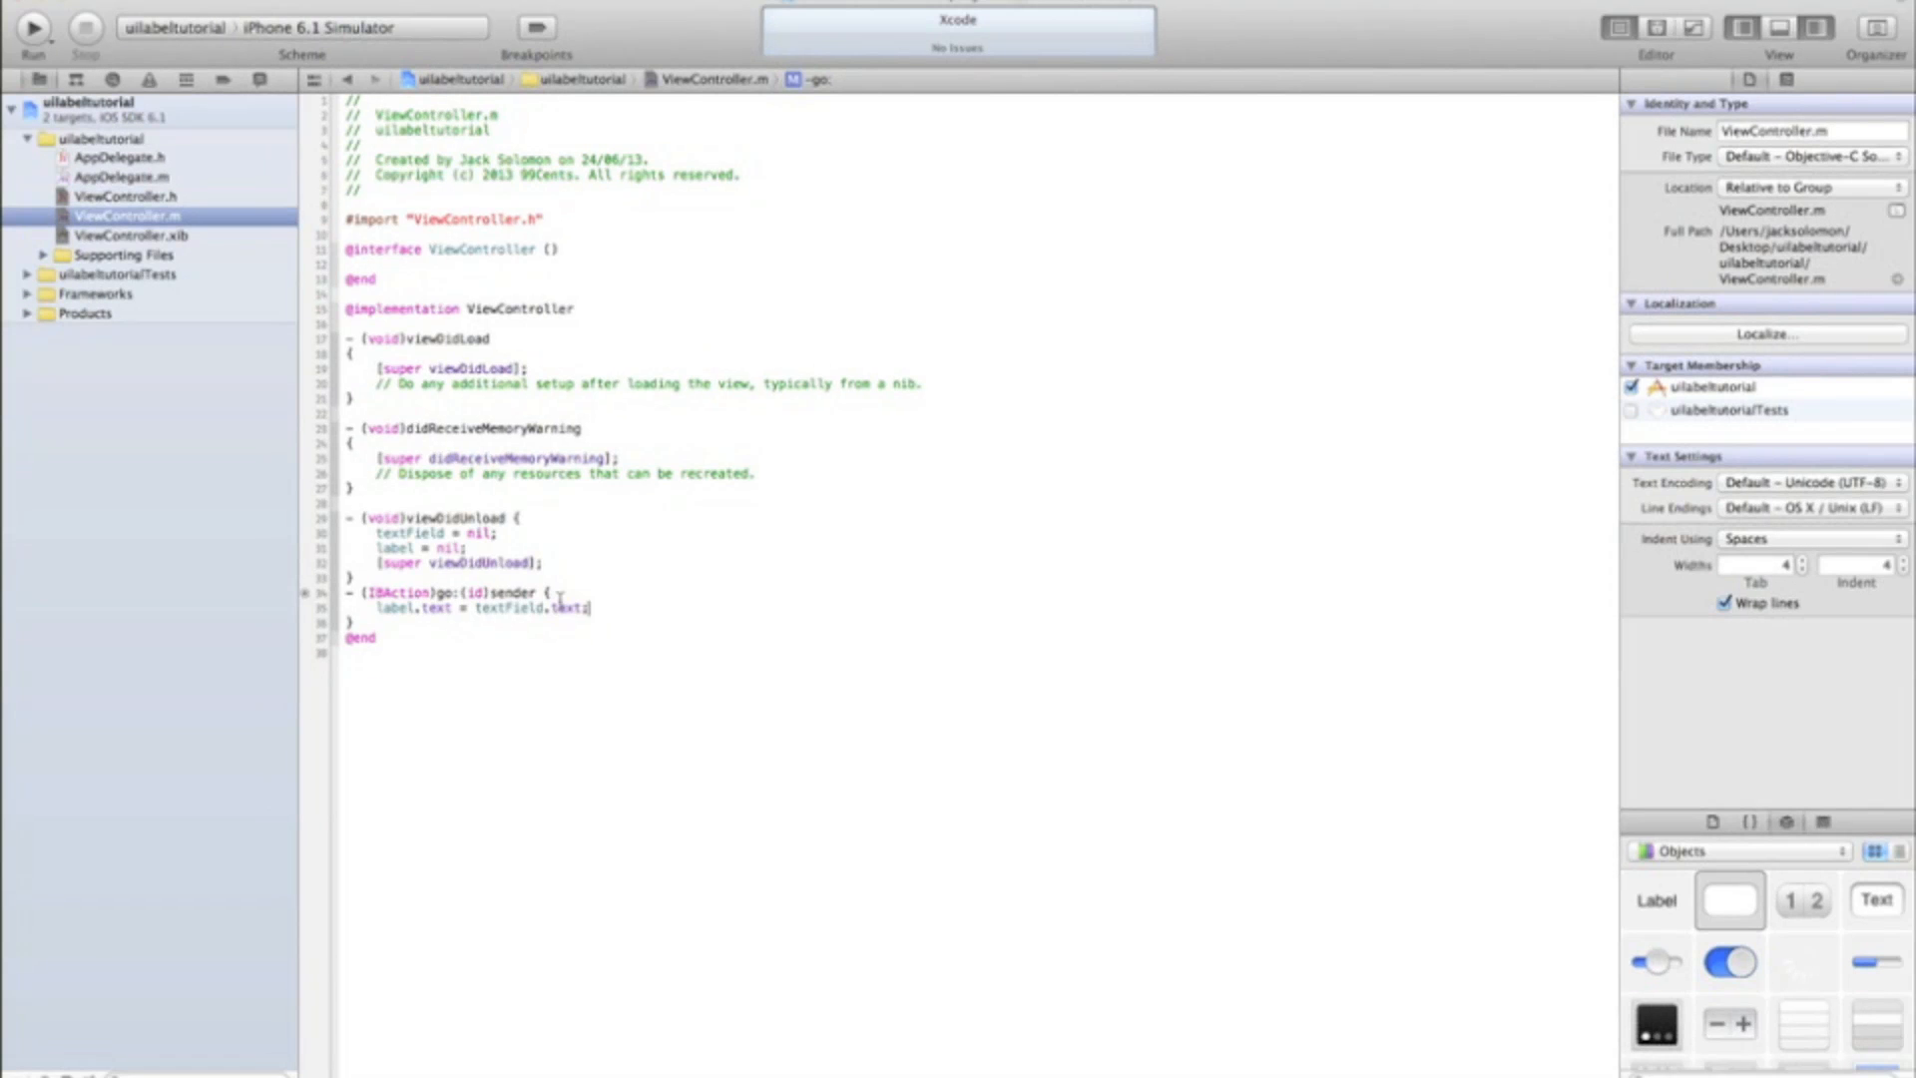
Step: Run the app on the iPhone 6.1 Simulator destination
{"action": "left_click", "coordinate": [300, 26]}
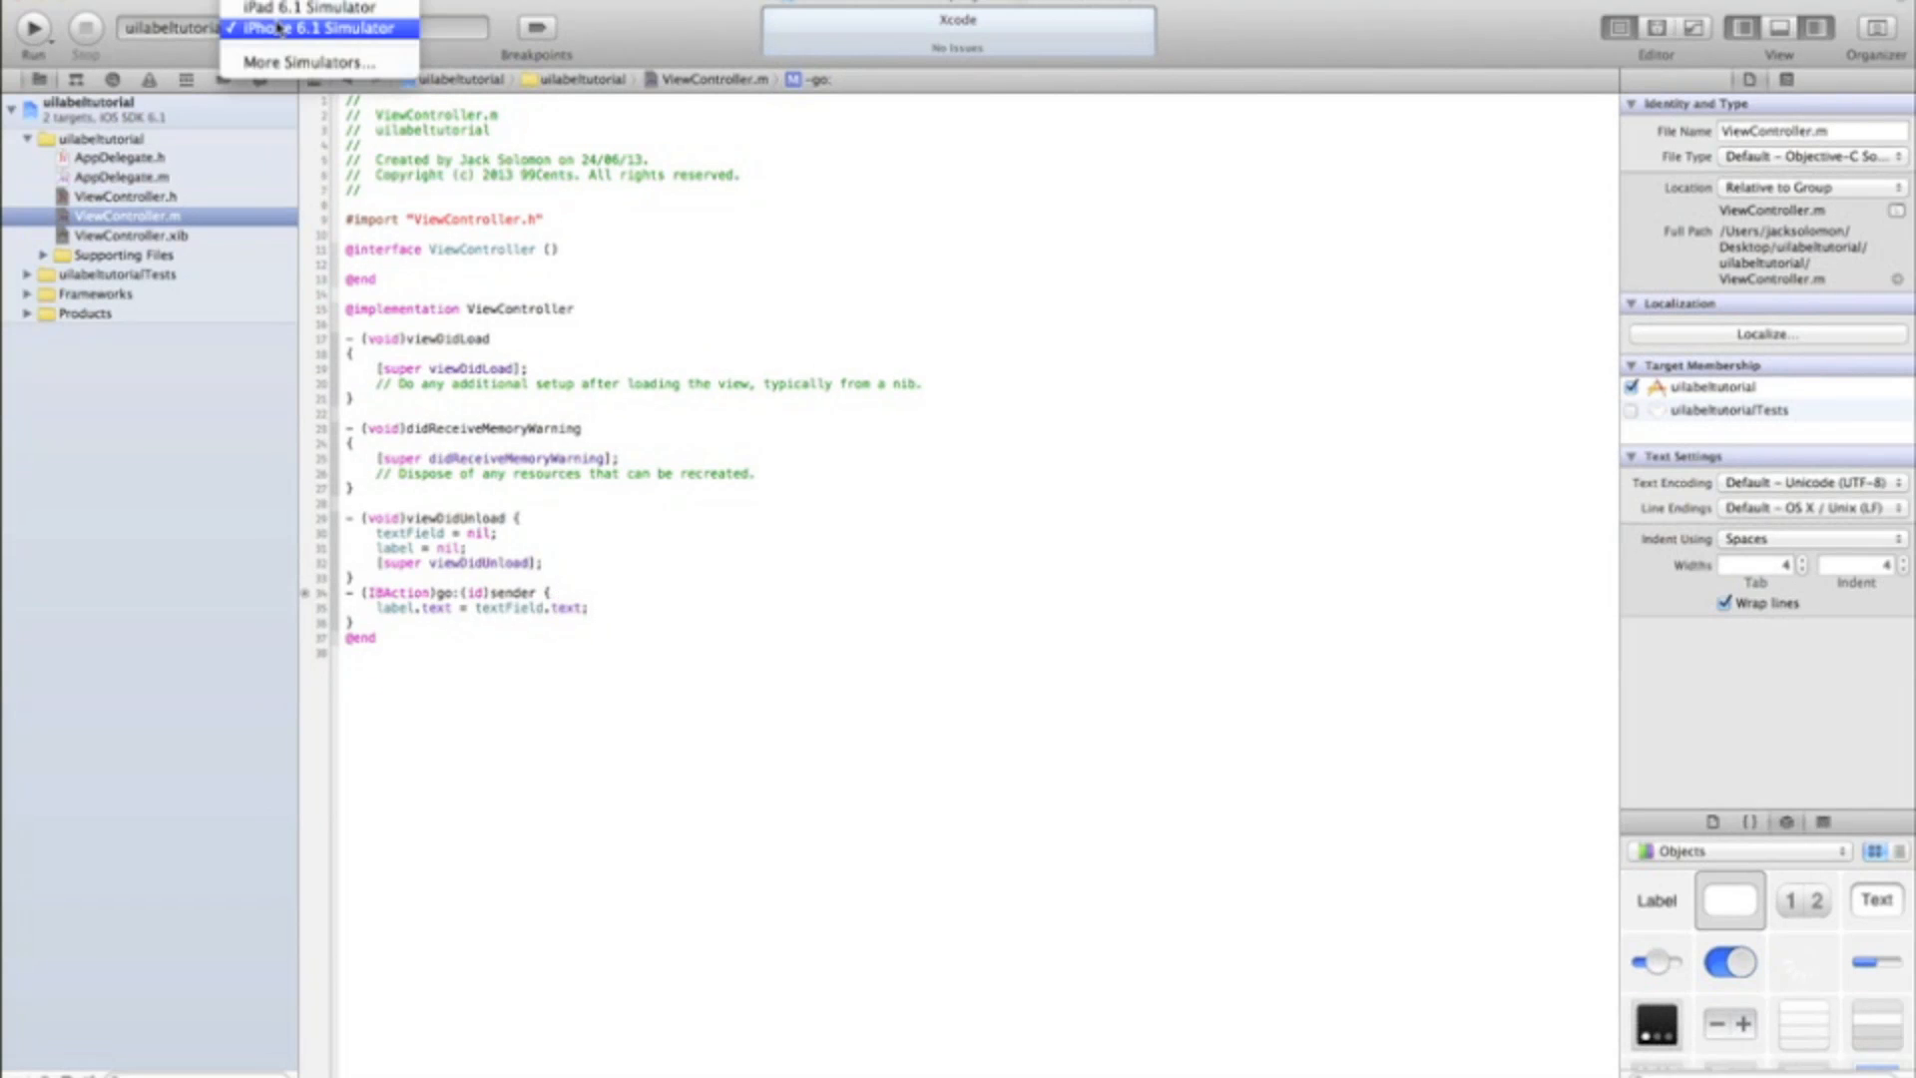
{"action": "left_click", "coordinate": [312, 28]}
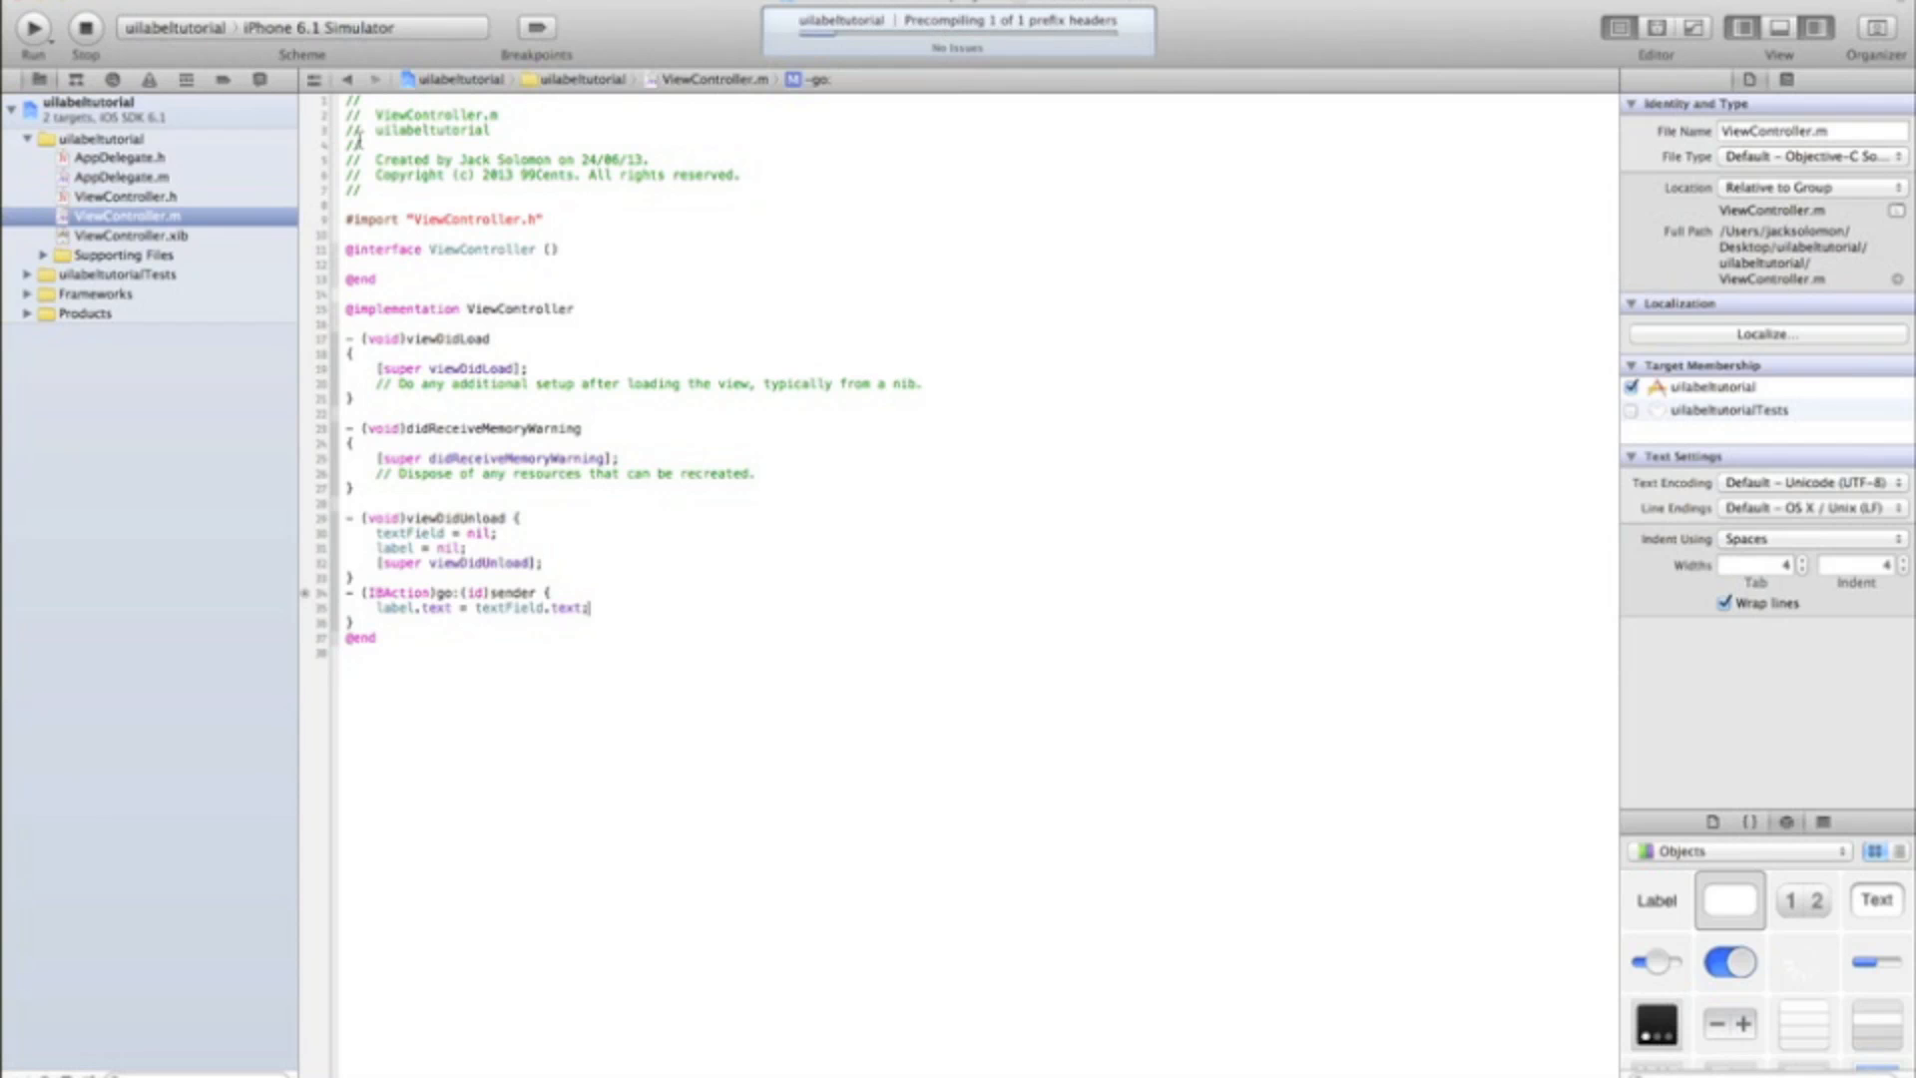
{"action": "left_click", "coordinate": [30, 26]}
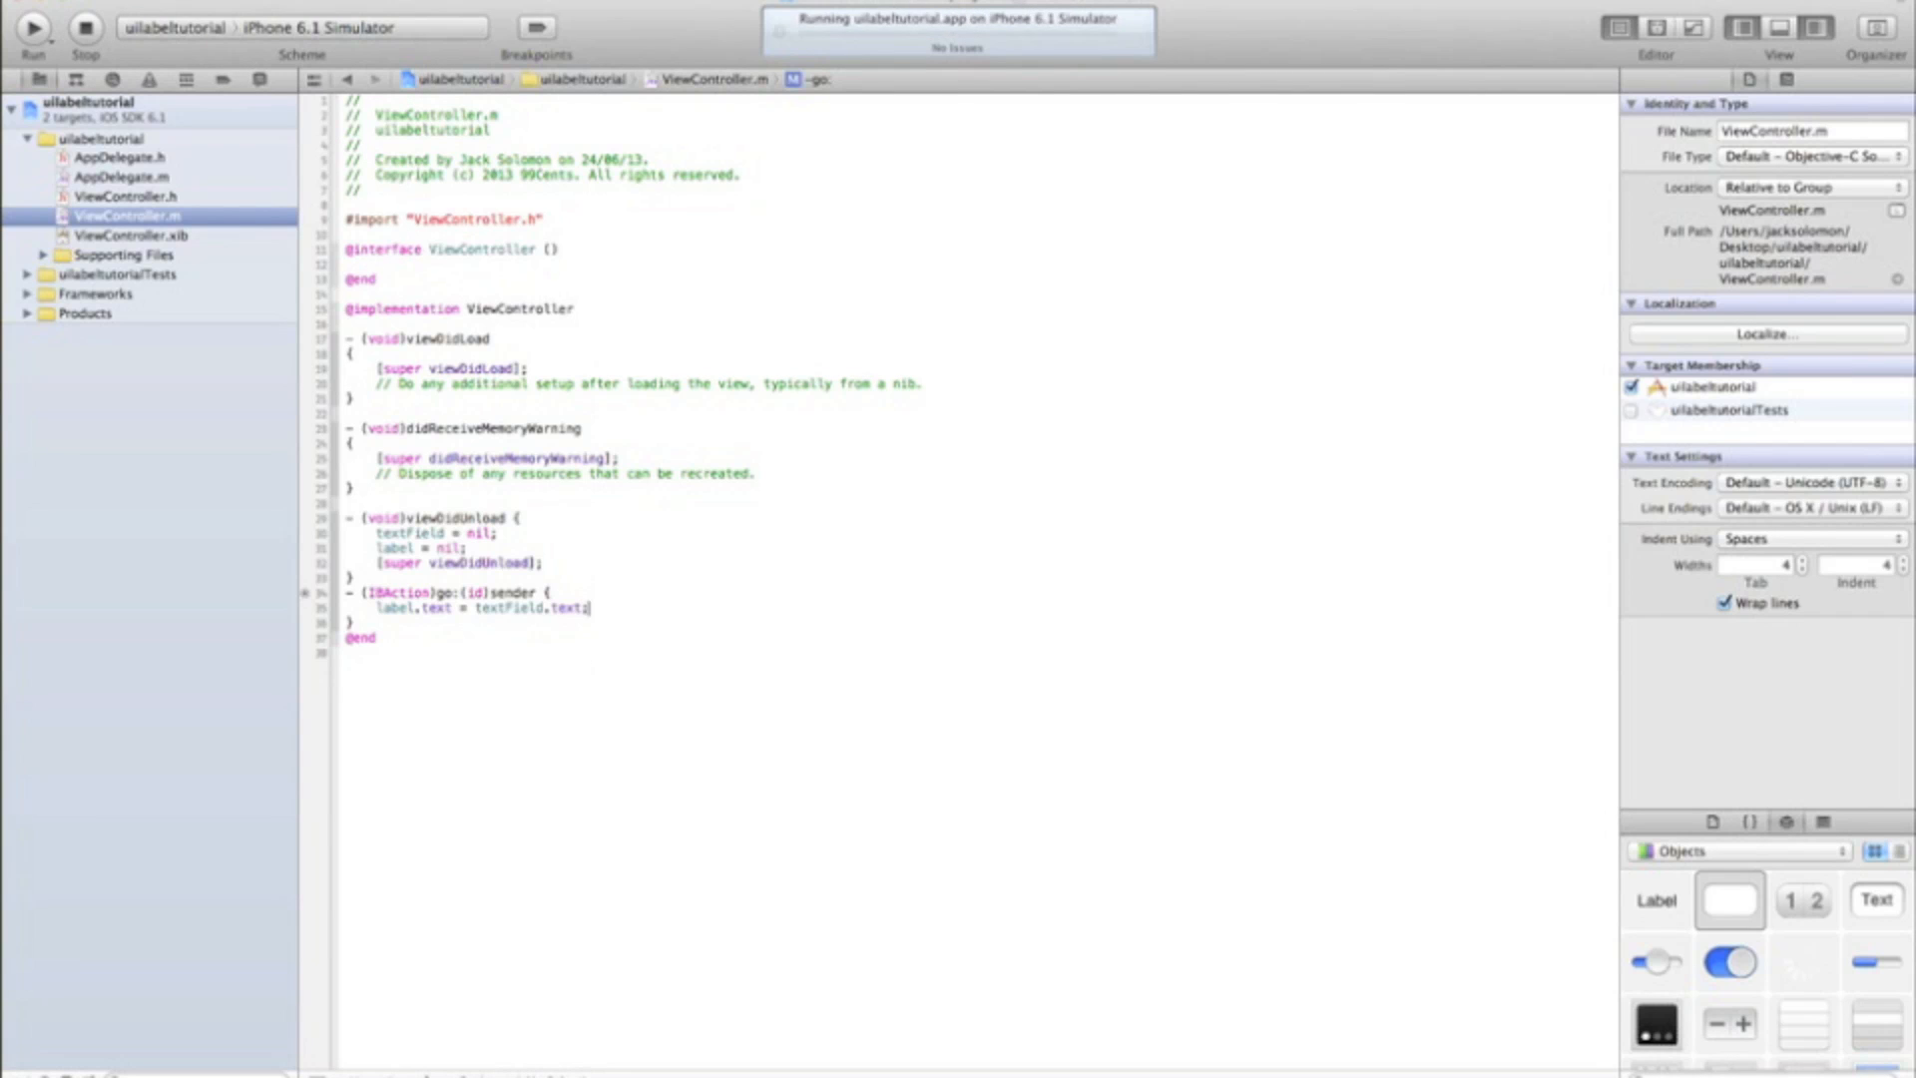
Step: Enter text in the simulated app's field and tap Go! to see it in the label
{"action": "left_click", "coordinate": [32, 26]}
{"action": "type", "text": "hel"}
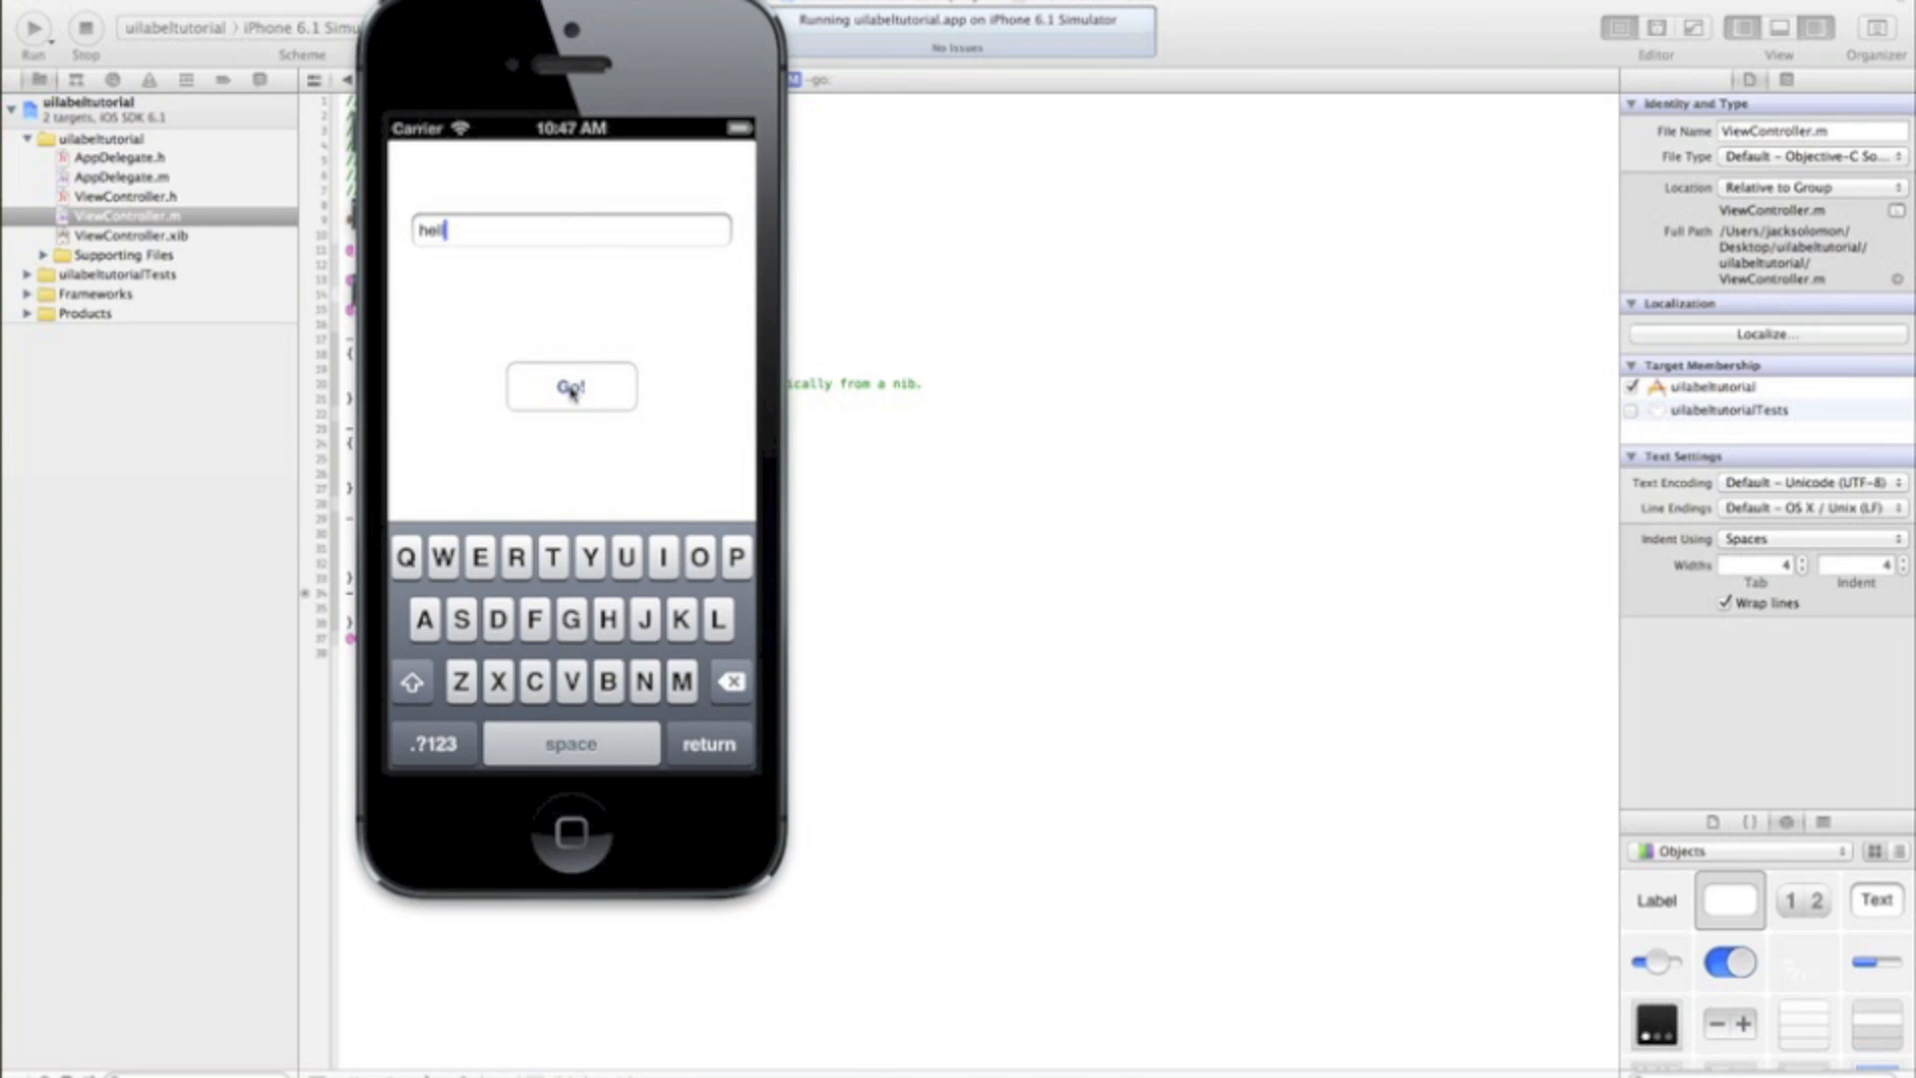
{"action": "left_click", "coordinate": [569, 385]}
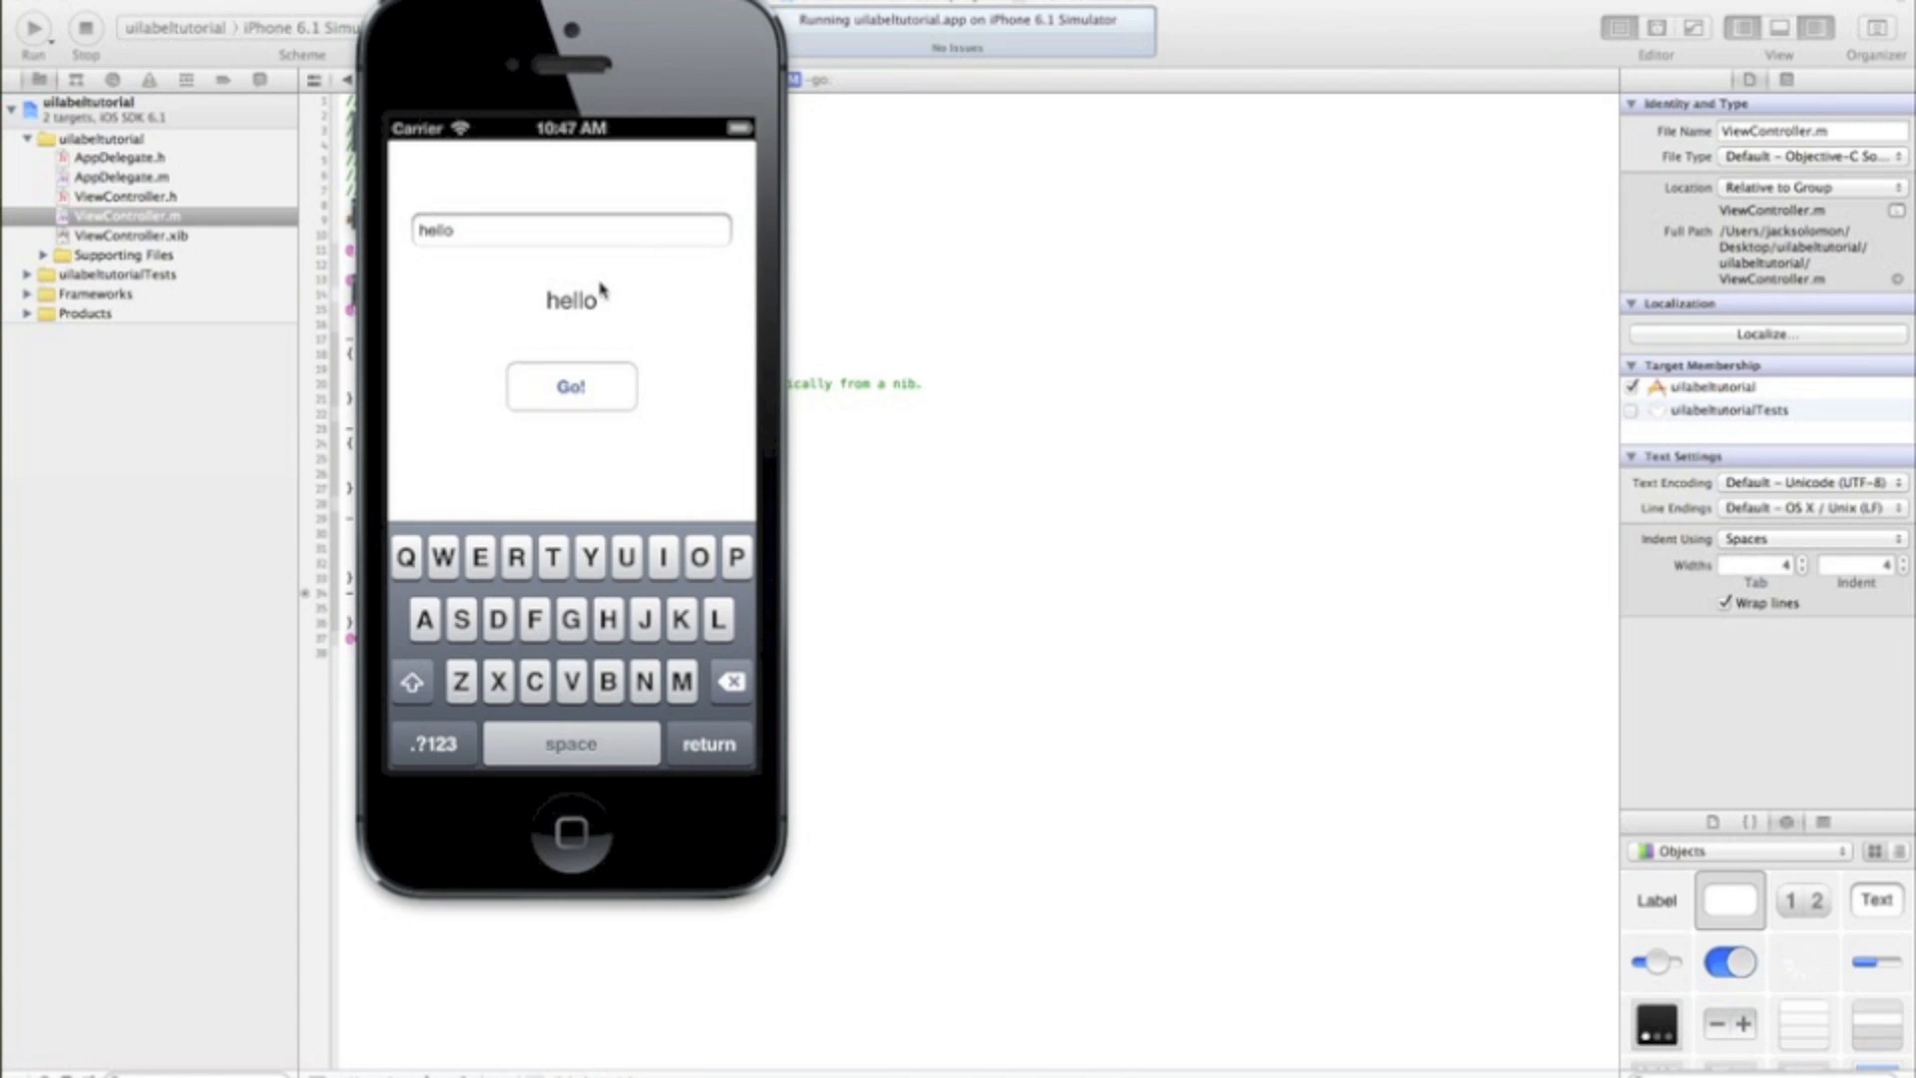
{"action": "mouse_move", "coordinate": [573, 535]}
{"action": "type", "text": "th"}
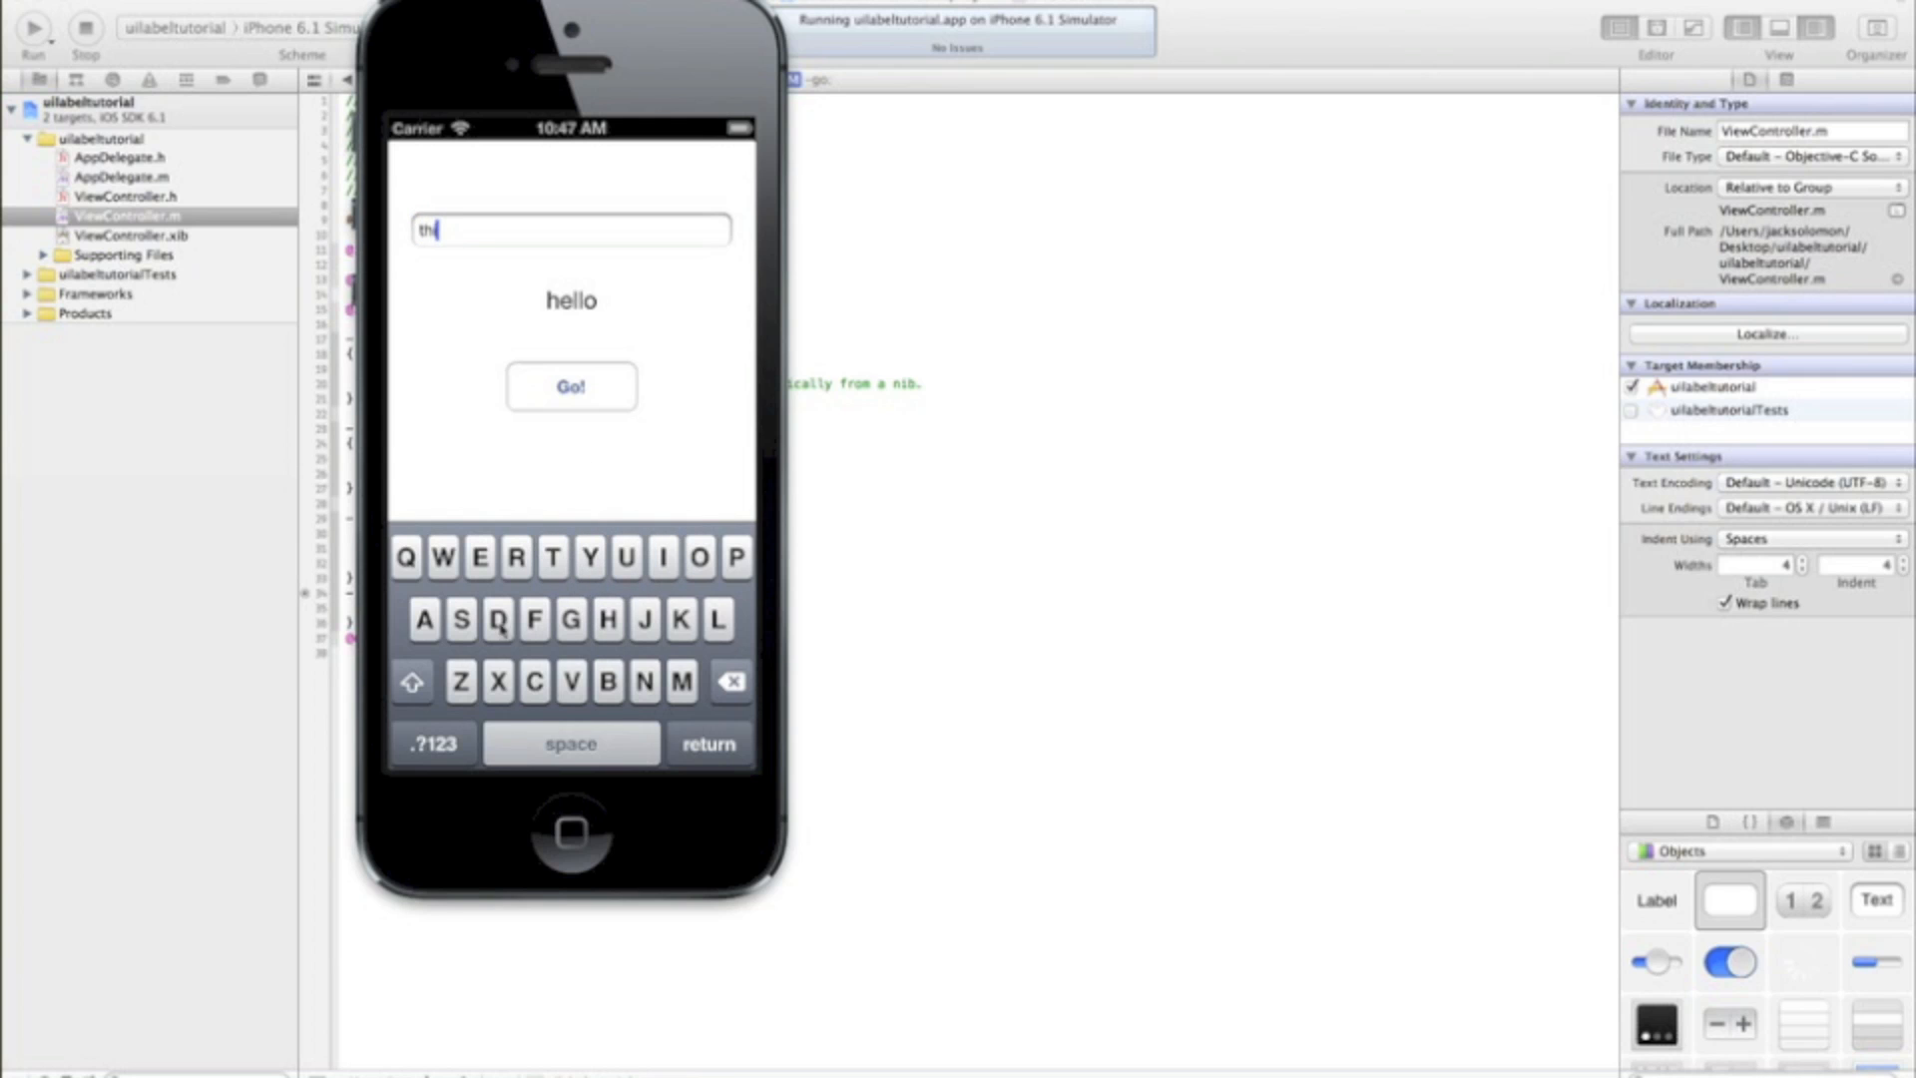
{"action": "type", "text": "is"}
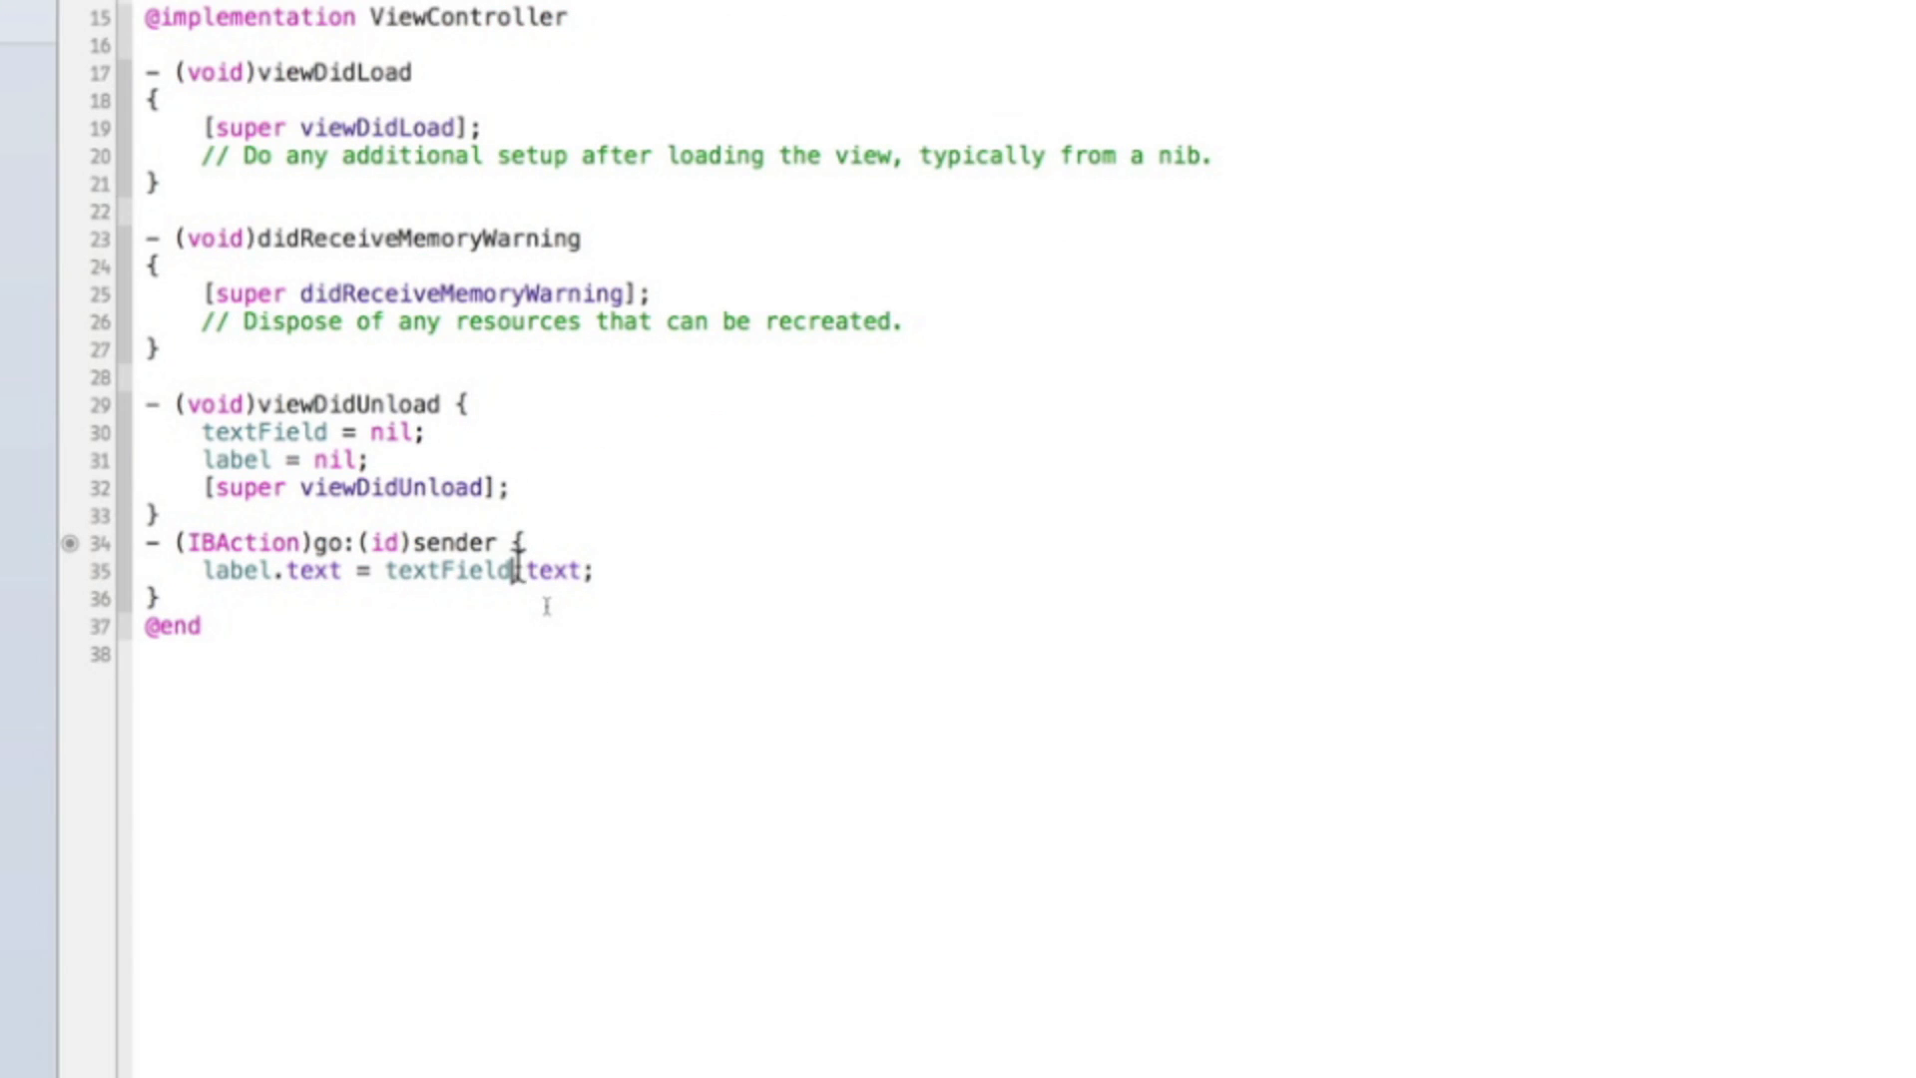
Step: Replace the go: body with NSString *textForLabel = textField.text;
{"action": "key", "text": "Delete"}
{"action": "type", "text": "N"}
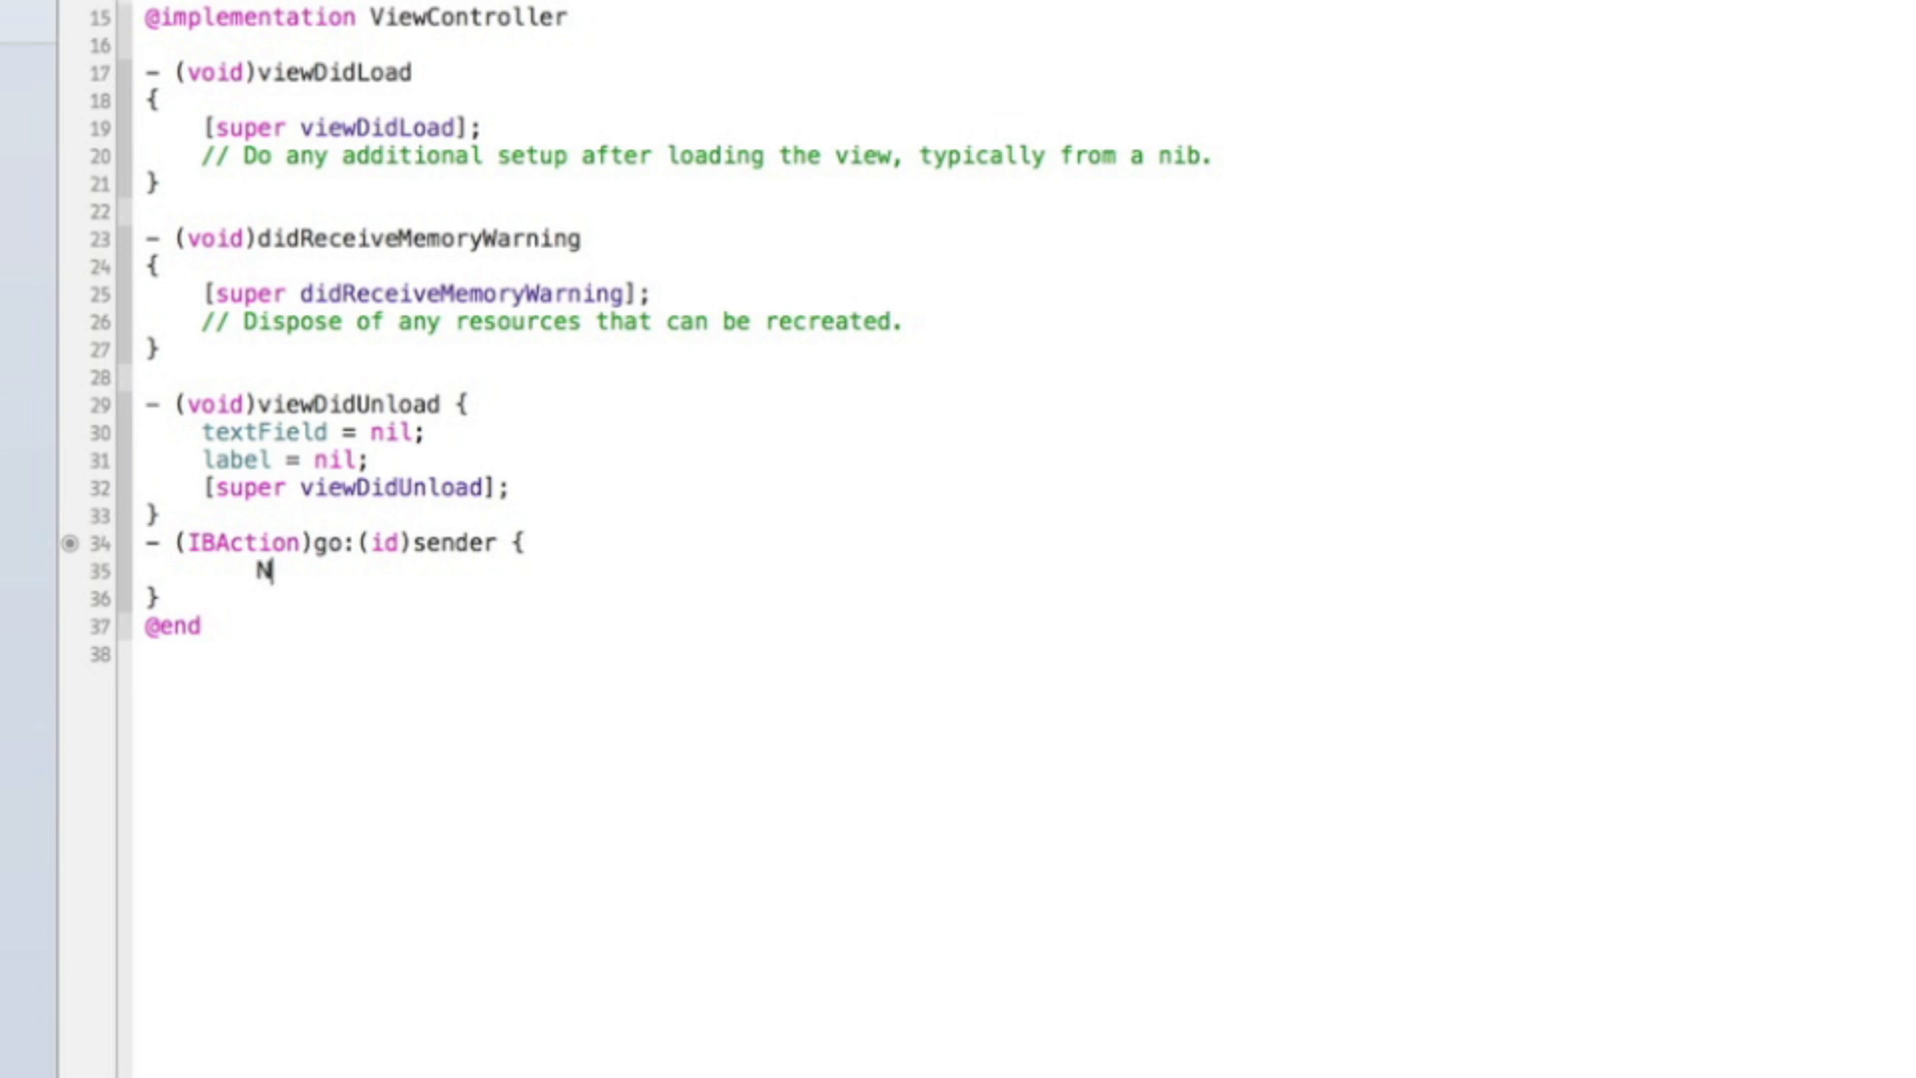
{"action": "type", "text": "SString *"}
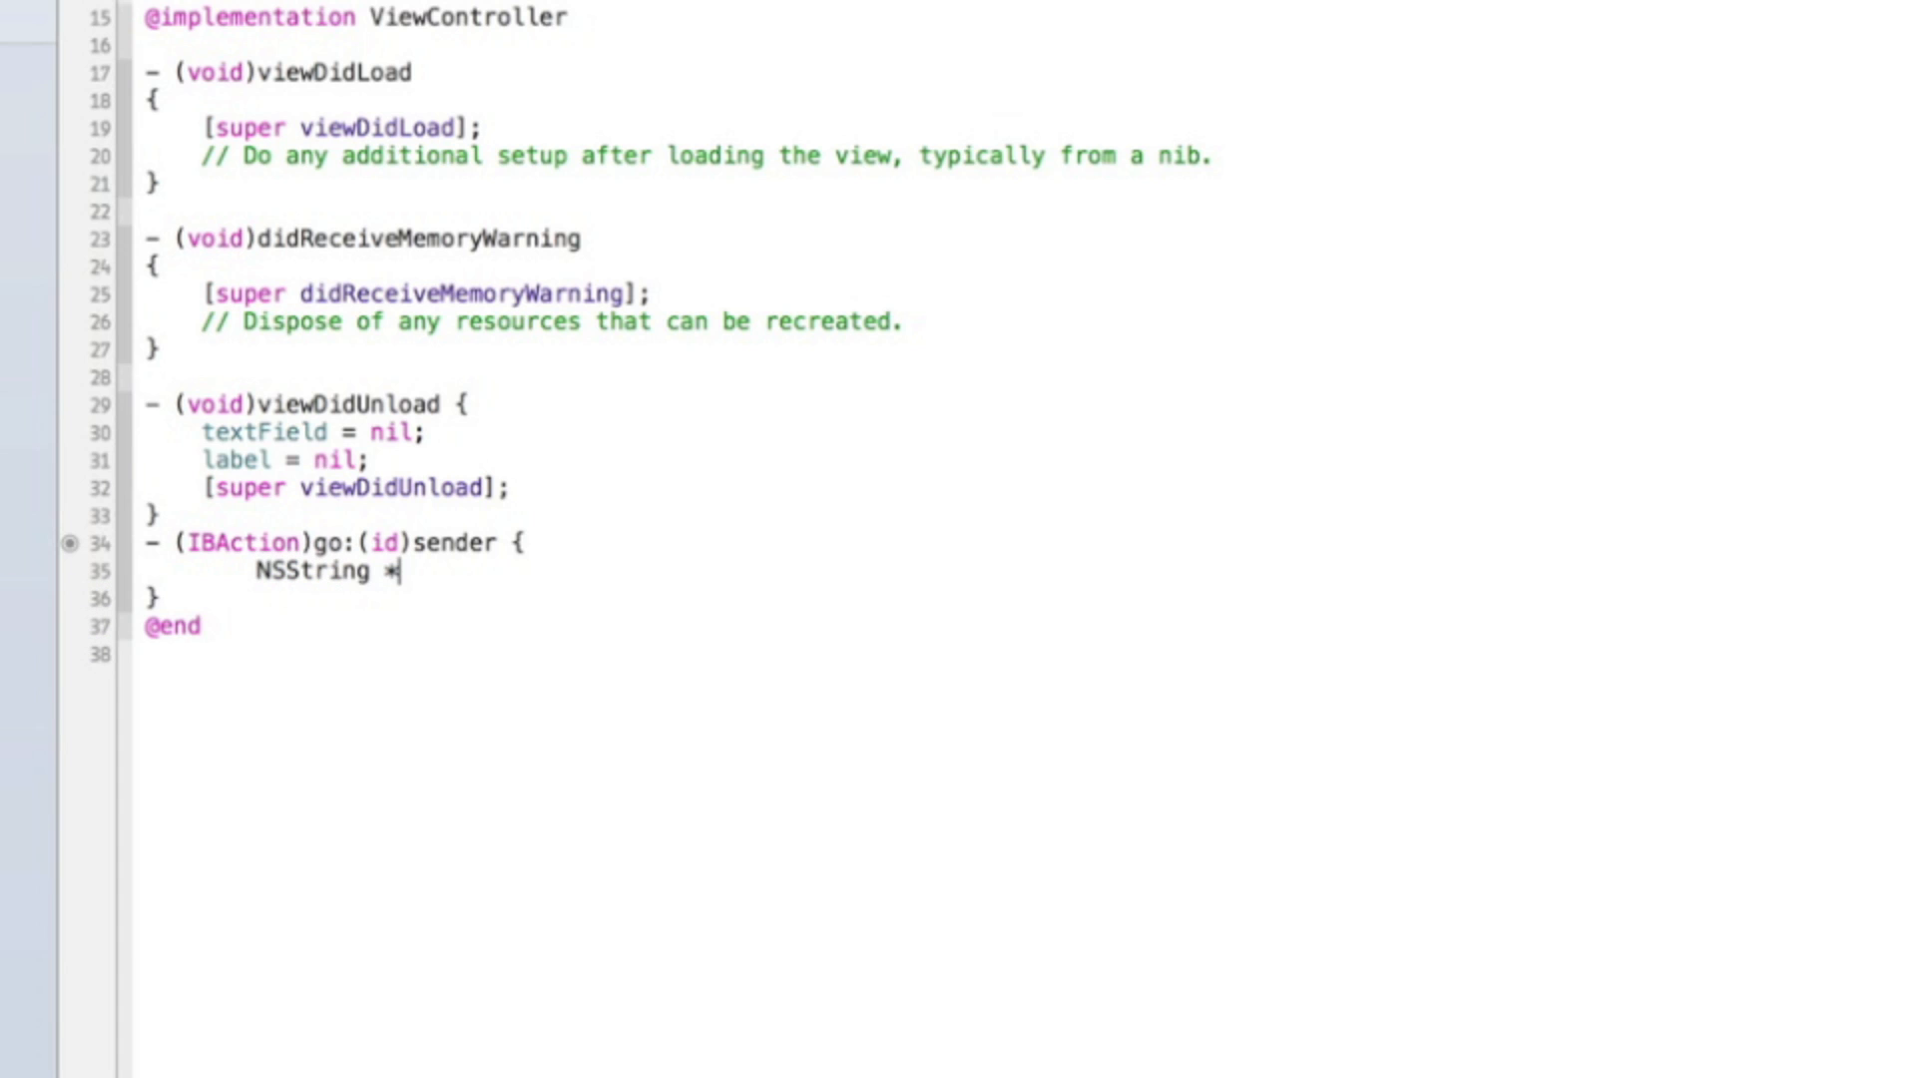
{"action": "type", "text": "textFOr"}
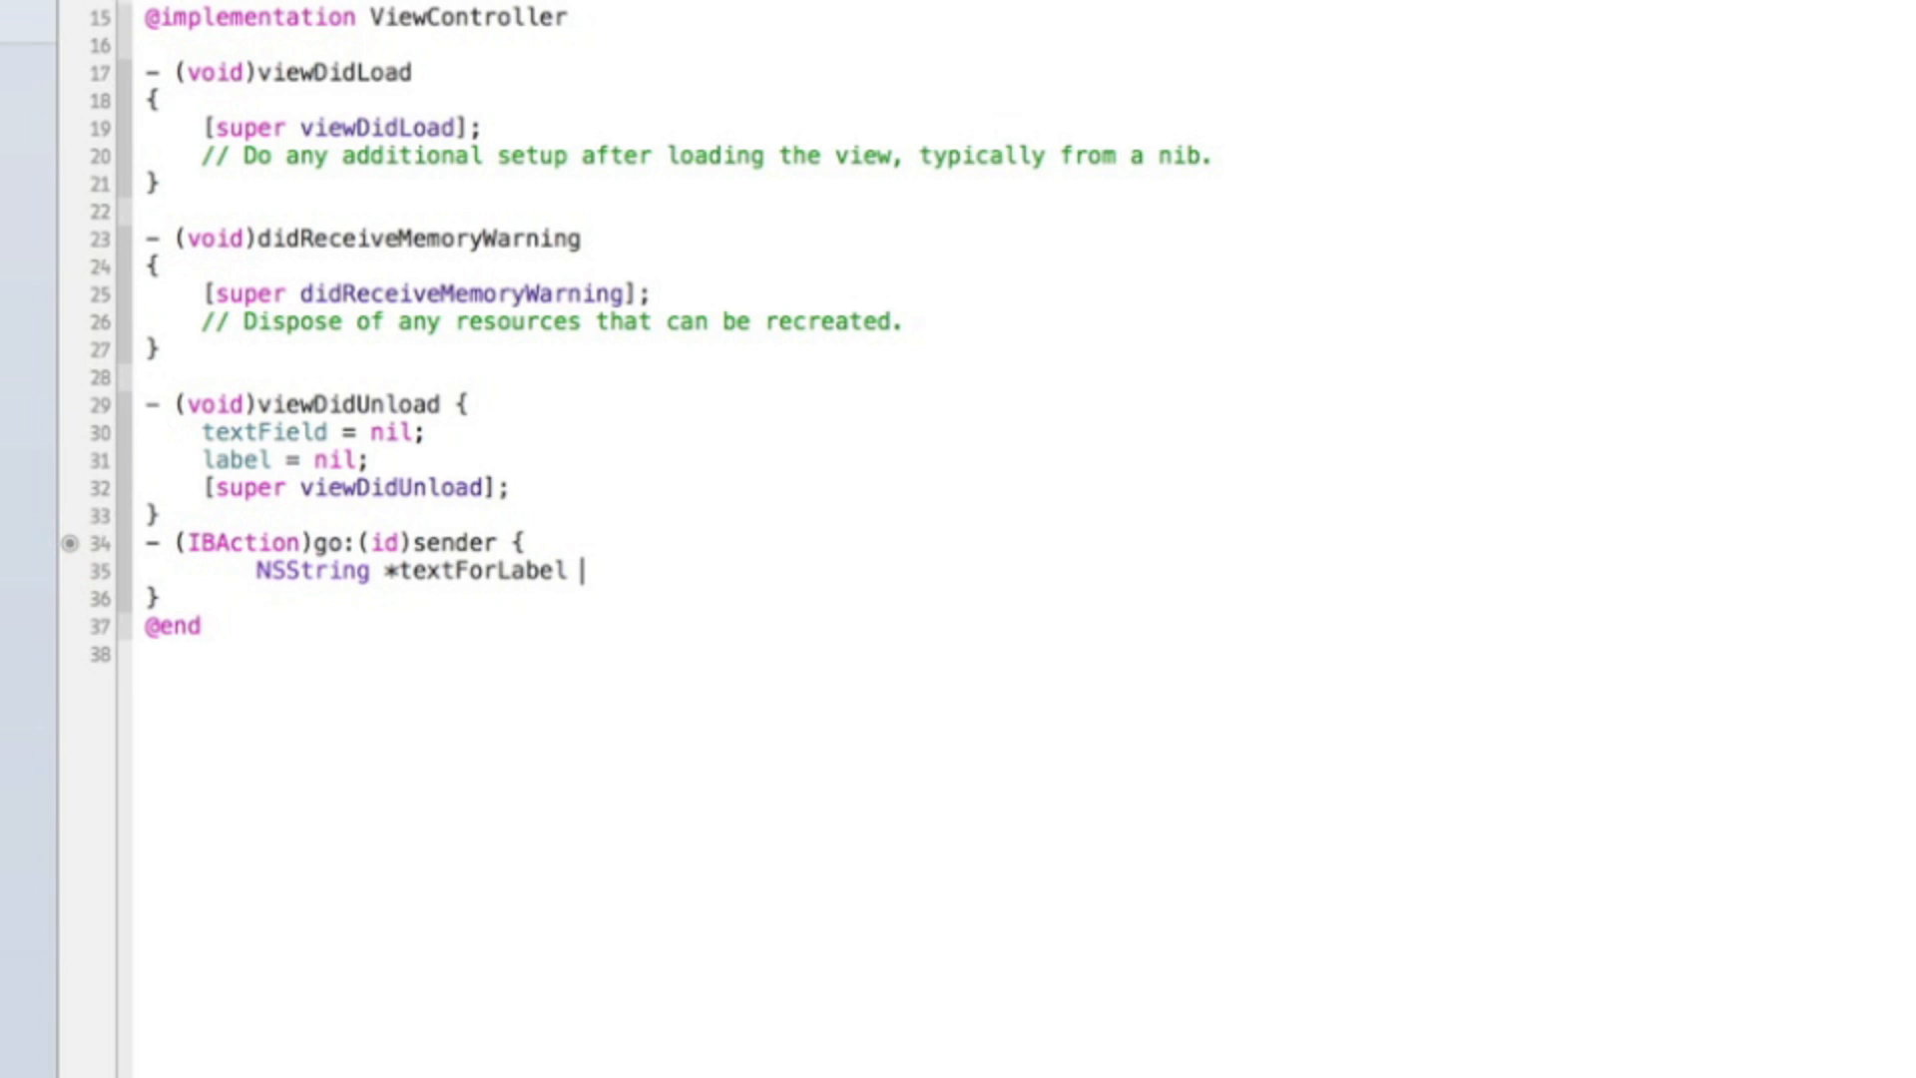
{"action": "type", "text": "= textForLabel"}
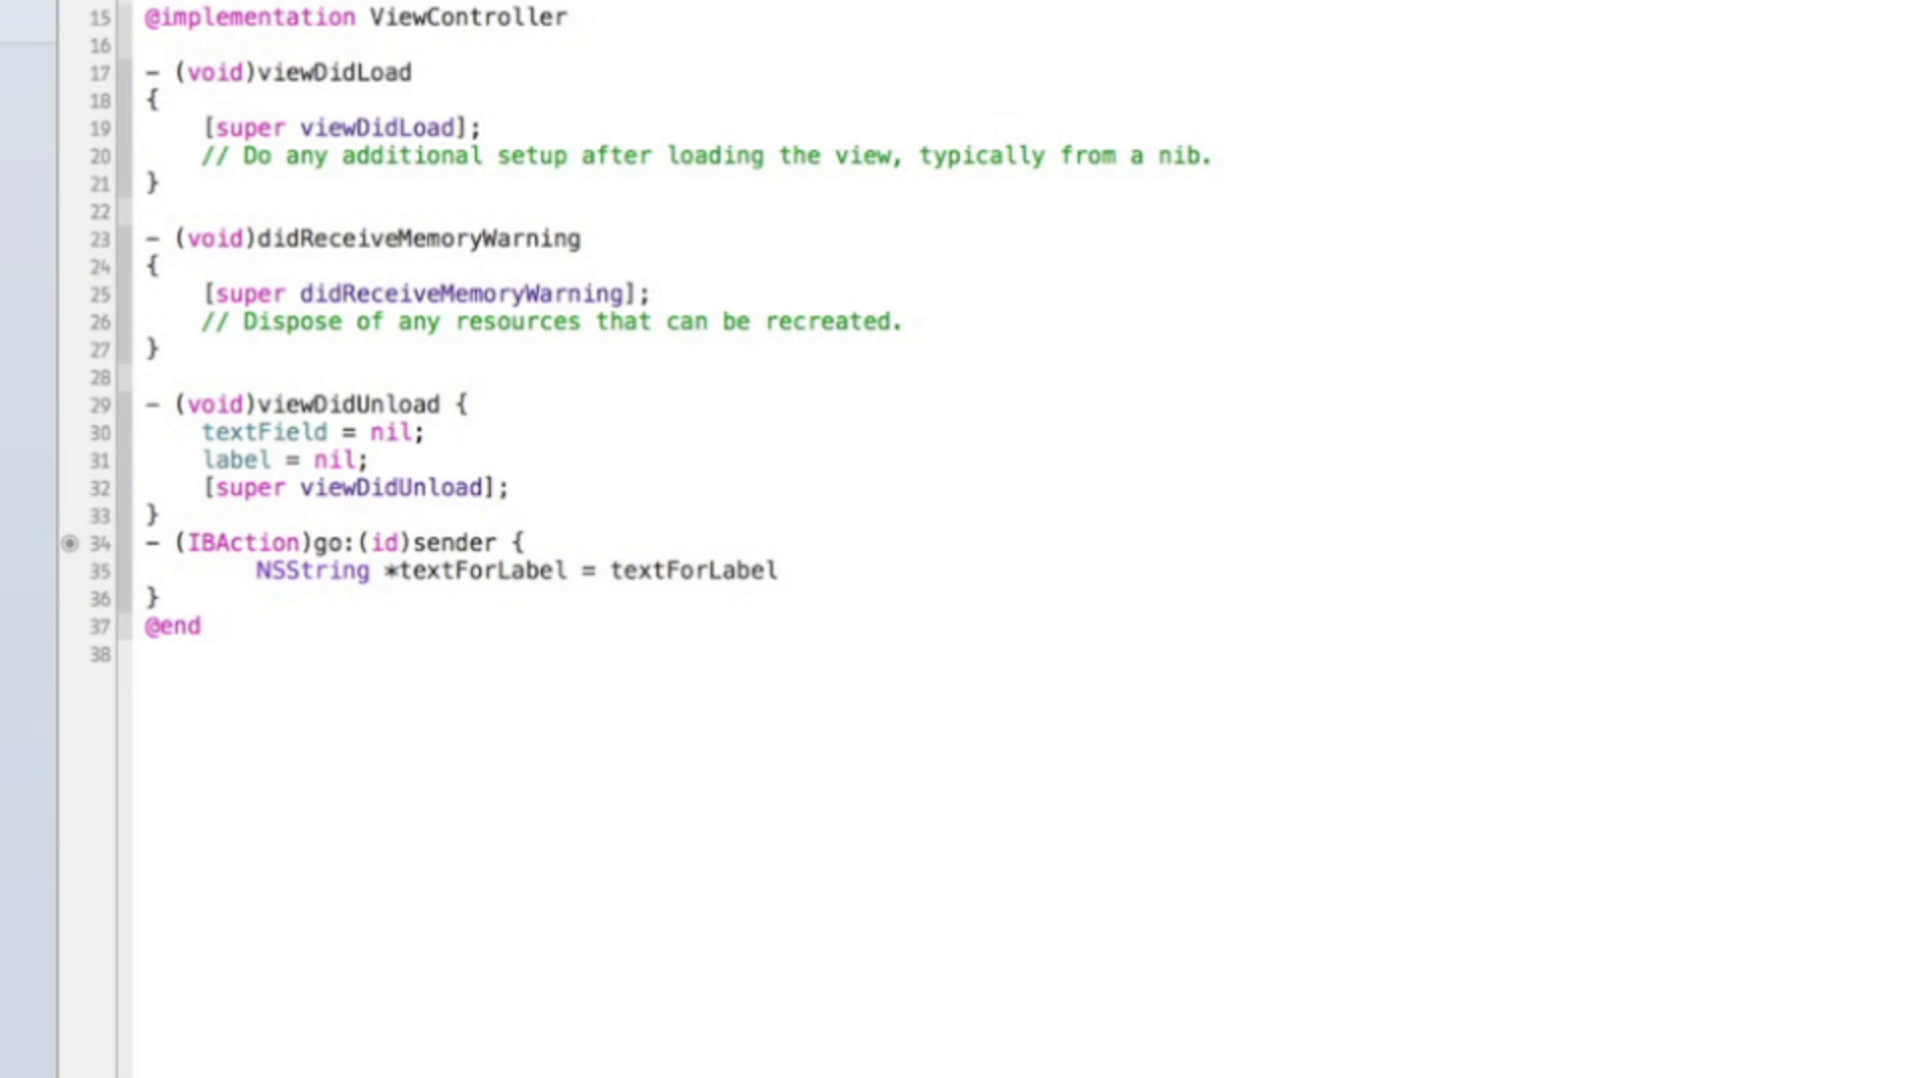
{"action": "type", "text": "textField.text;"}
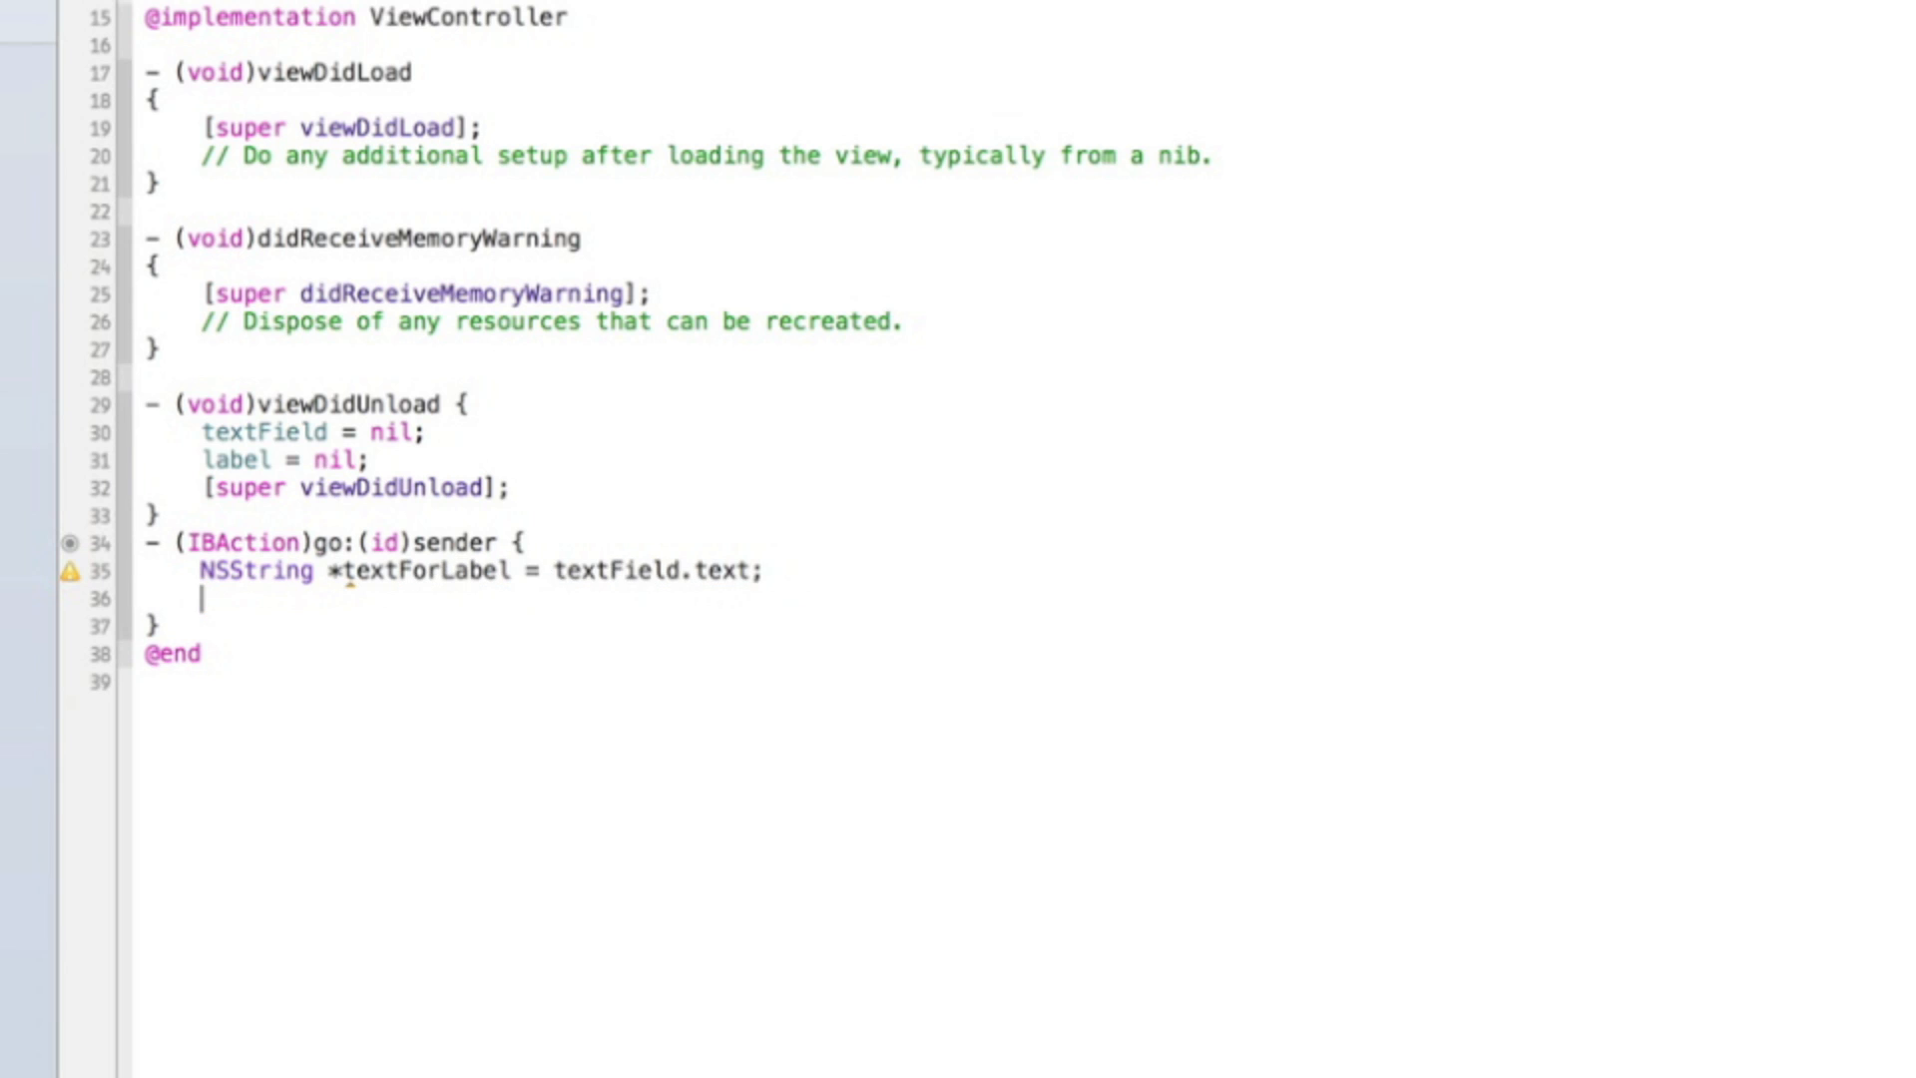
Step: Add label.text = textForLabel; and review the textForLabel variable name
{"action": "type", "text": "label.text ="}
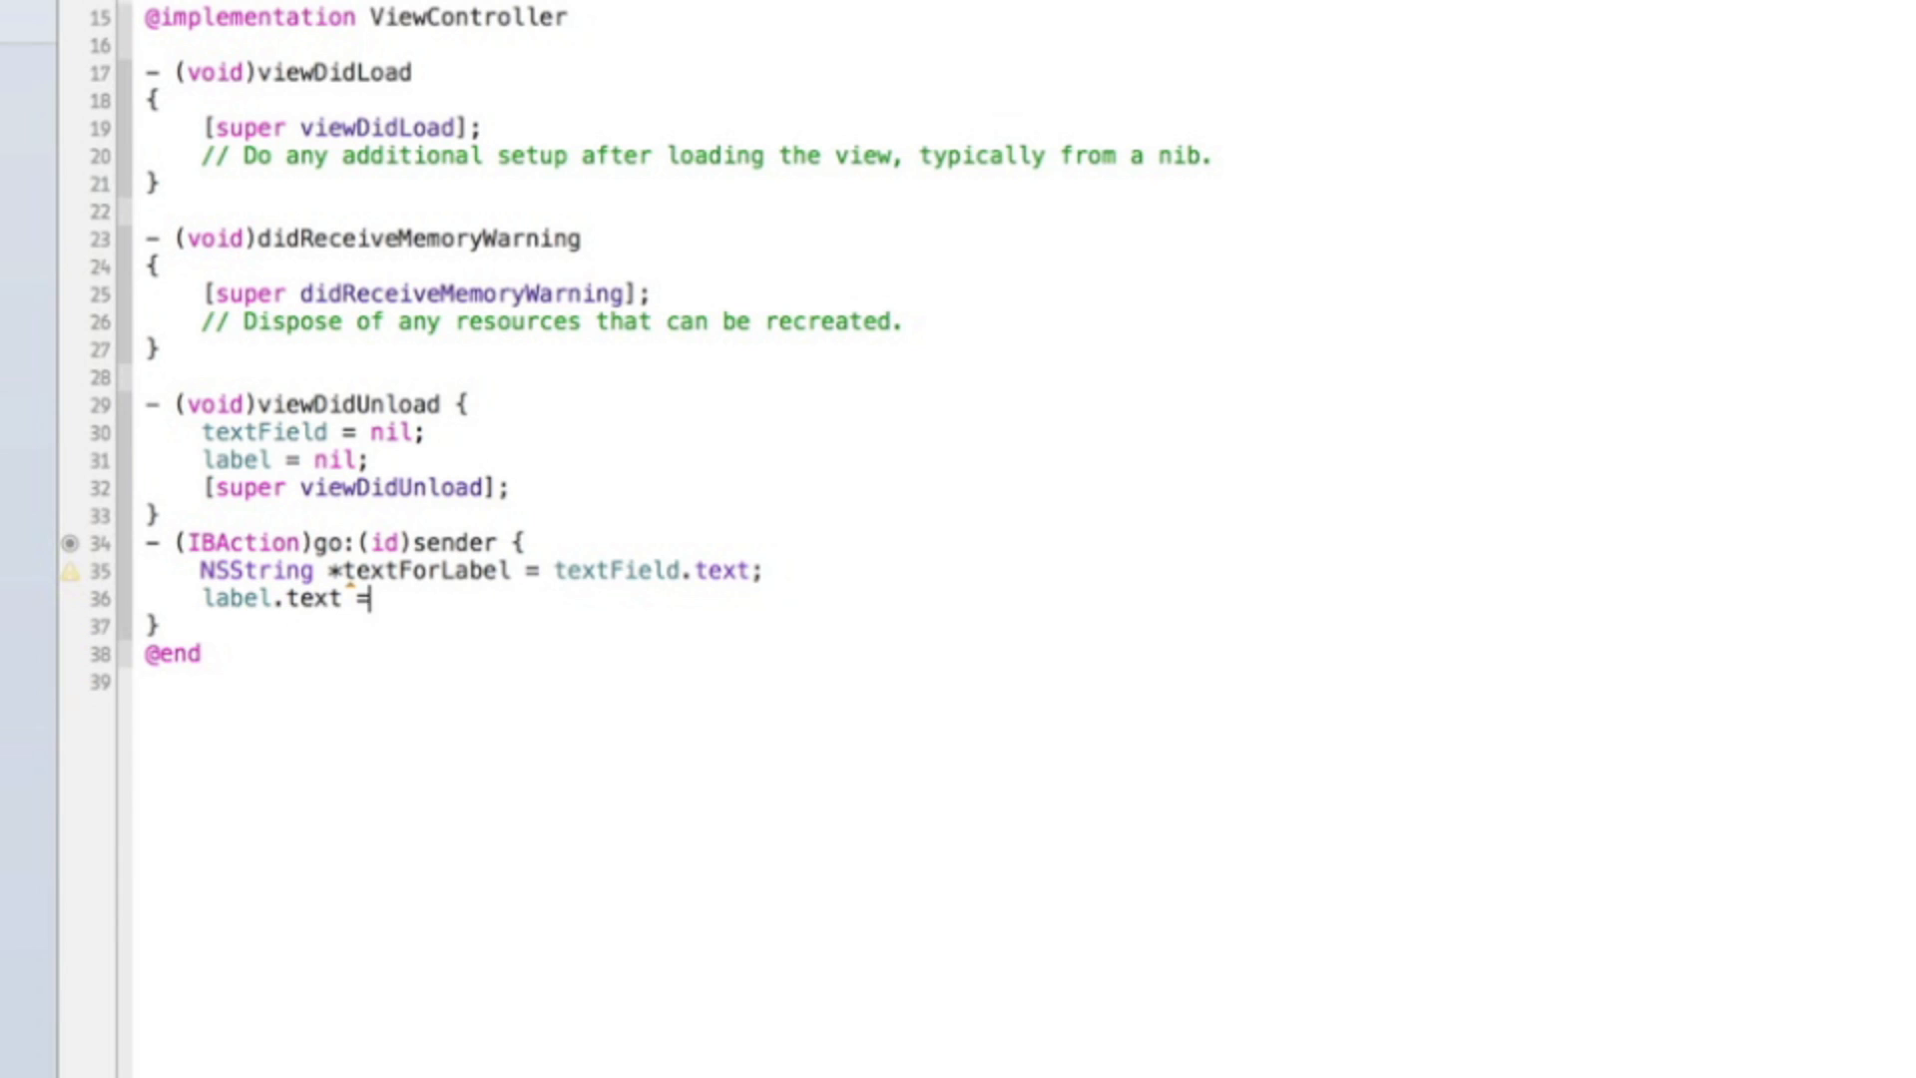
{"action": "type", "text": "textForLabel"}
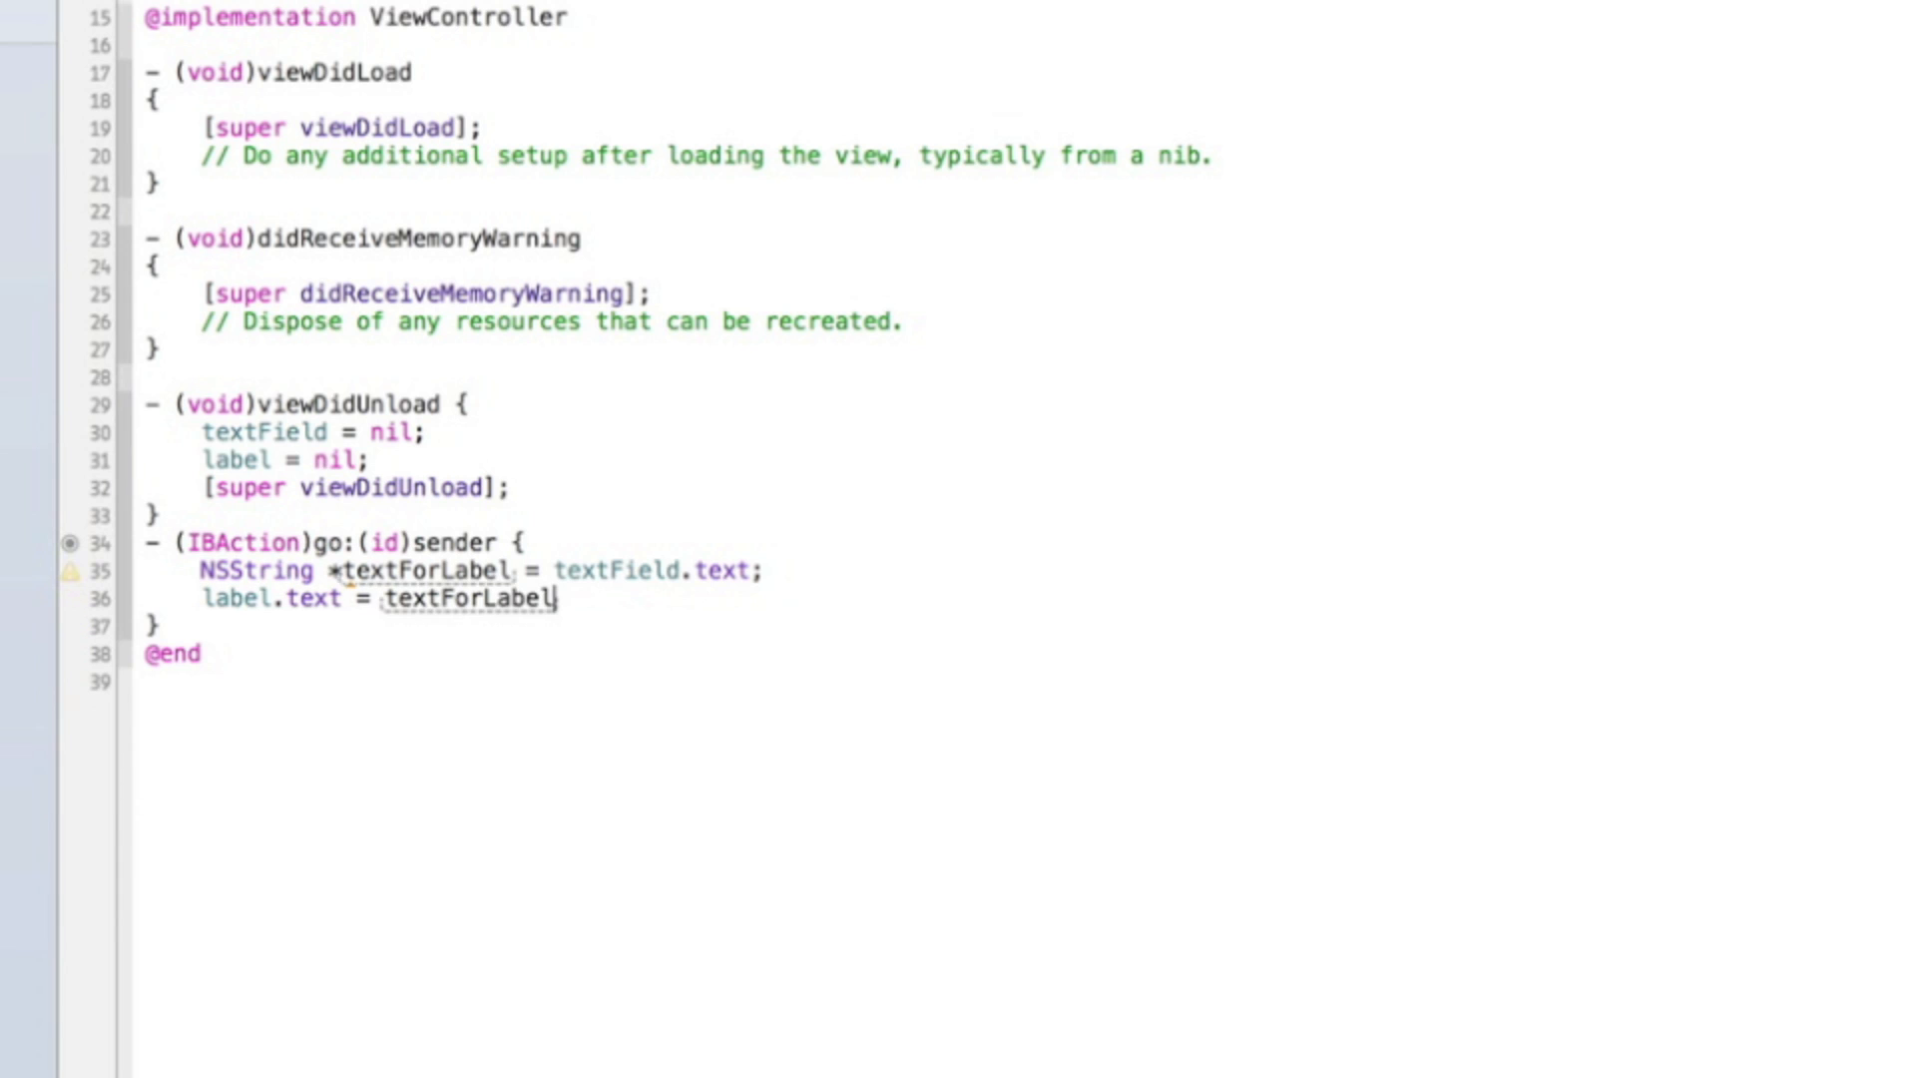
{"action": "type", "text": ";"}
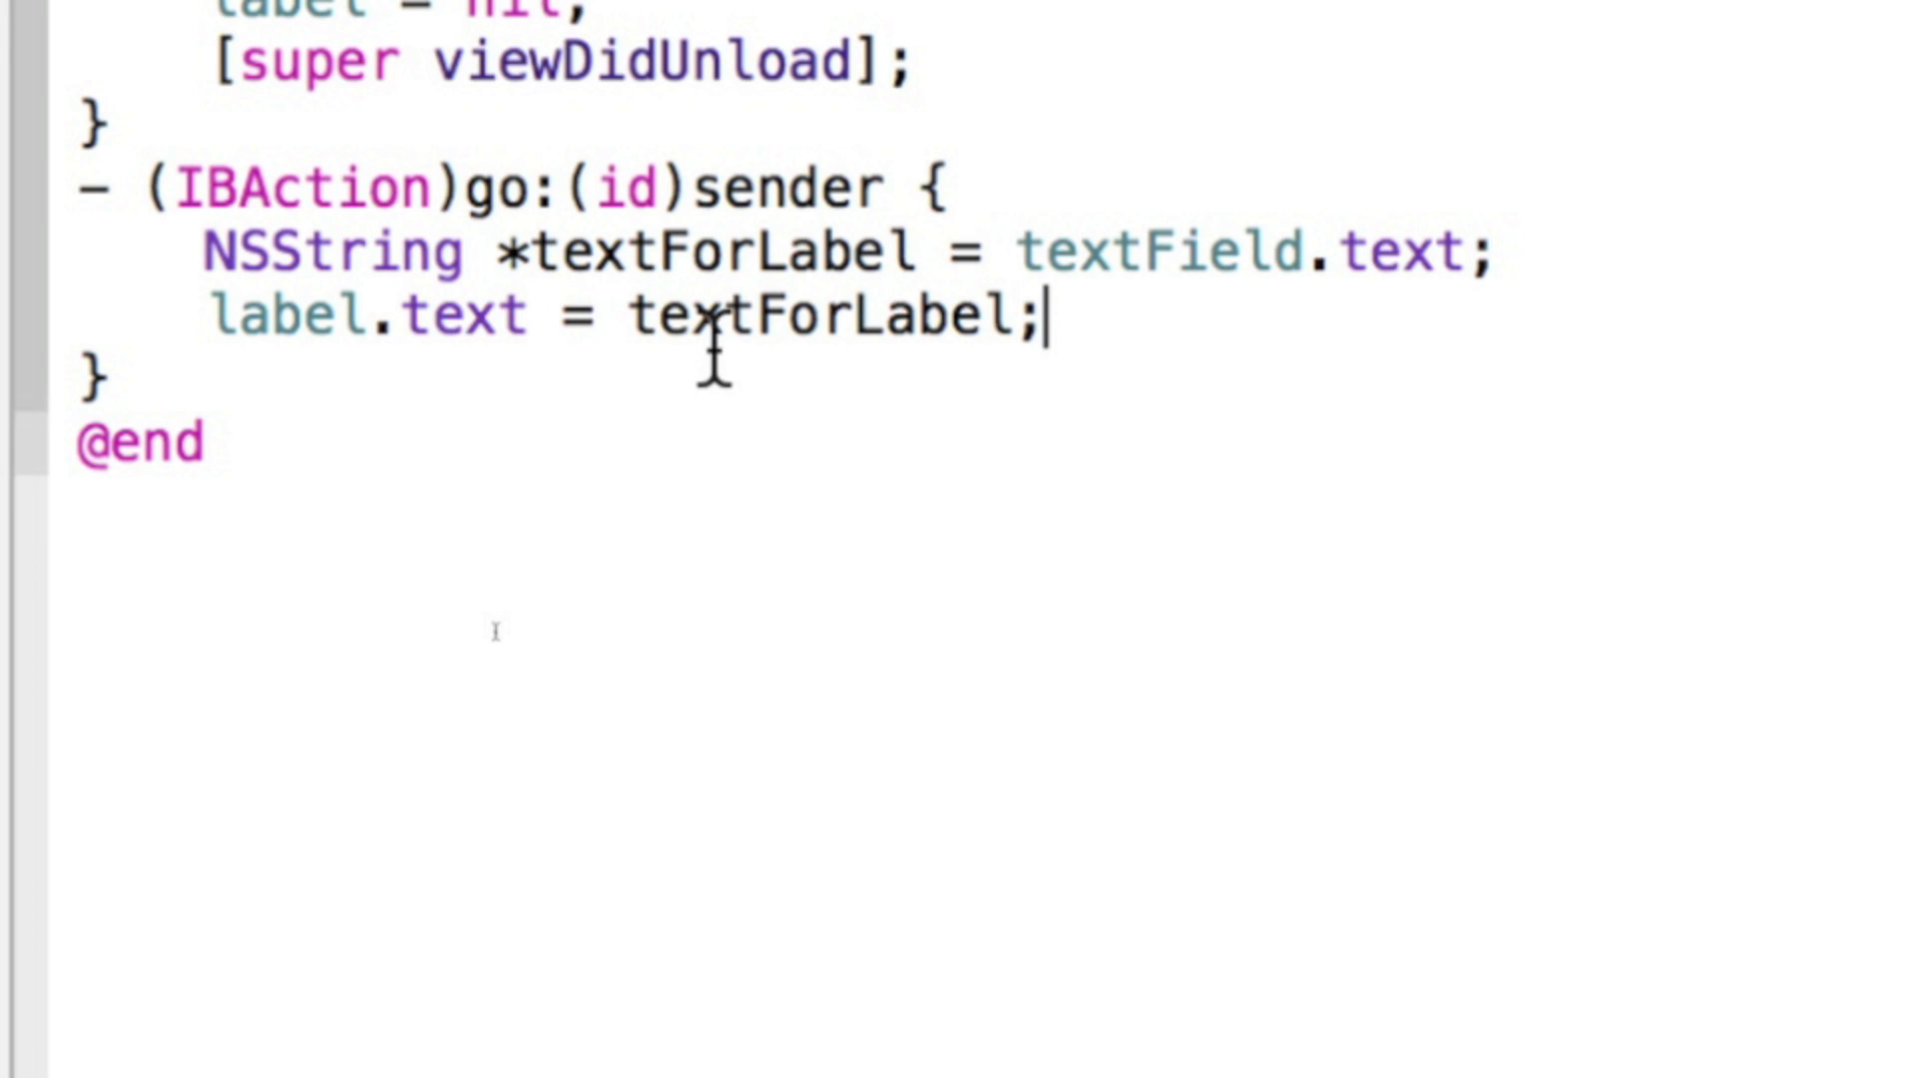
{"action": "double_click", "coordinate": [834, 315]}
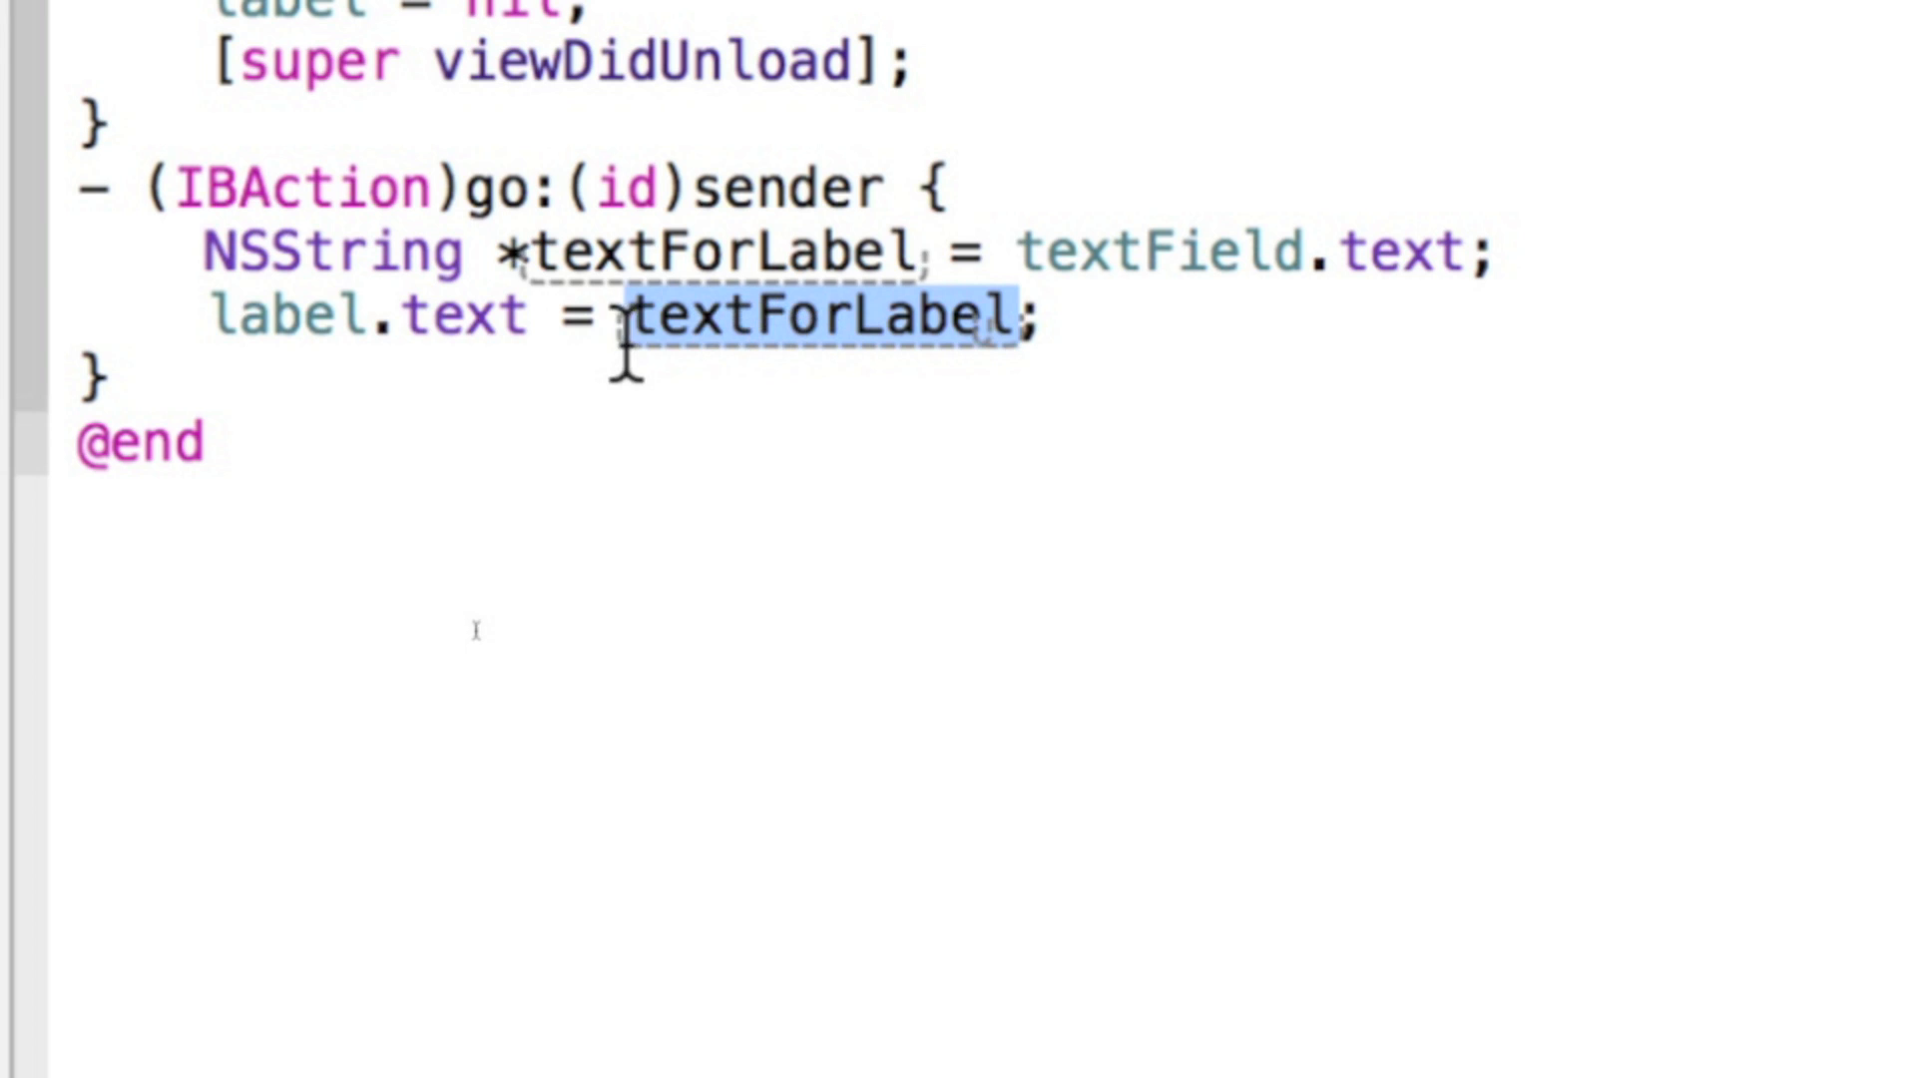
{"action": "left_click", "coordinate": [628, 318]}
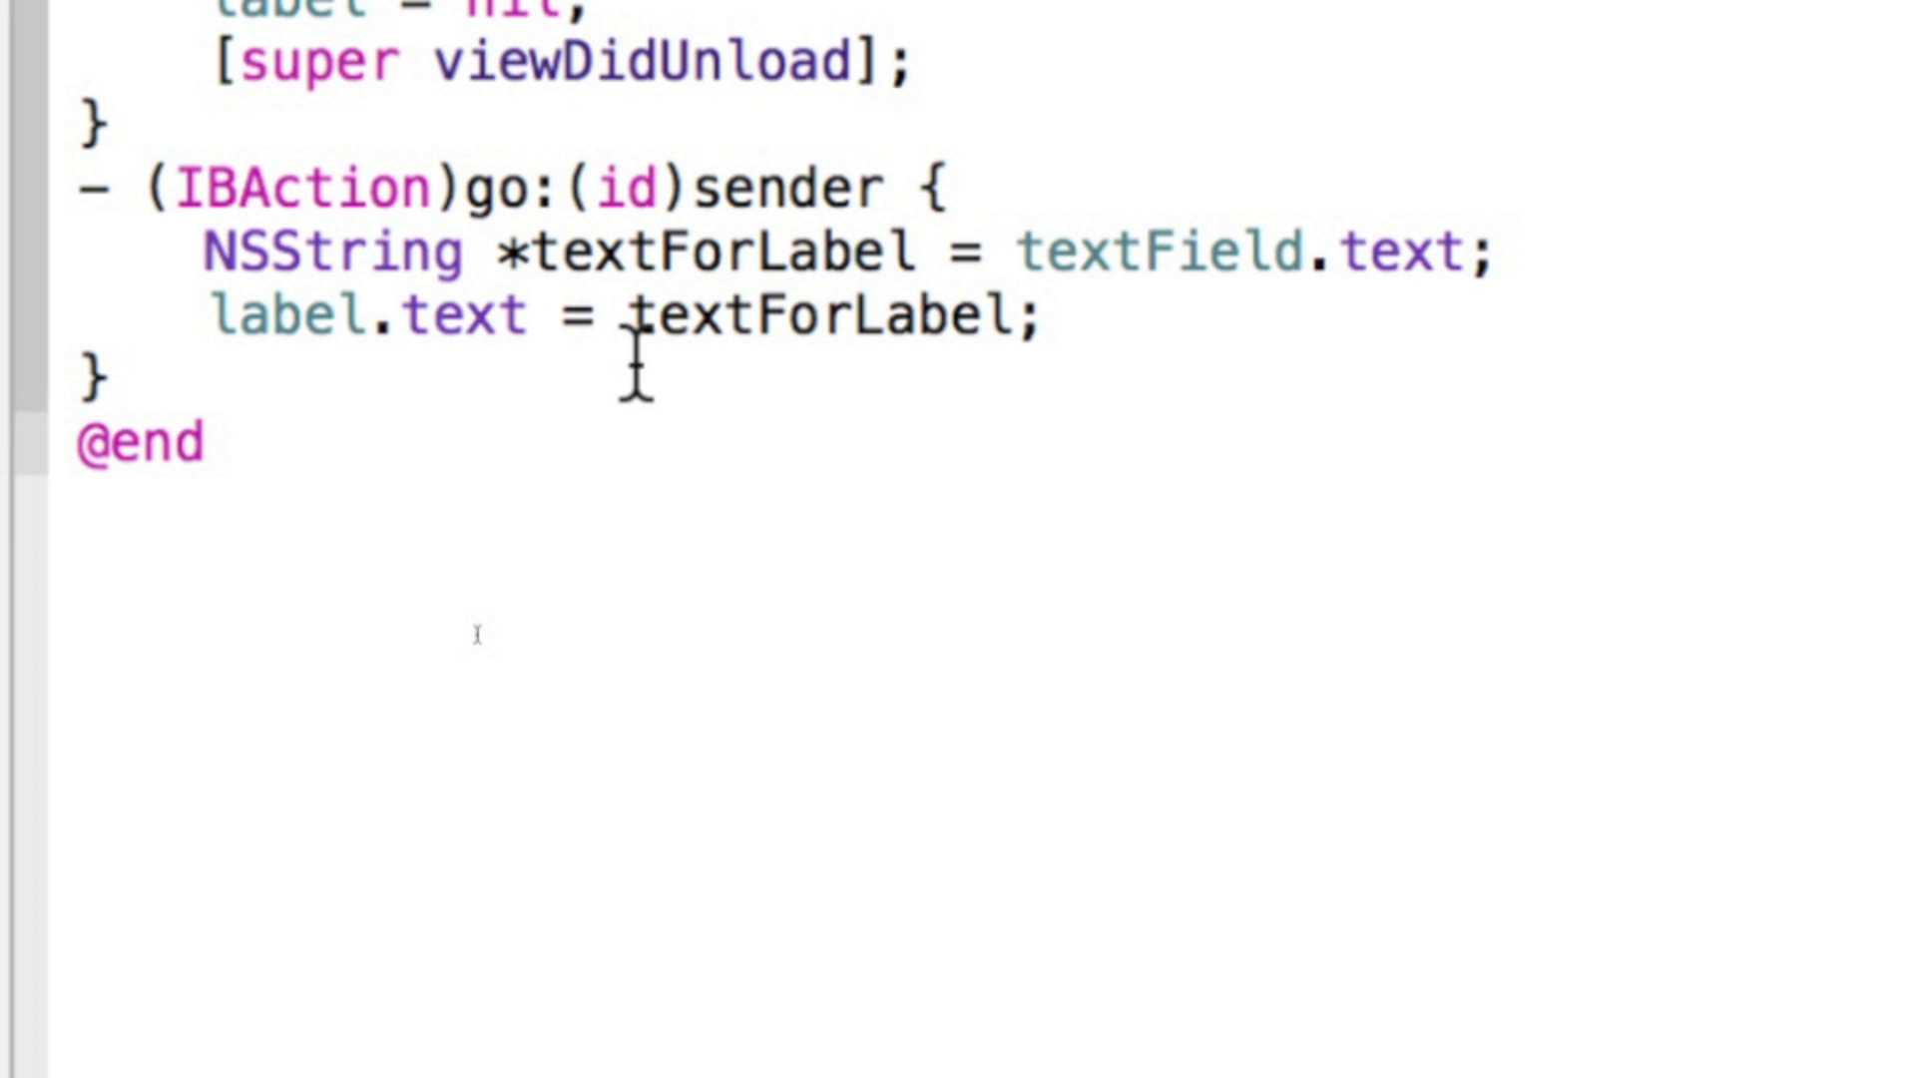
{"action": "left_click", "coordinate": [205, 443]}
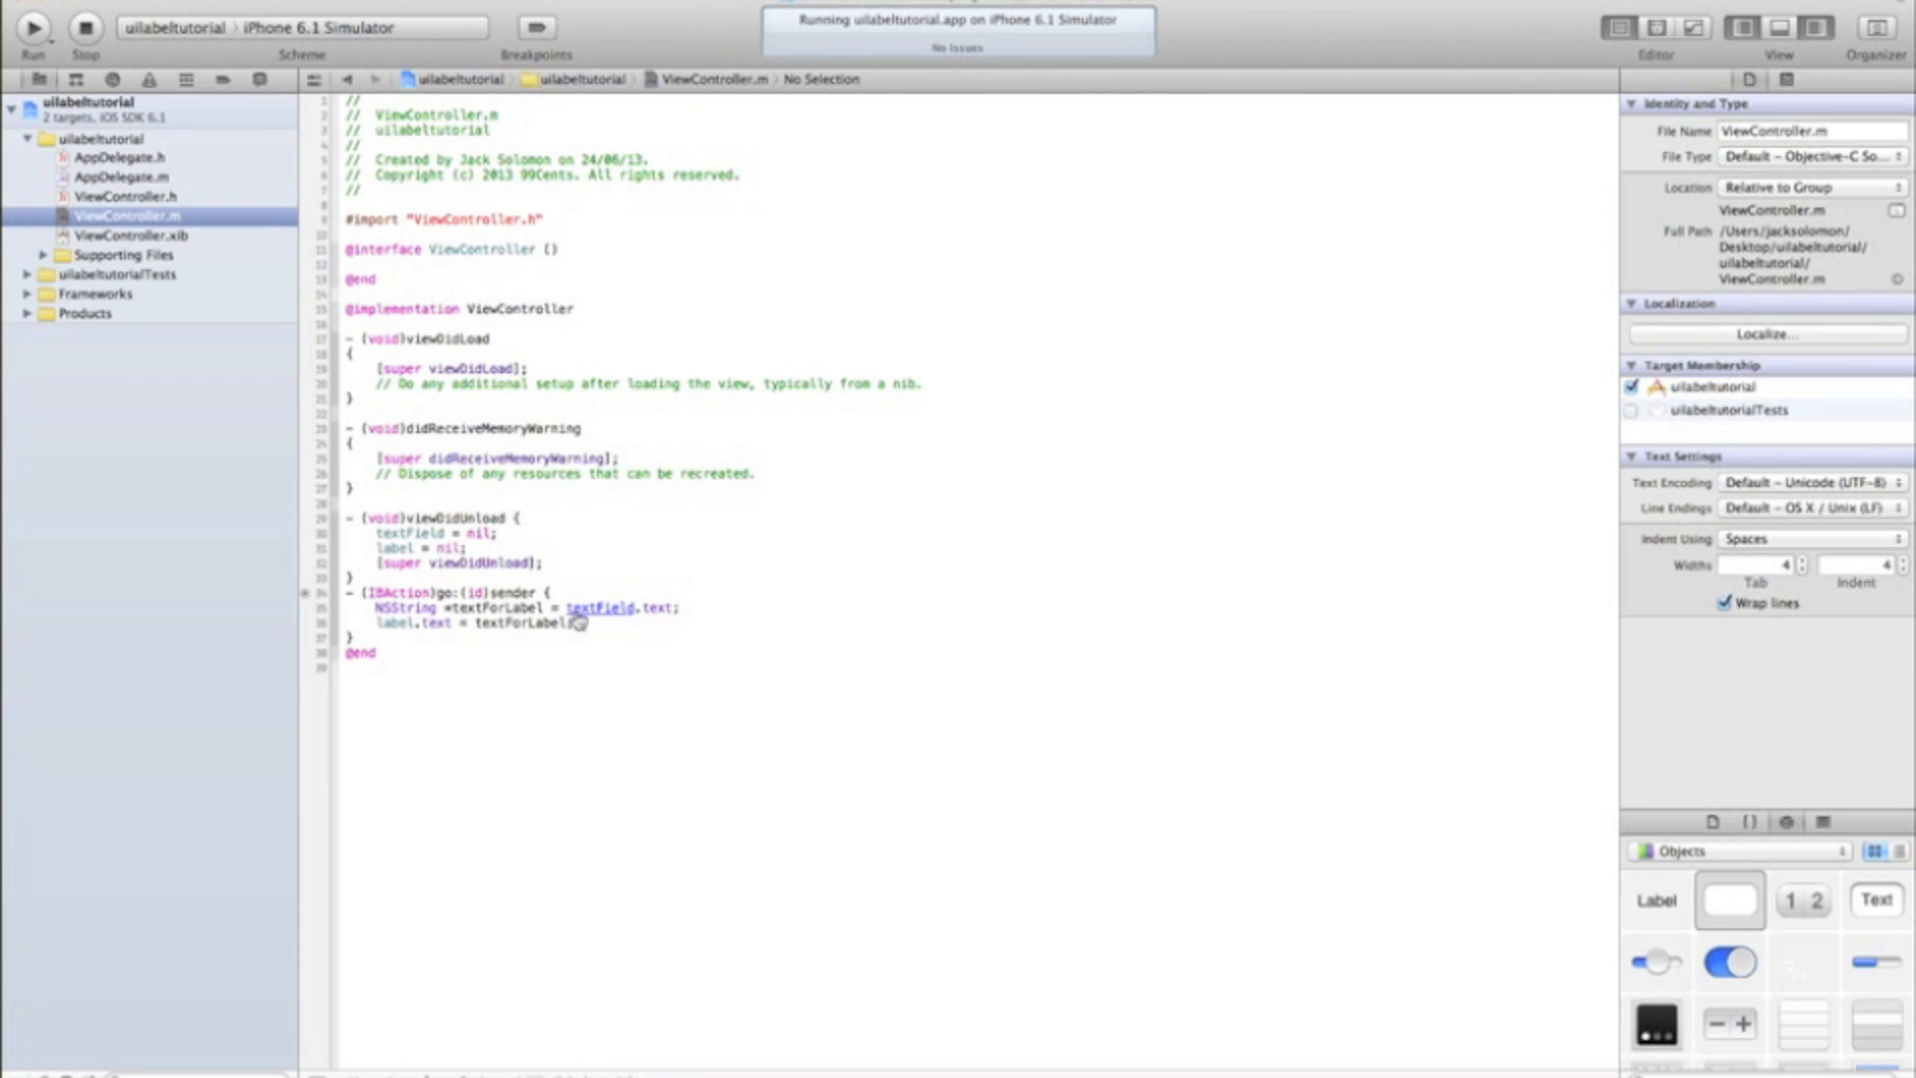
Step: Delete the go: body and write label.text = @"hello"; instead
{"action": "left_click", "coordinate": [34, 26]}
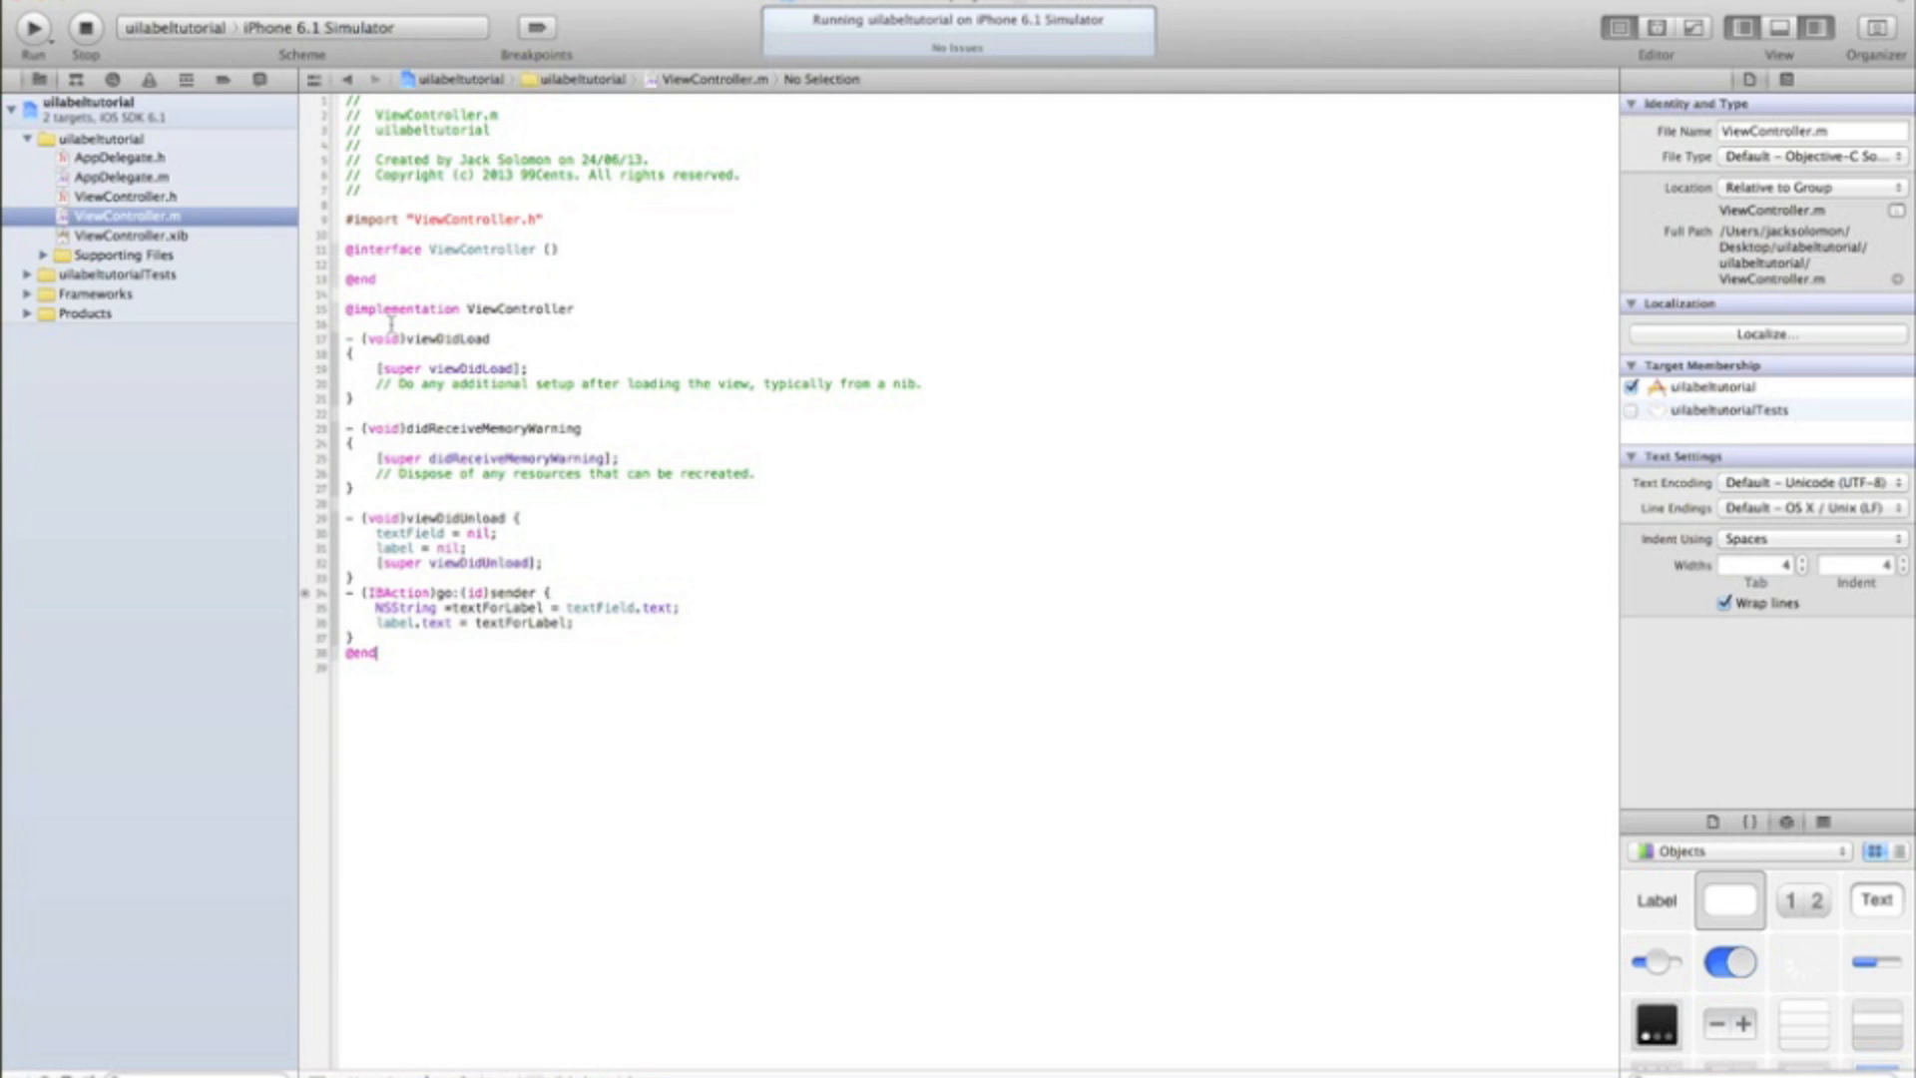
{"action": "double_click", "coordinate": [542, 622]}
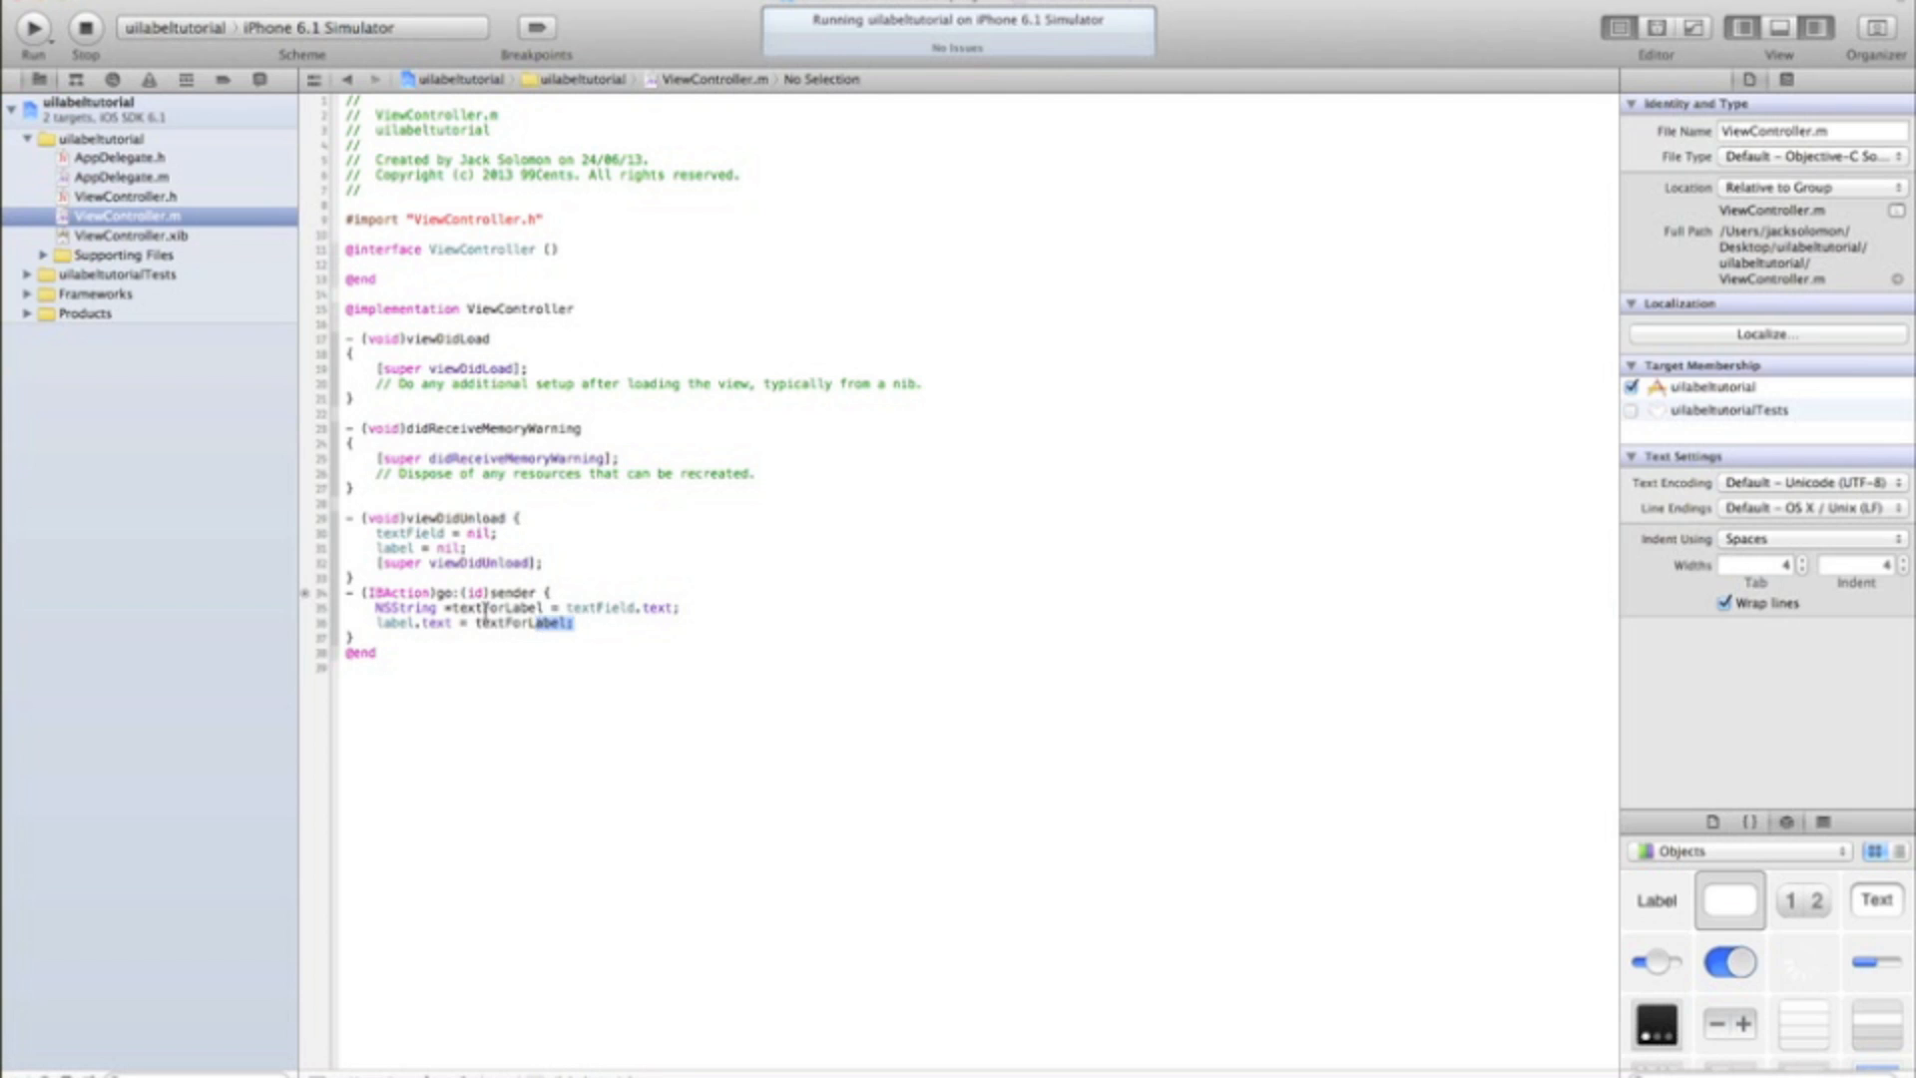
{"action": "key", "text": "delete"}
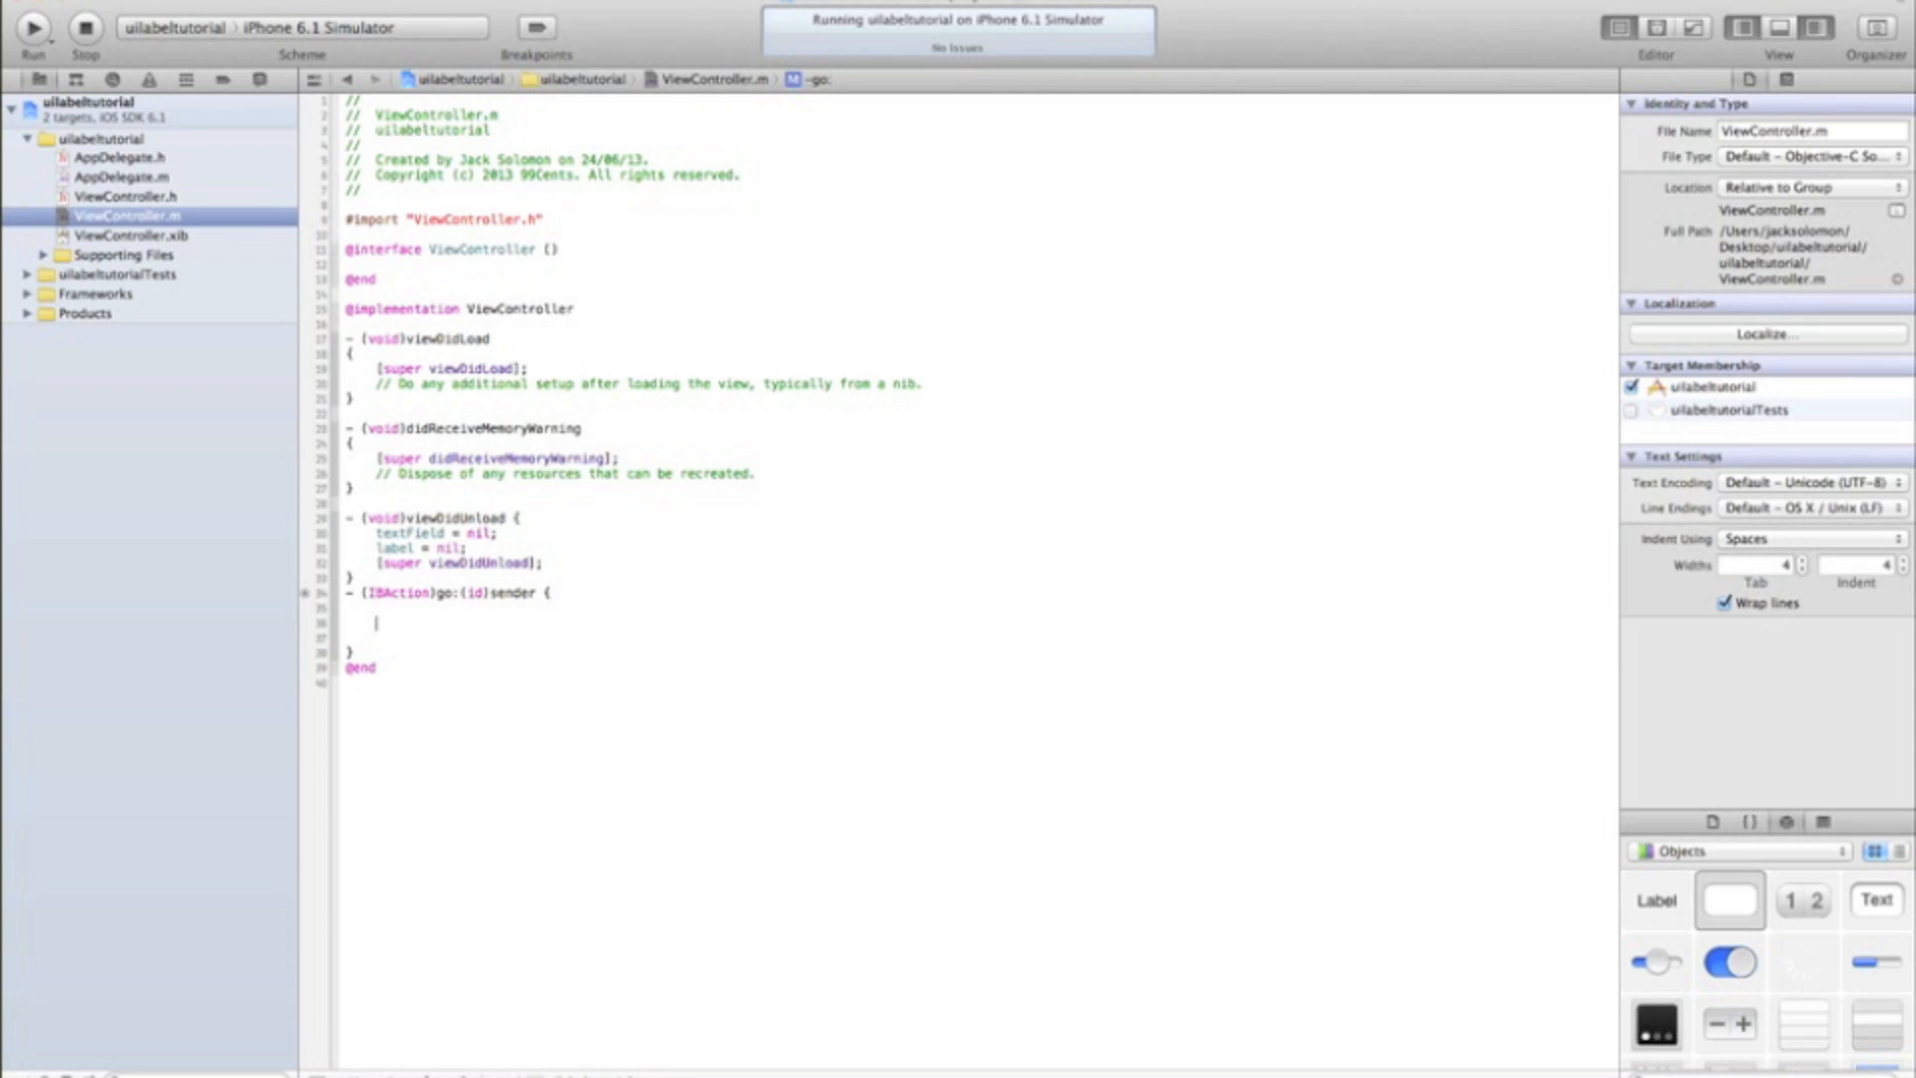
{"action": "type", "text": "label.text = @\""}
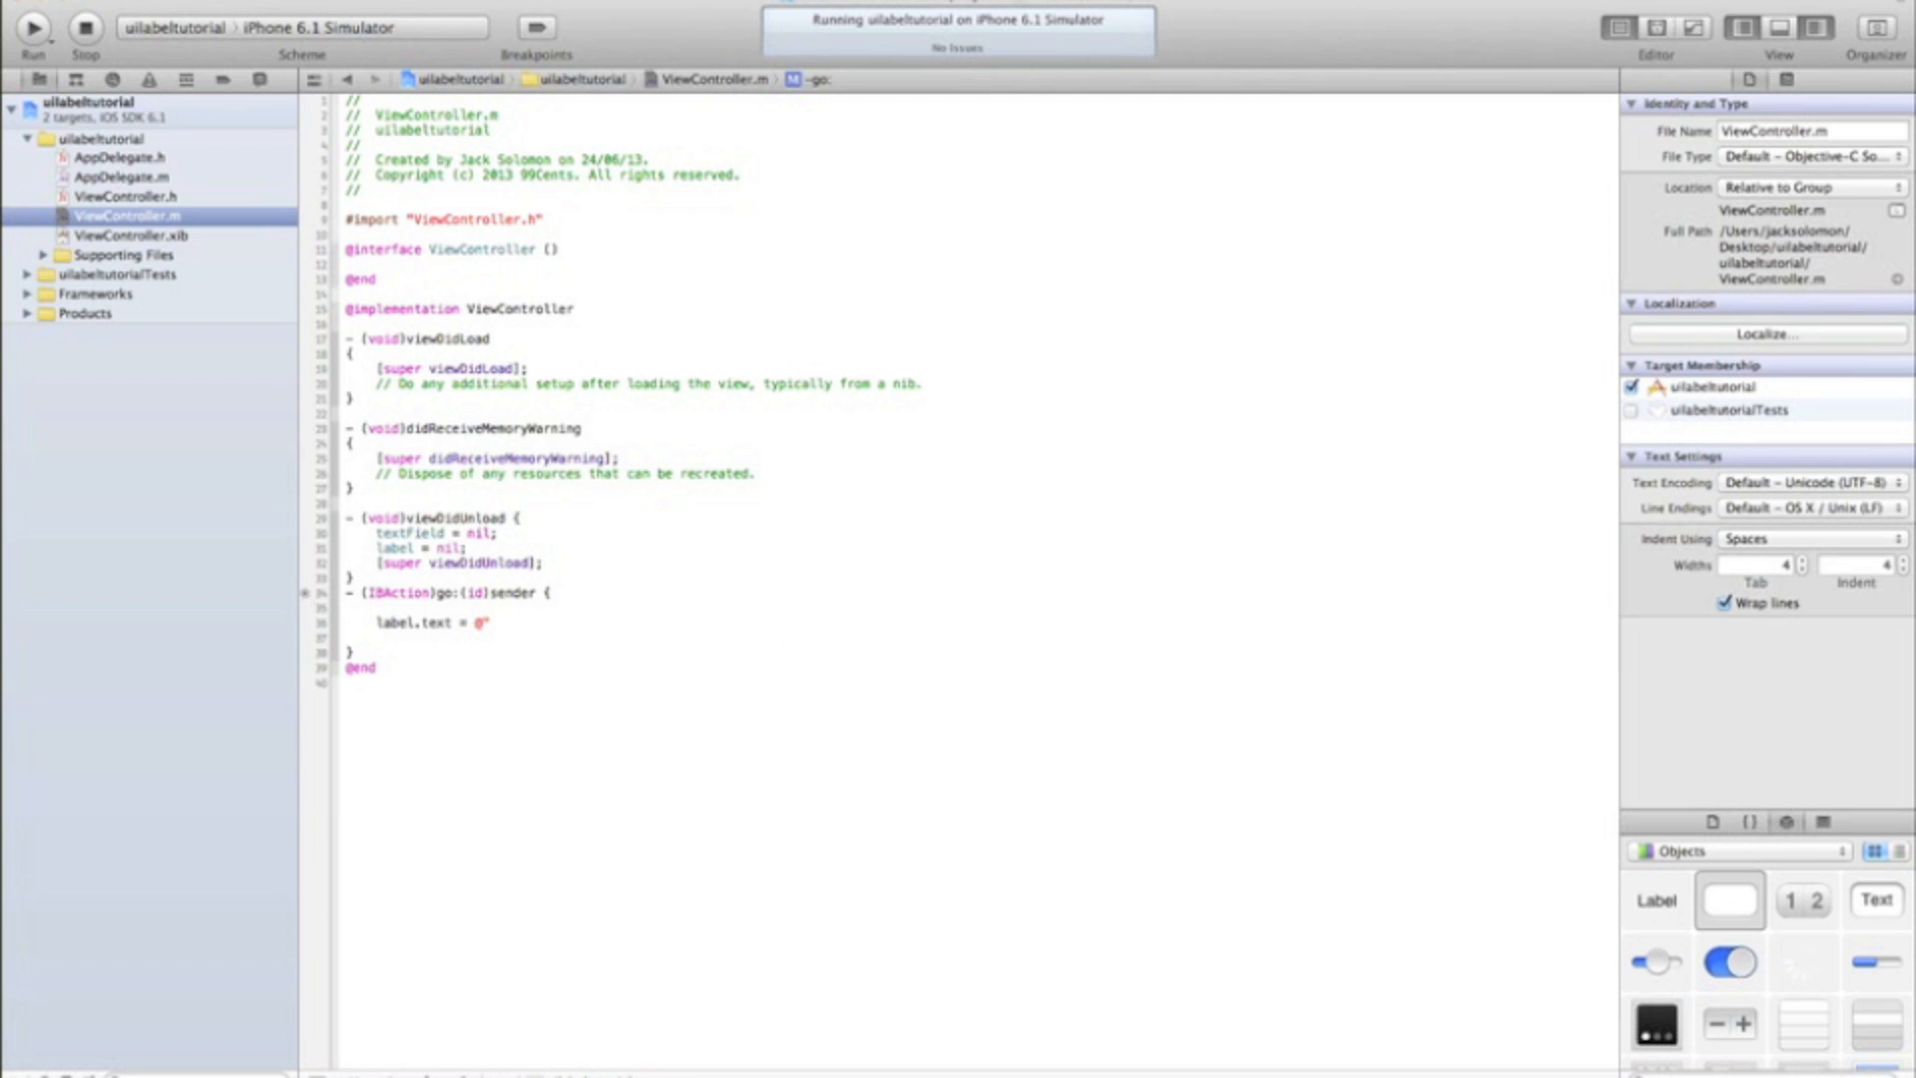
{"action": "type", "text": "hello\""}
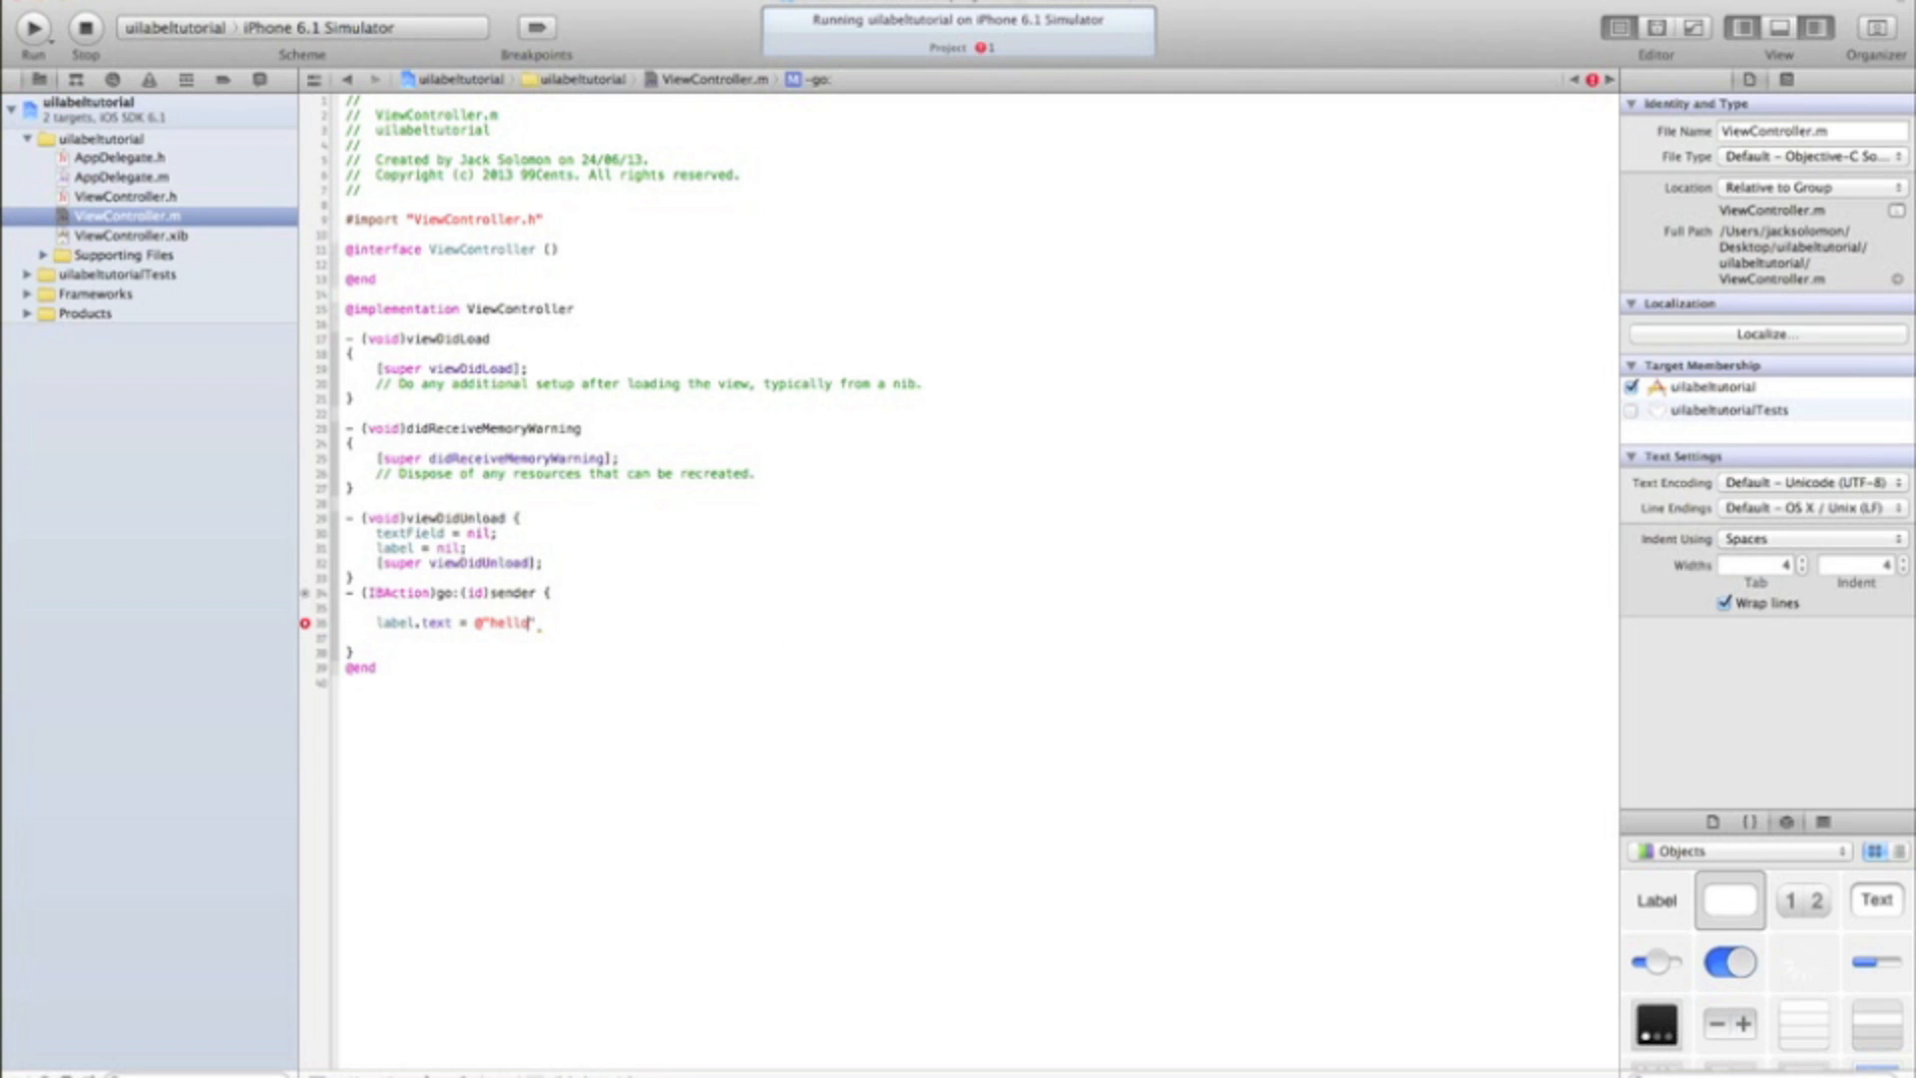
{"action": "type", "text": ";"}
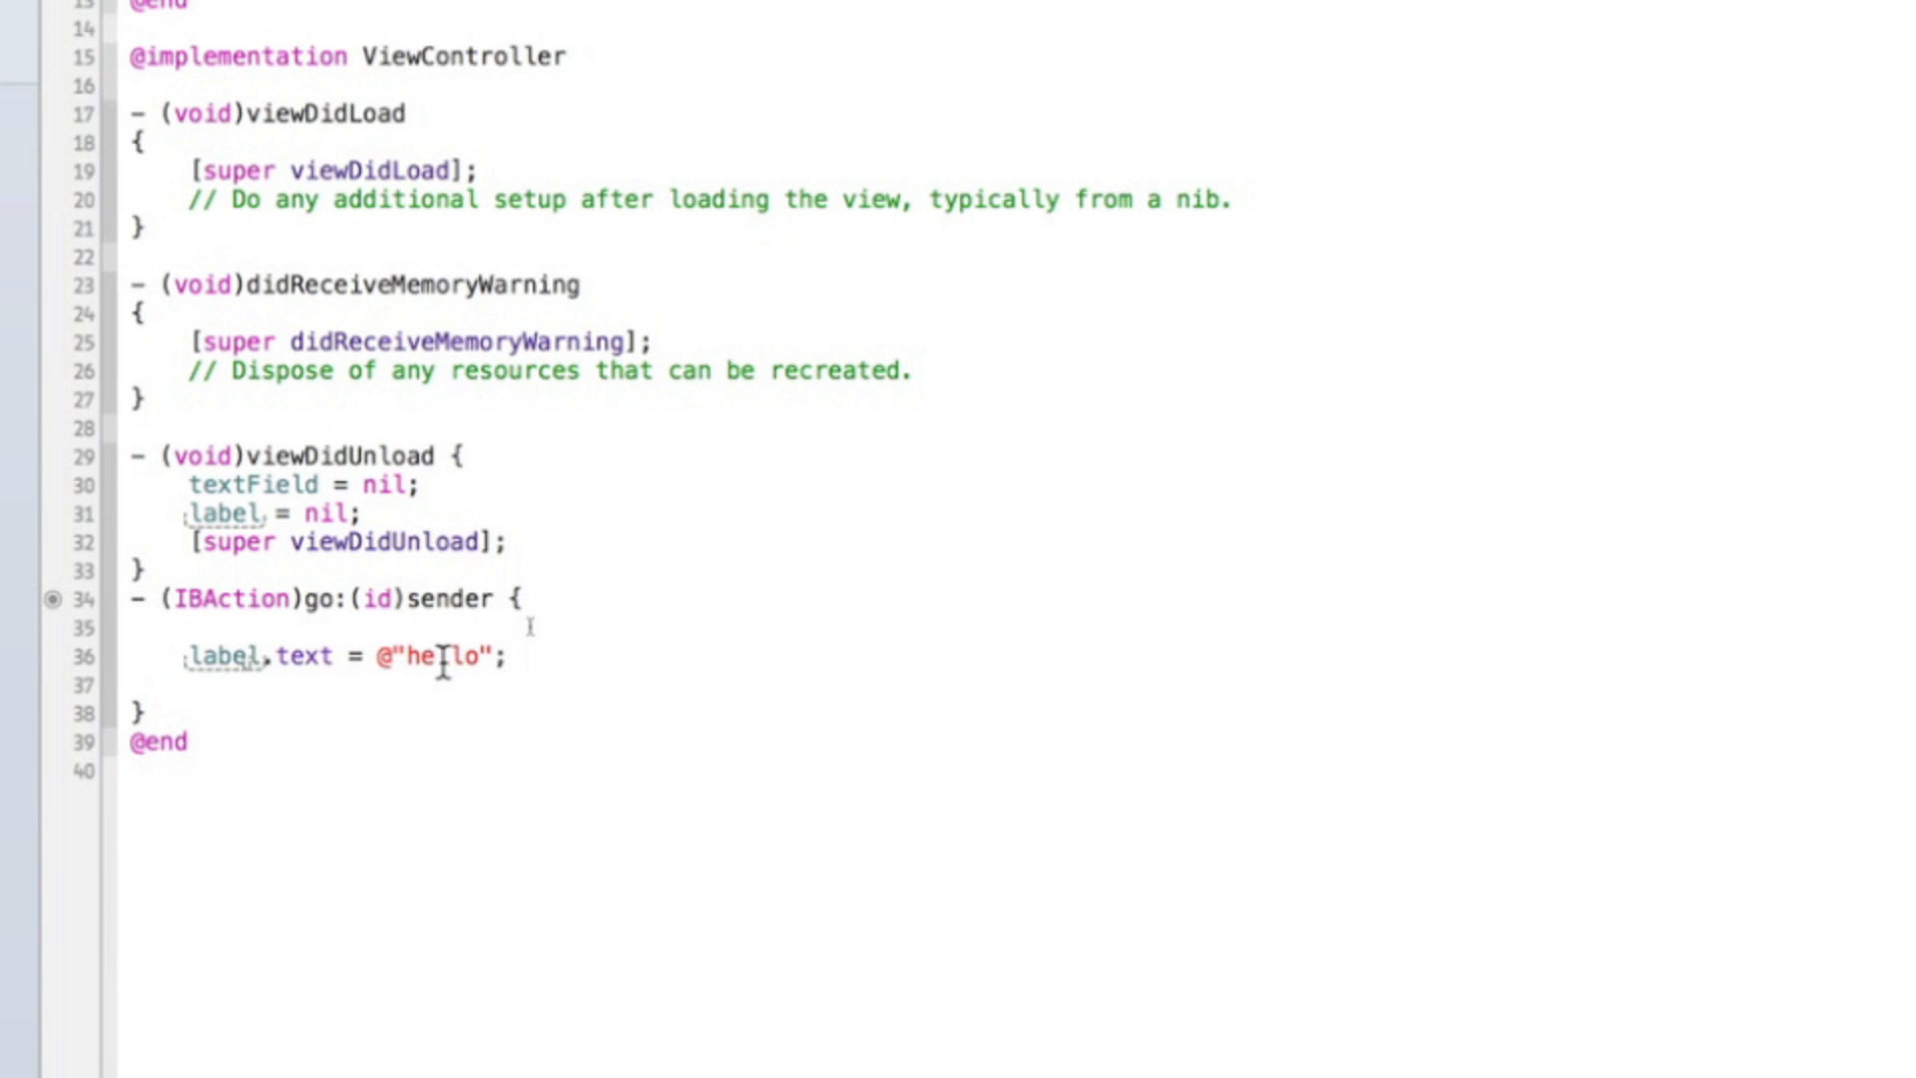
Step: Edit inside the @"hello" string, removing the stray apostrophe so it reads hello
{"action": "double_click", "coordinate": [437, 654]}
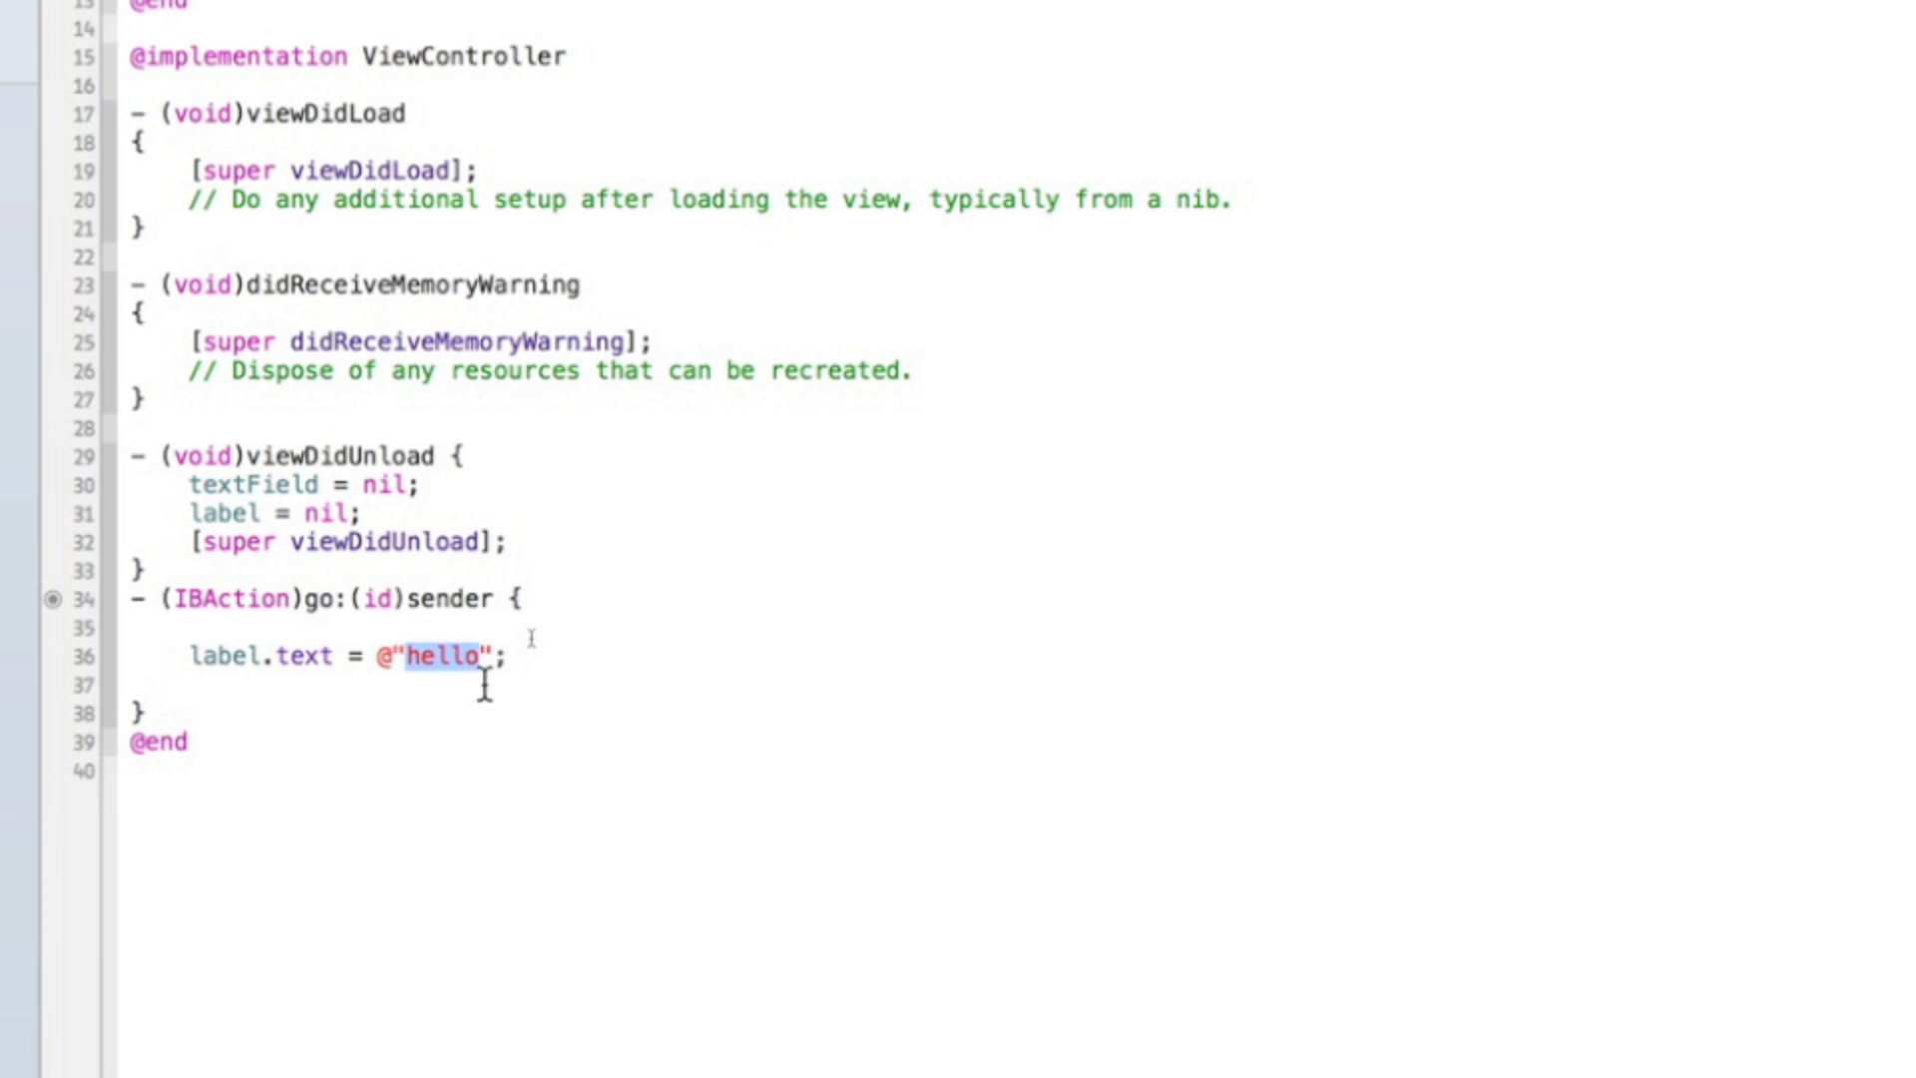
{"action": "left_click", "coordinate": [459, 655]}
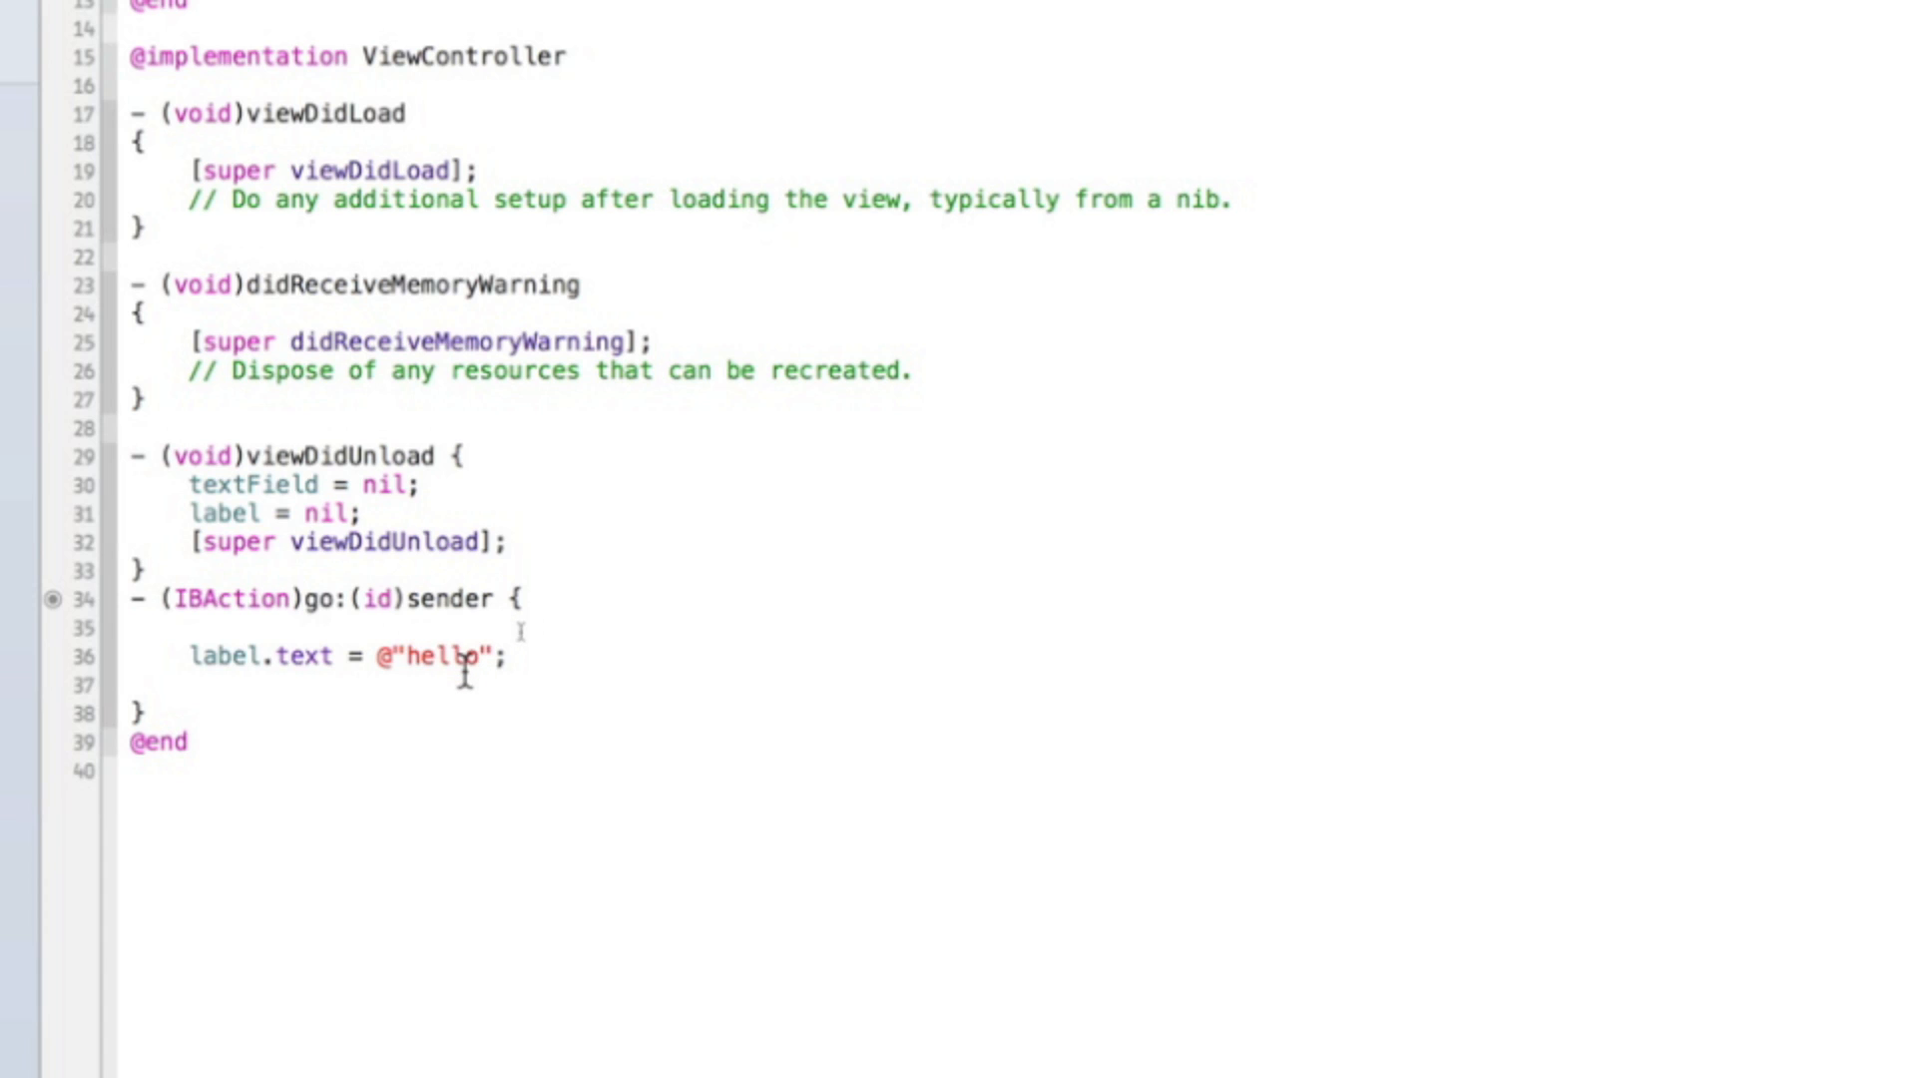
{"action": "mouse_move", "coordinate": [500, 657]}
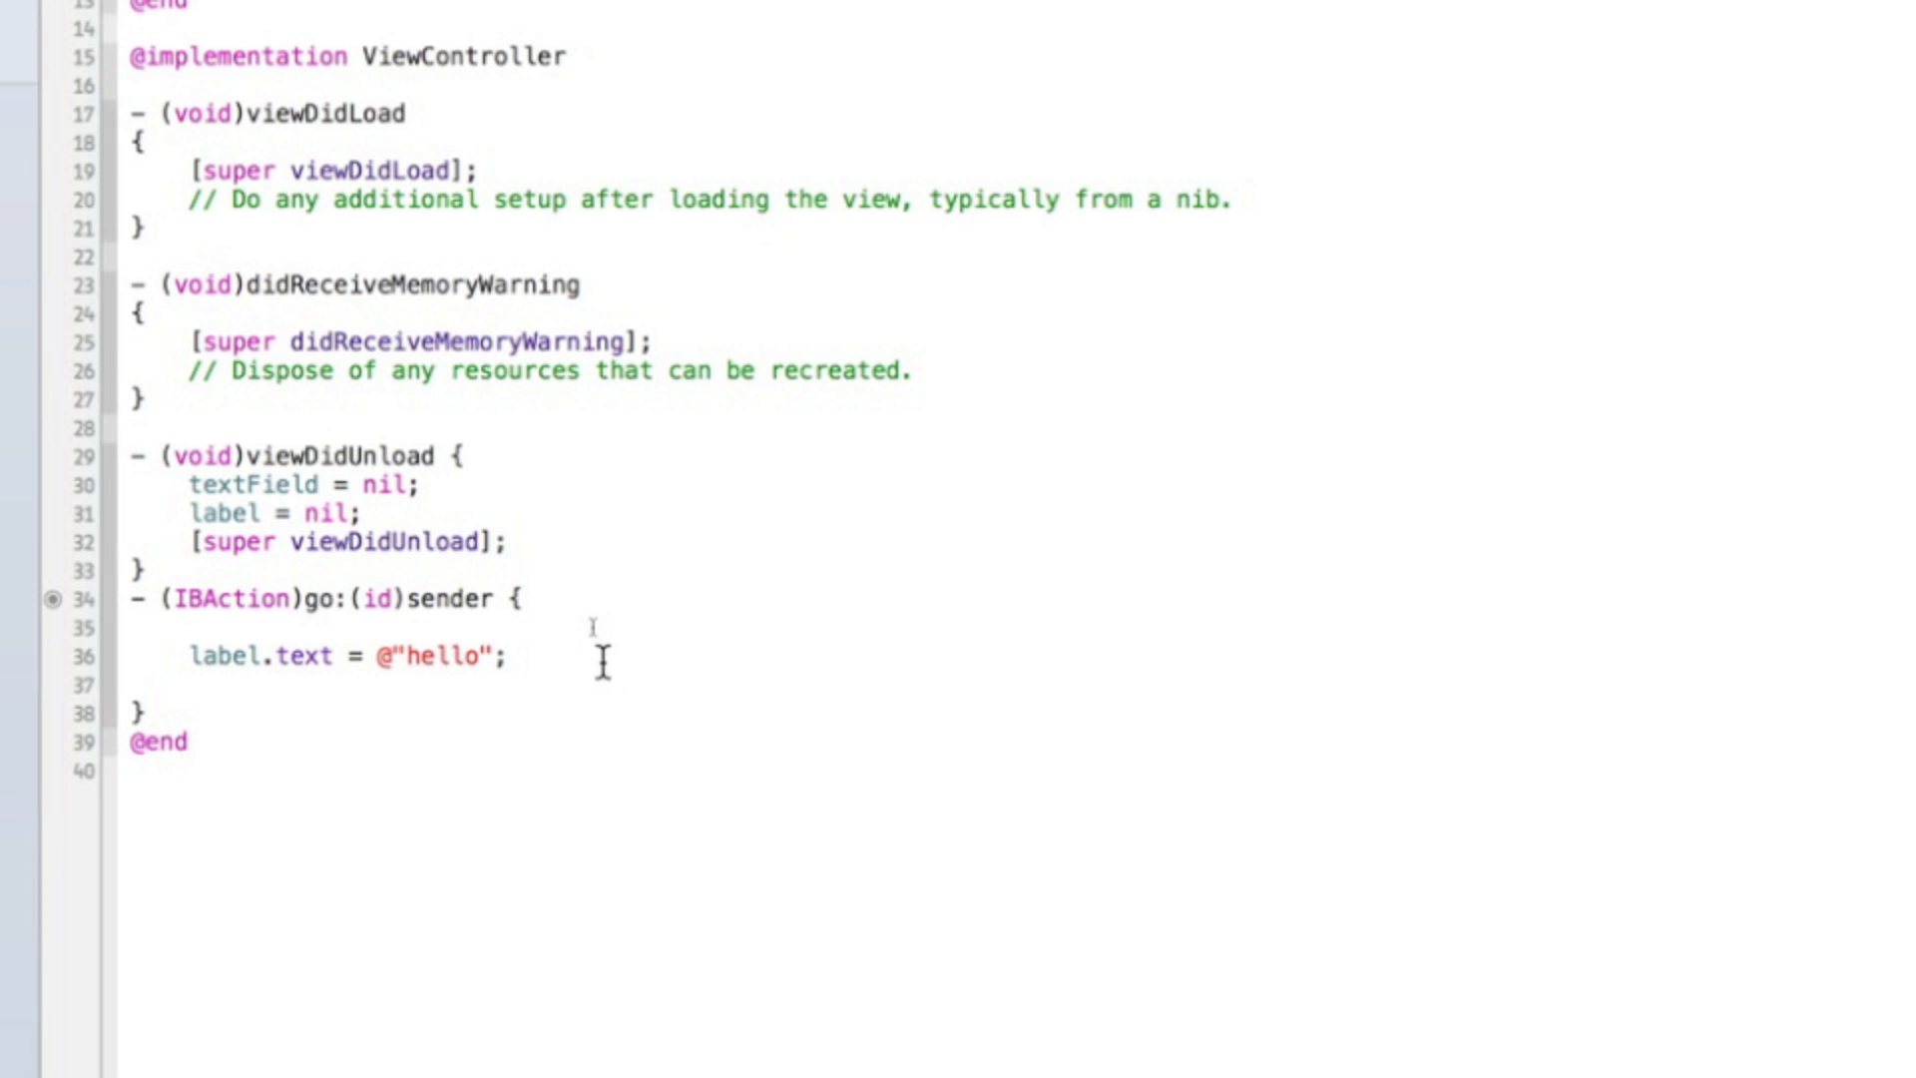
{"action": "type", "text": "'"}
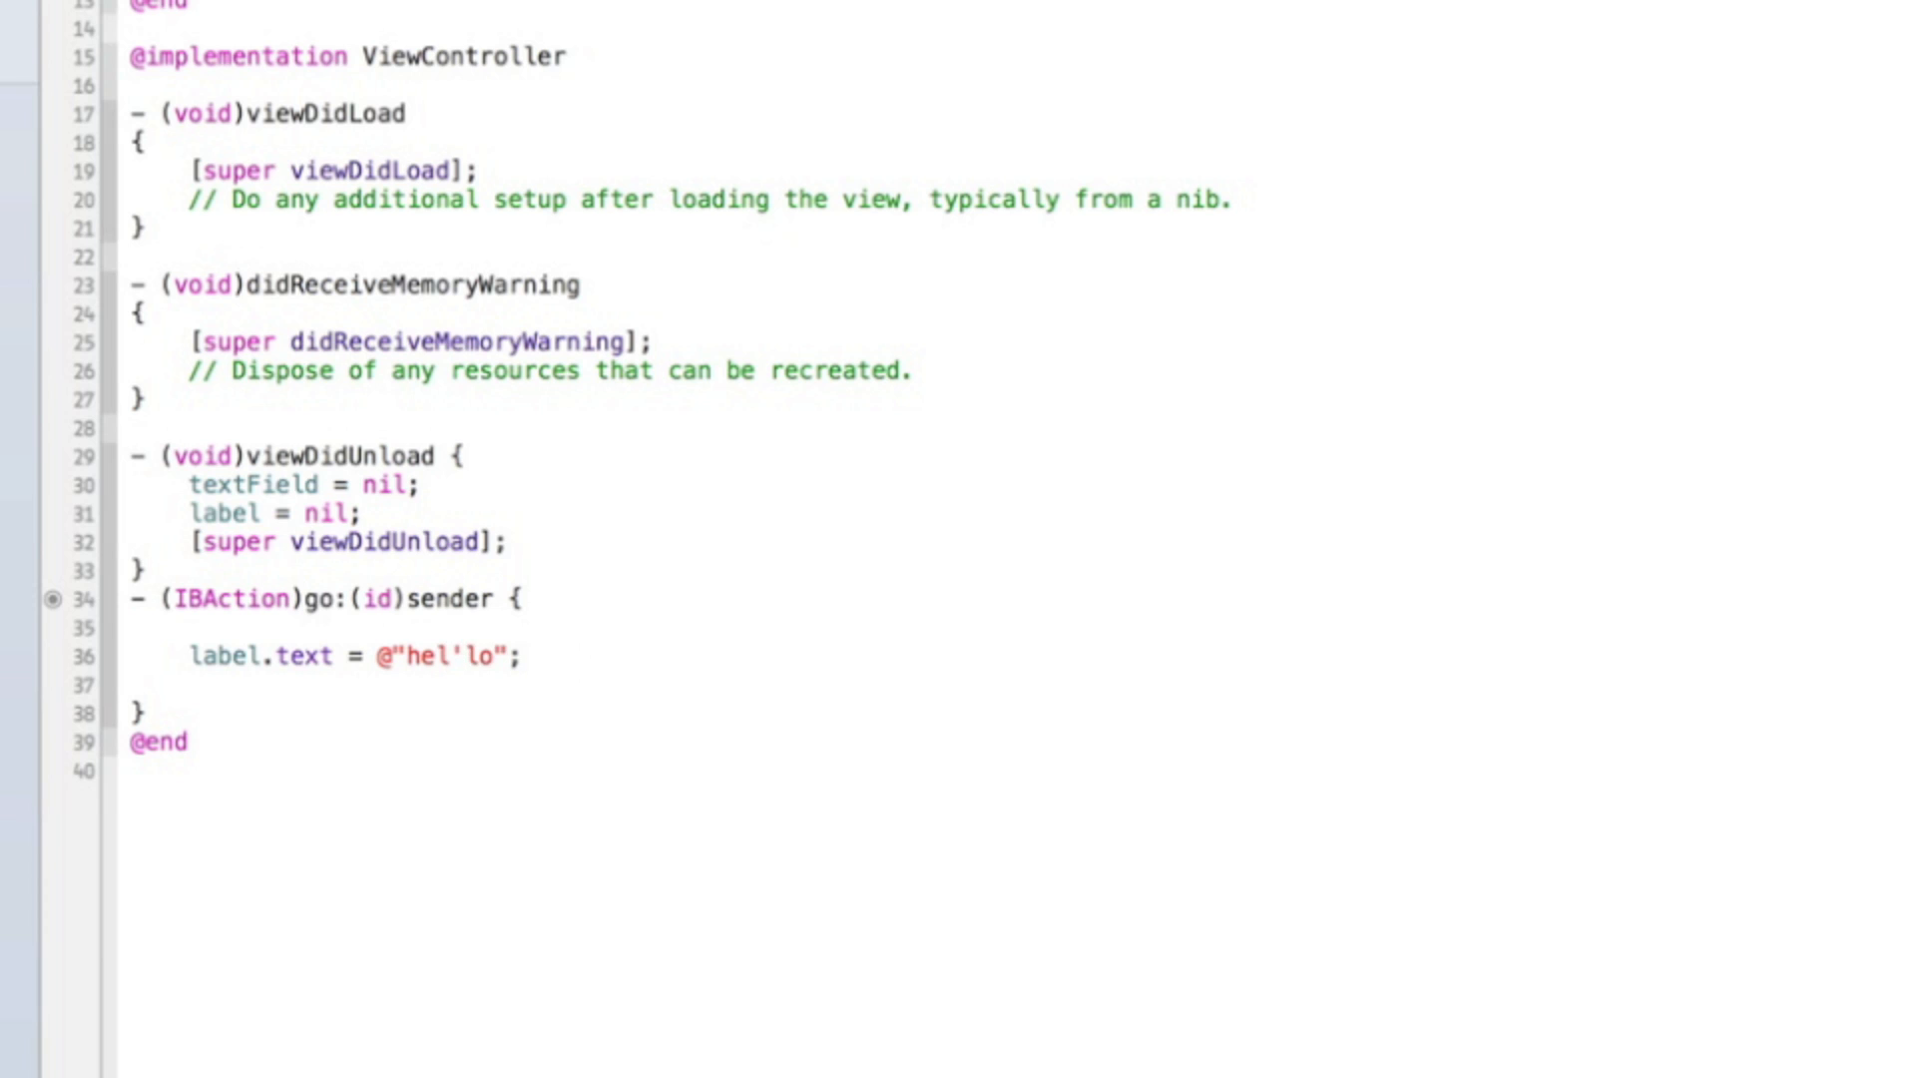
{"action": "type", "text": "hello"}
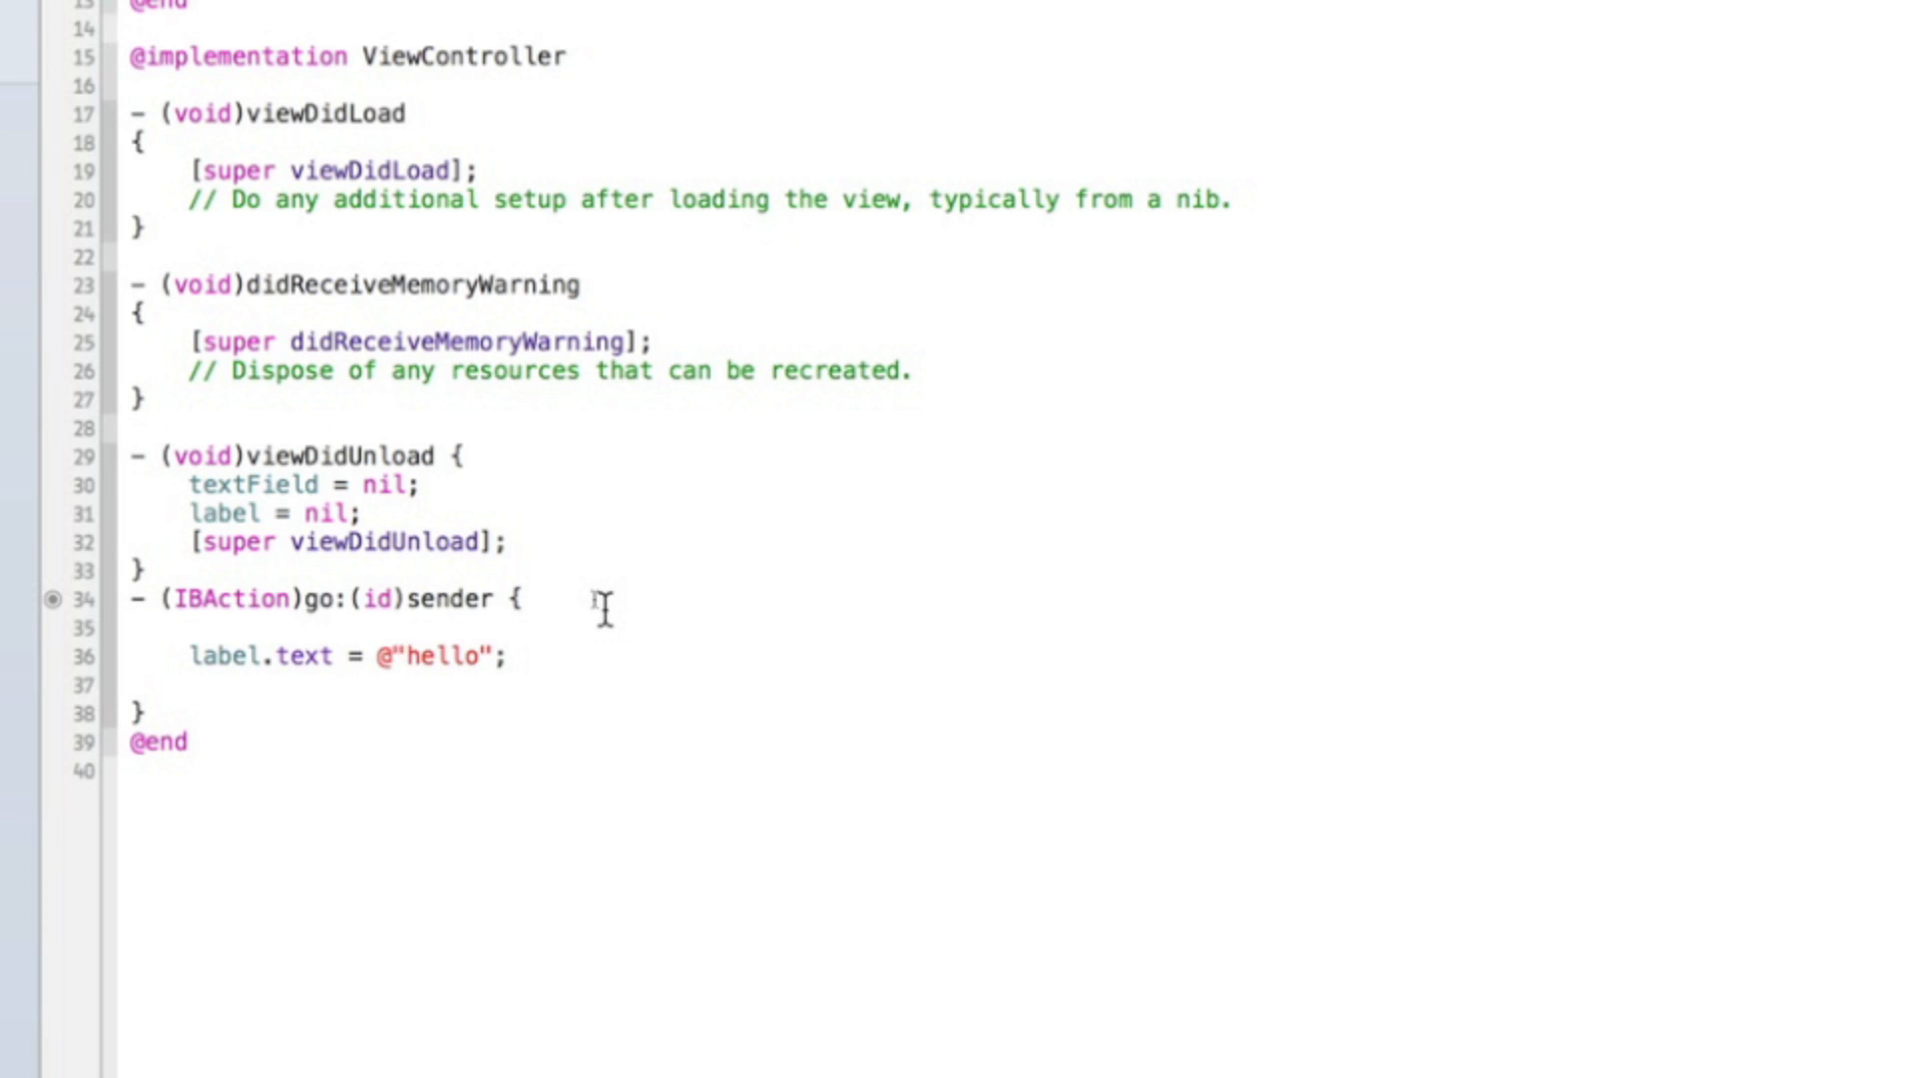
Step: Rebuild and run in the iPhone 6.1 simulator and tap Go! to show hello
{"action": "left_click", "coordinate": [34, 26]}
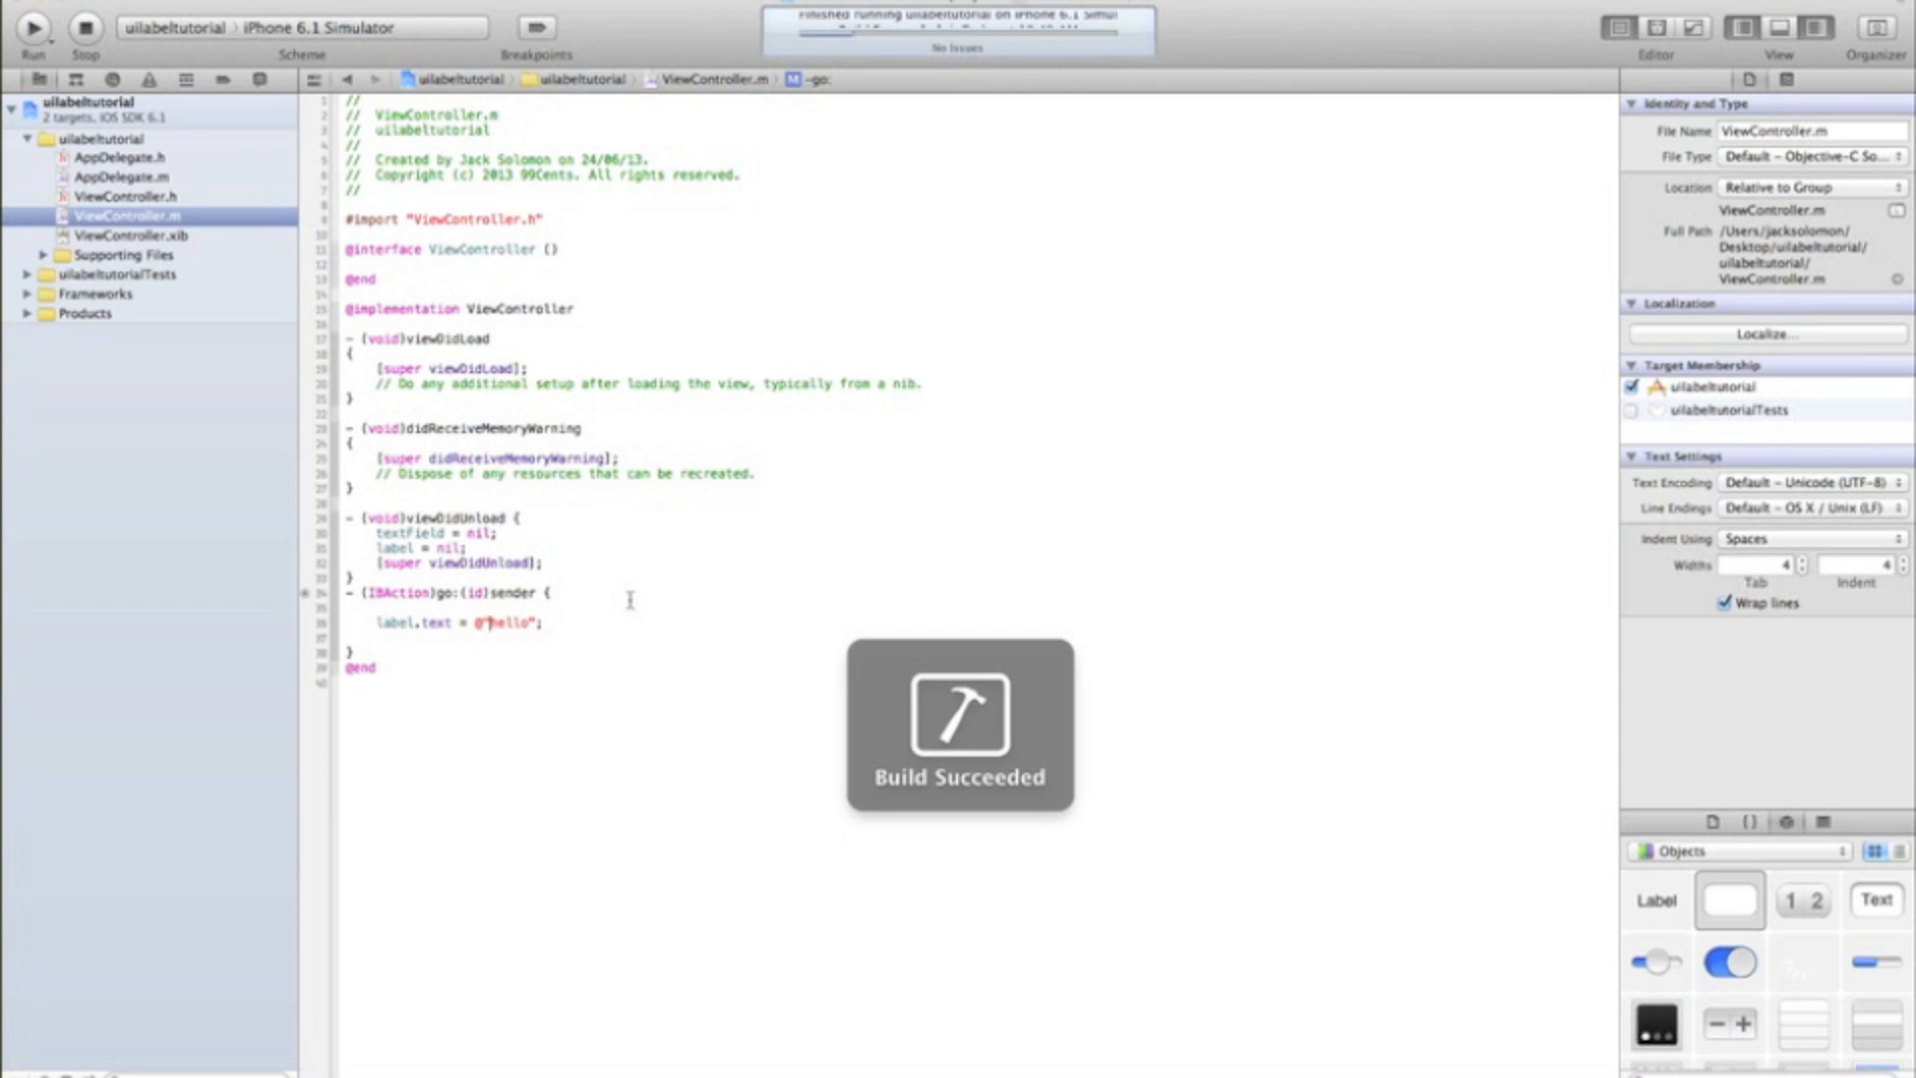
{"action": "left_click", "coordinate": [32, 26]}
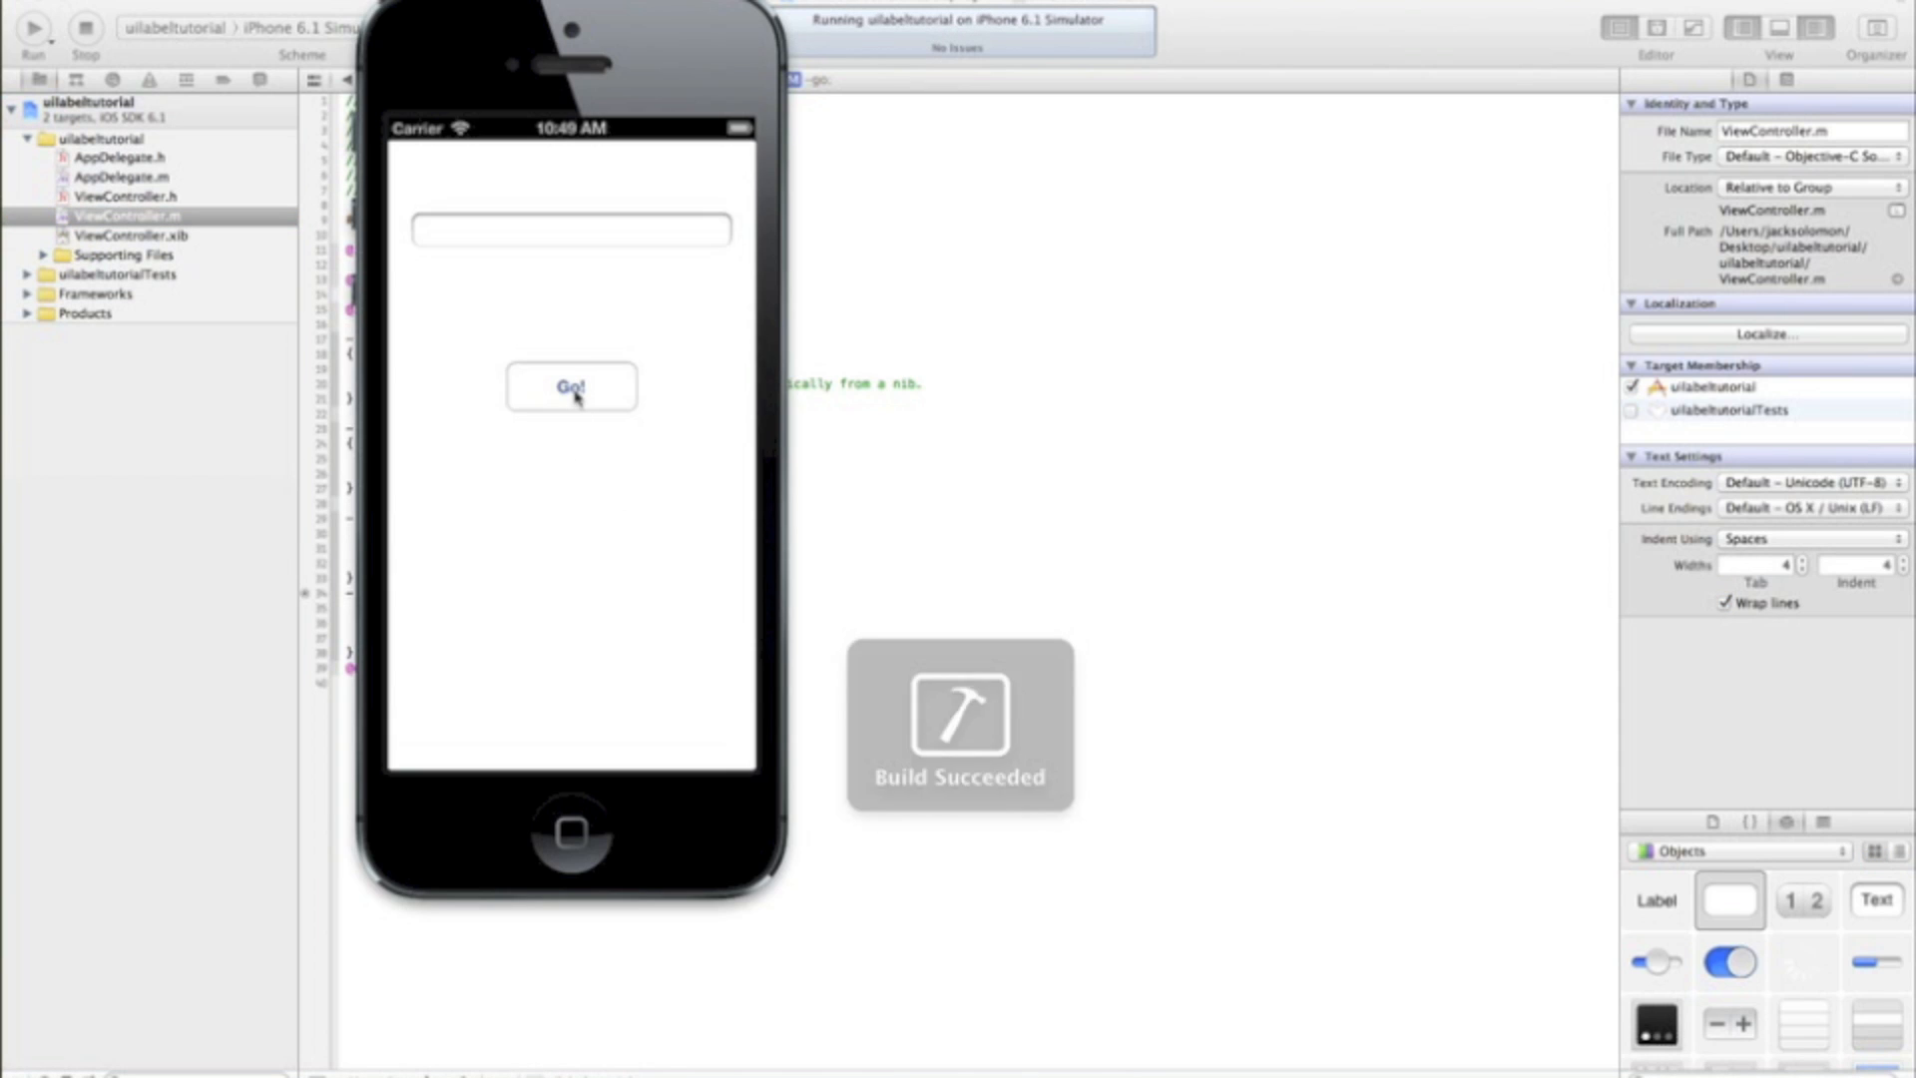
{"action": "left_click", "coordinate": [569, 387]}
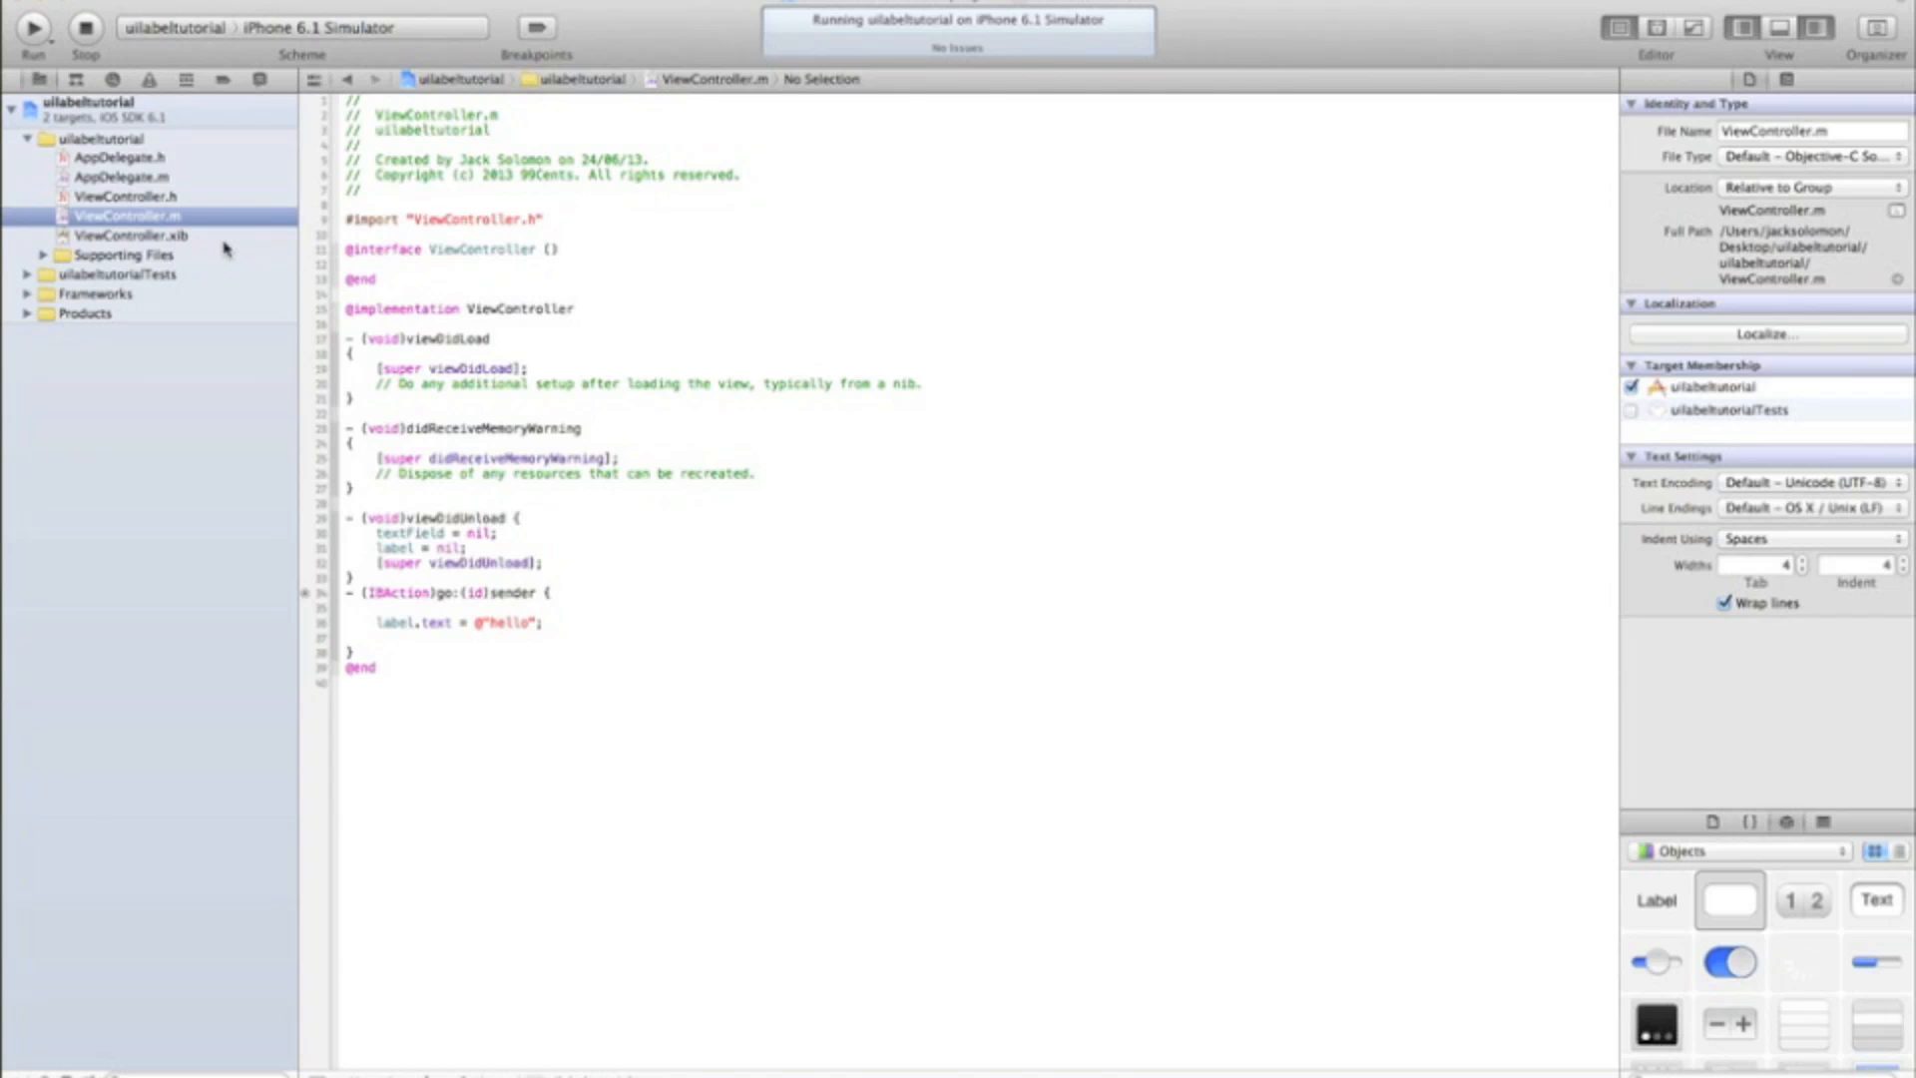
Step: Shrink the lorem ipsum text view to the top half and place a Round Rect Button in the lower half
{"action": "left_click", "coordinate": [128, 236]}
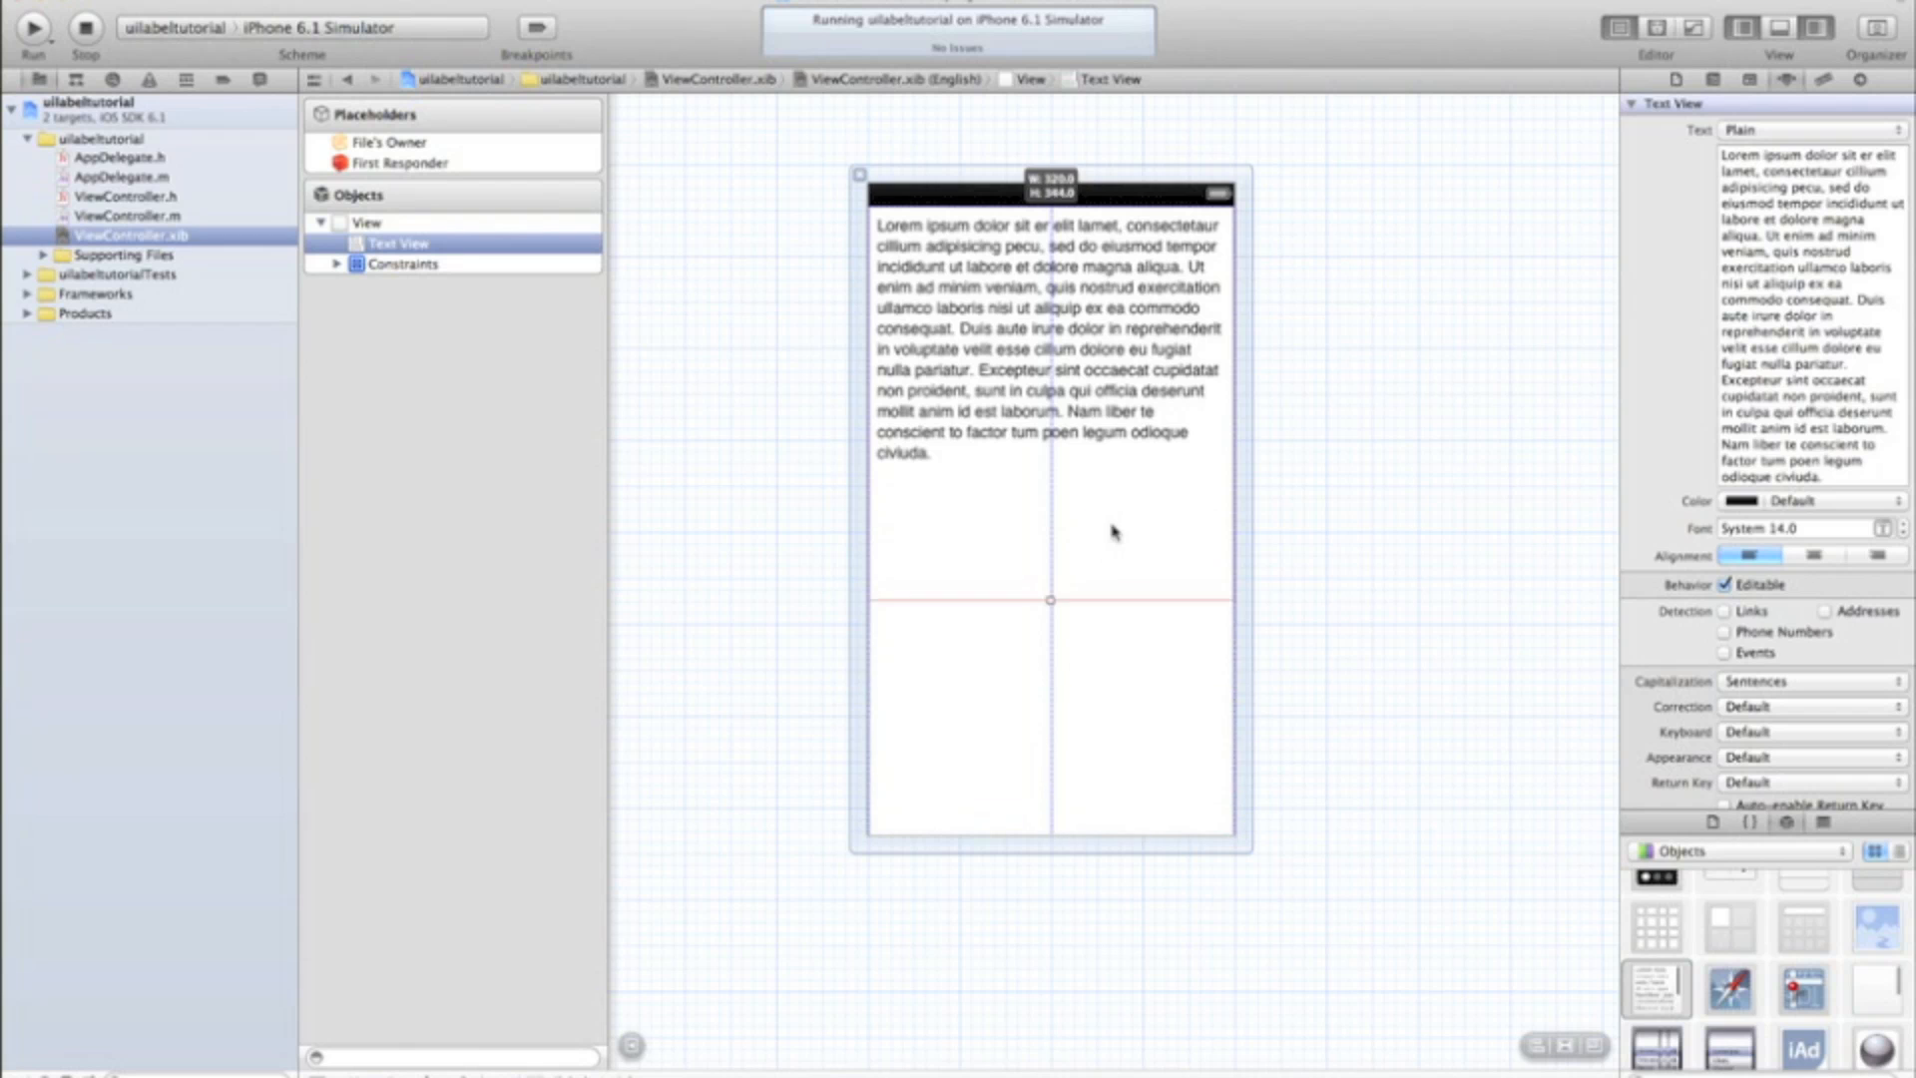
{"action": "left_click", "coordinate": [367, 221]}
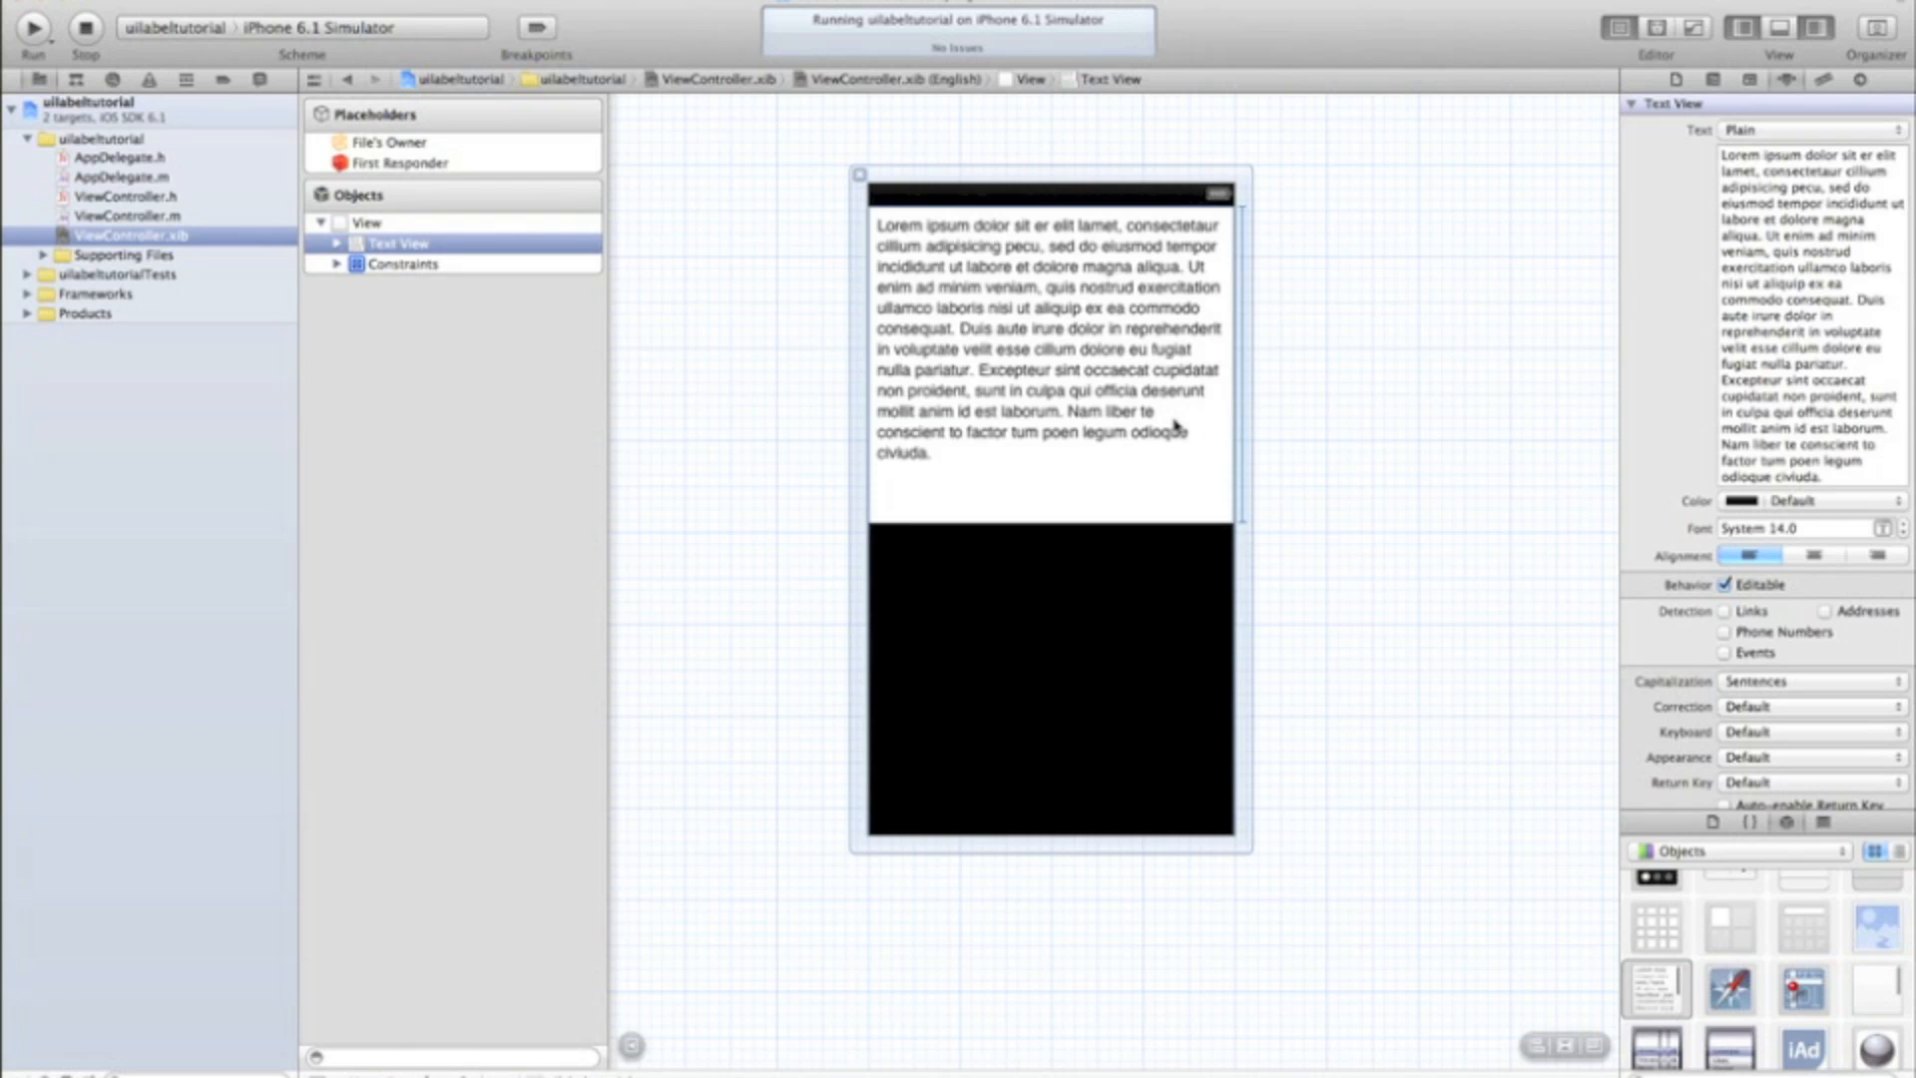
{"action": "left_click", "coordinate": [367, 222]}
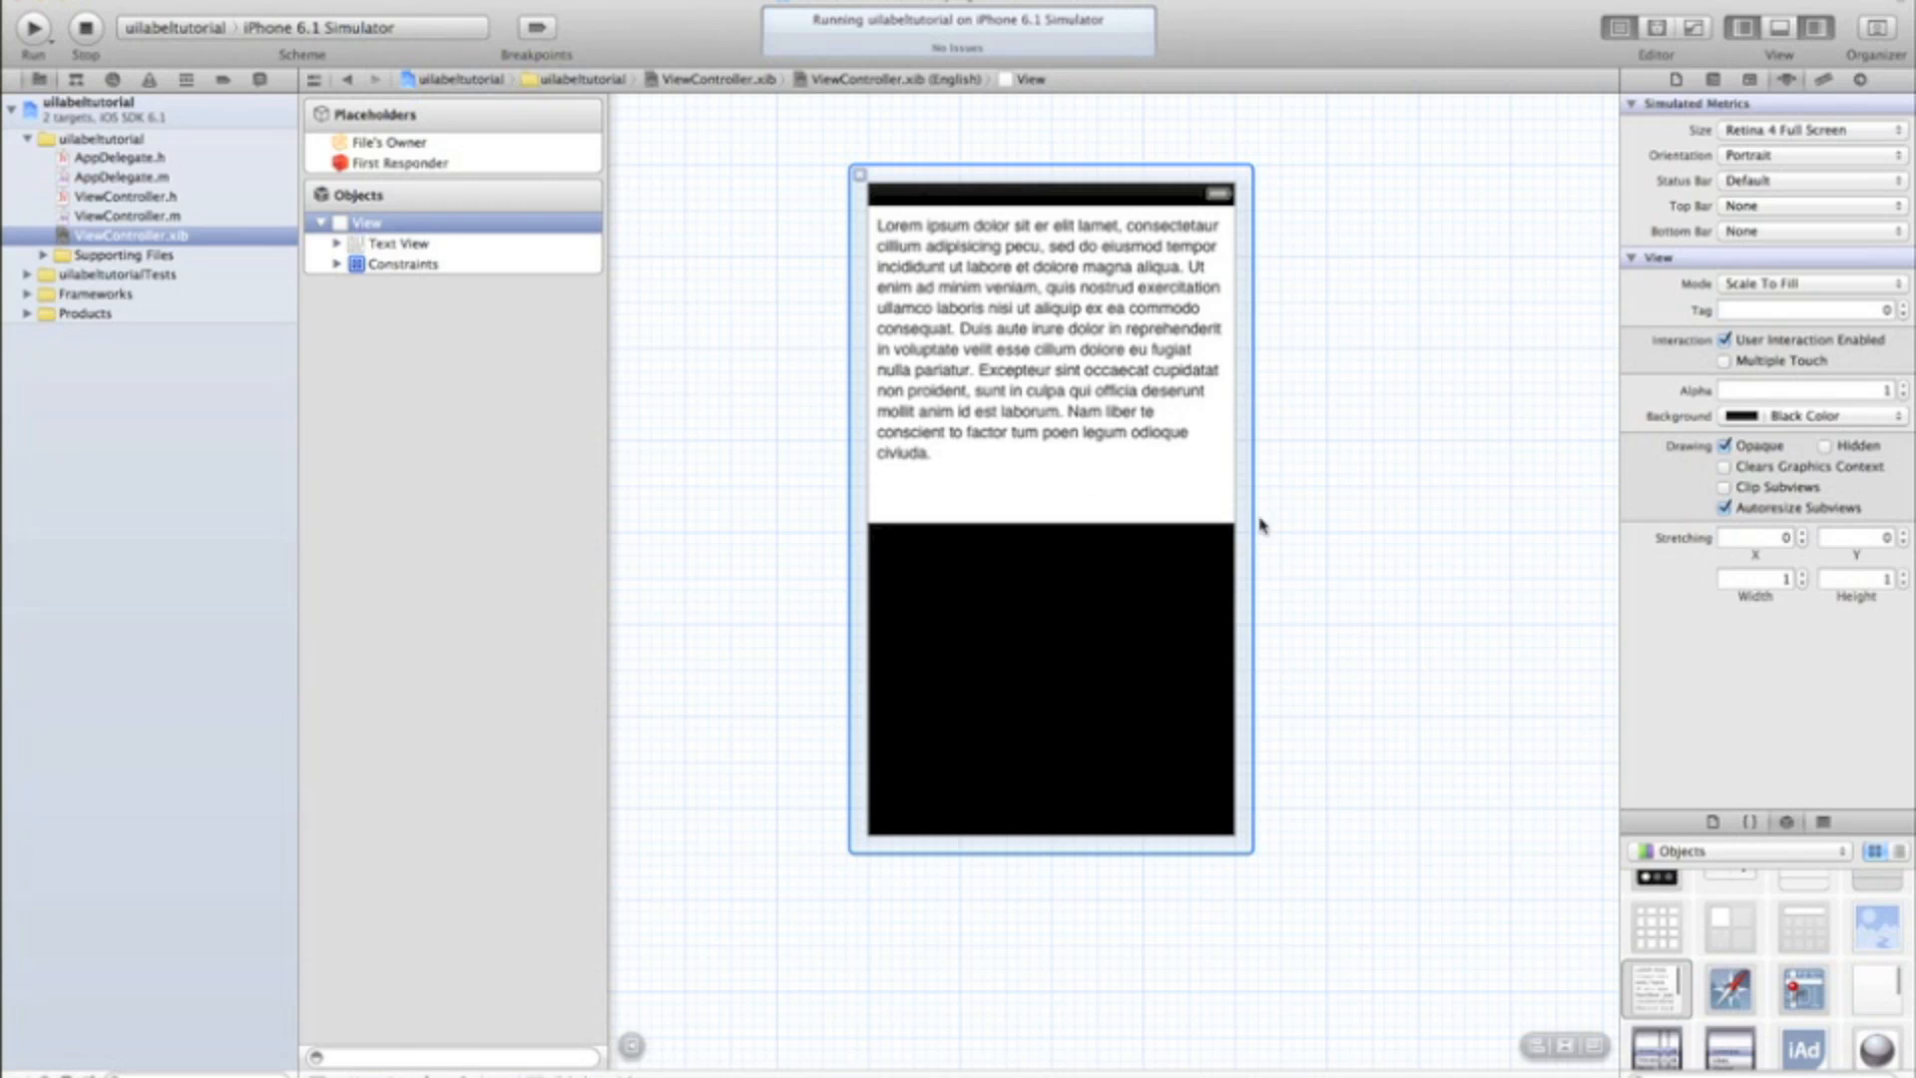
{"action": "mouse_move", "coordinate": [1319, 982]}
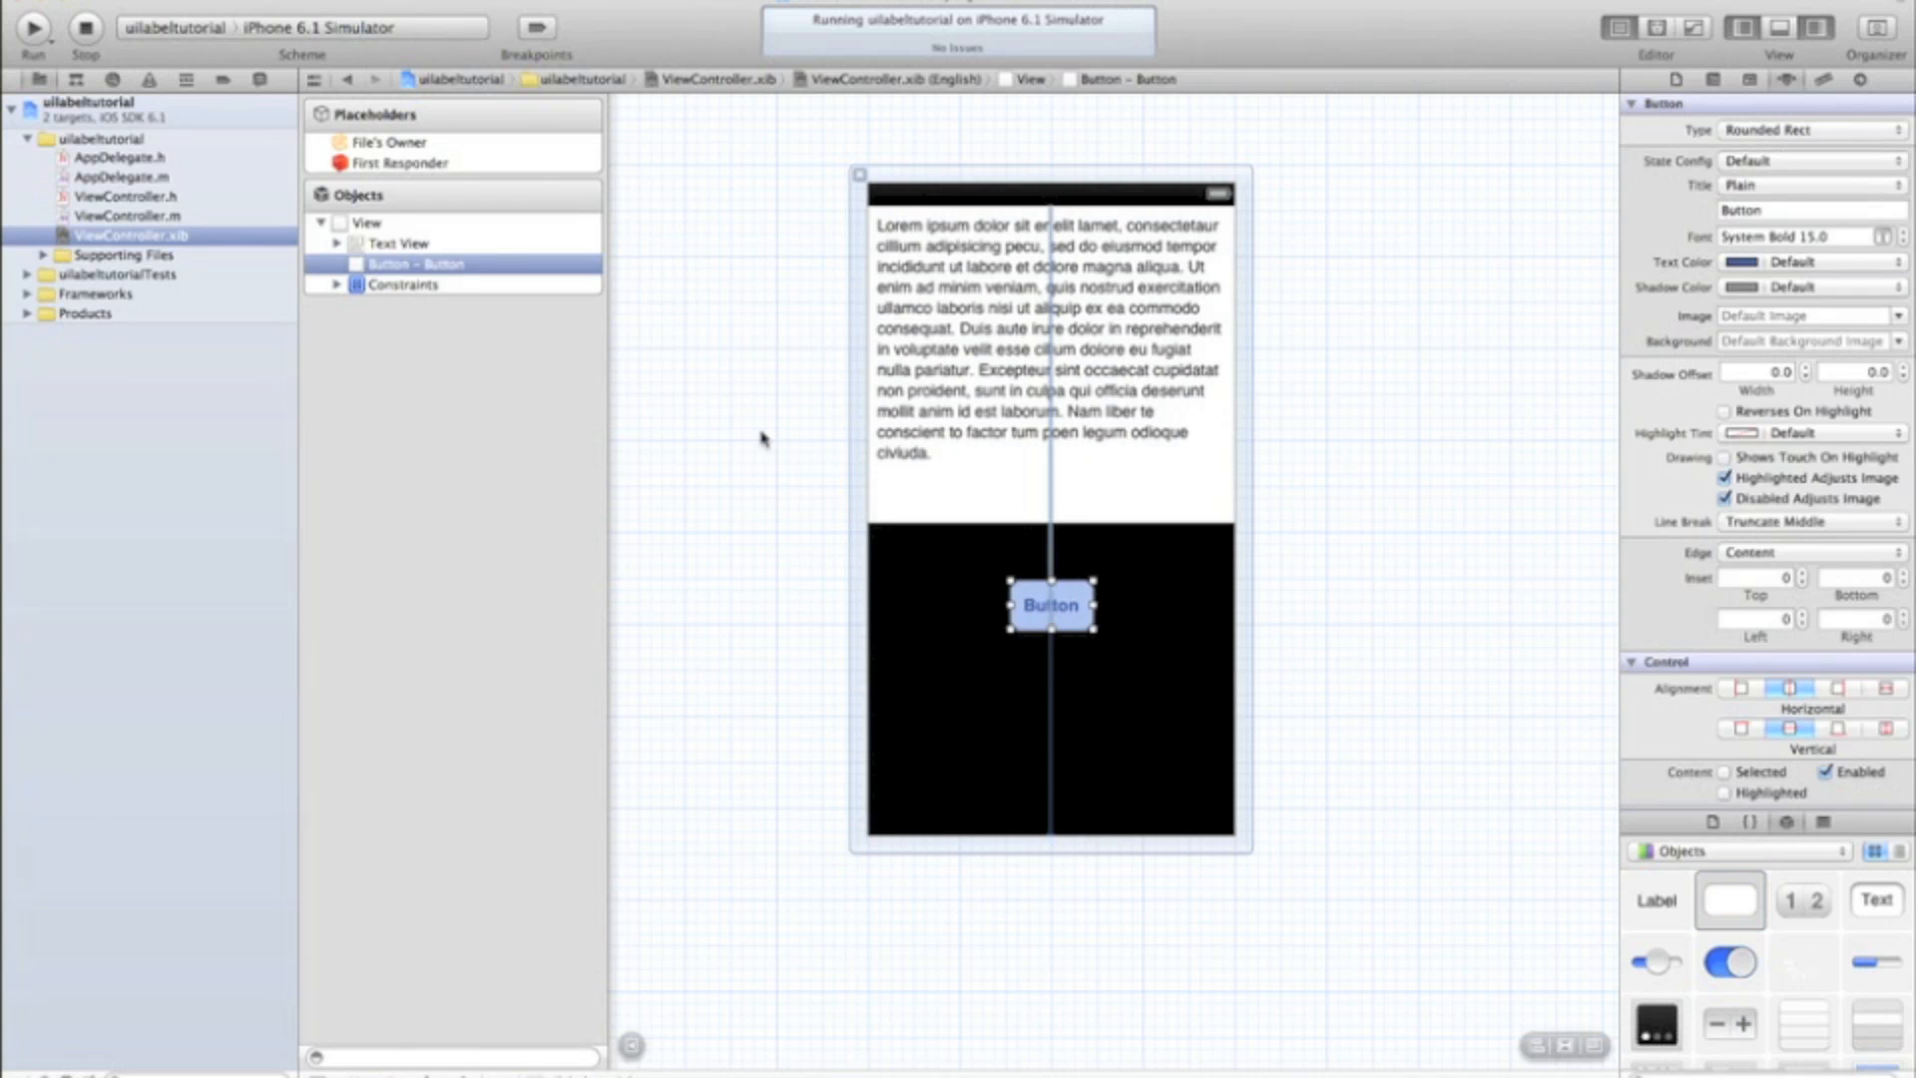
{"action": "right_click", "coordinate": [391, 141]}
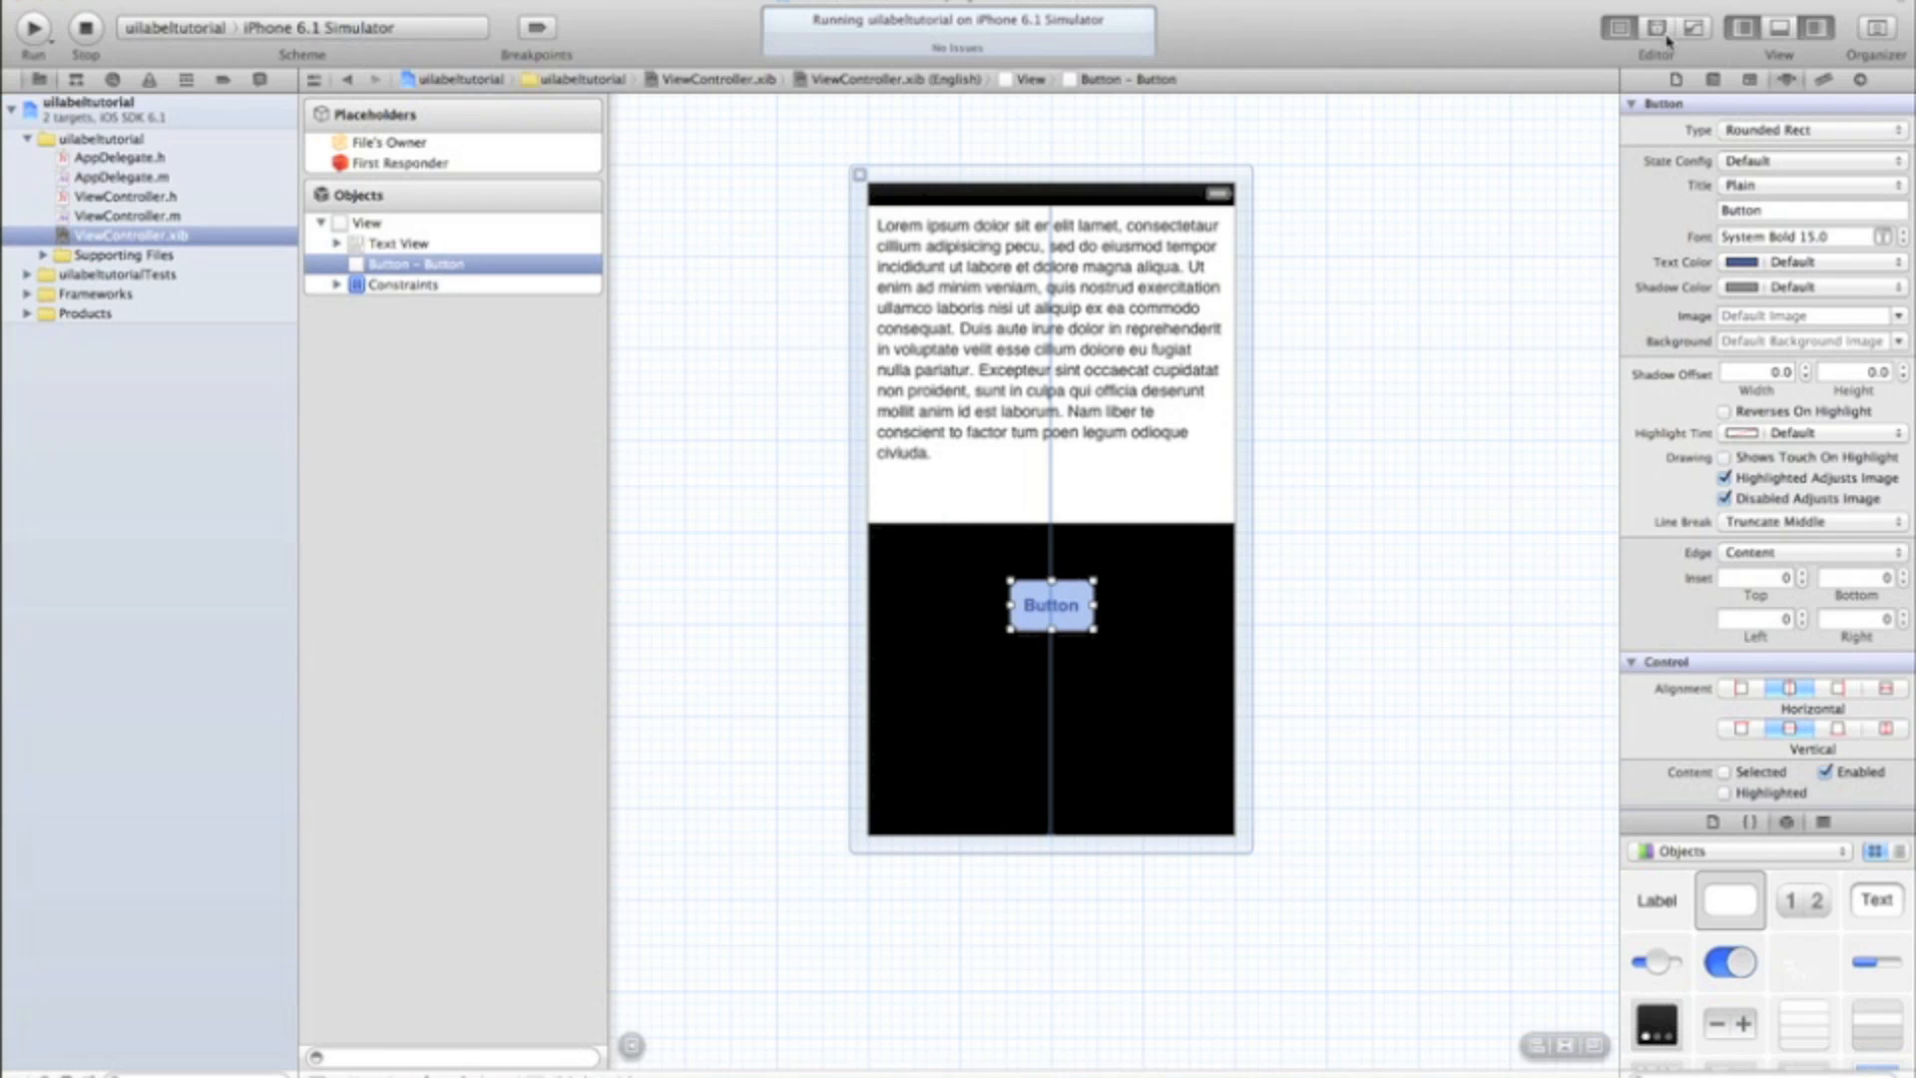
Step: Wire the text view to ViewController.h as an IBOutlet UITextView named text
{"action": "left_click", "coordinate": [1655, 26]}
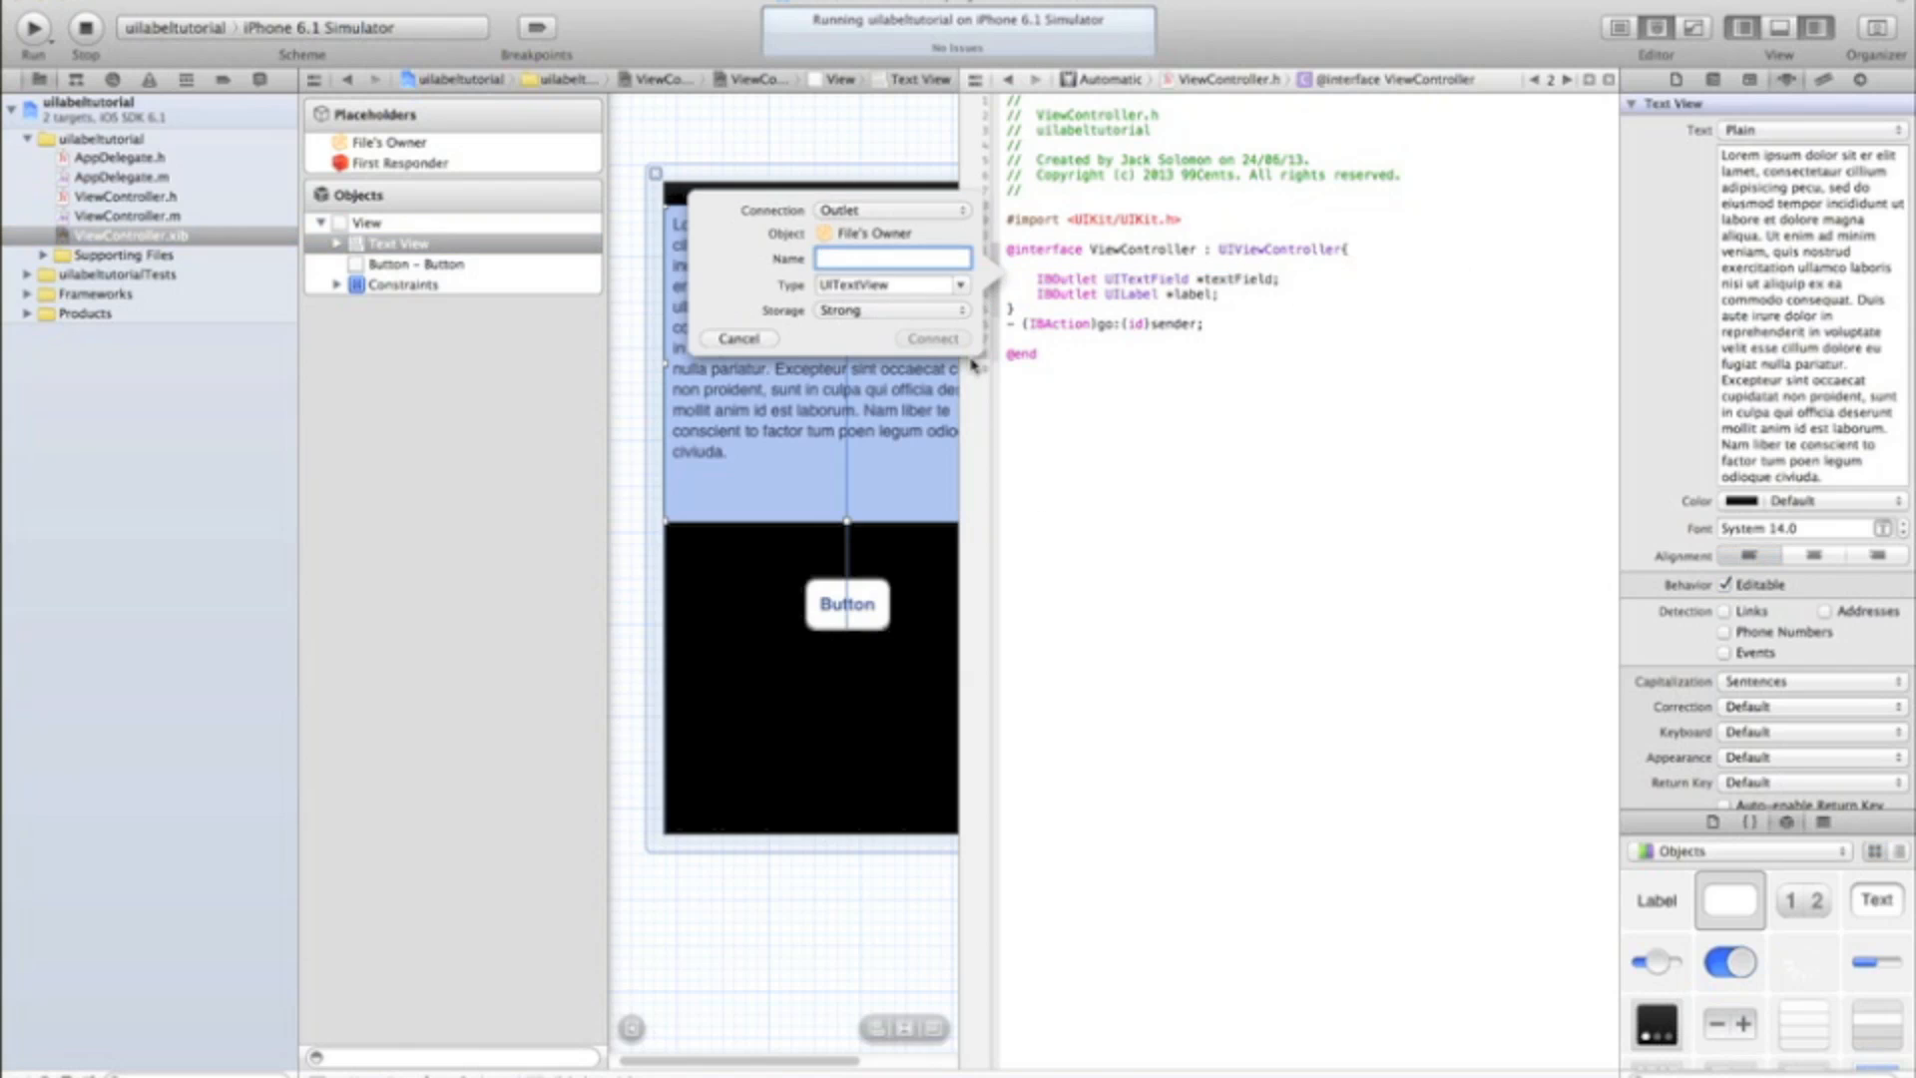
{"action": "mouse_move", "coordinate": [766, 469]}
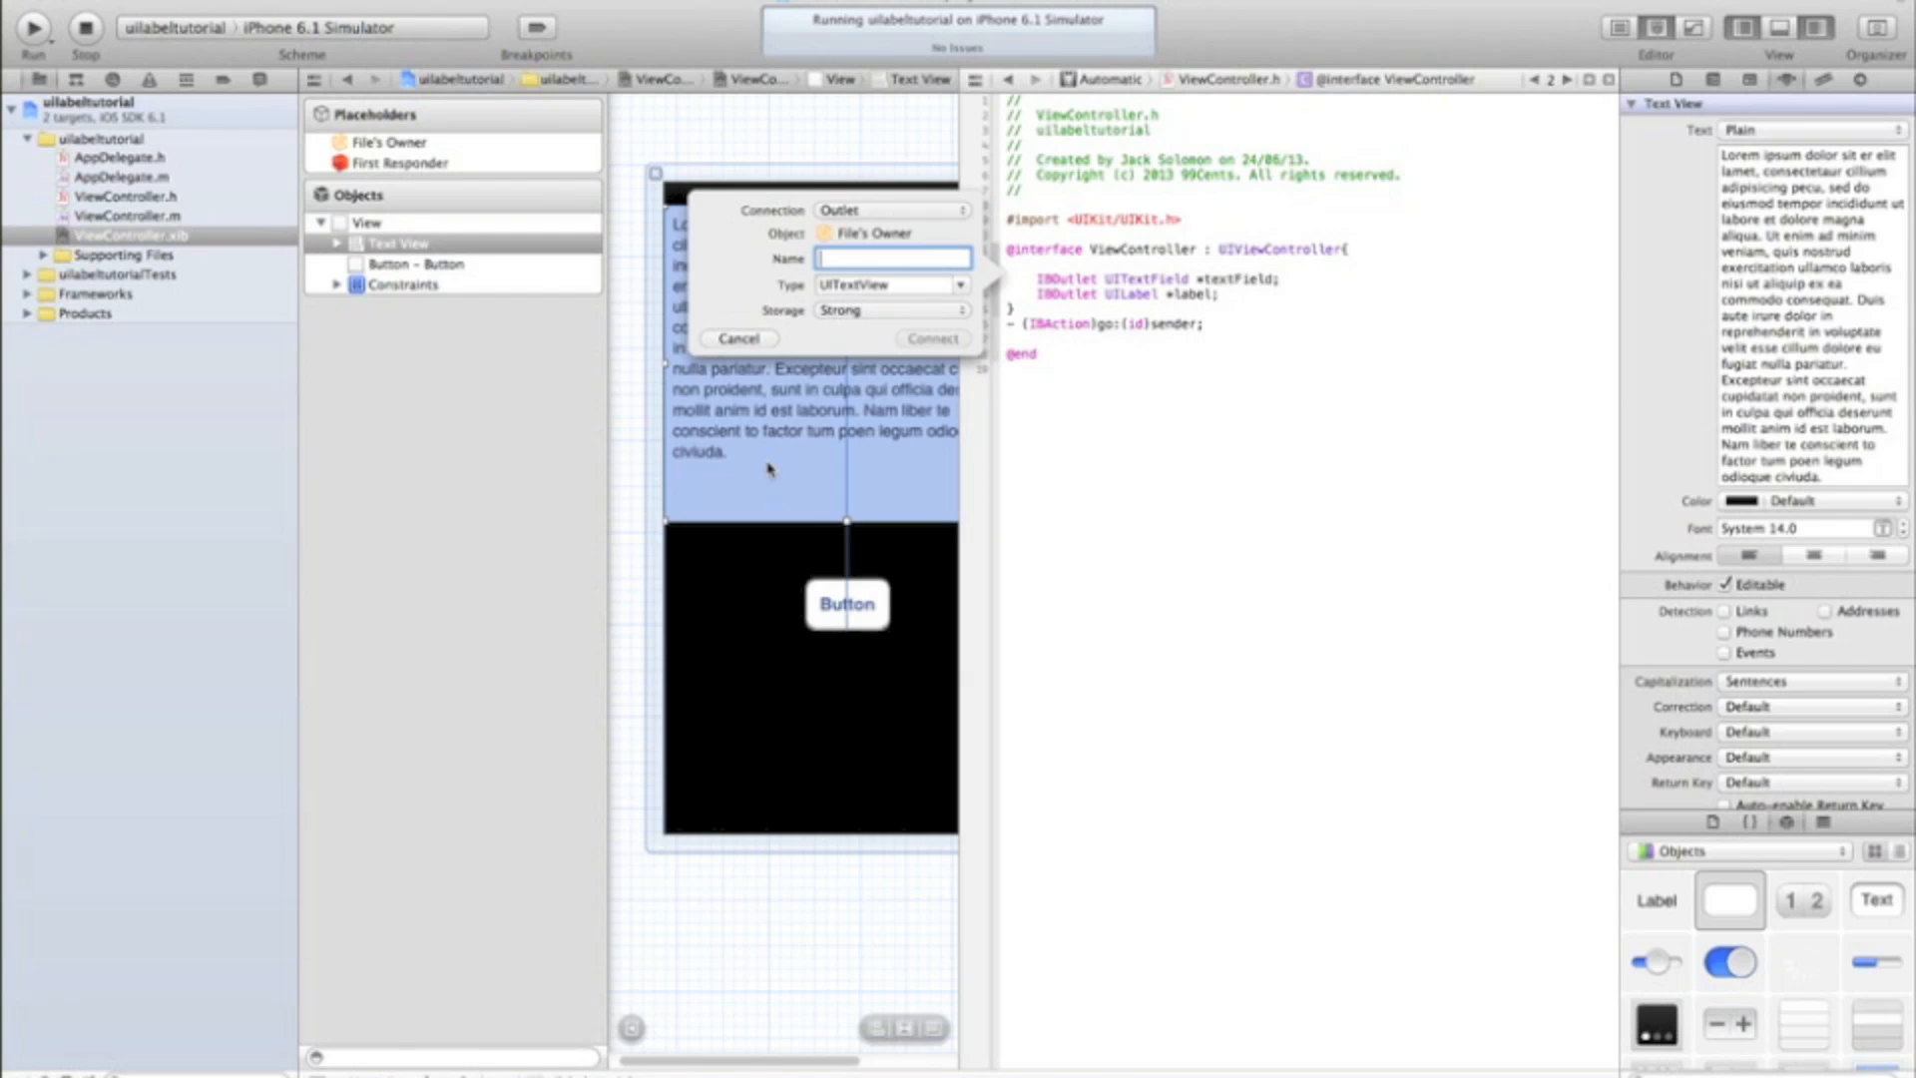
{"action": "type", "text": "te"}
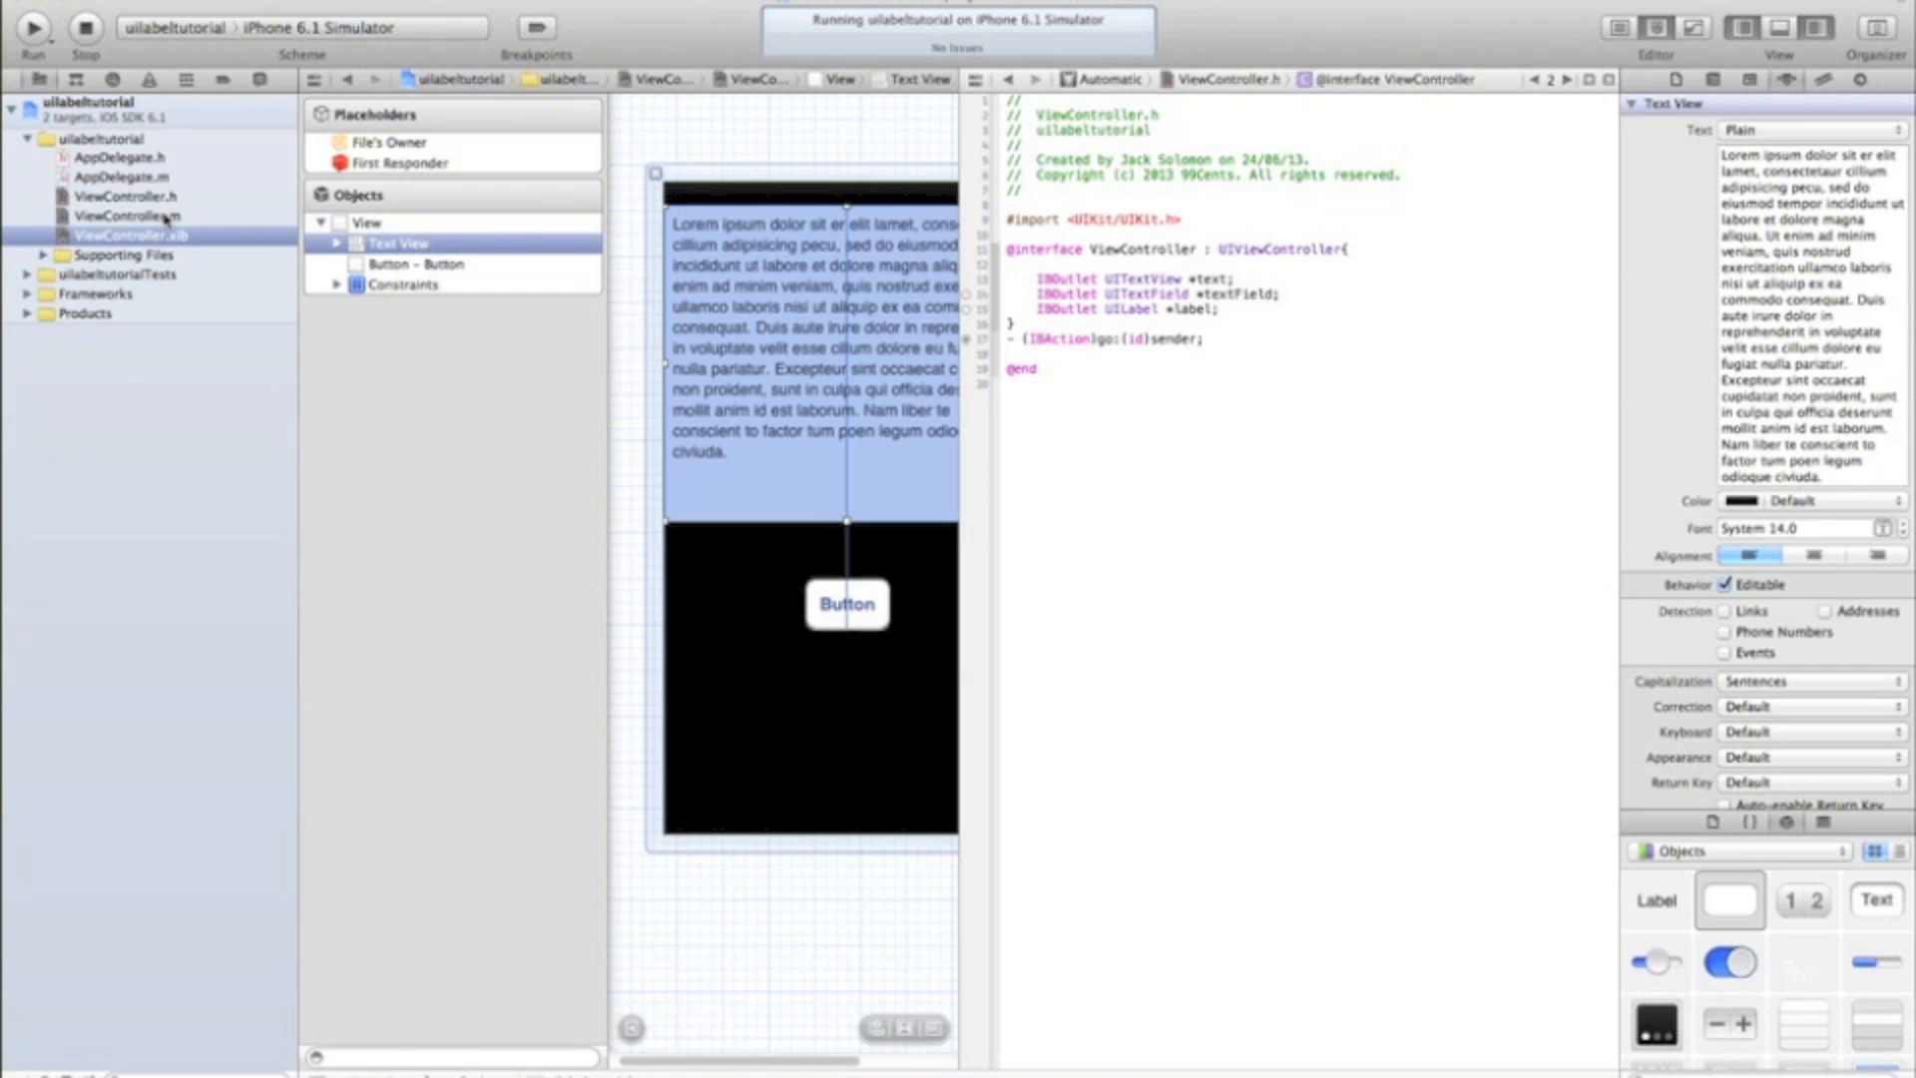
Step: In ViewController.m, replace the label assignment with text.text = @""; inside go:
{"action": "left_click", "coordinate": [126, 215]}
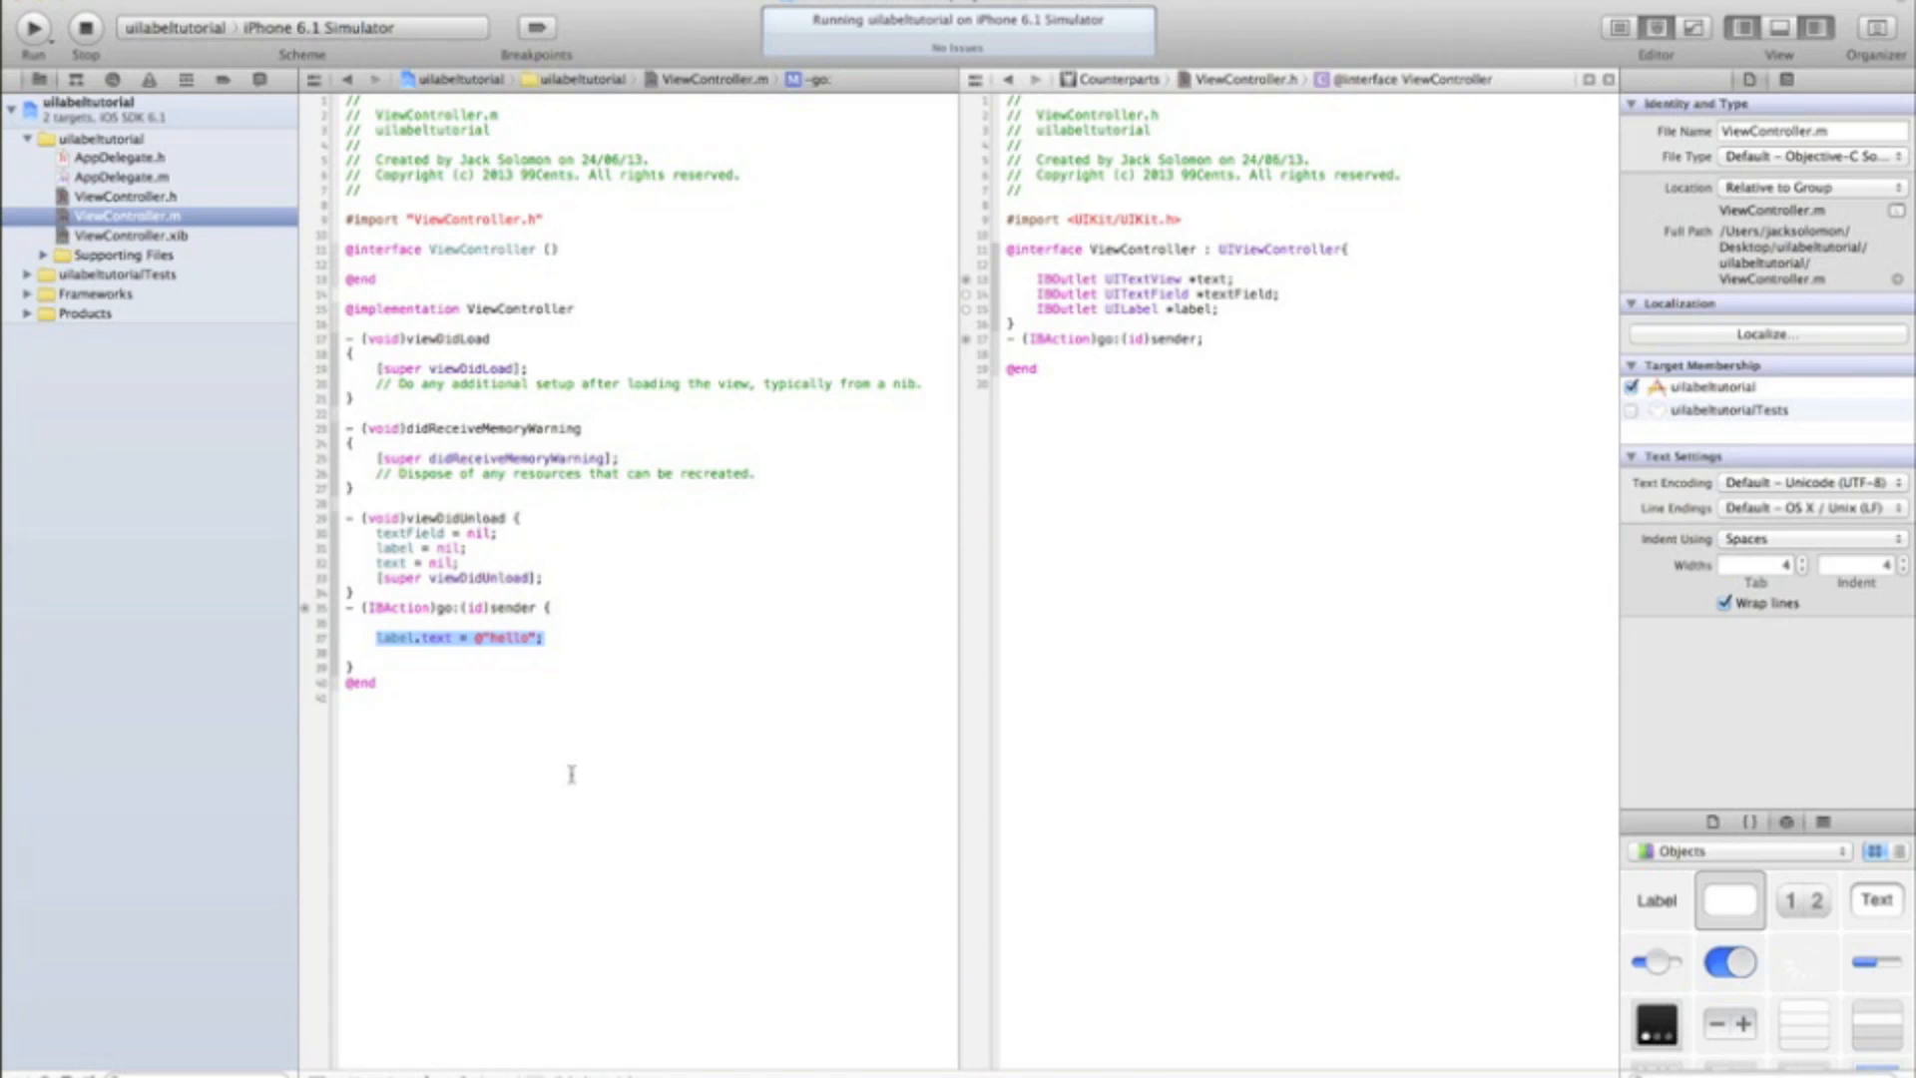
{"action": "type", "text": "text.text"}
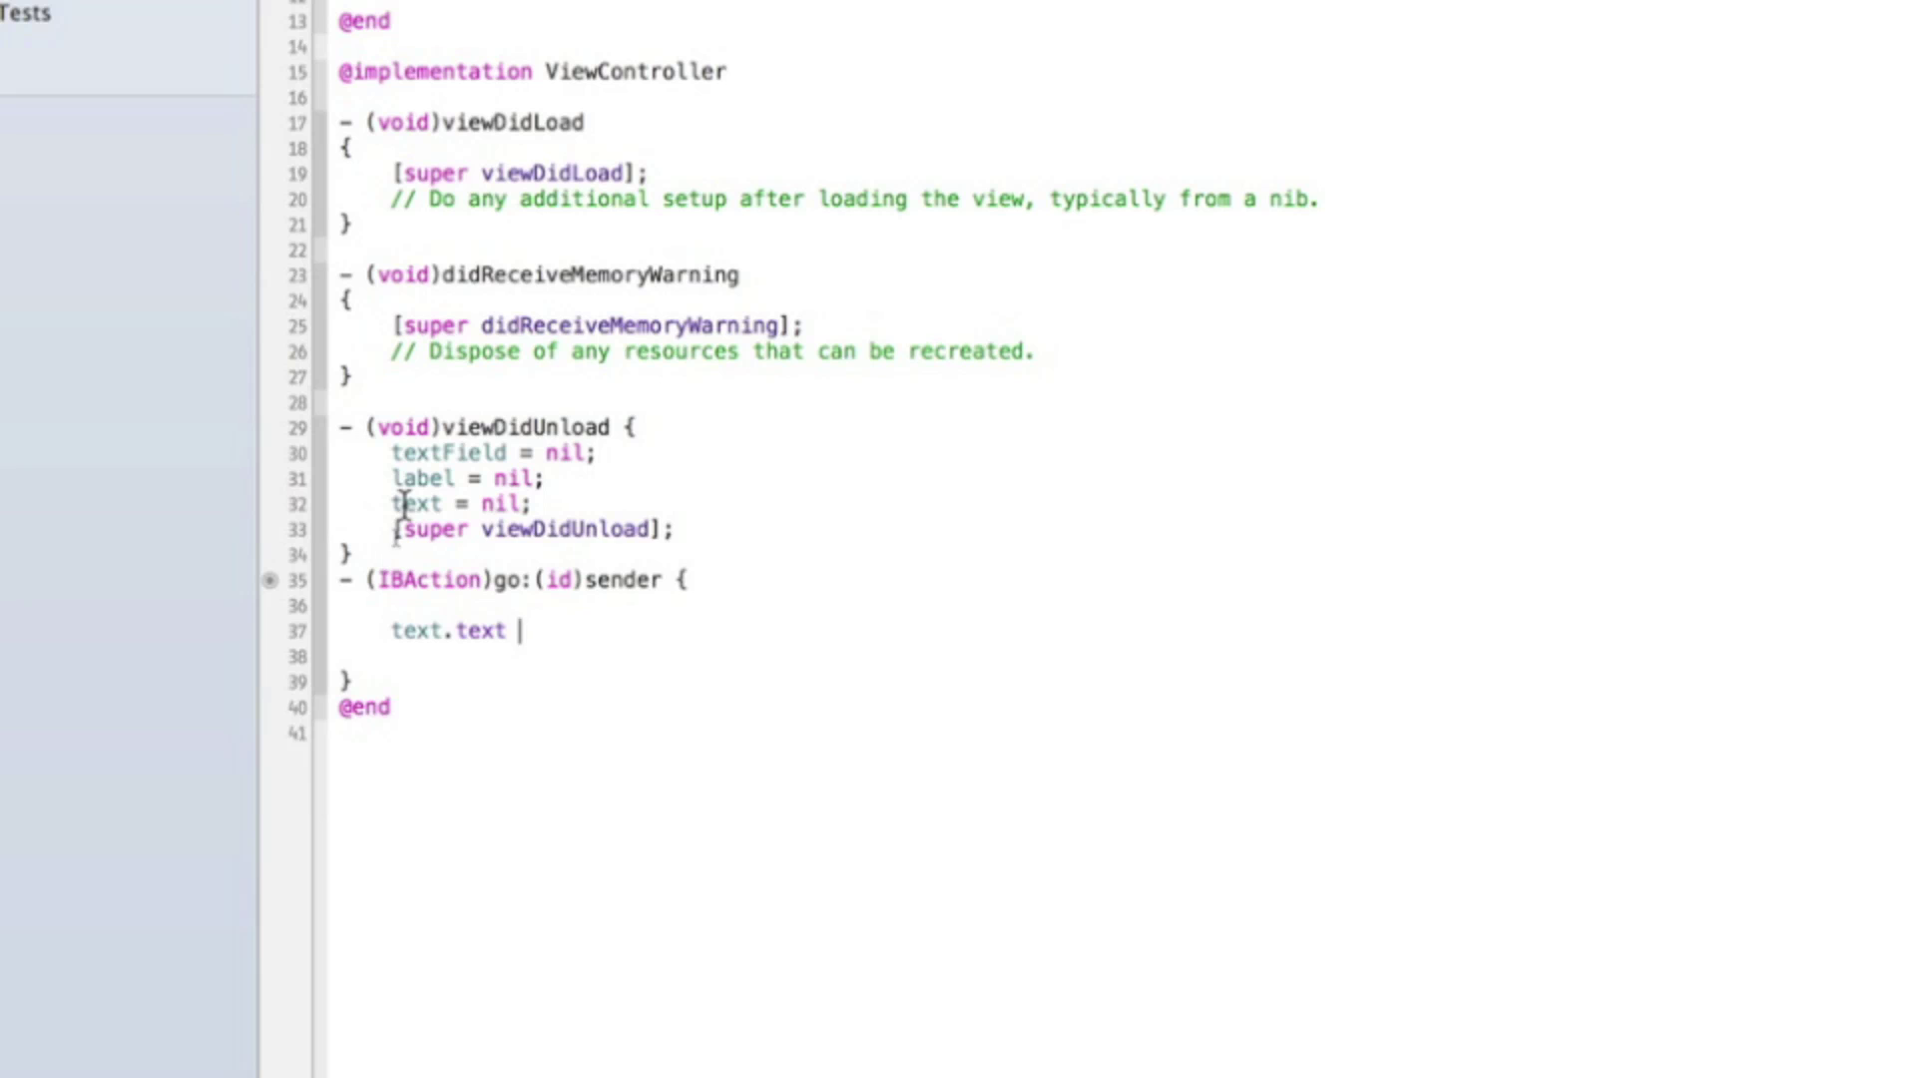
{"action": "left_click", "coordinate": [269, 630]}
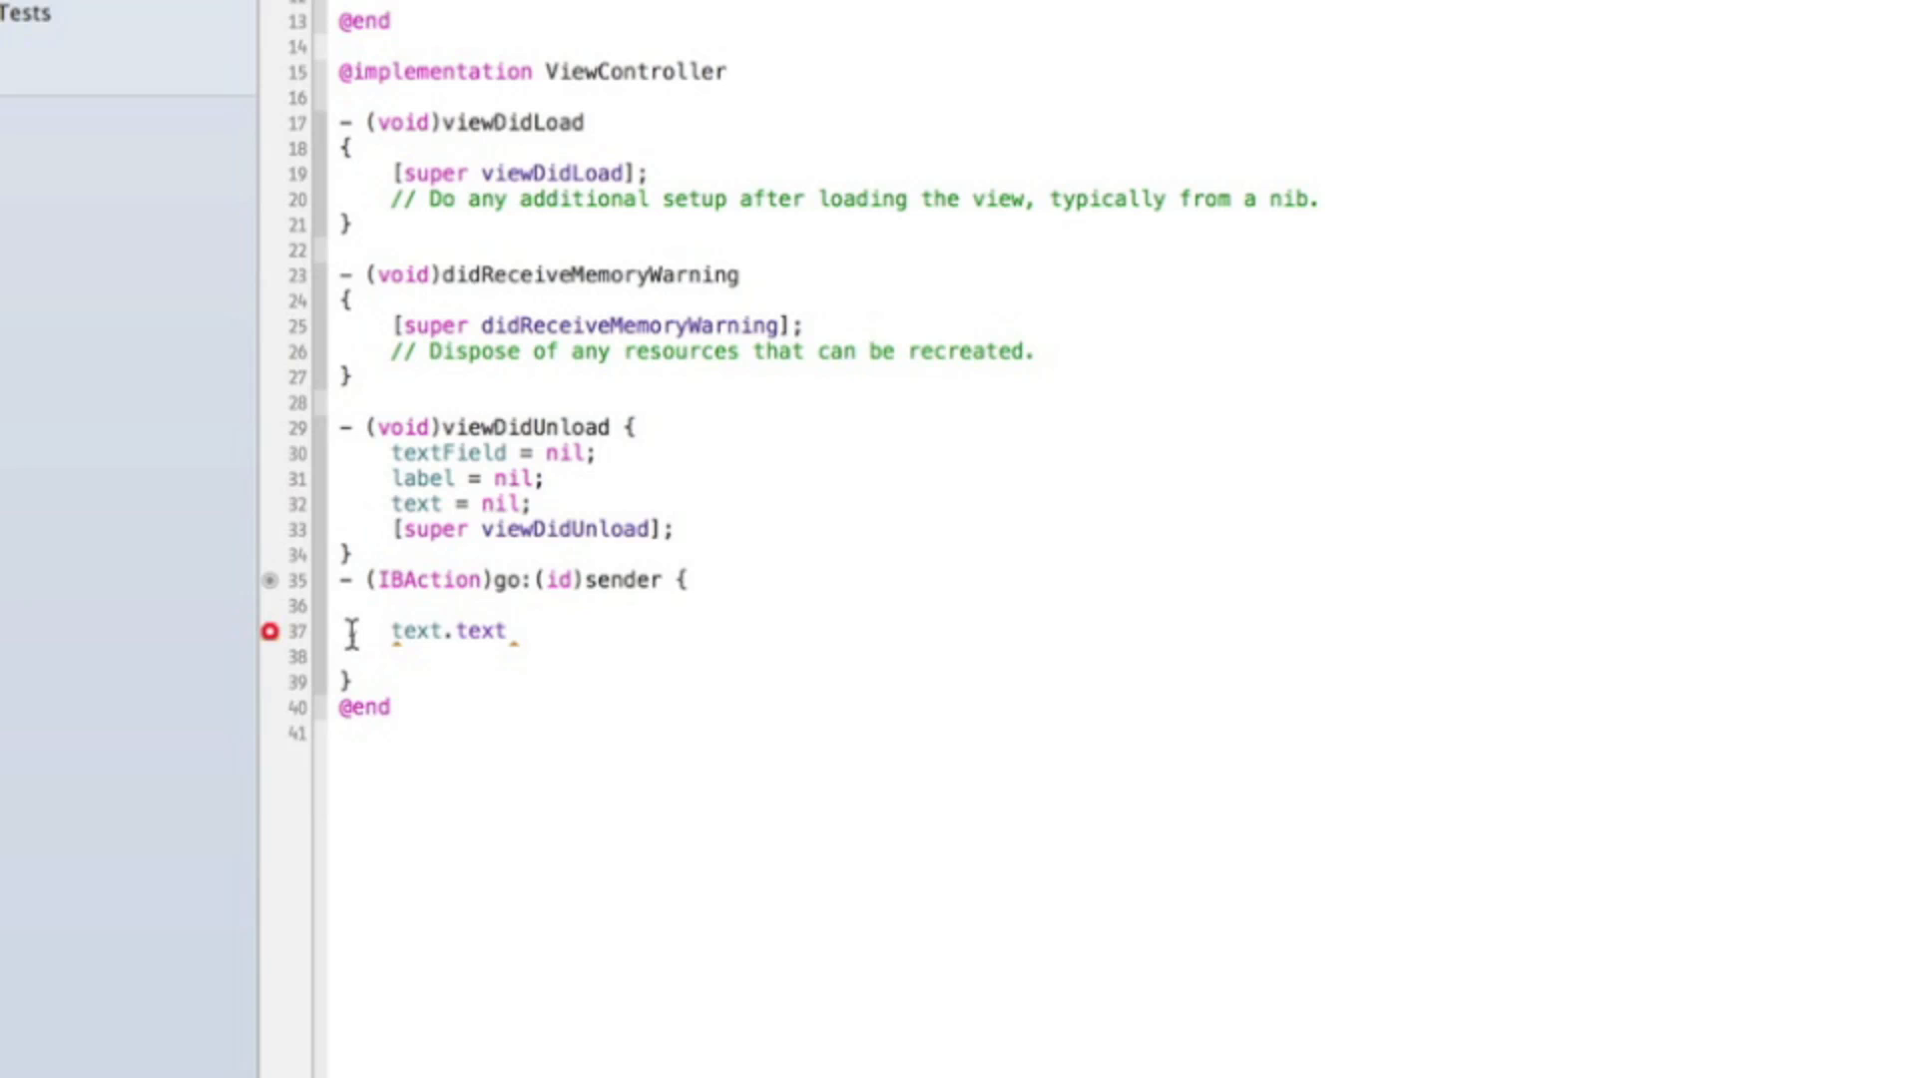
{"action": "type", "text": "= @"}
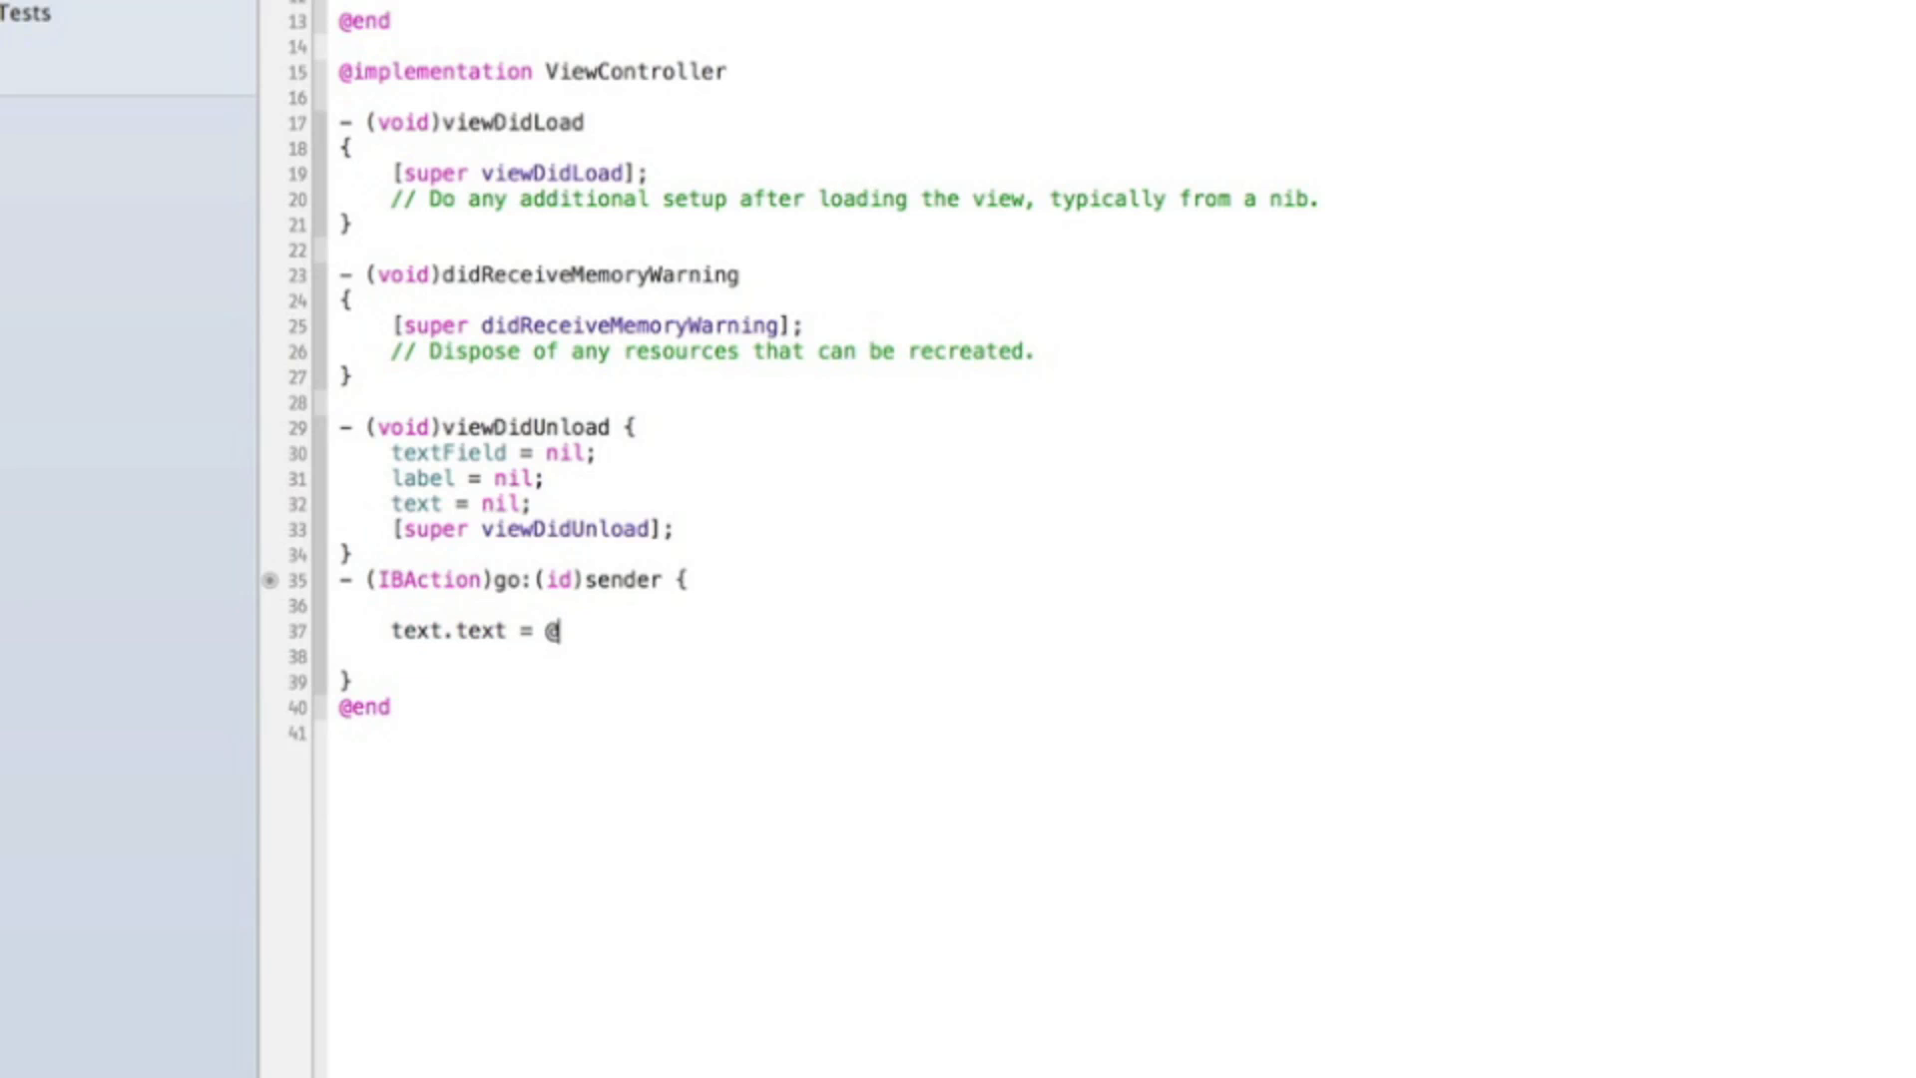
{"action": "type", "text": "\"\";"}
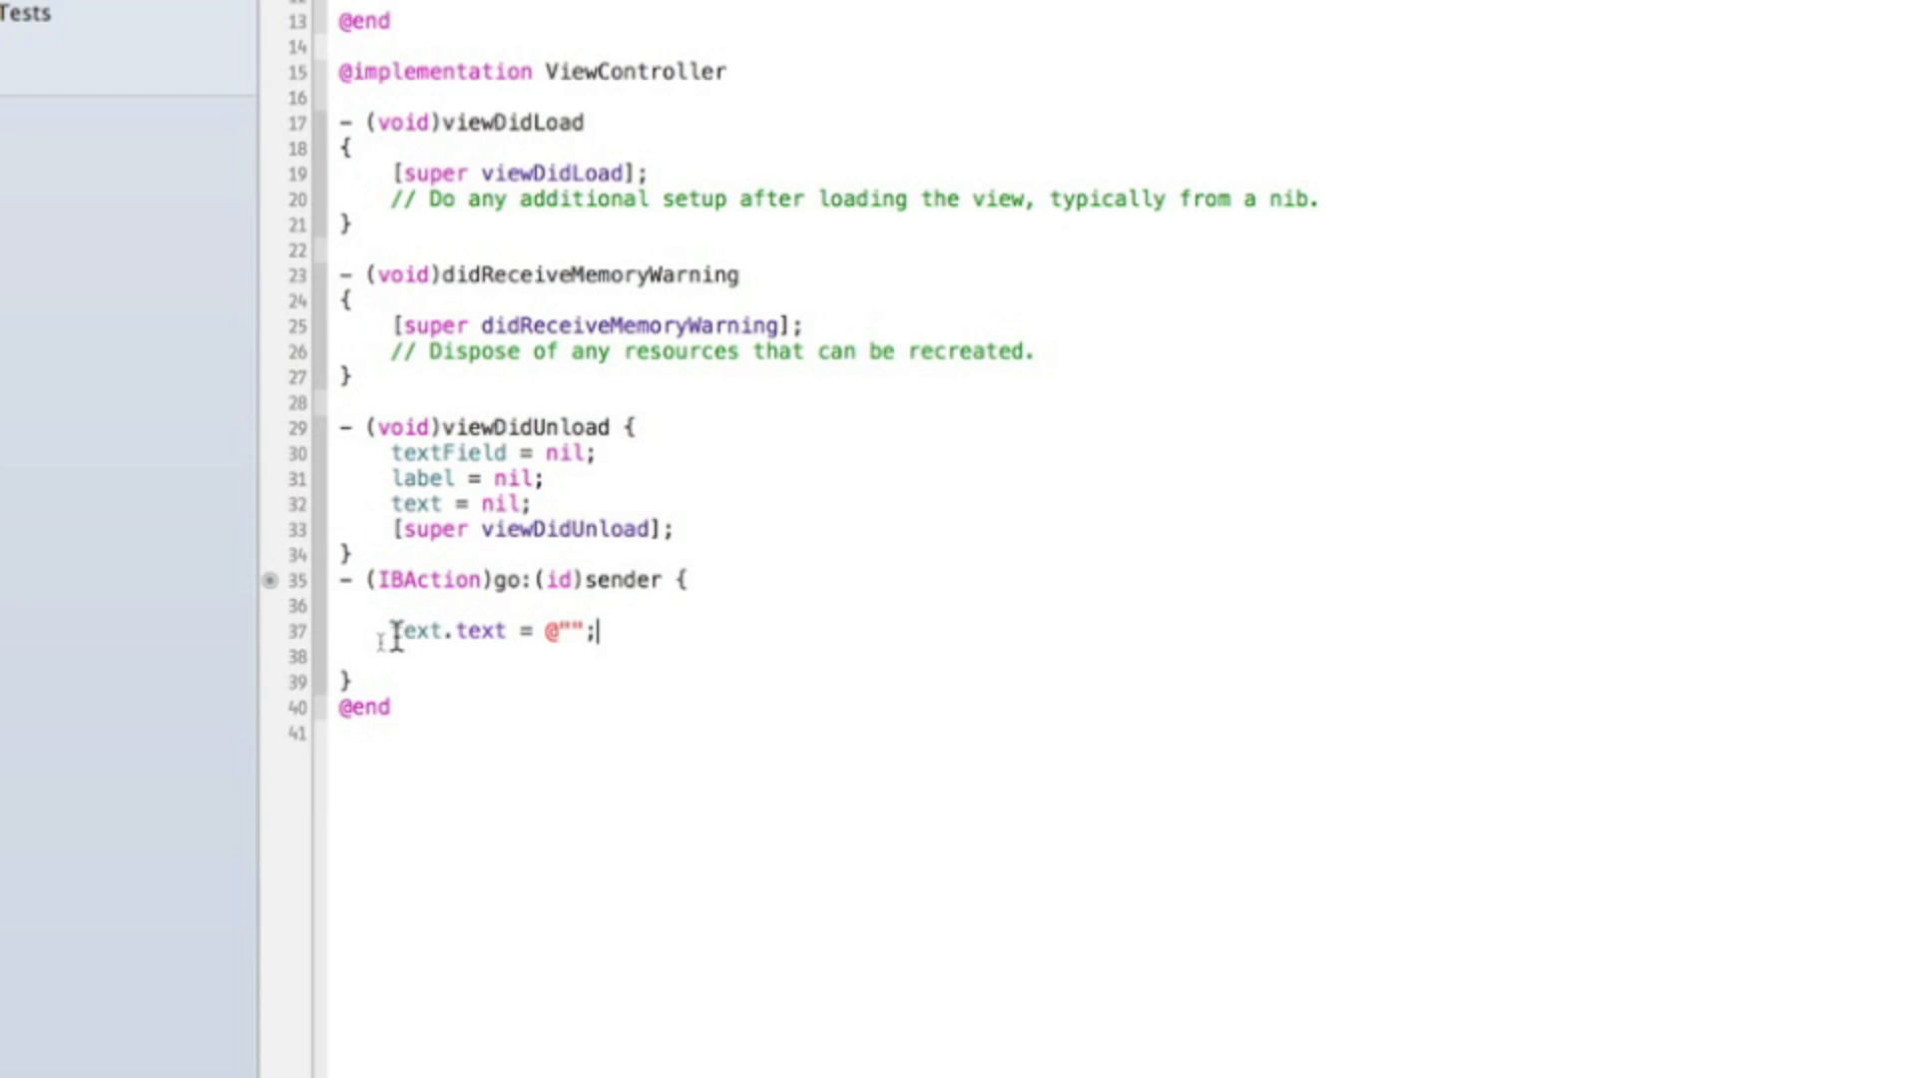
{"action": "double_click", "coordinate": [411, 630]}
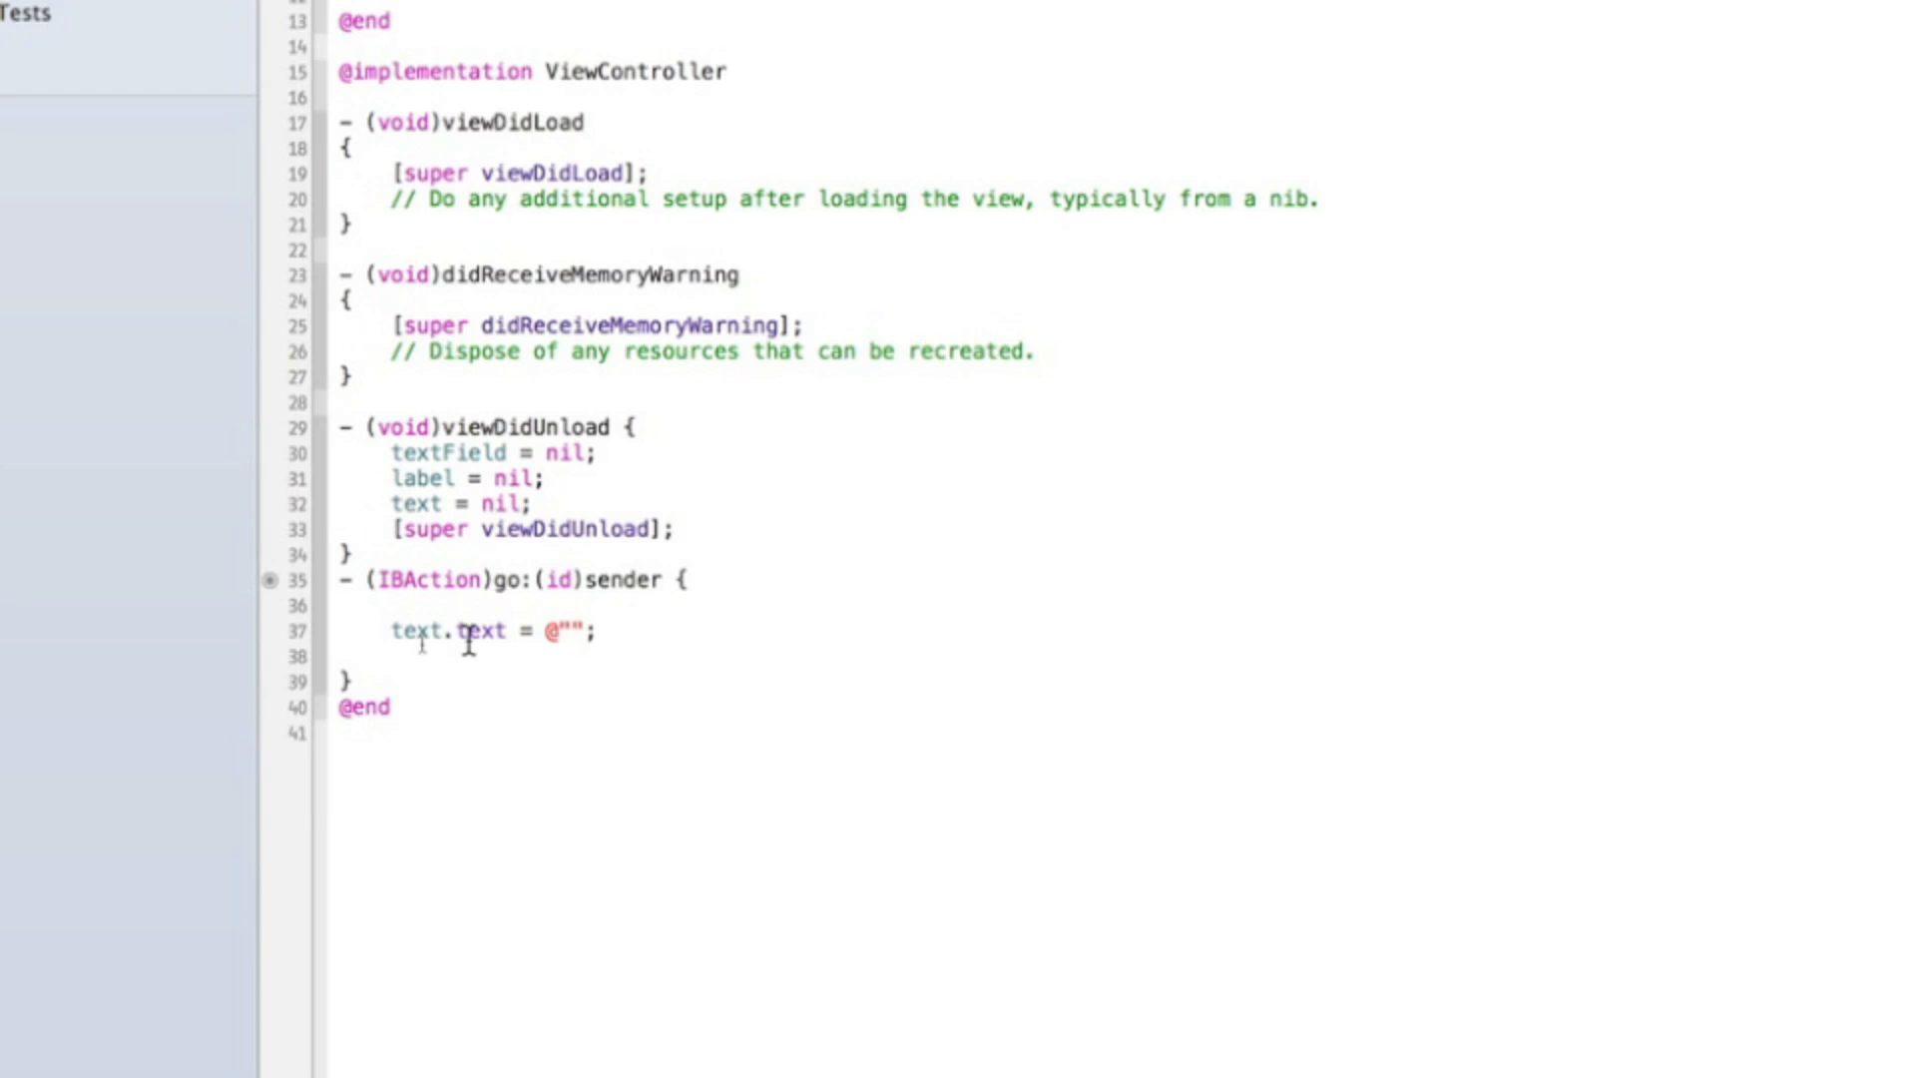
{"action": "mouse_move", "coordinate": [568, 640]}
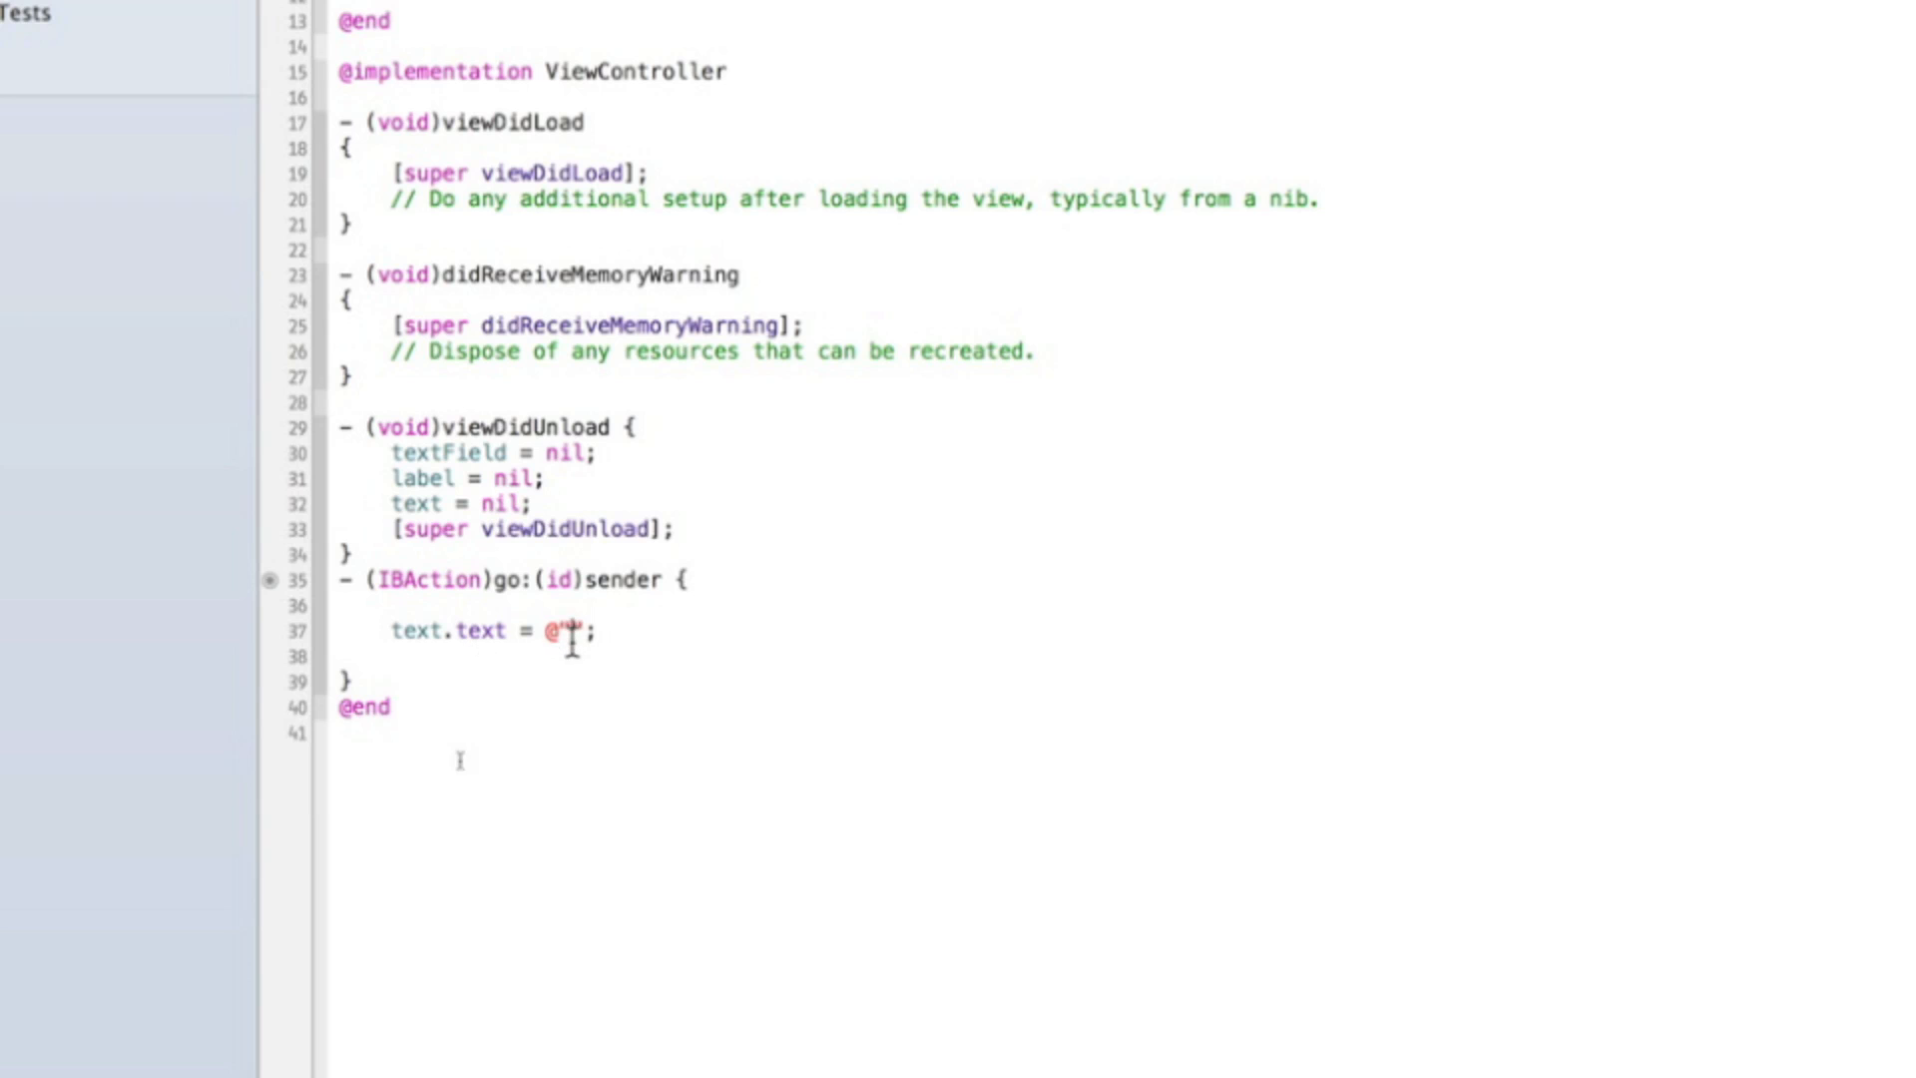
Step: Fill the string with "Hello, my name is 99Cents App Development"
{"action": "type", "text": "Hello, my name"}
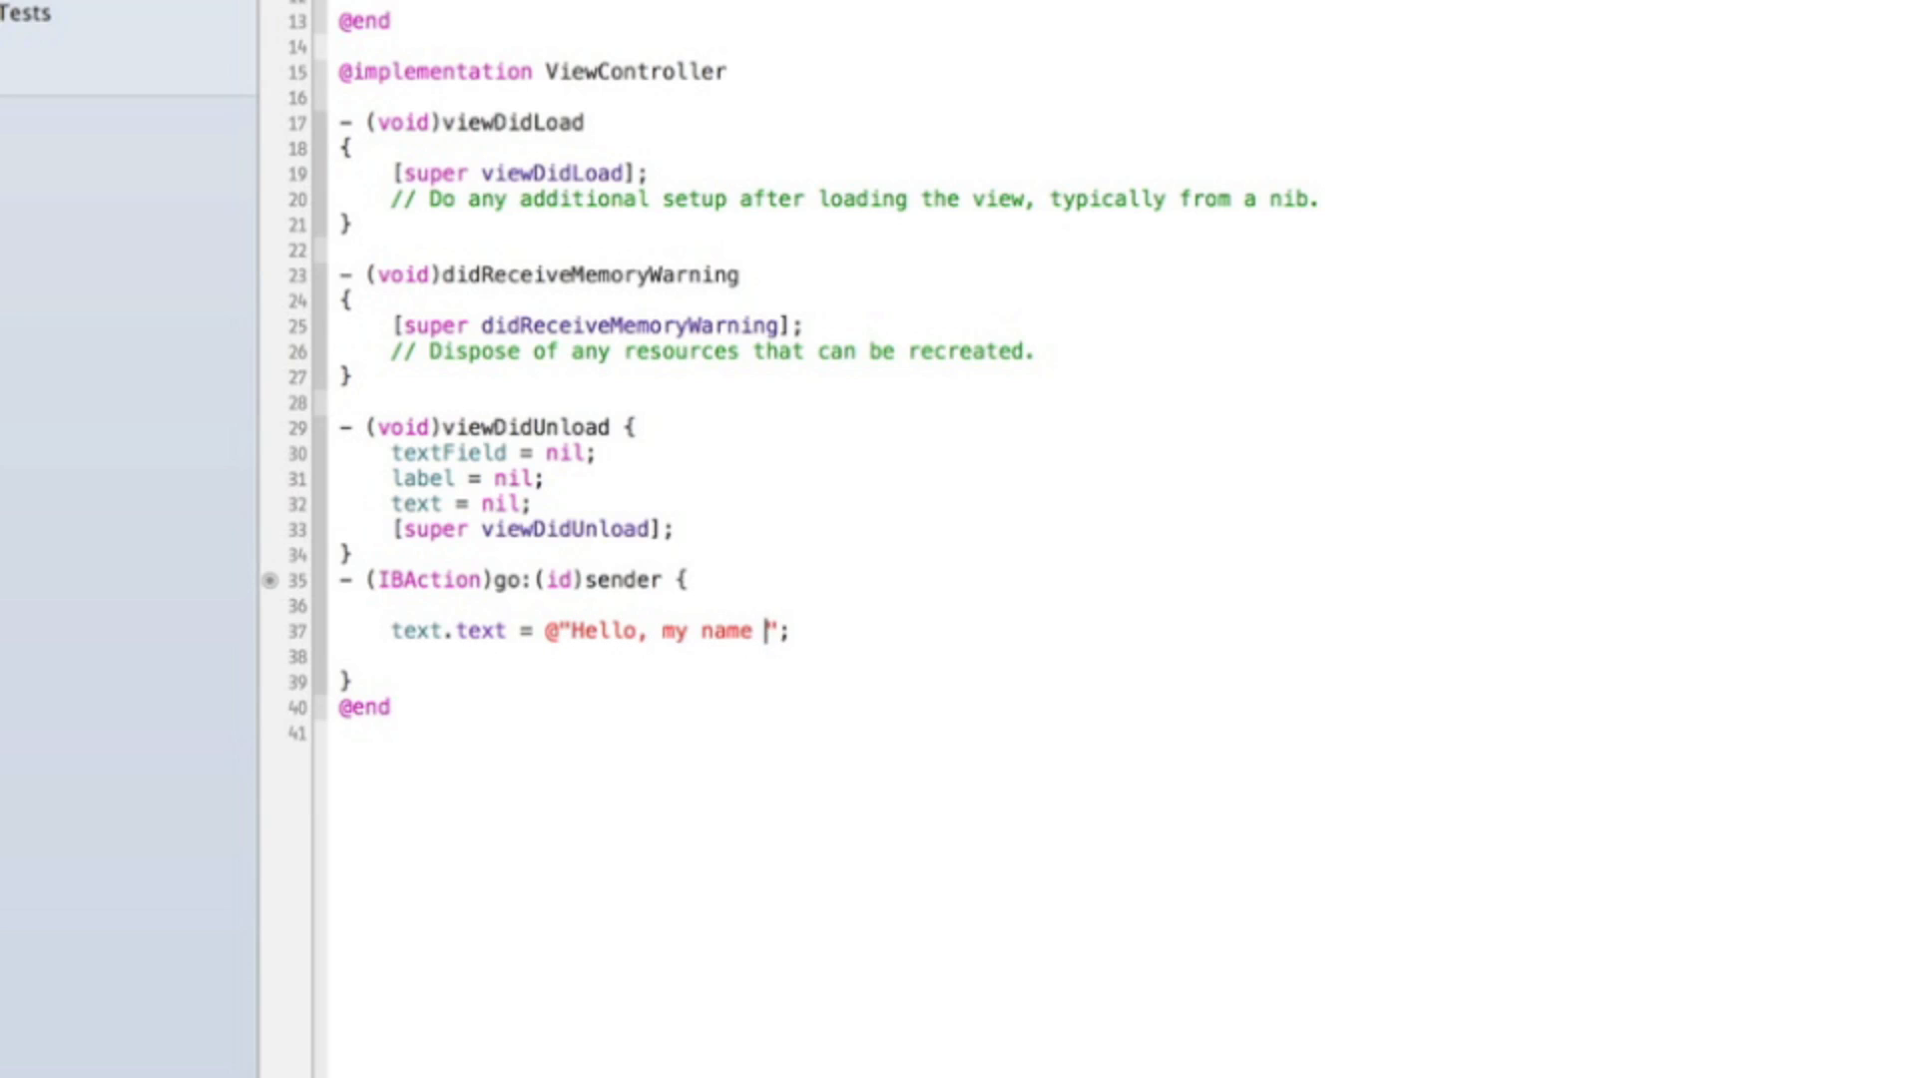
{"action": "type", "text": "is 99Cents"}
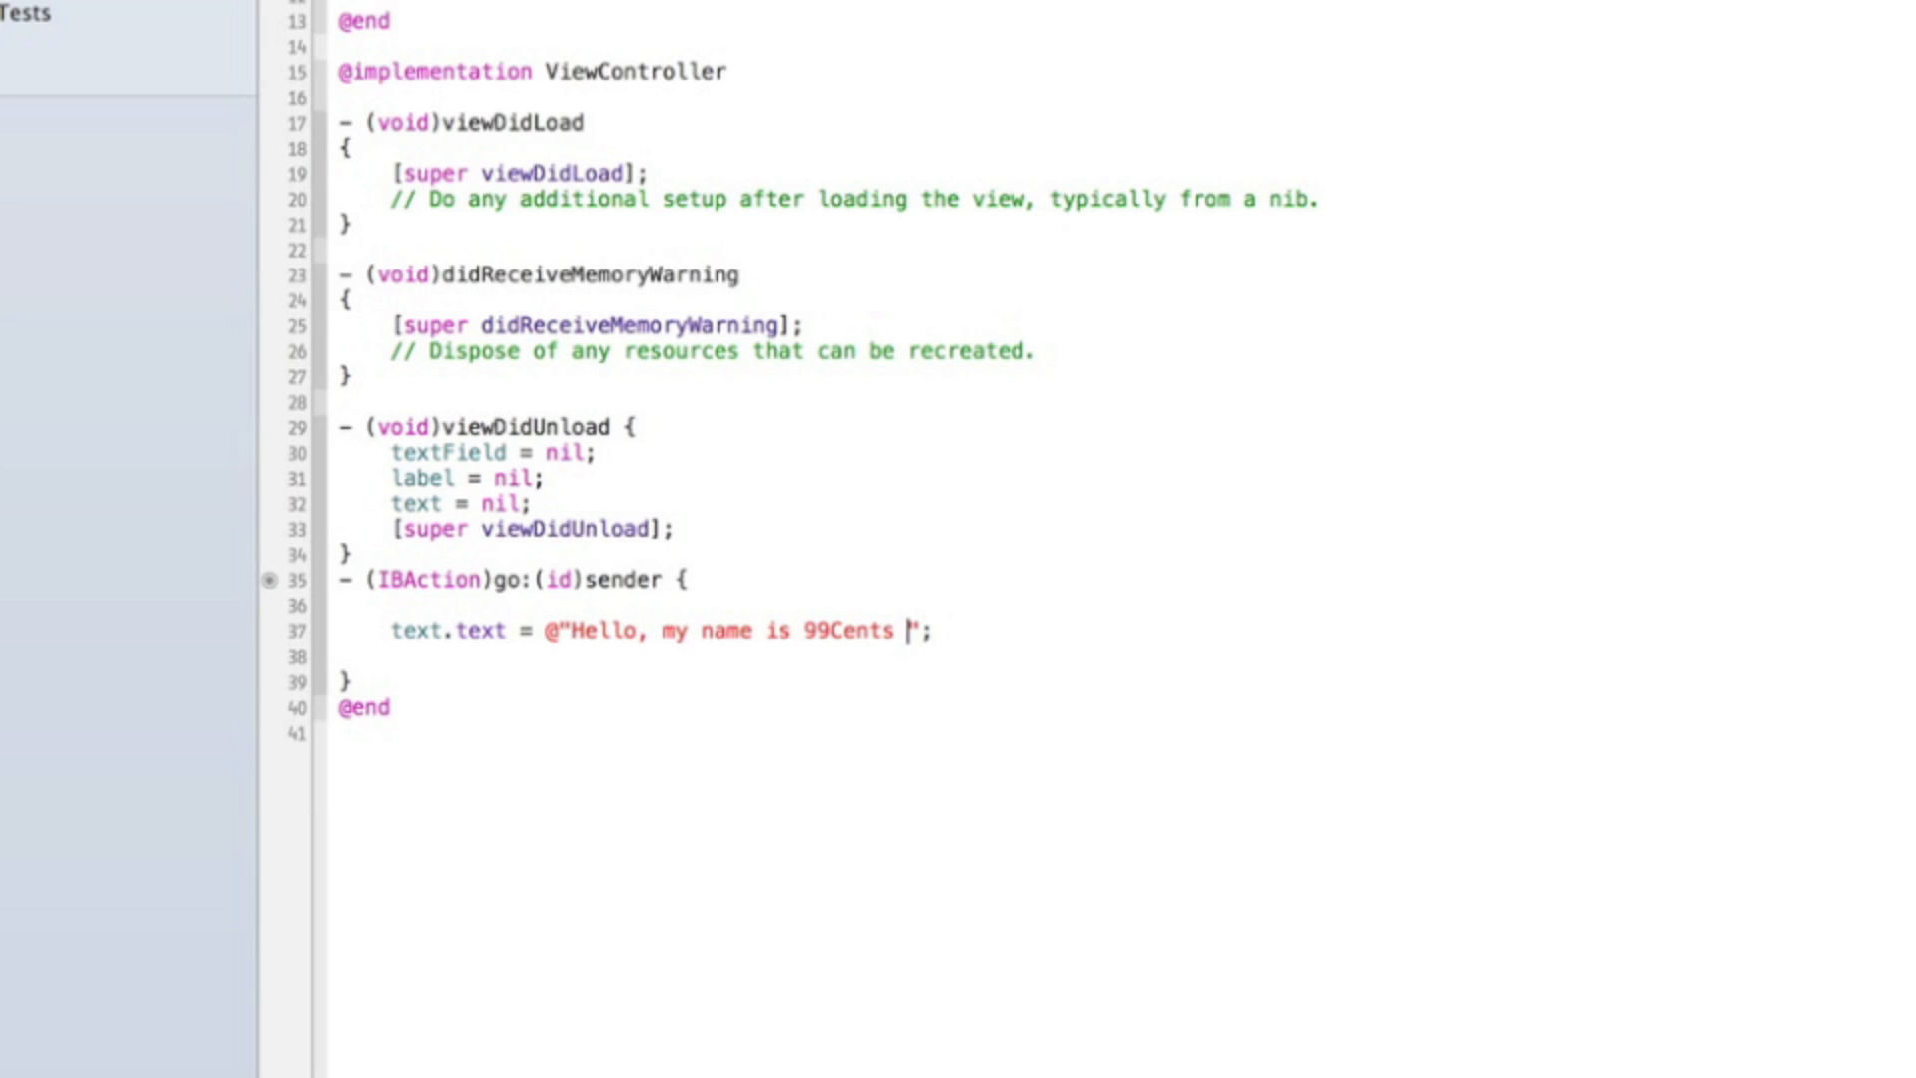
{"action": "type", "text": "App Development"}
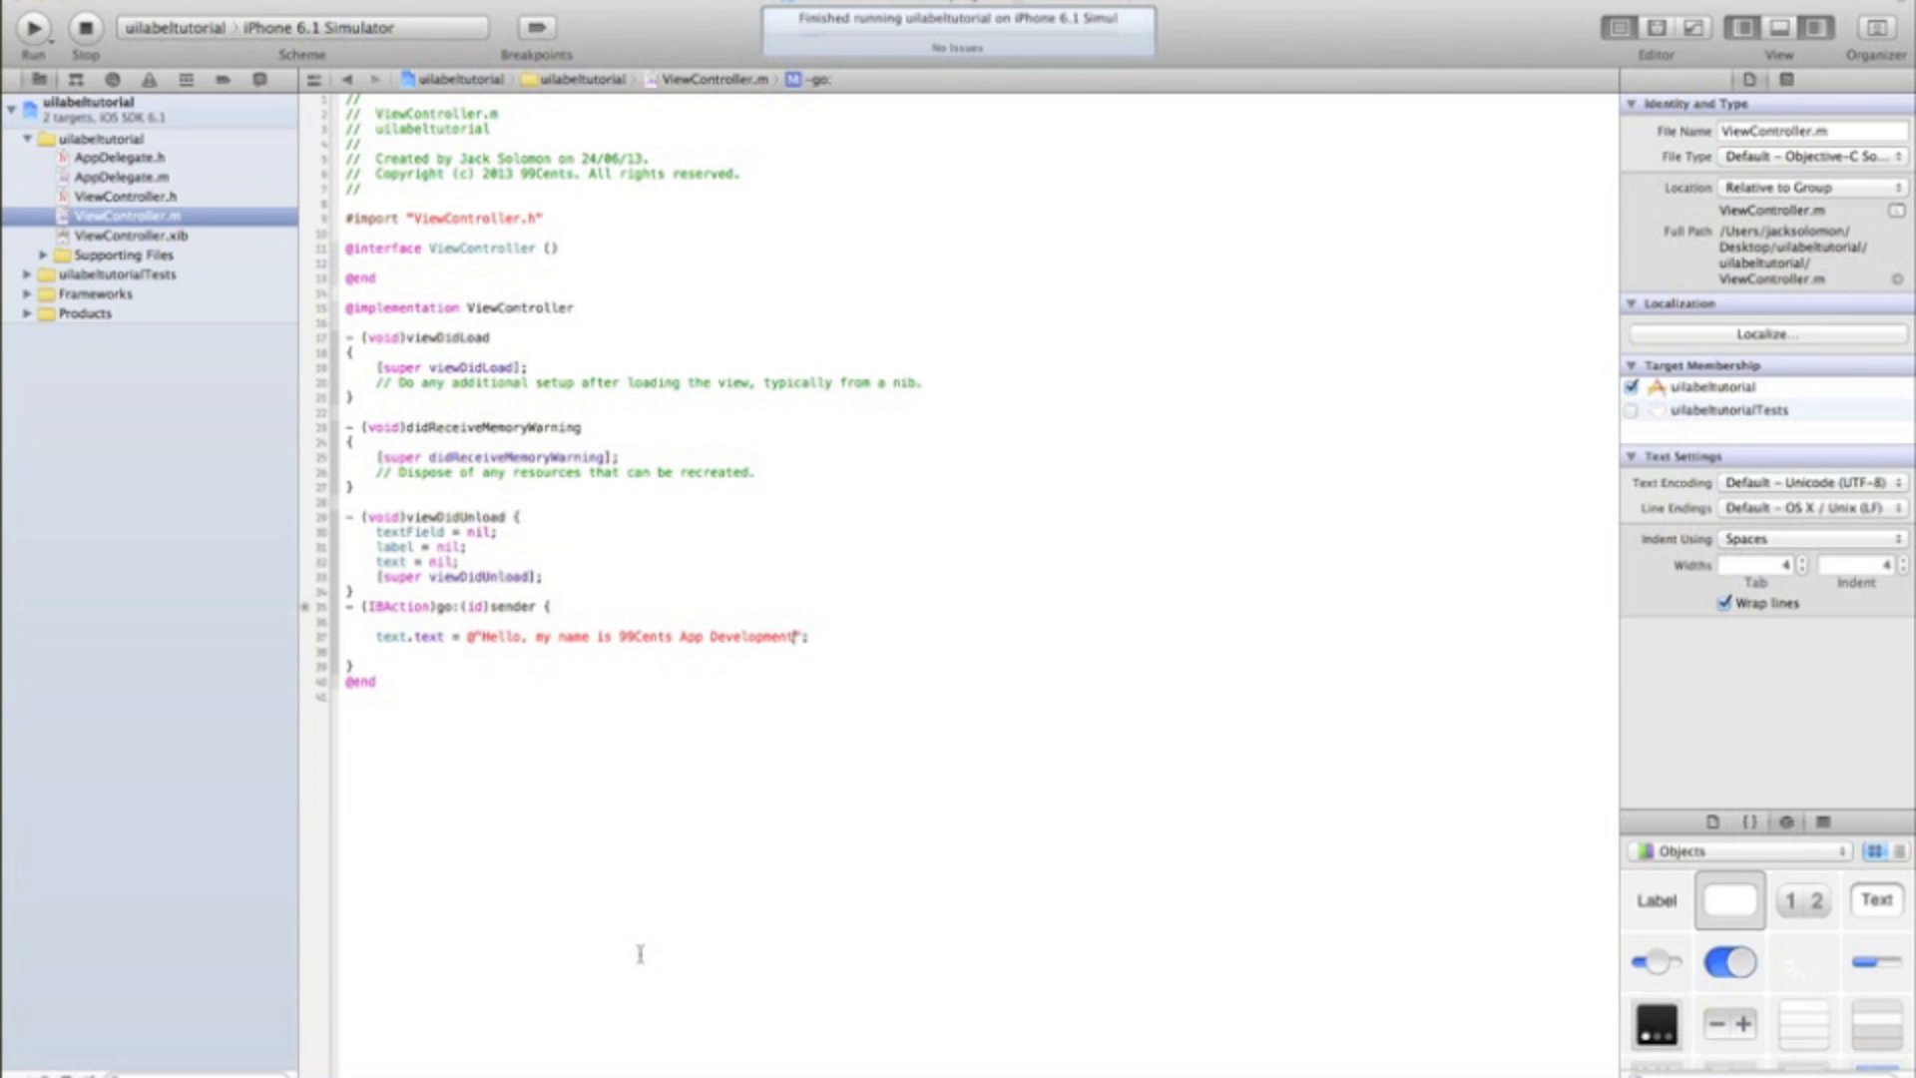
Step: Run the app, tap its button to show the greeting, then return to the string to extend it
{"action": "left_click", "coordinate": [32, 26]}
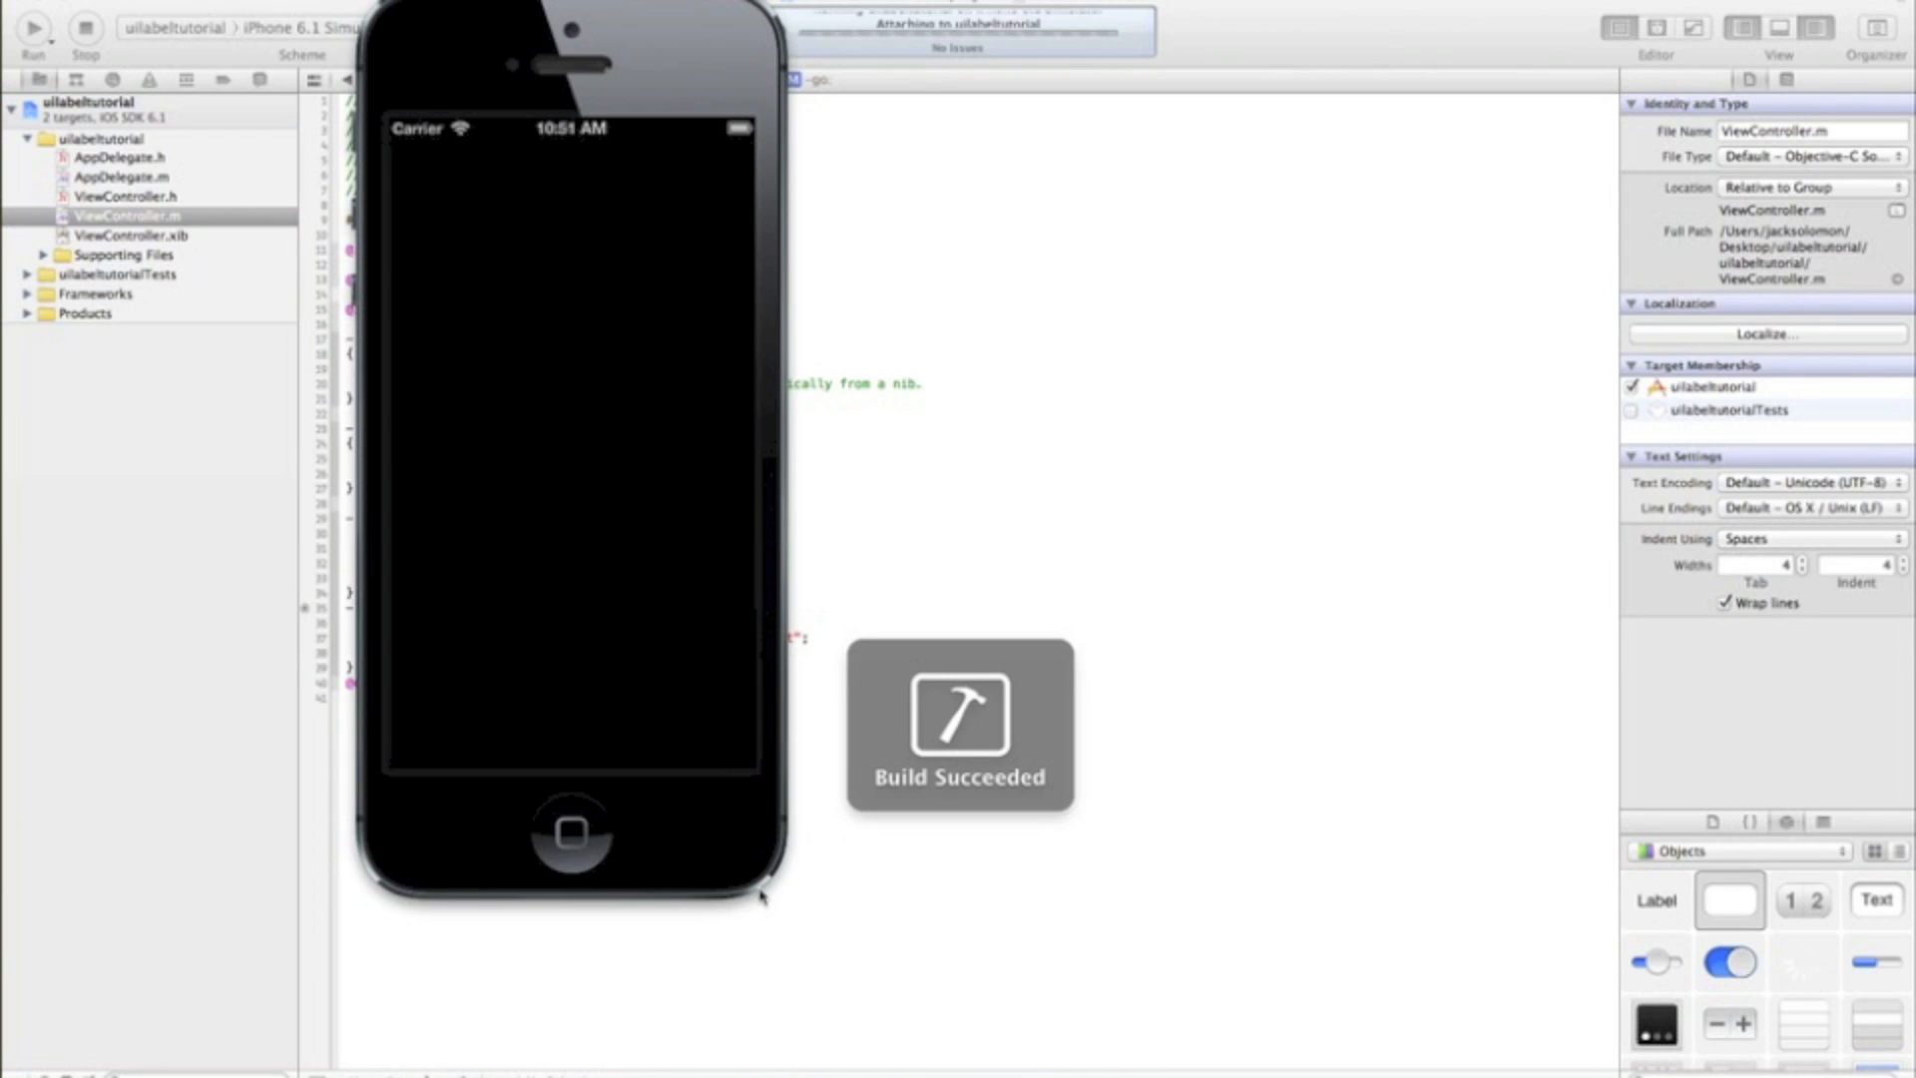
{"action": "left_click", "coordinate": [34, 28]}
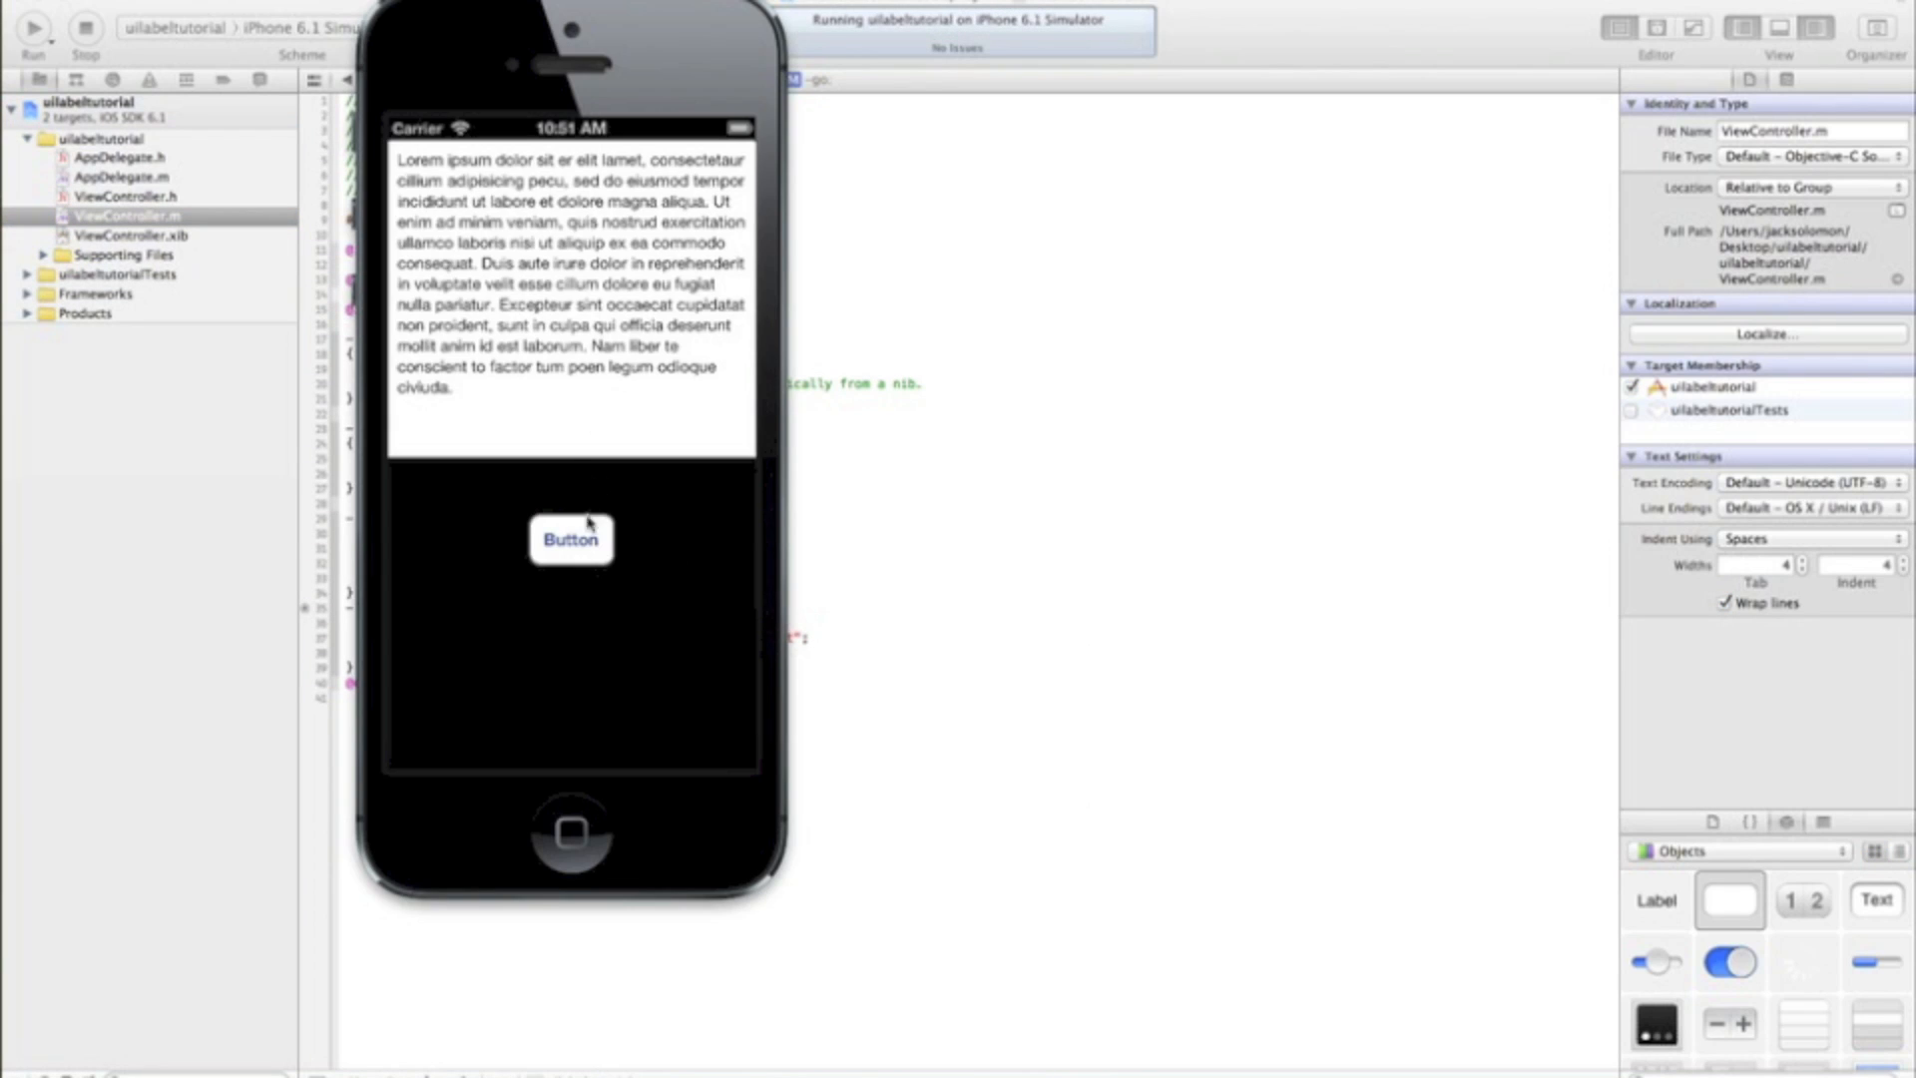
{"action": "left_click", "coordinate": [570, 541]}
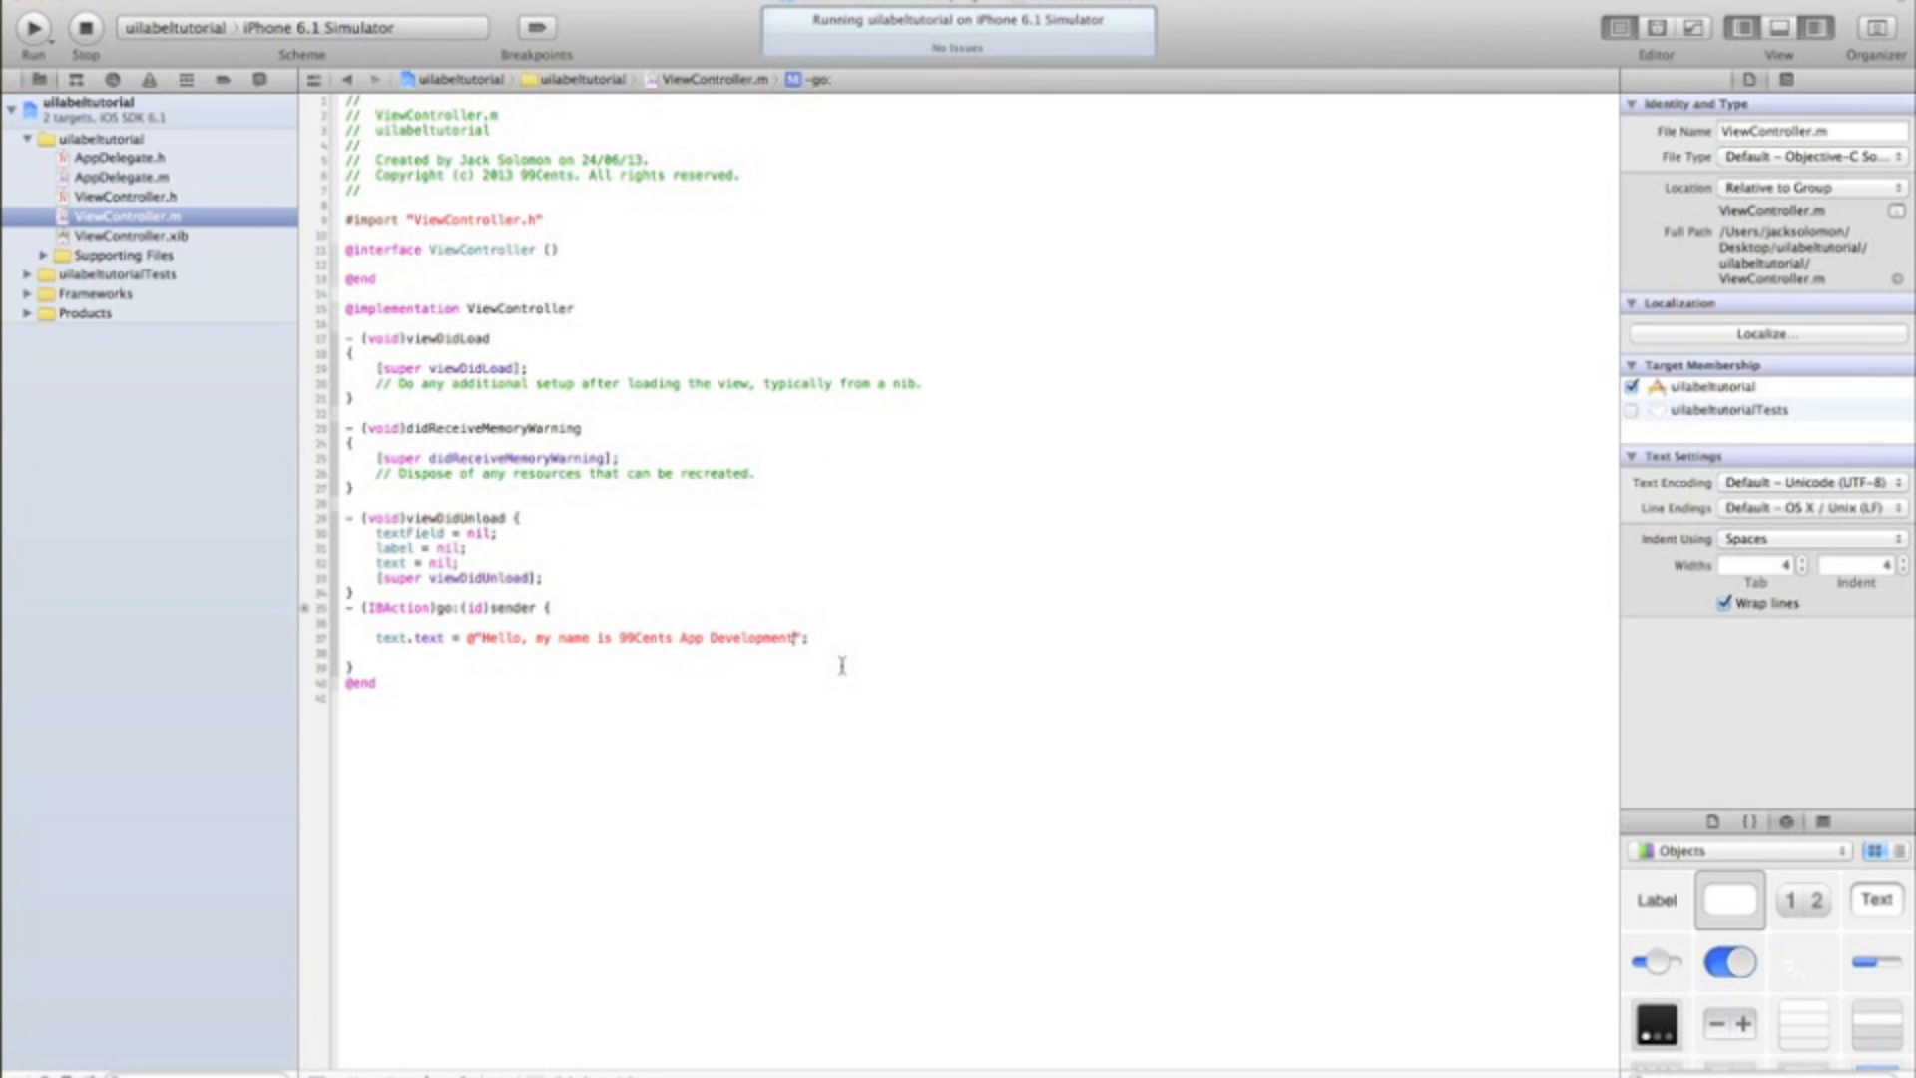
{"action": "left_click", "coordinate": [766, 636]}
{"action": "type", "text": ". "}
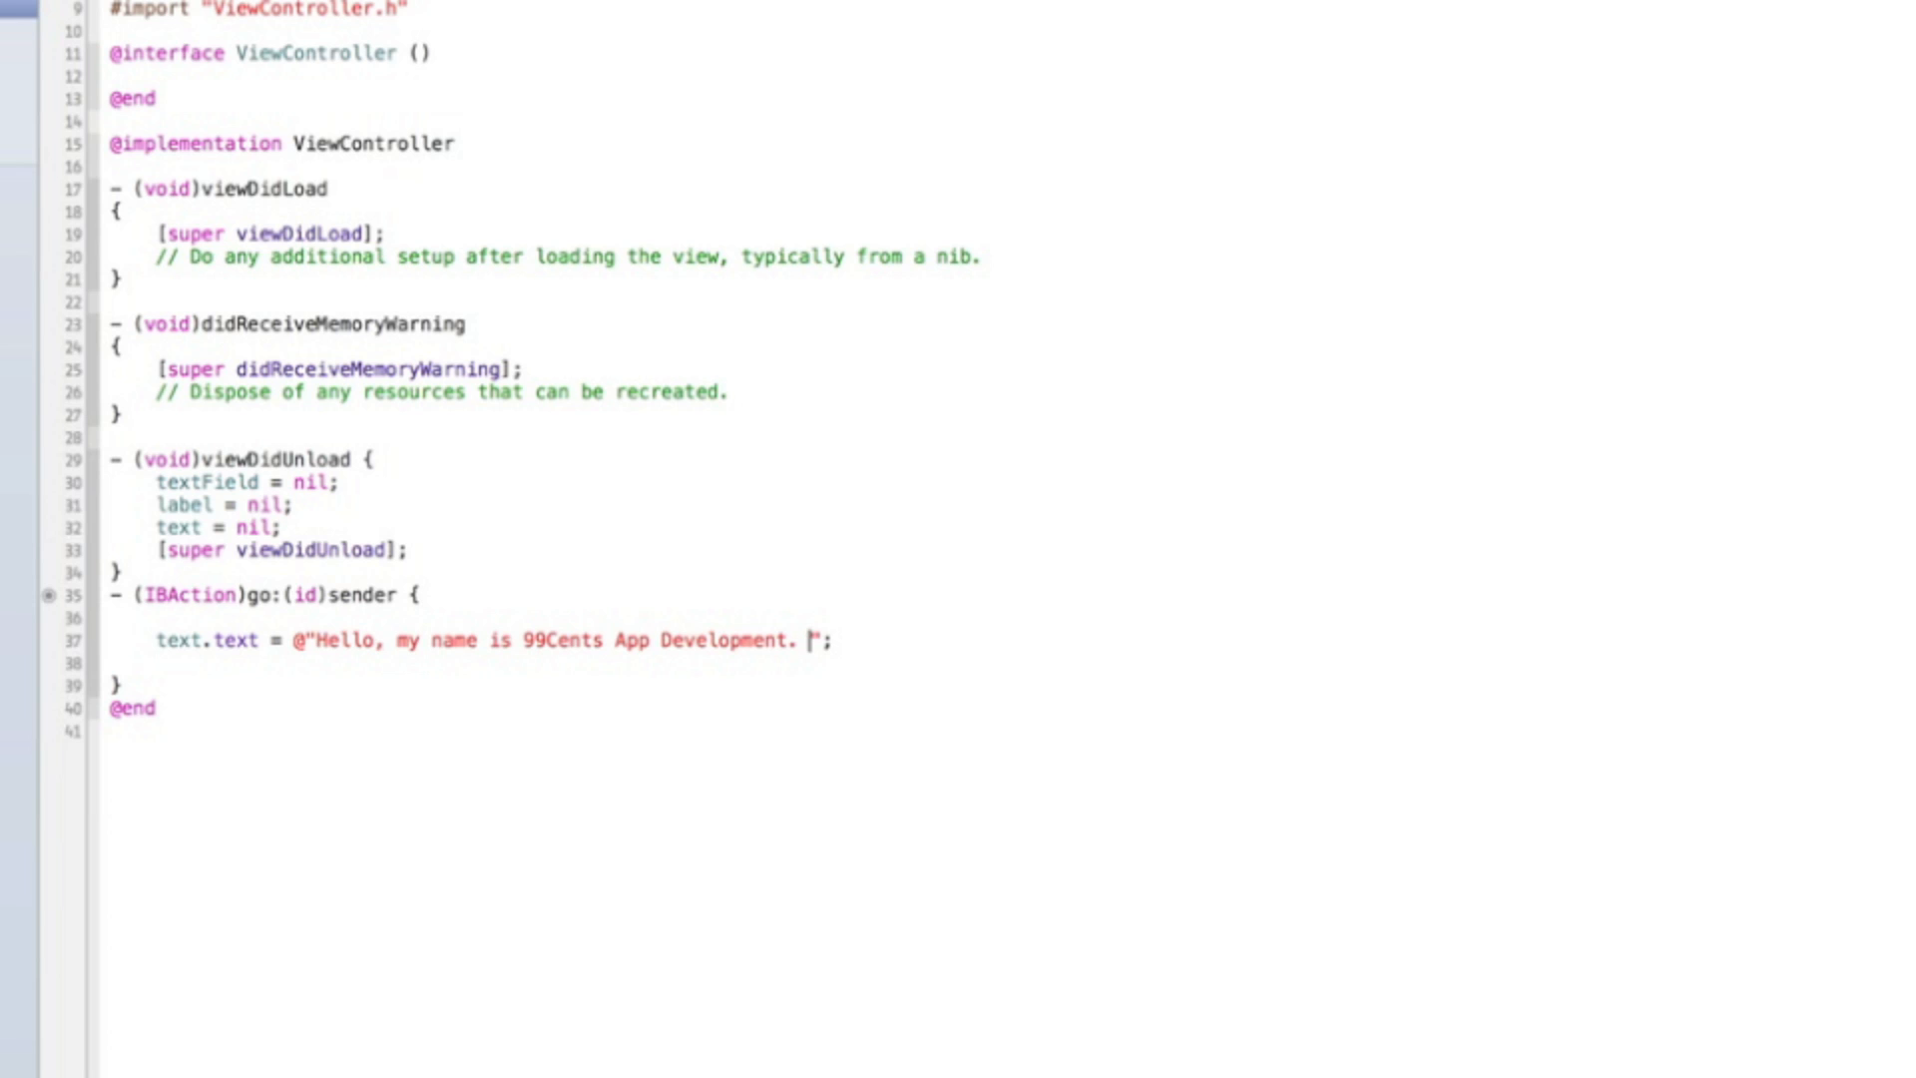
Step: Append "\n This is a new line" to the greeting string
{"action": "type", "text": "\\n T"}
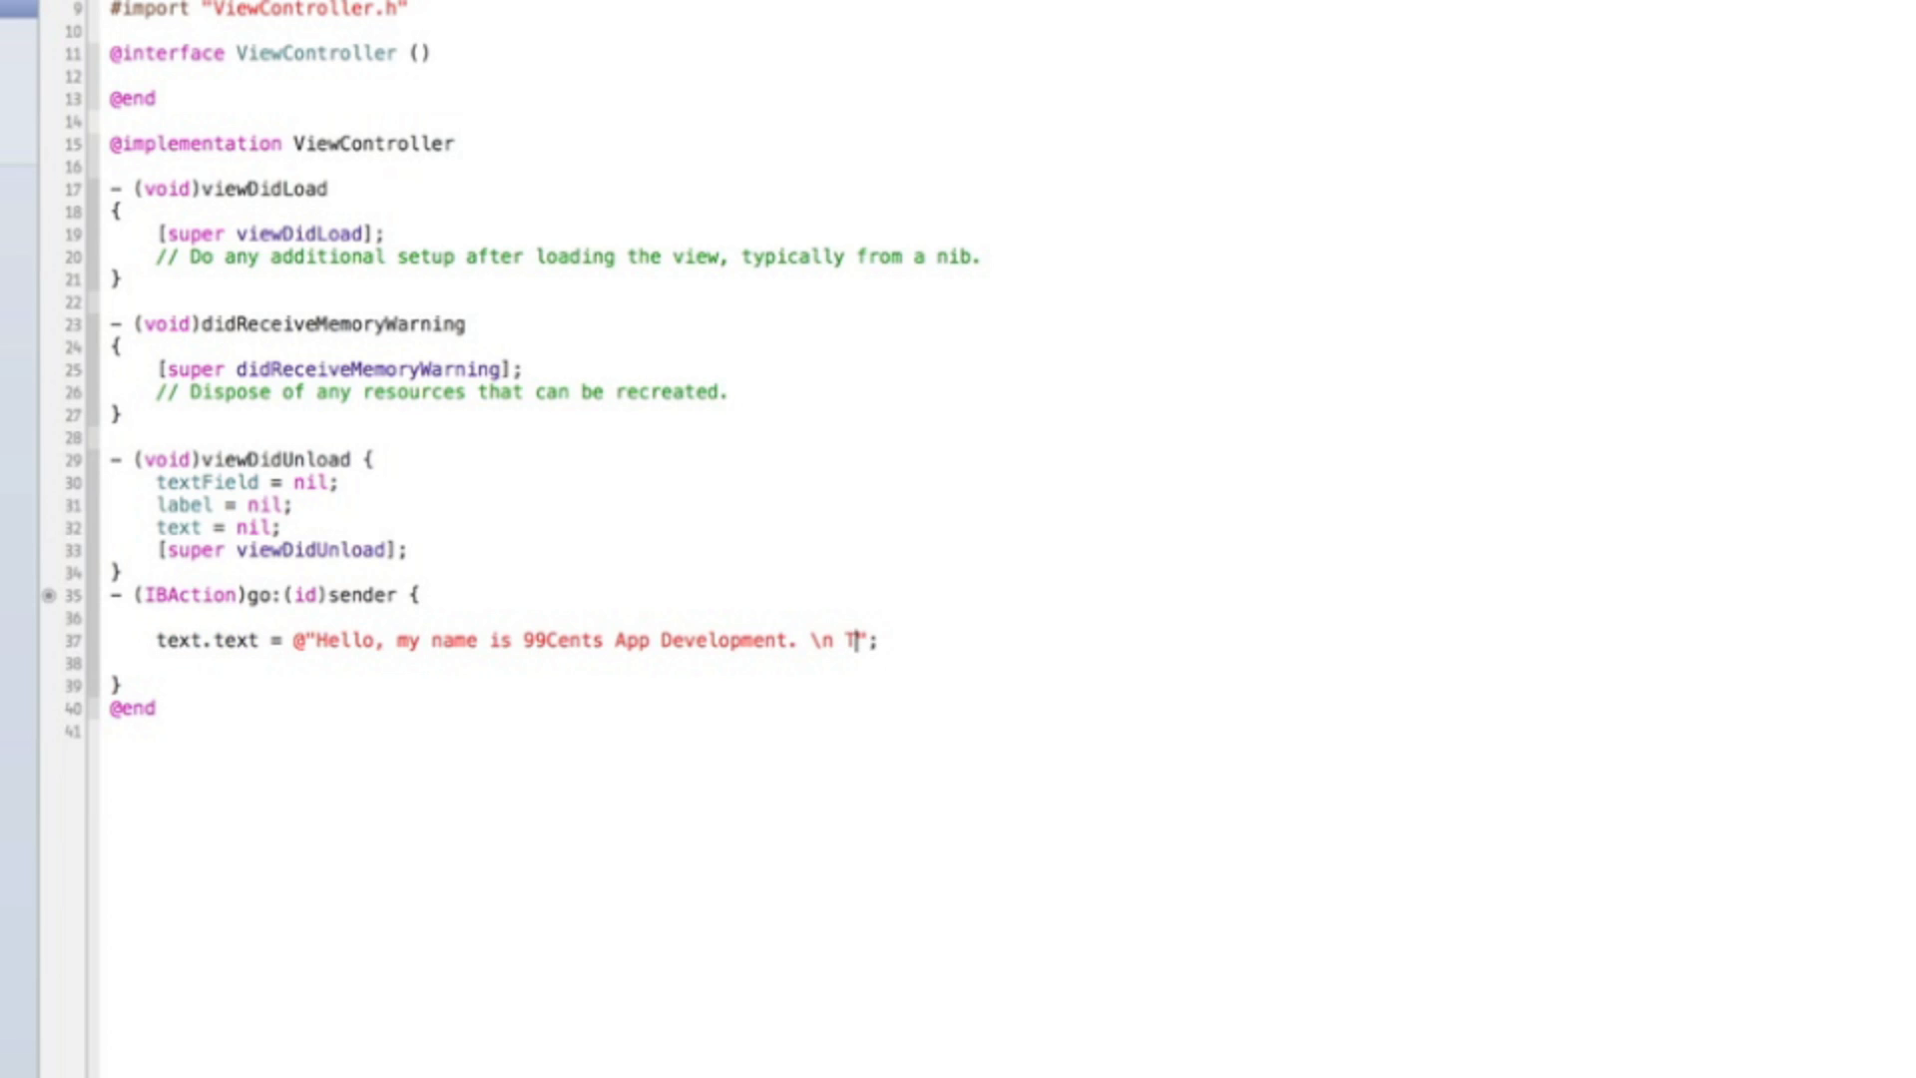
{"action": "type", "text": "his is a new li"}
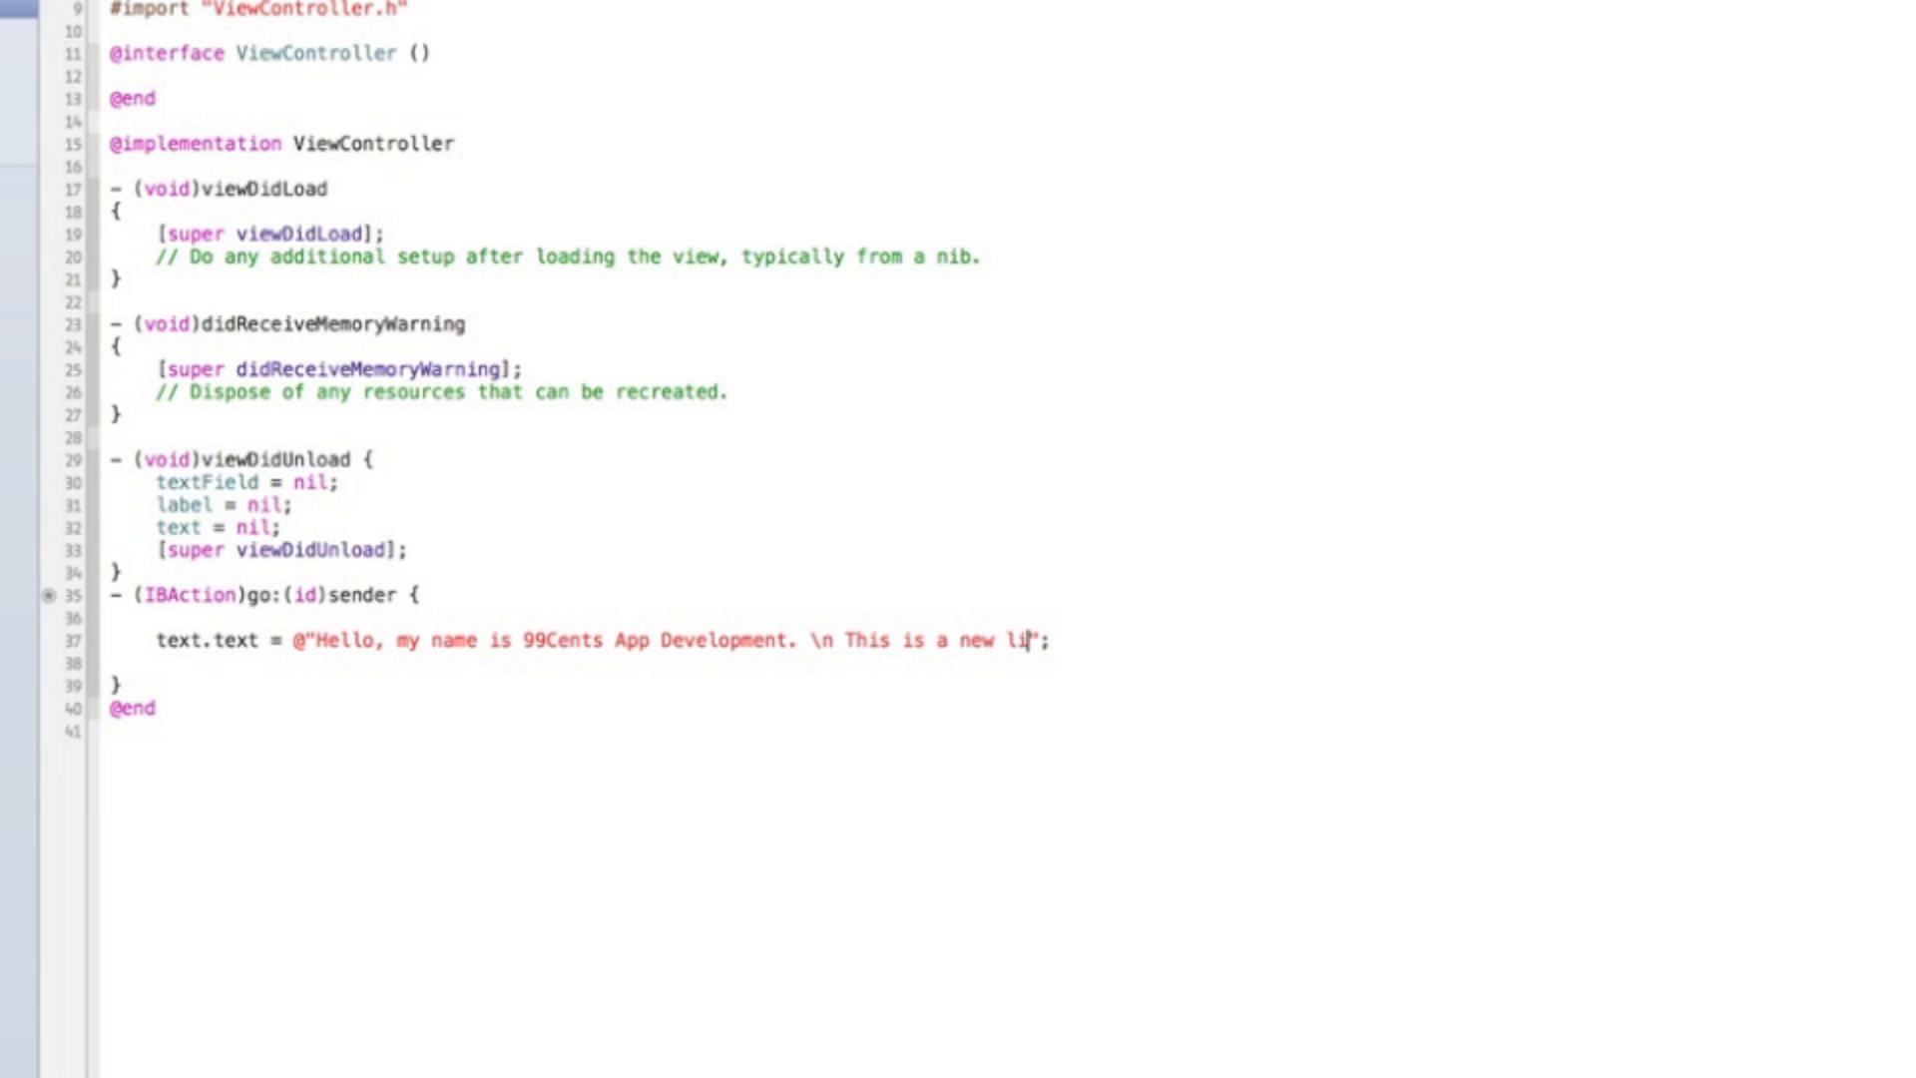
{"action": "type", "text": "ne"}
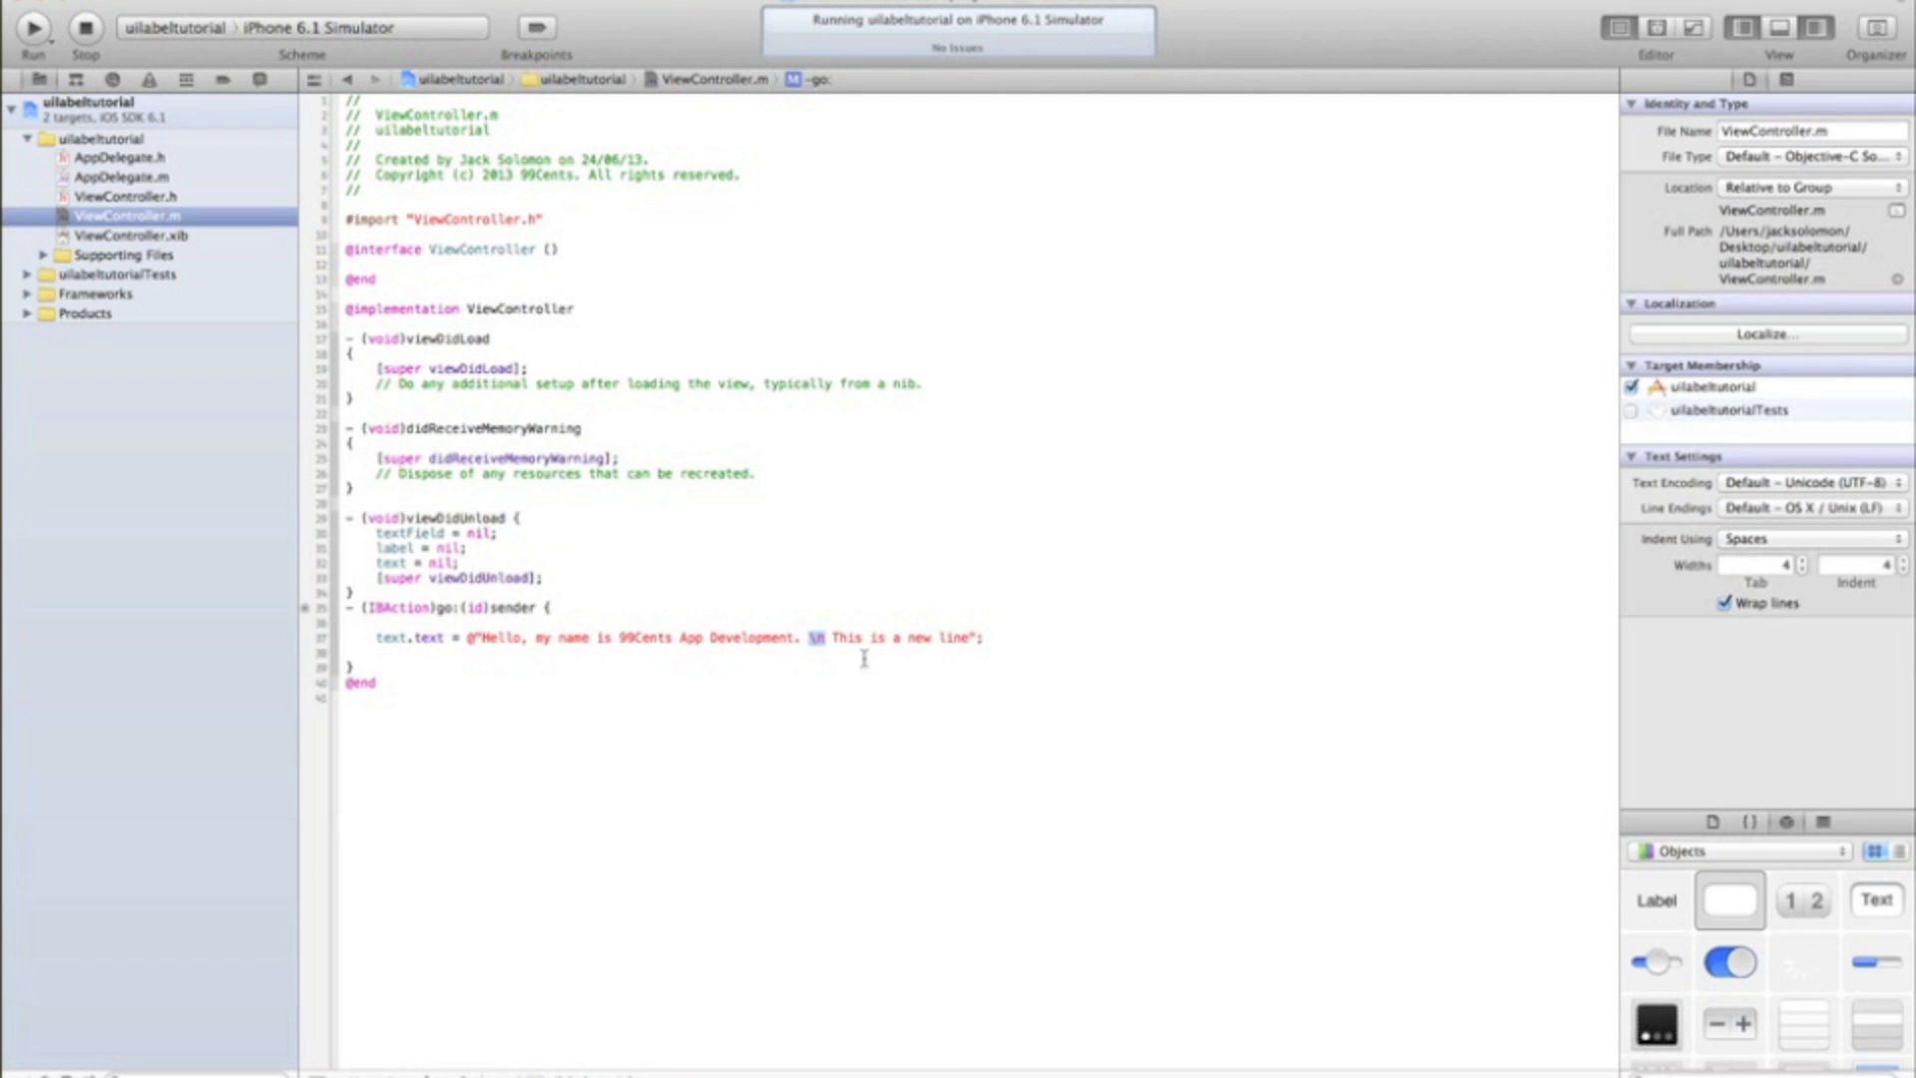
Step: Run the app in the iPhone 6.1 Simulator to see the two-line greeting
{"action": "left_click", "coordinate": [33, 26]}
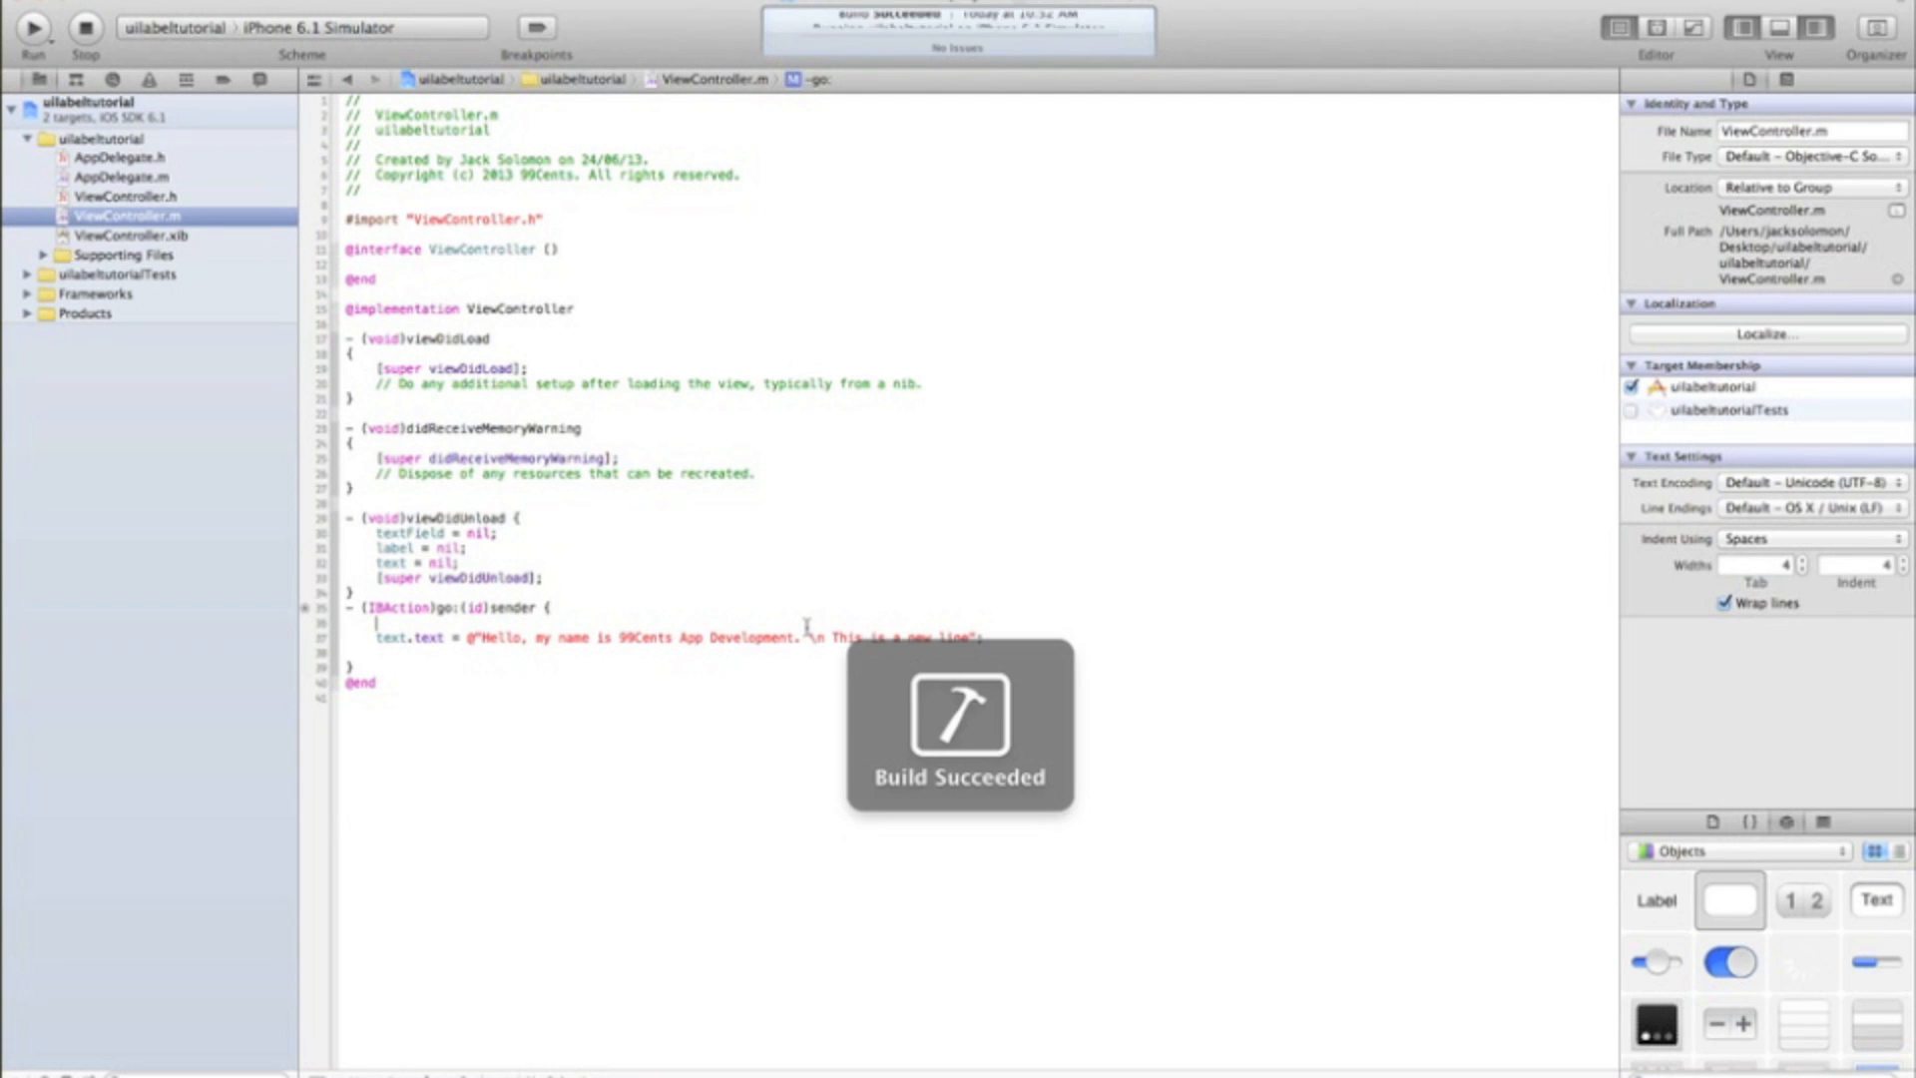
{"action": "left_click", "coordinate": [34, 26]}
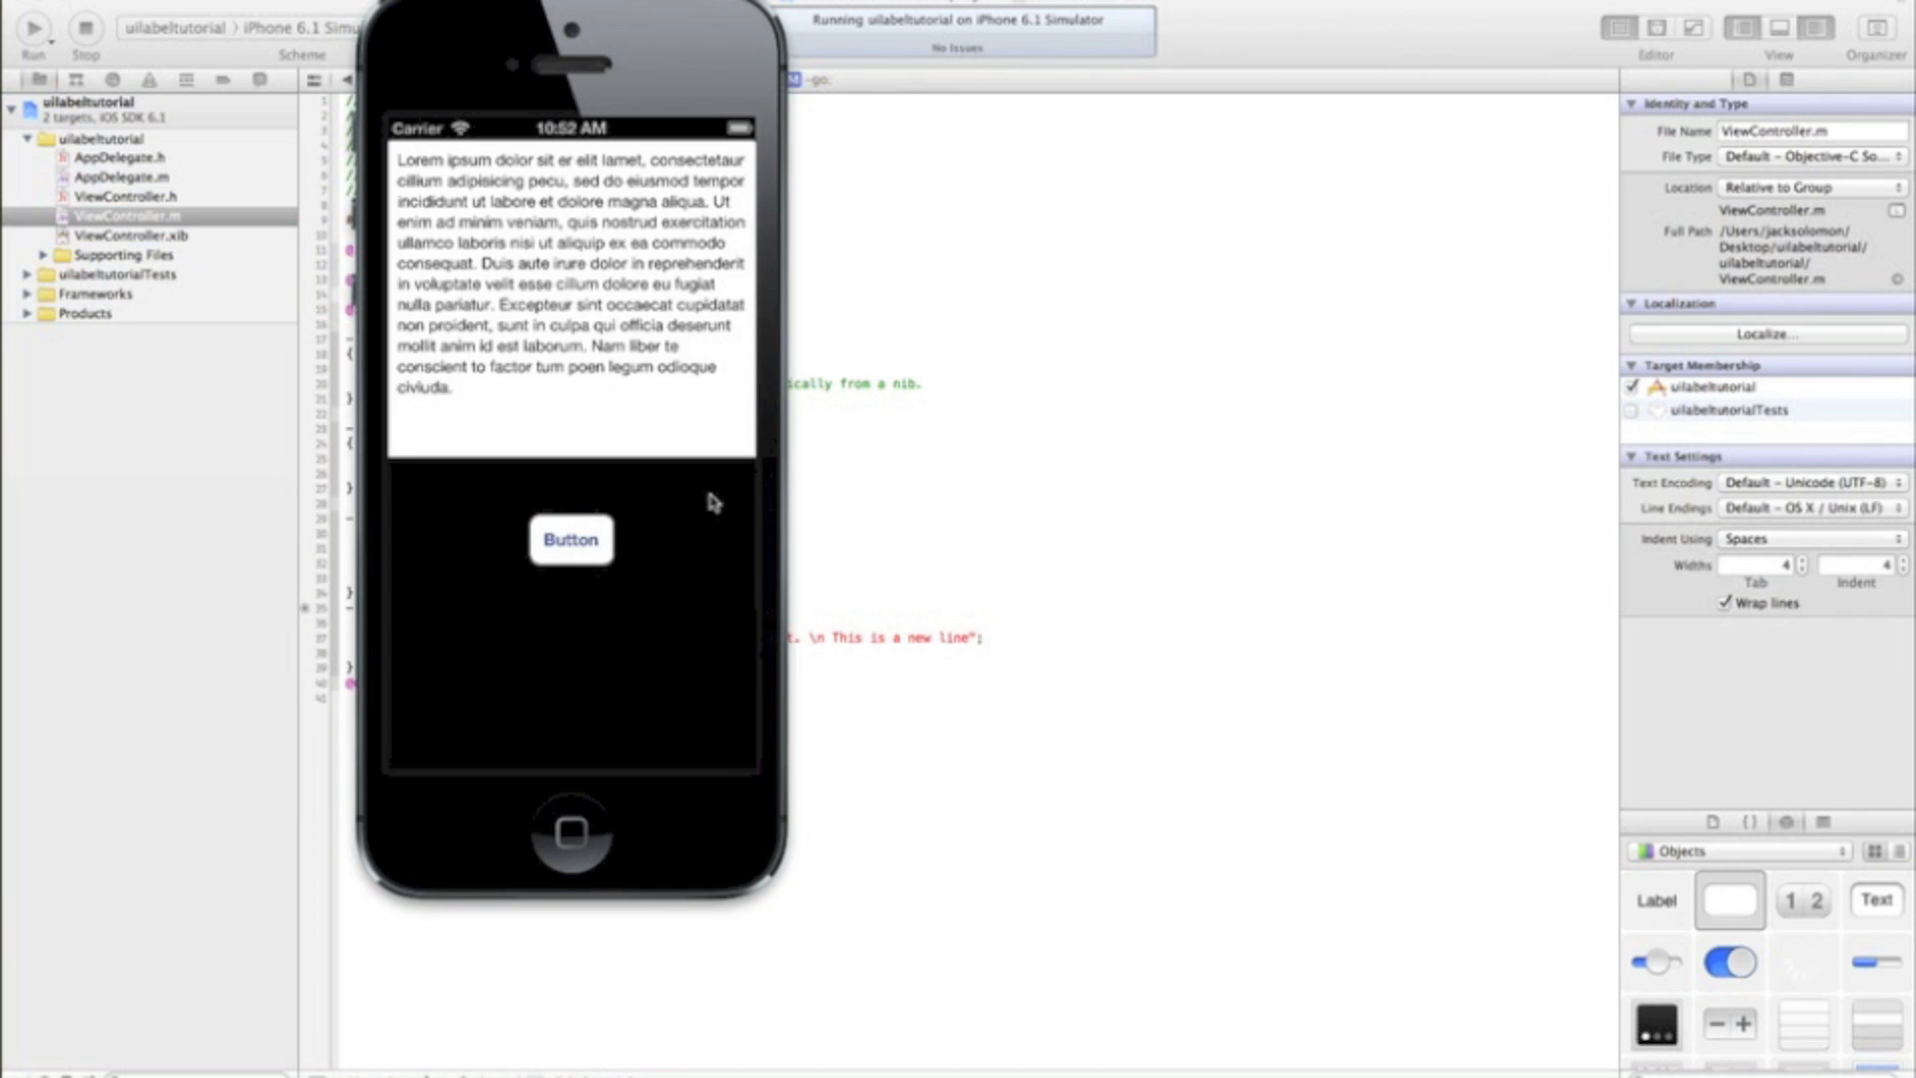
{"action": "left_click", "coordinate": [568, 539]}
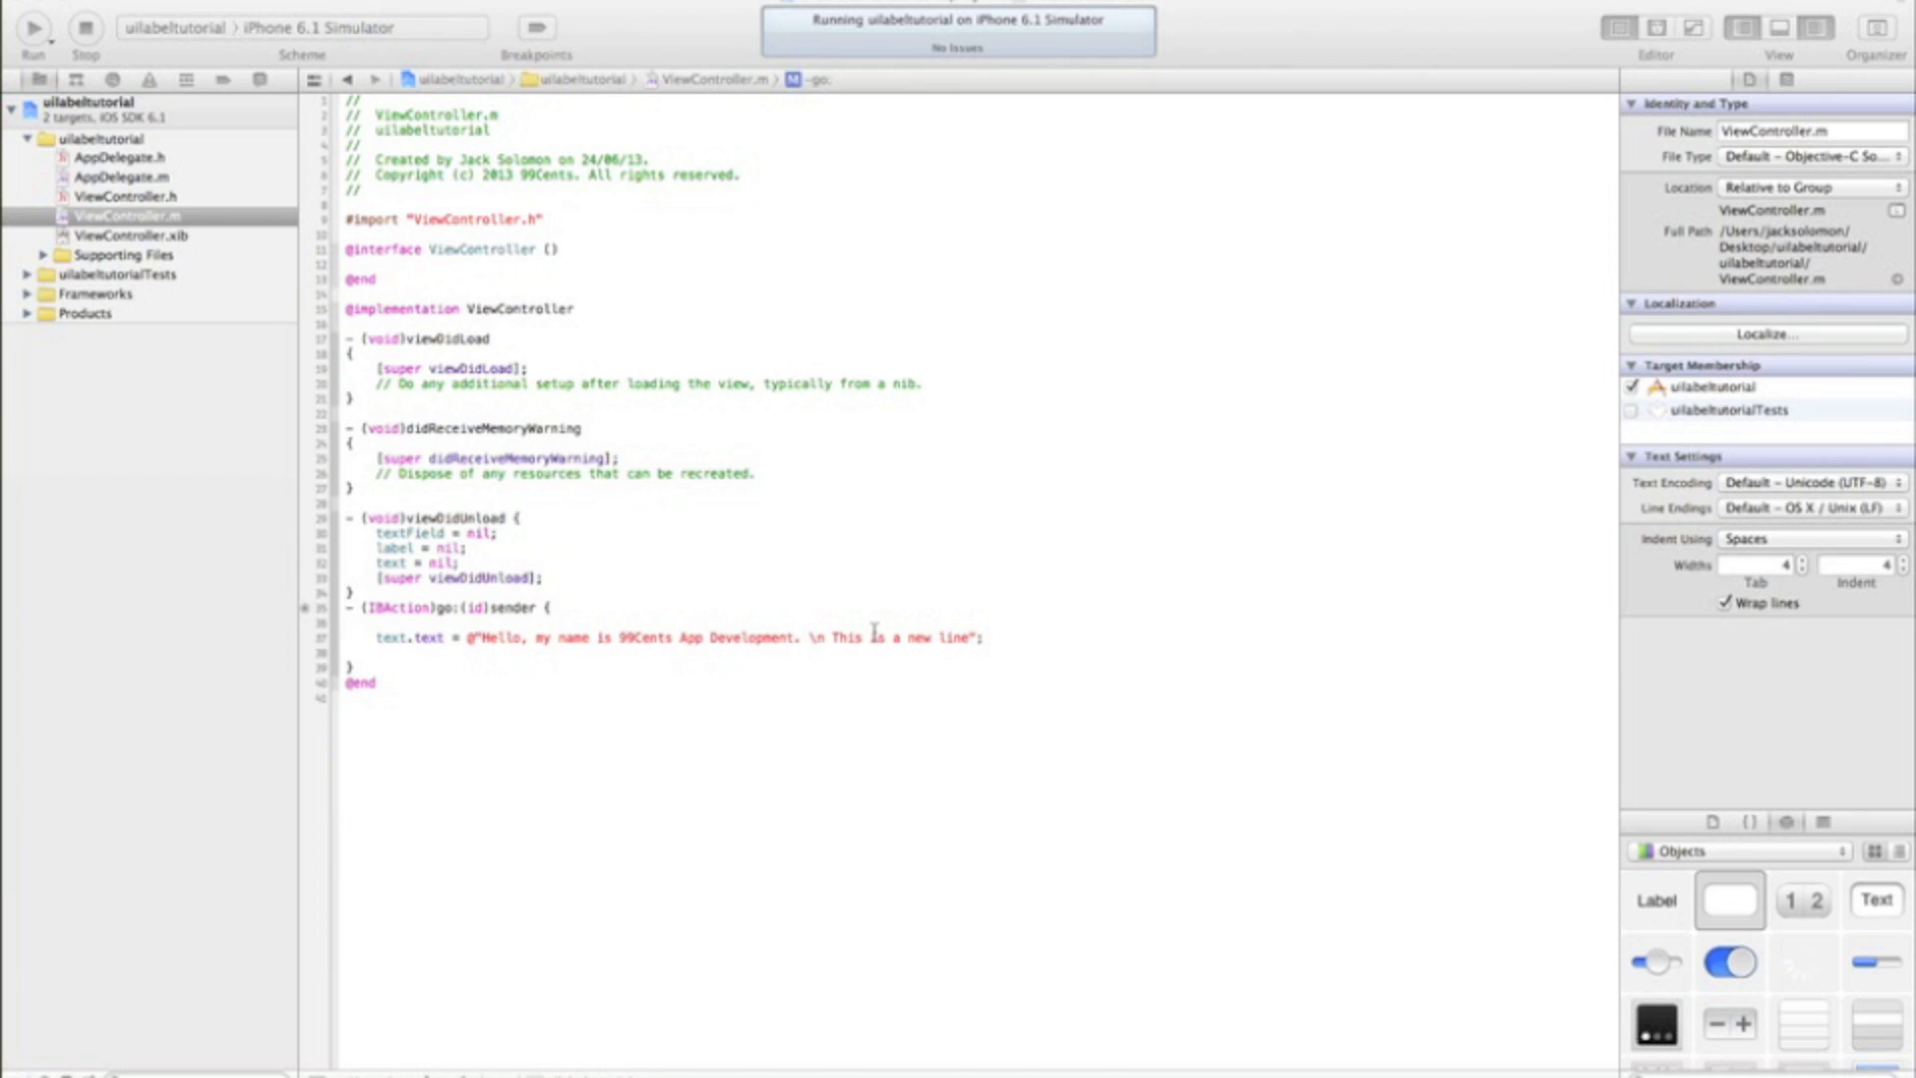
{"action": "mouse_move", "coordinate": [808, 644]}
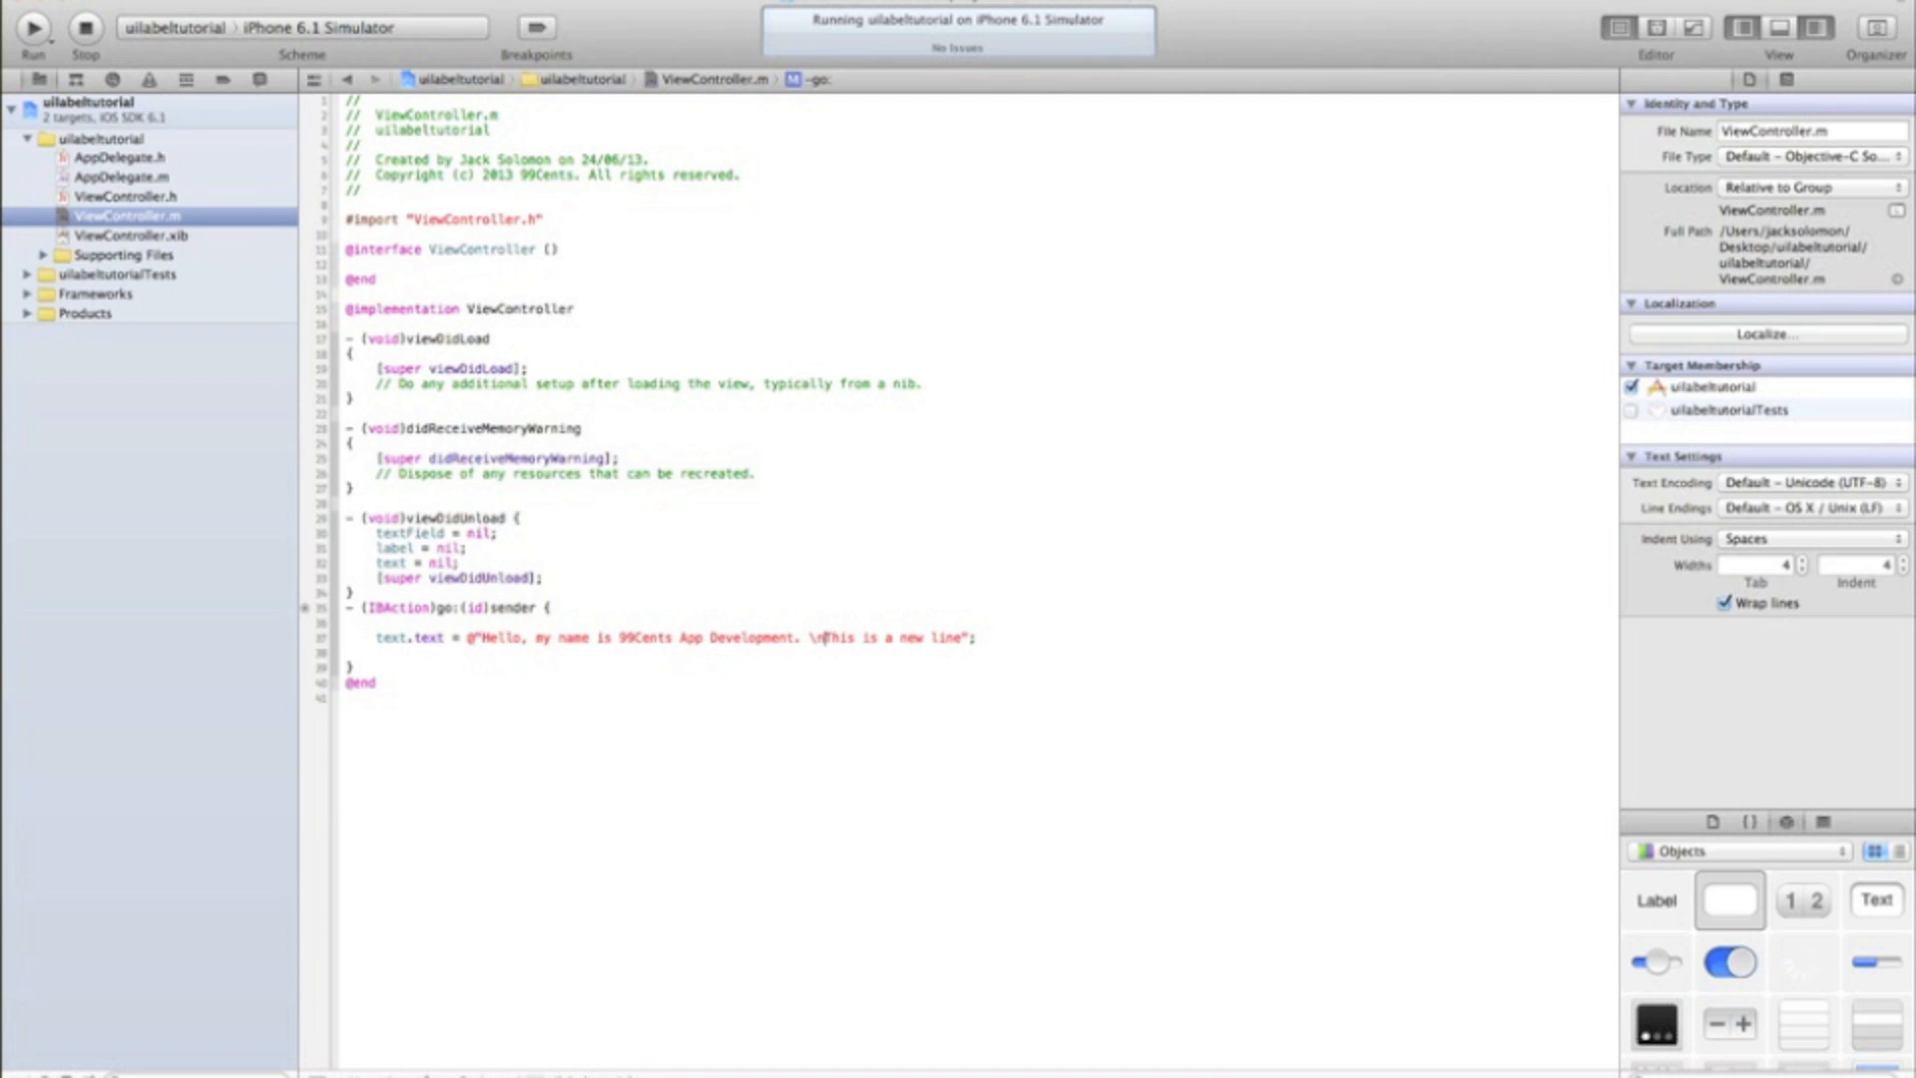
Step: Use "\n\nThis is a new line" for a blank line, run the app and type test text into the field
{"action": "left_click", "coordinate": [32, 26]}
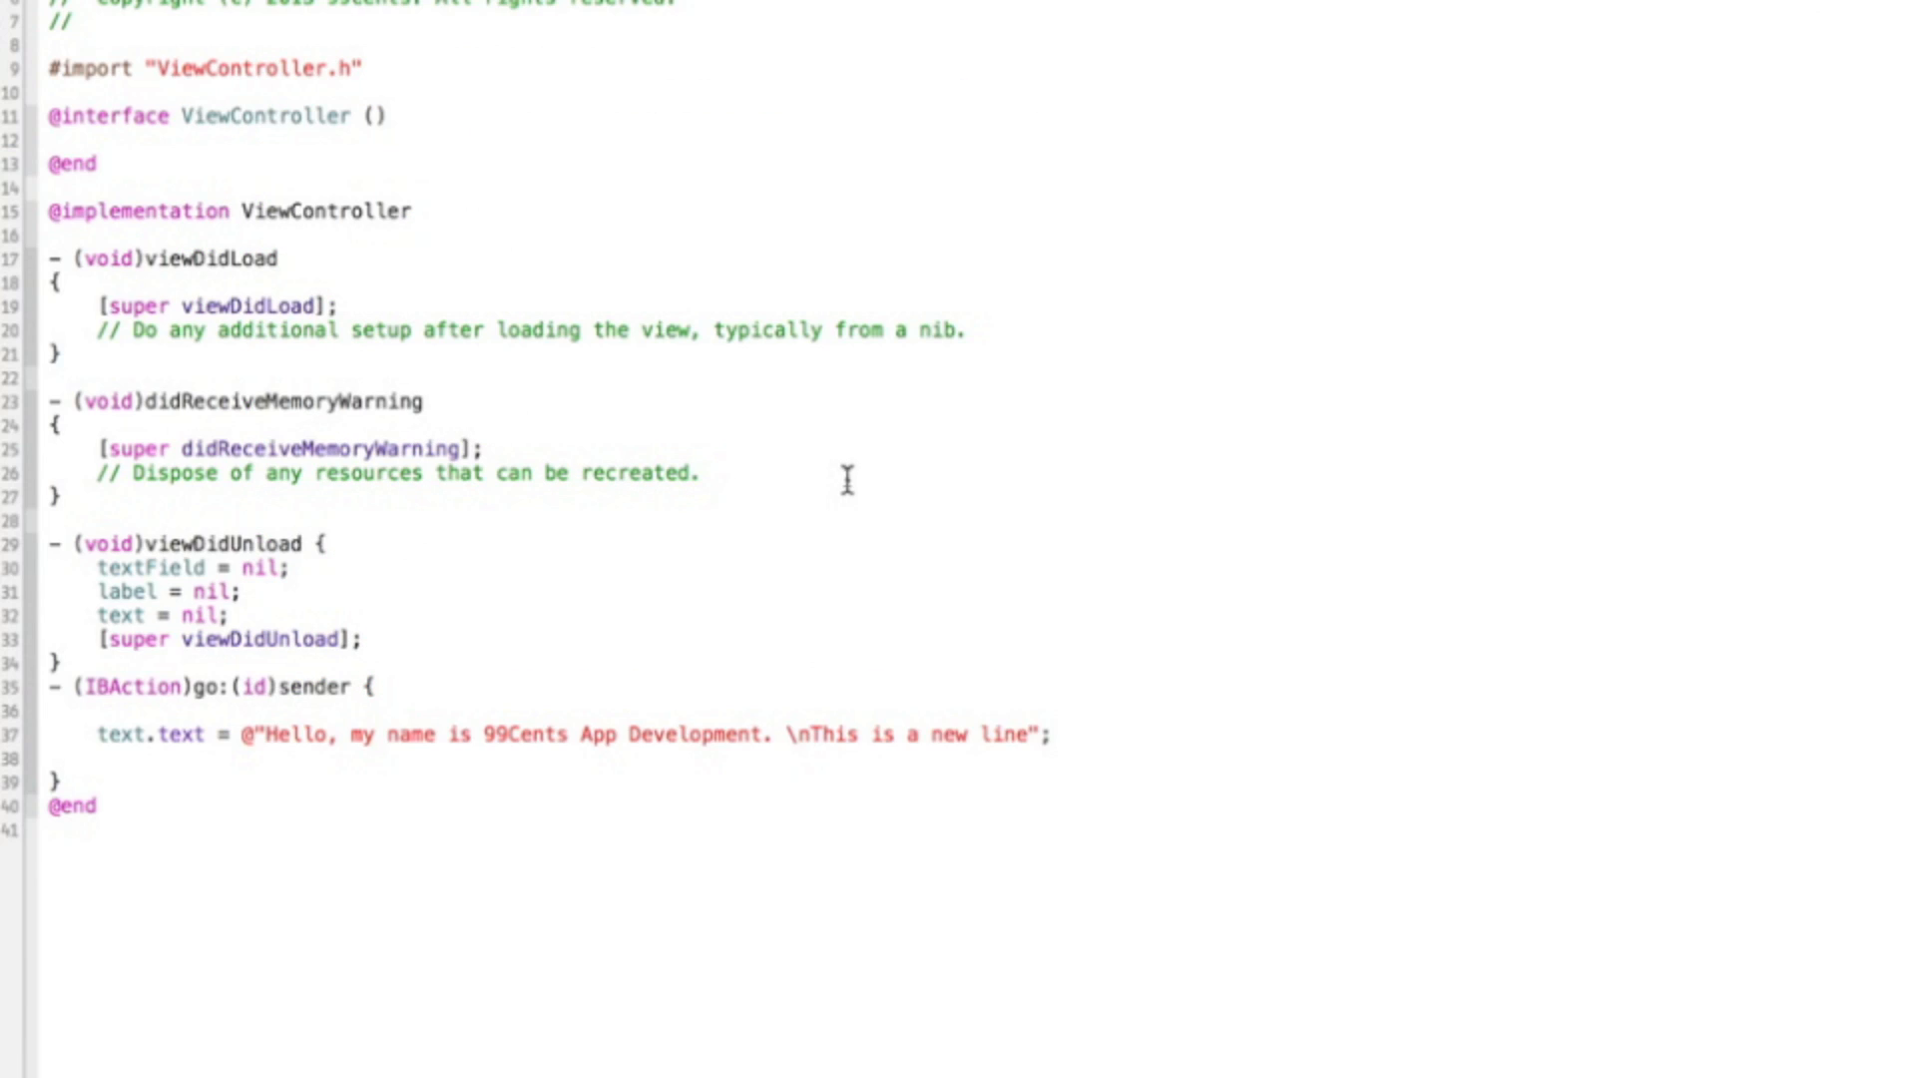
{"action": "type", "text": "n"}
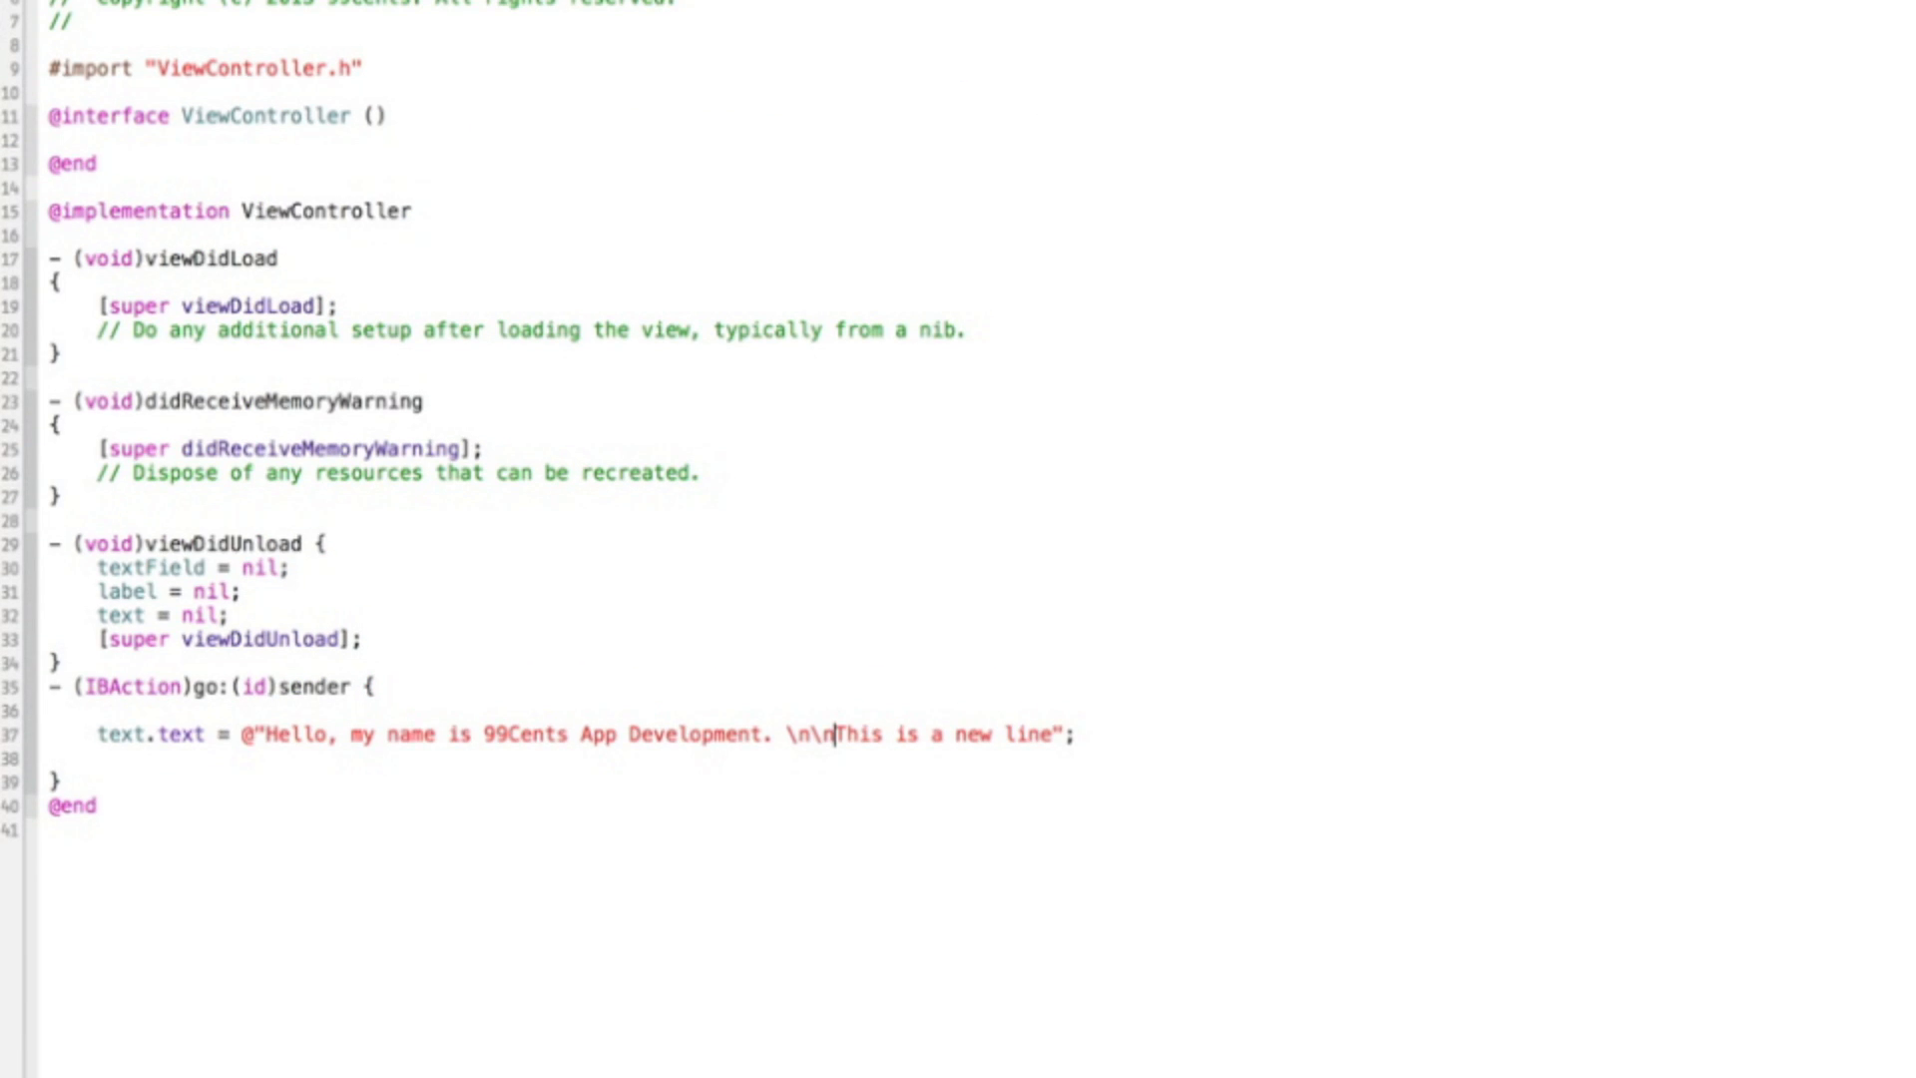
{"action": "left_click", "coordinate": [32, 26]}
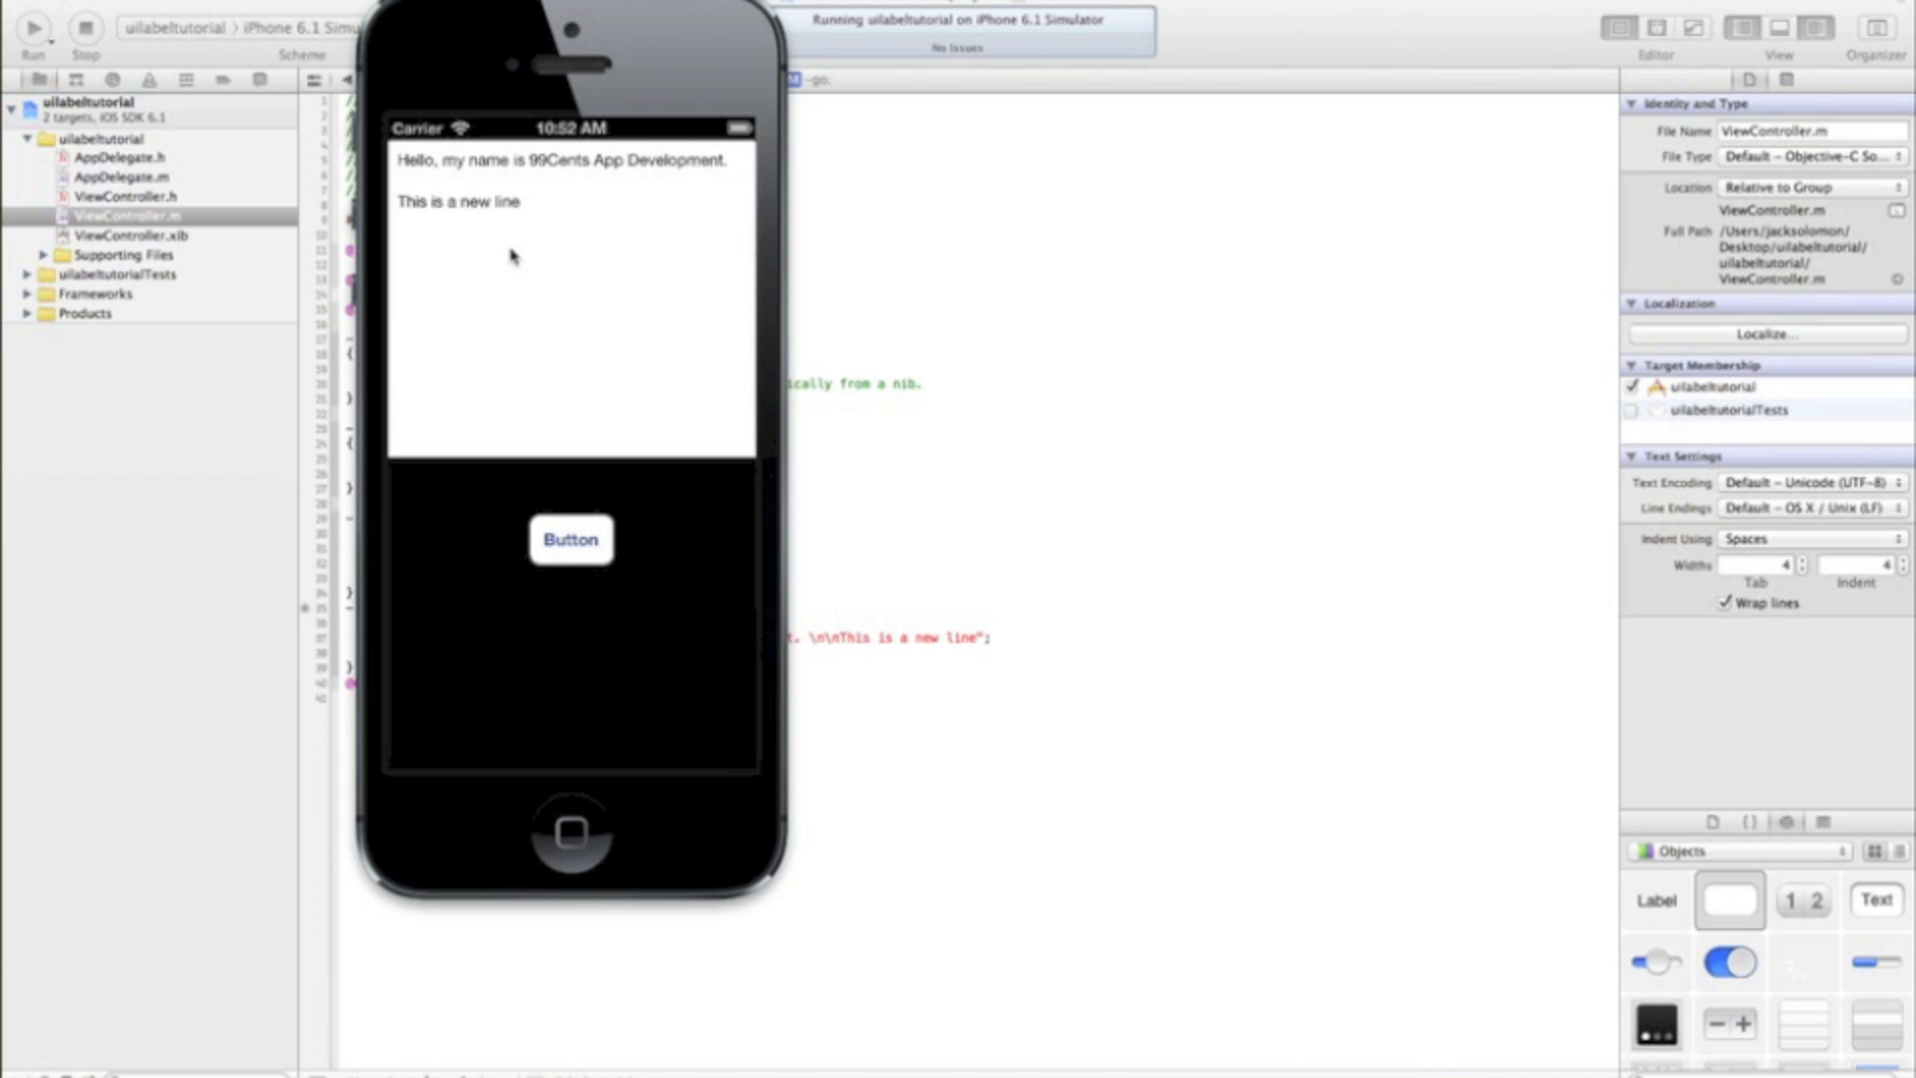
{"action": "type", "text": "fadsasdfasd"}
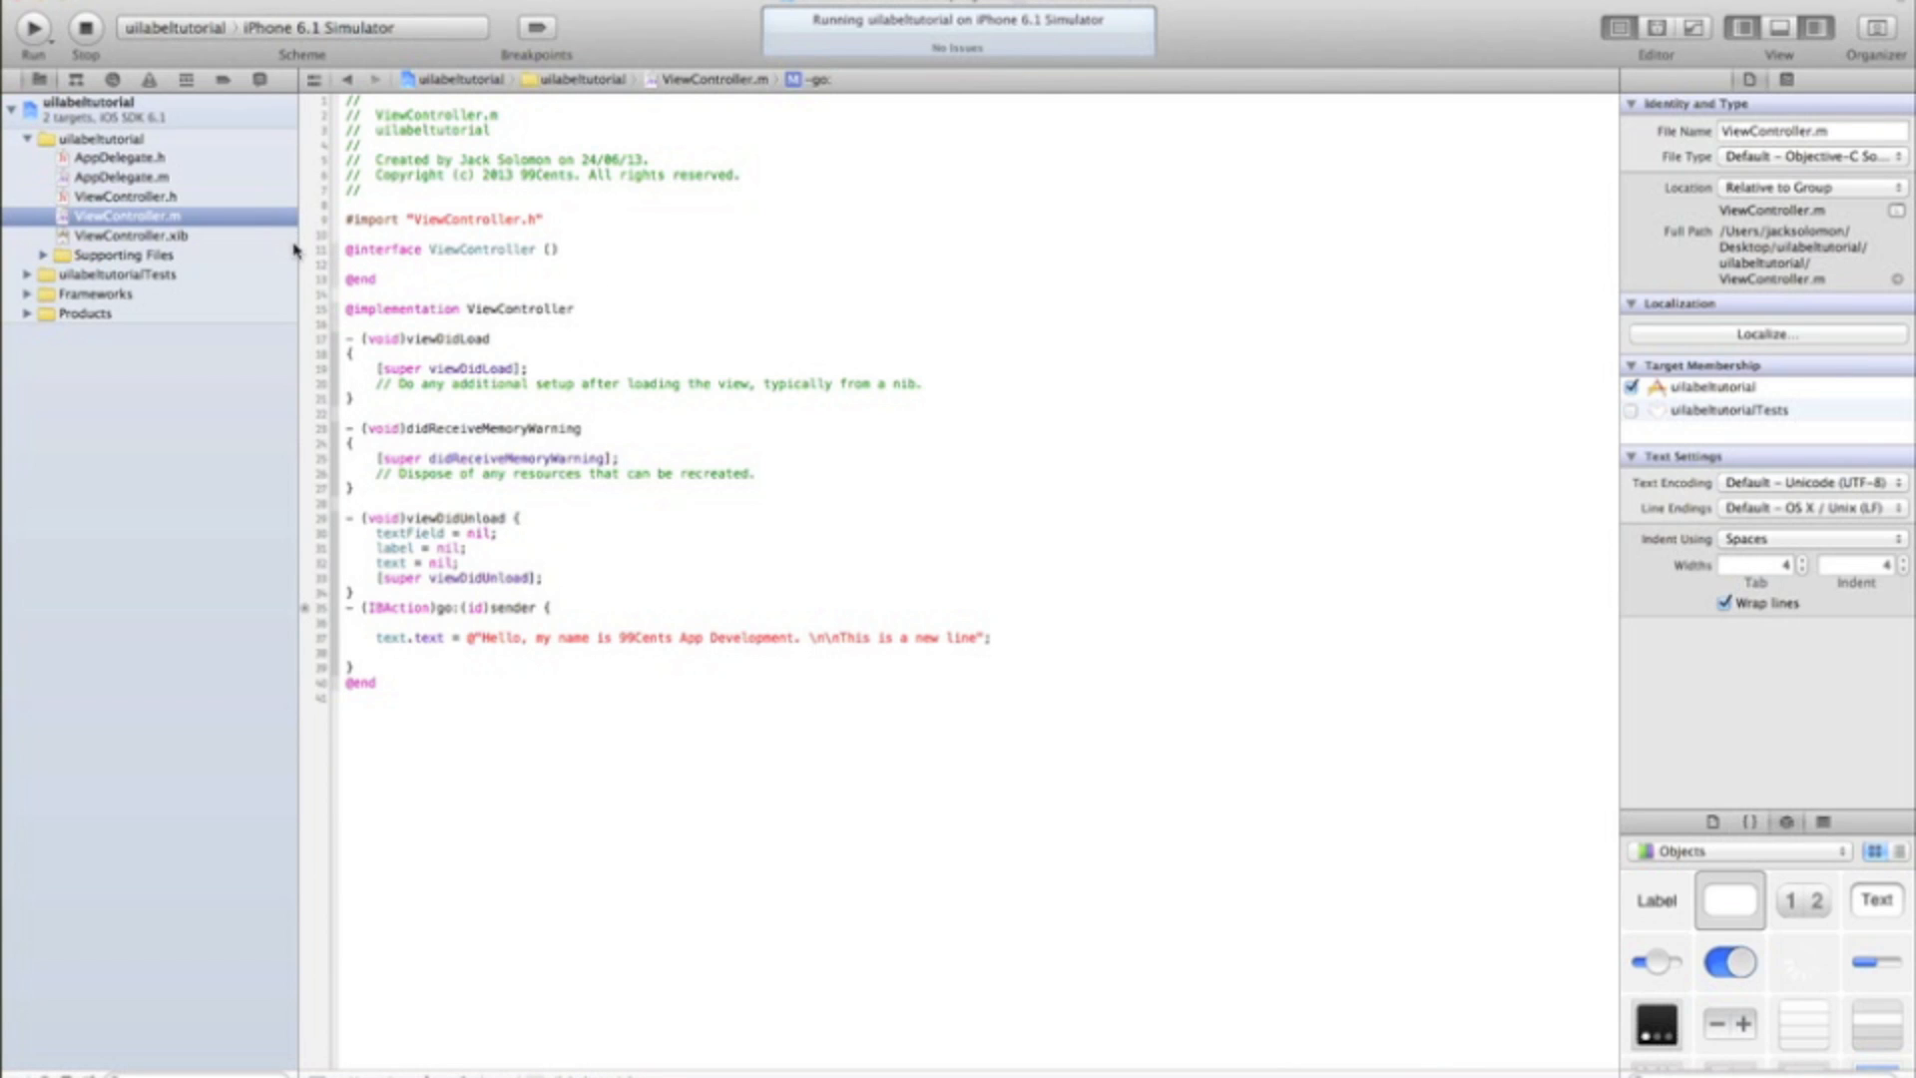
{"action": "left_click", "coordinate": [128, 236]}
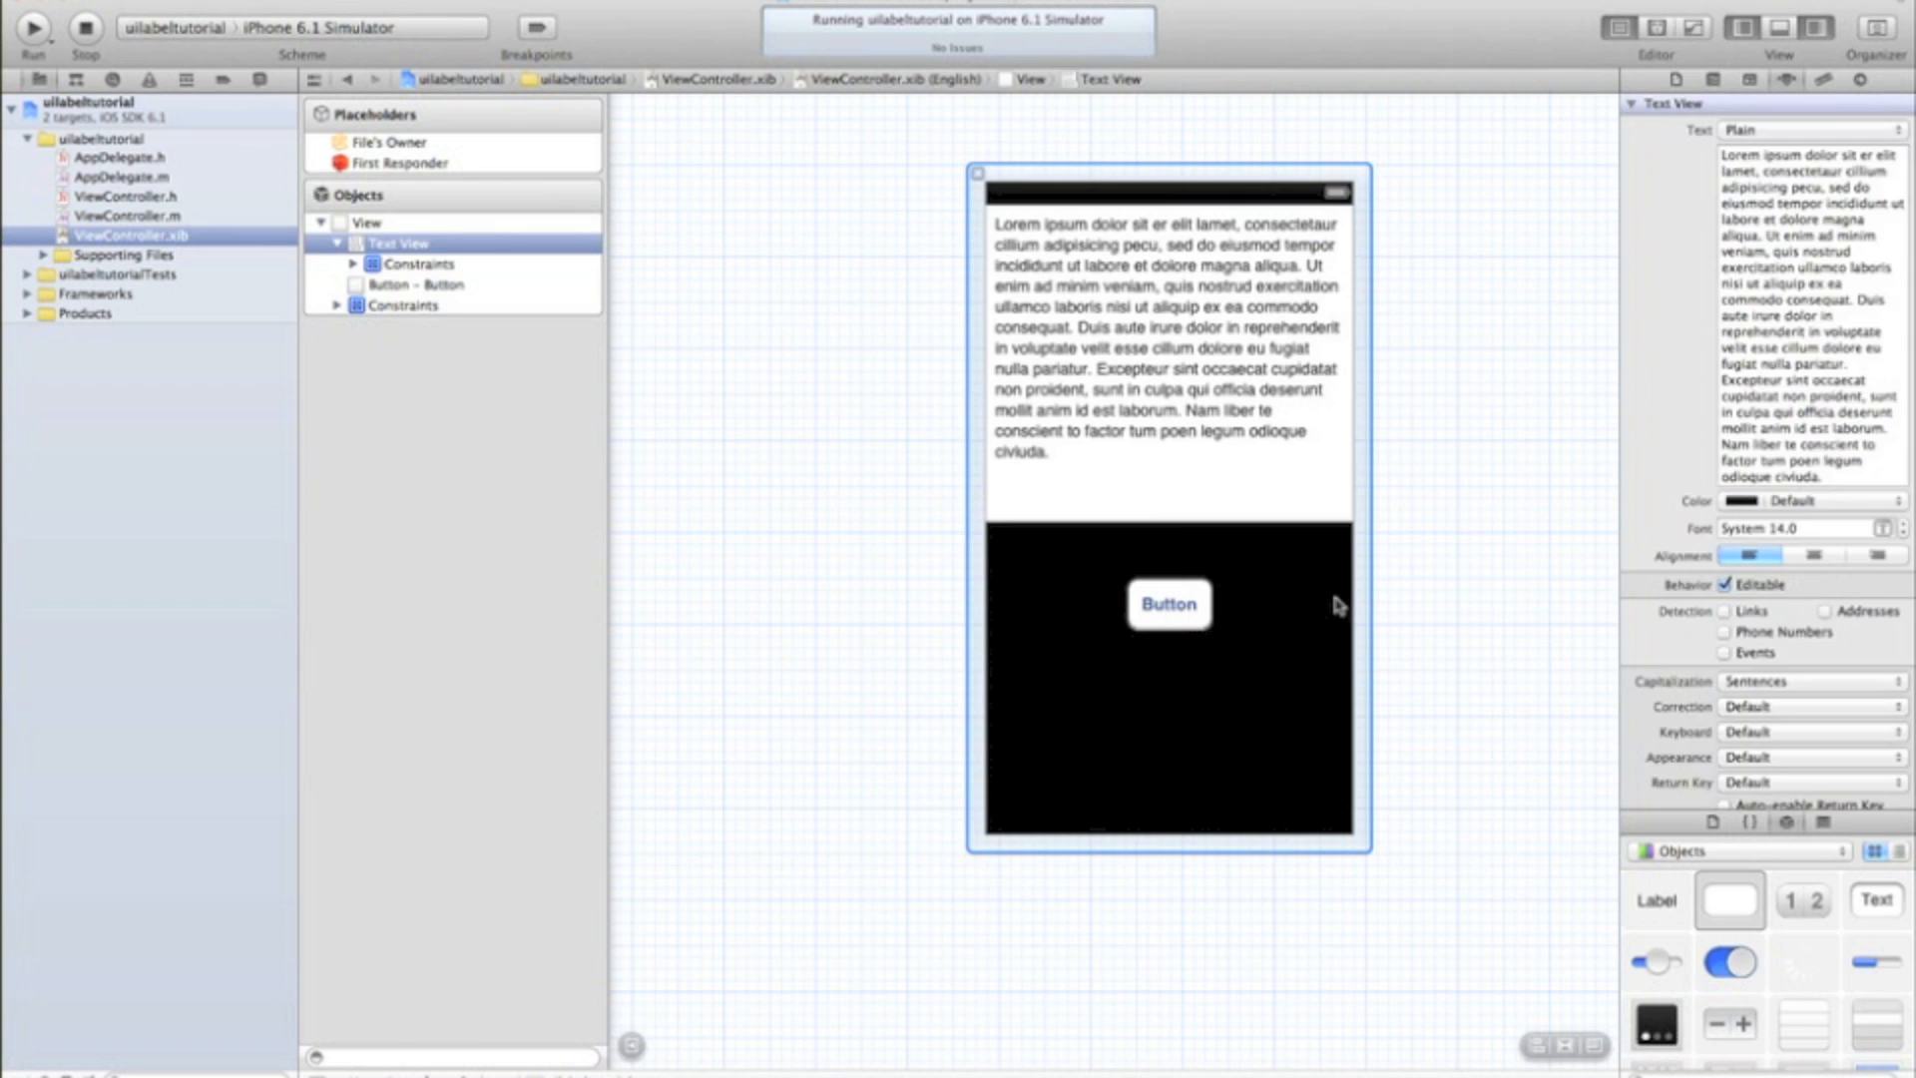
{"action": "left_click", "coordinate": [1162, 356]}
{"action": "type", "text": "http://www.99centsappdevelopment.com/"}
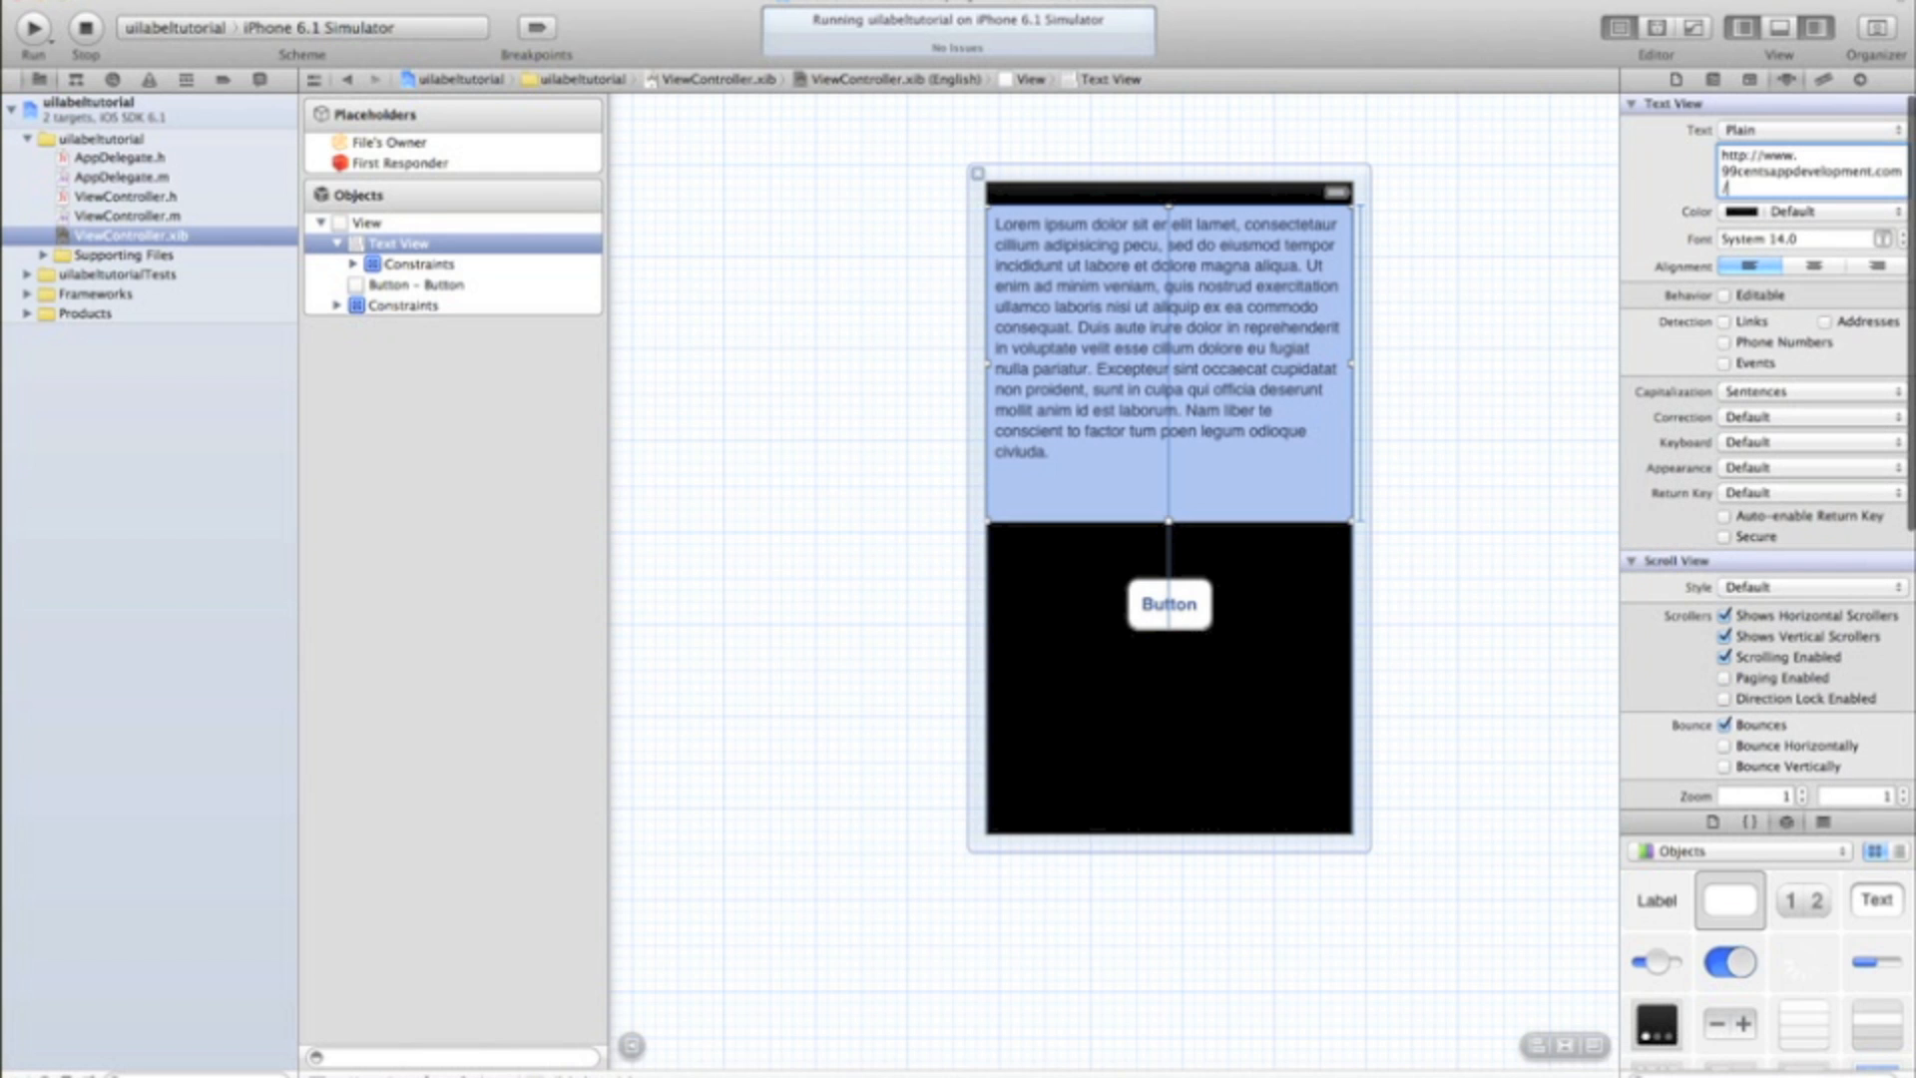
{"action": "left_click", "coordinate": [32, 26]}
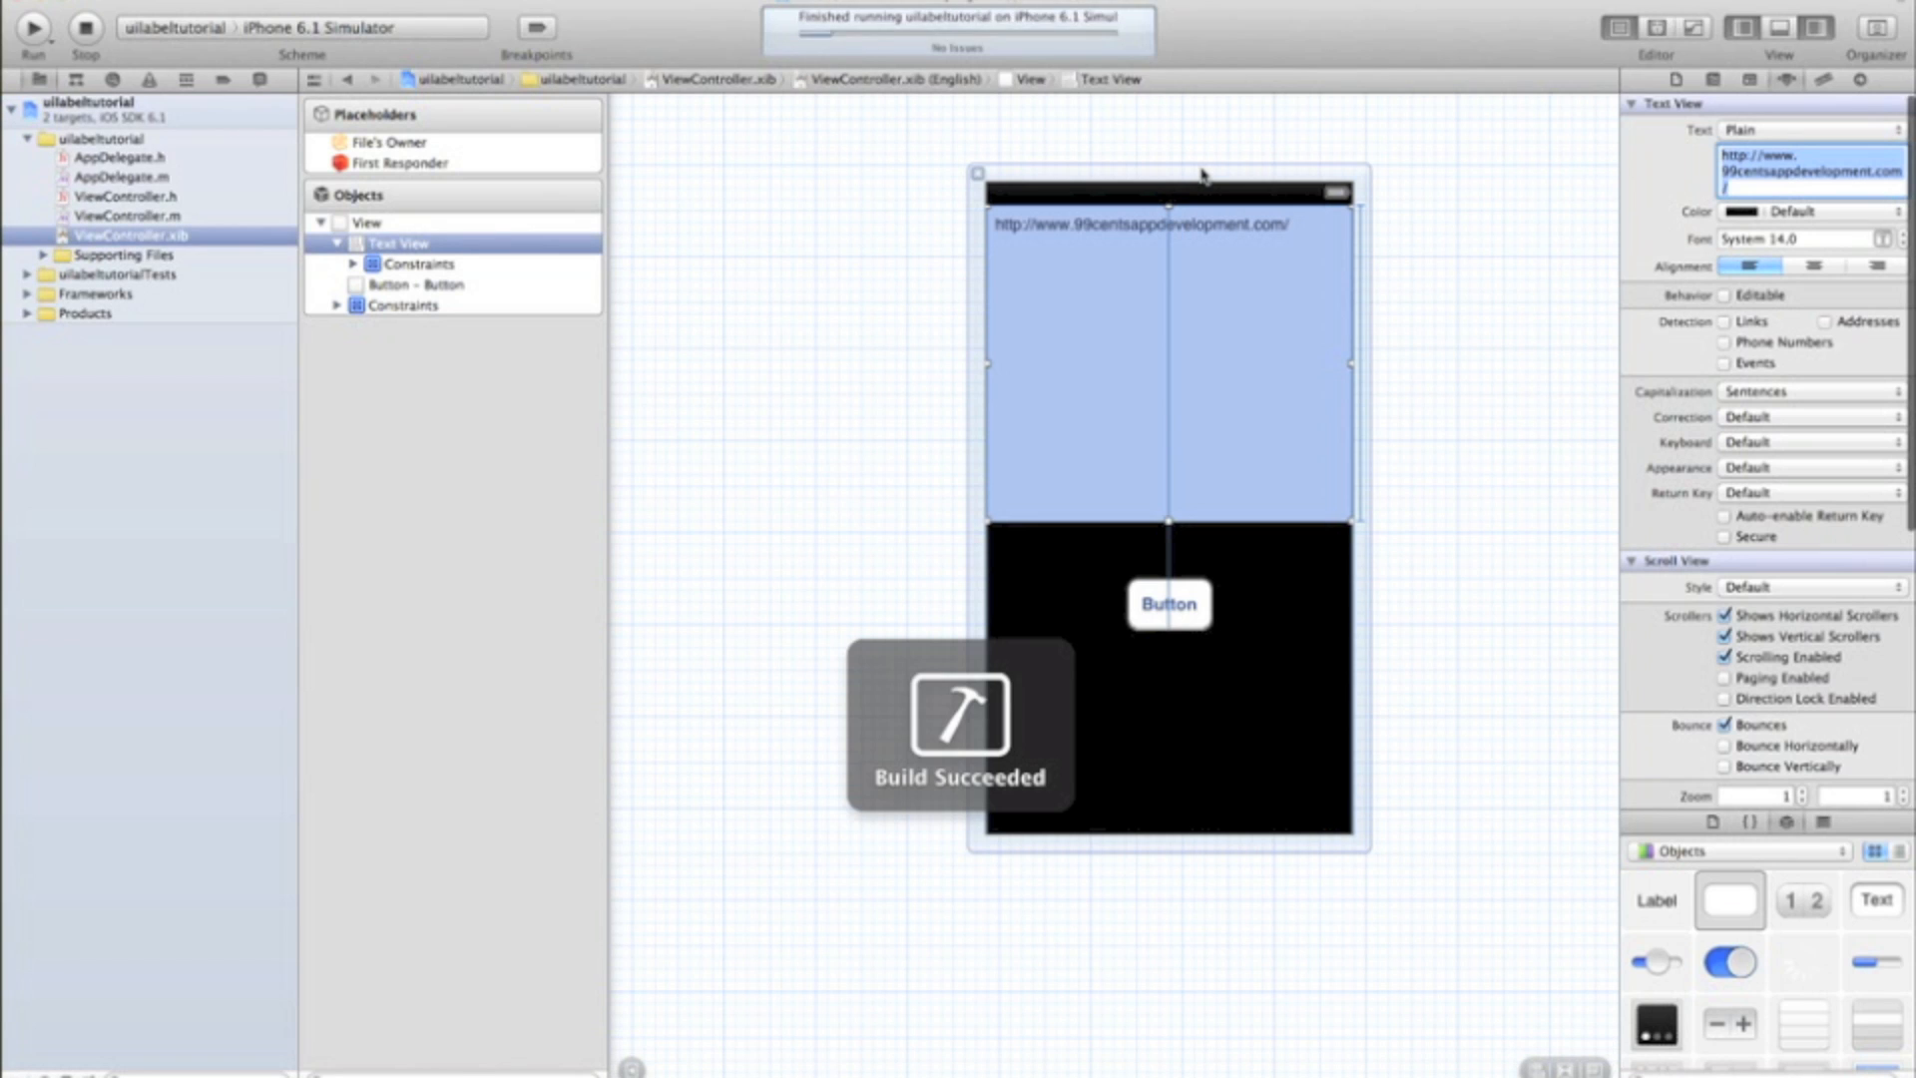
Step: Enable Detection > Links on the text view and run to see the URL as a tappable link
{"action": "left_click", "coordinate": [33, 26]}
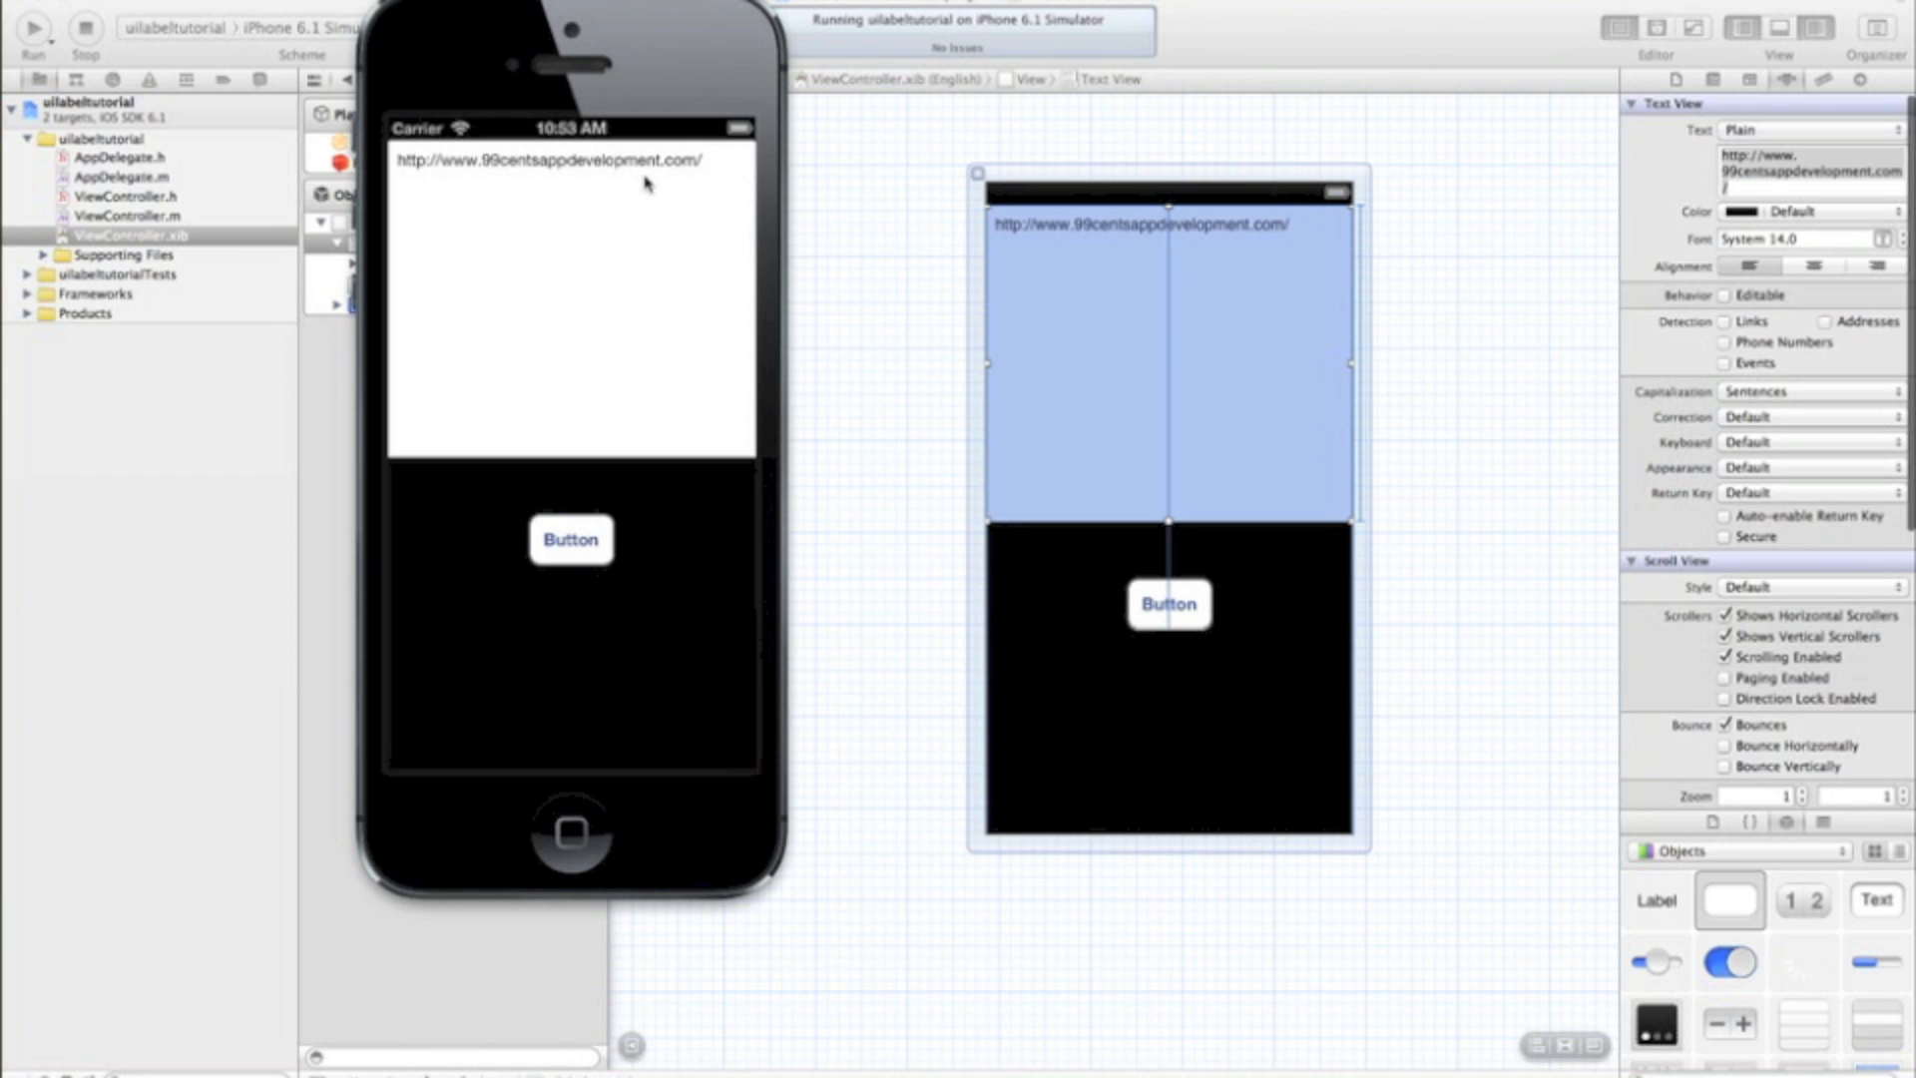
{"action": "mouse_move", "coordinate": [742, 235]}
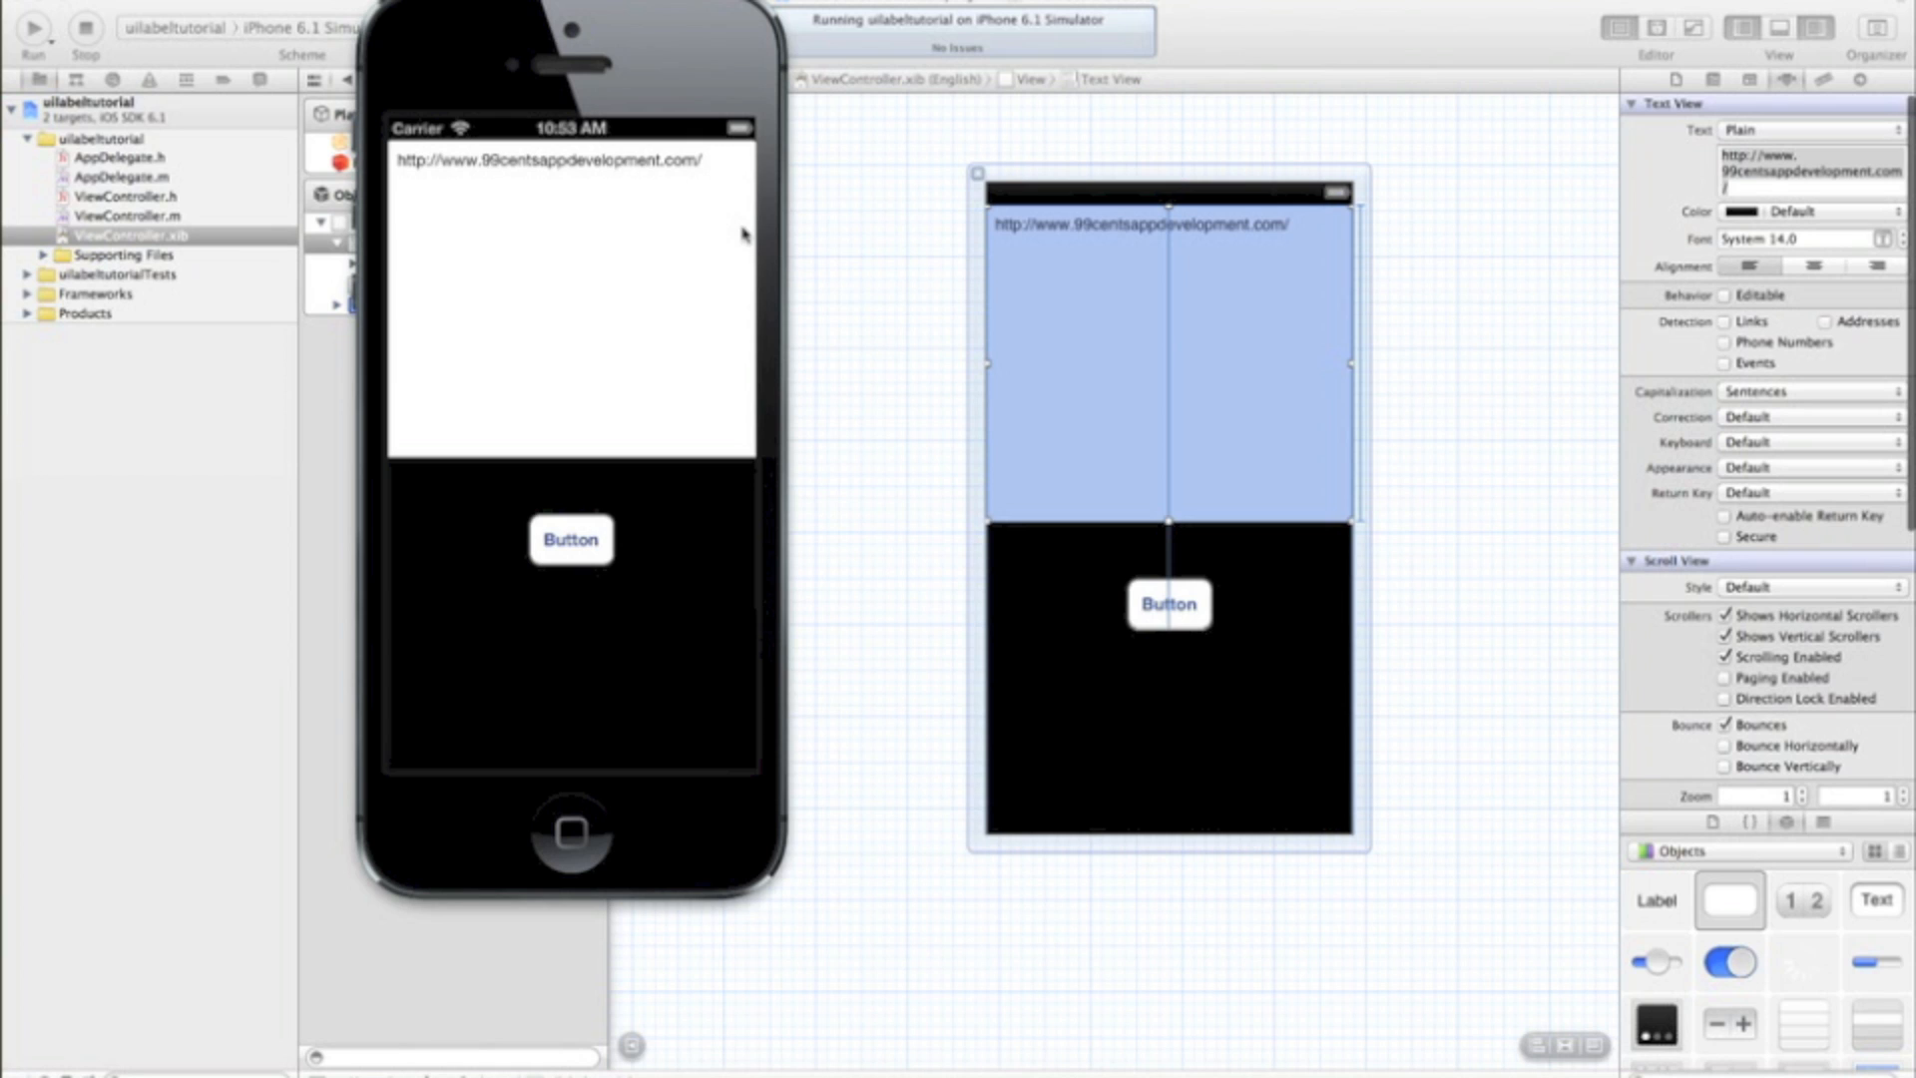
{"action": "mouse_move", "coordinate": [1194, 479]}
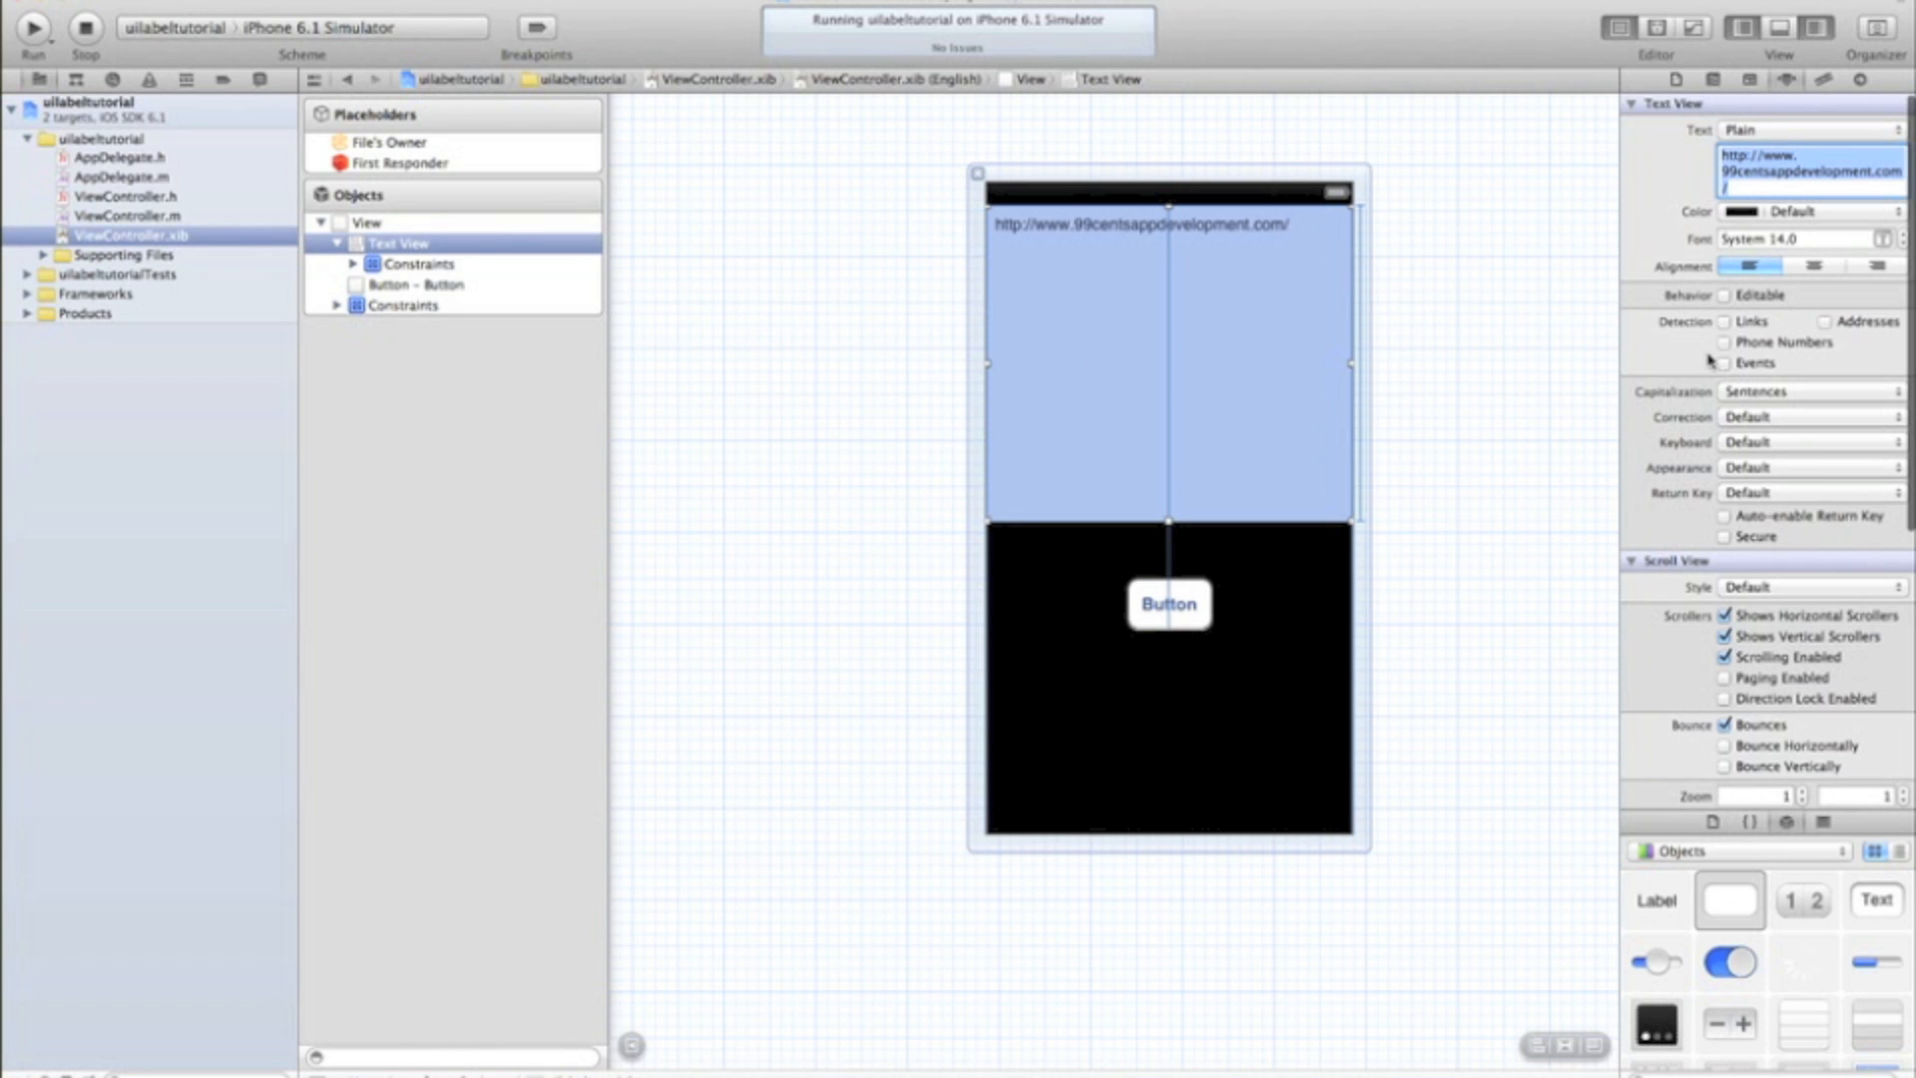
{"action": "left_click", "coordinate": [1722, 321]}
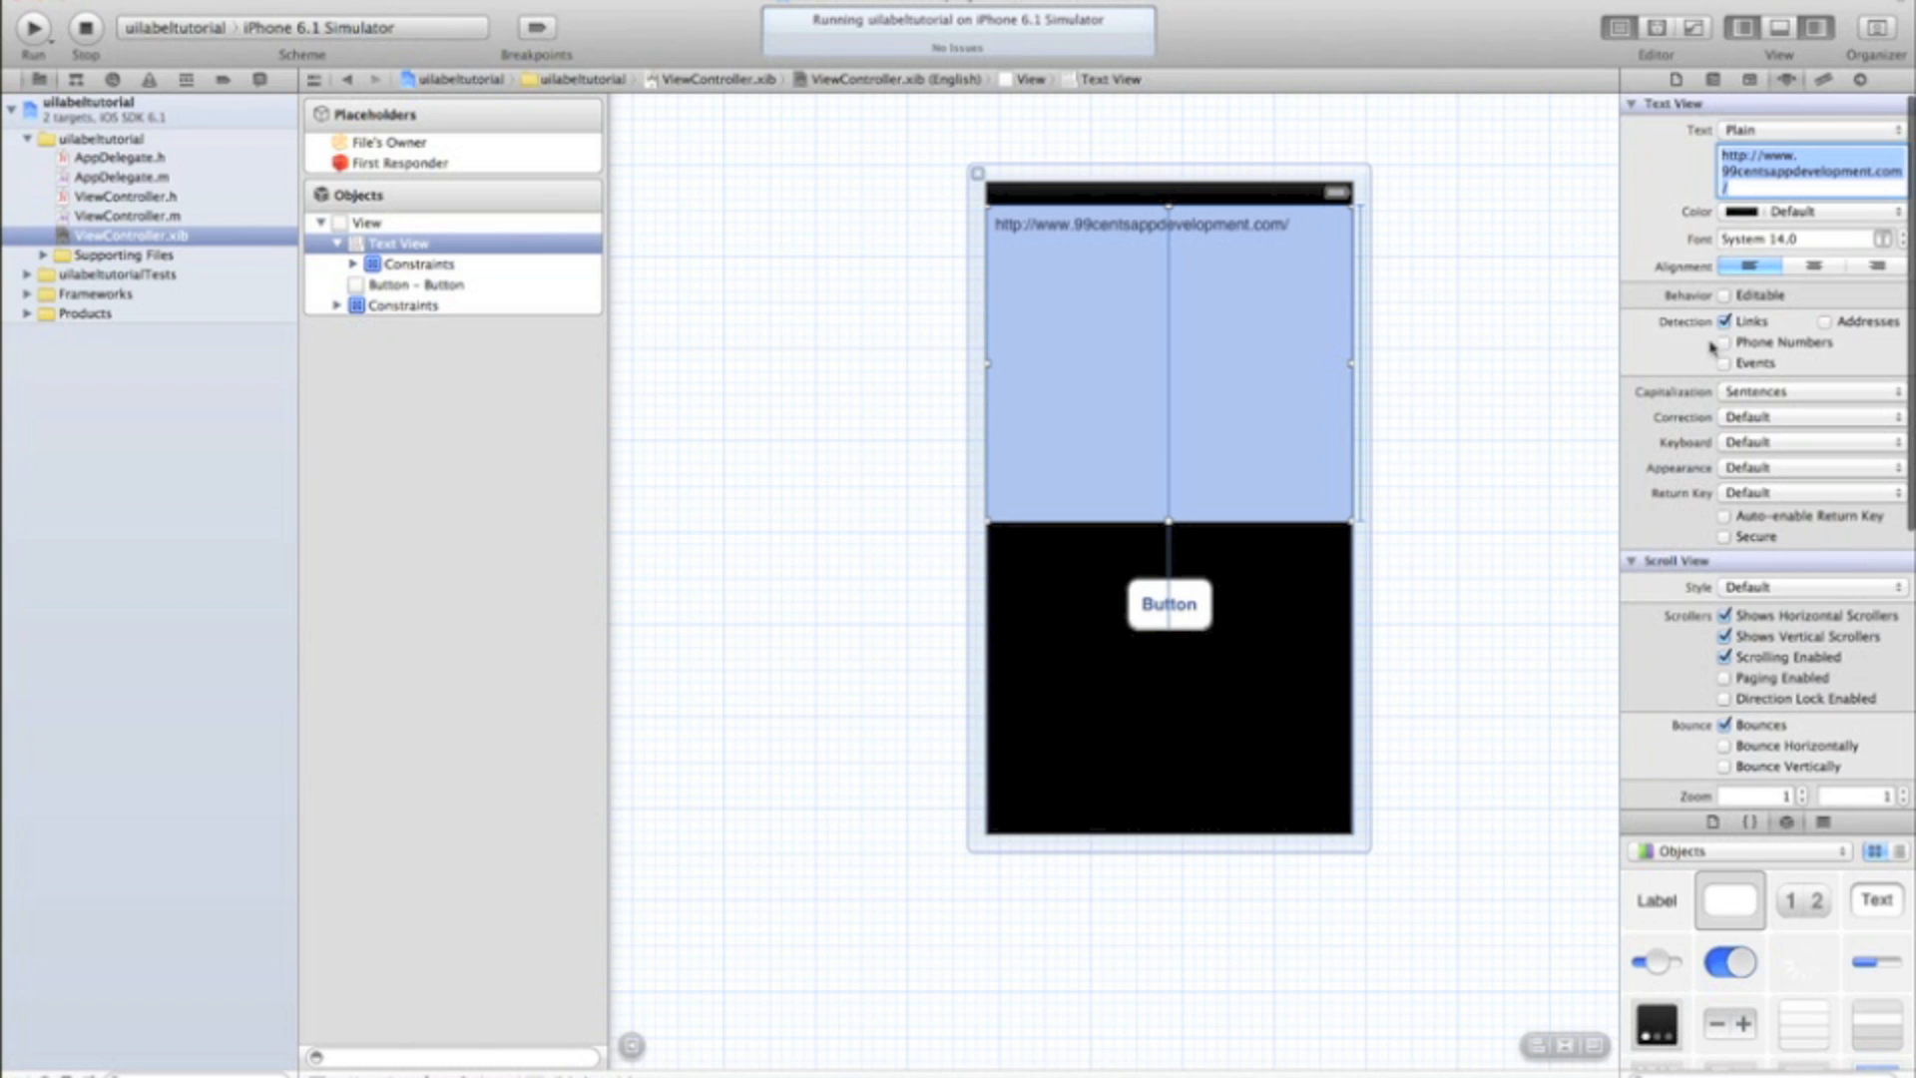
{"action": "left_click", "coordinate": [34, 26]}
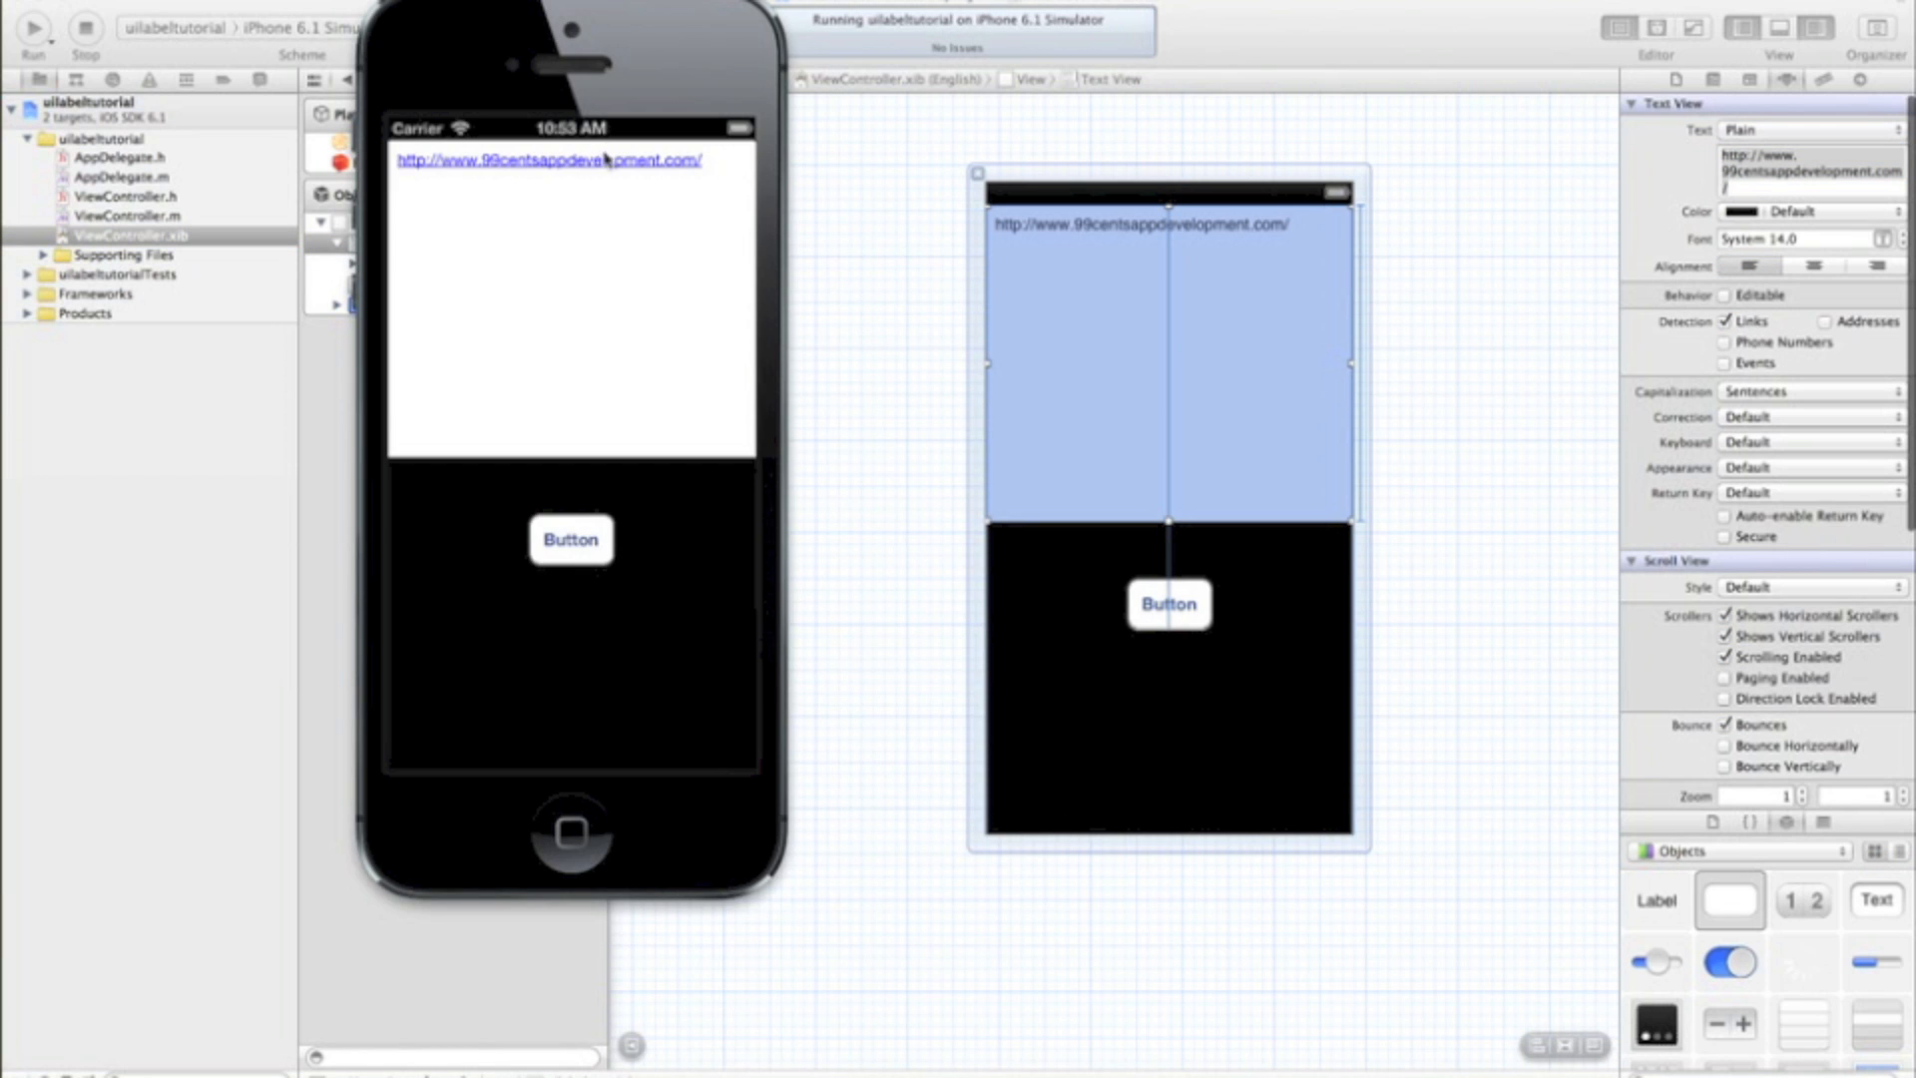
{"action": "left_click", "coordinate": [551, 158]}
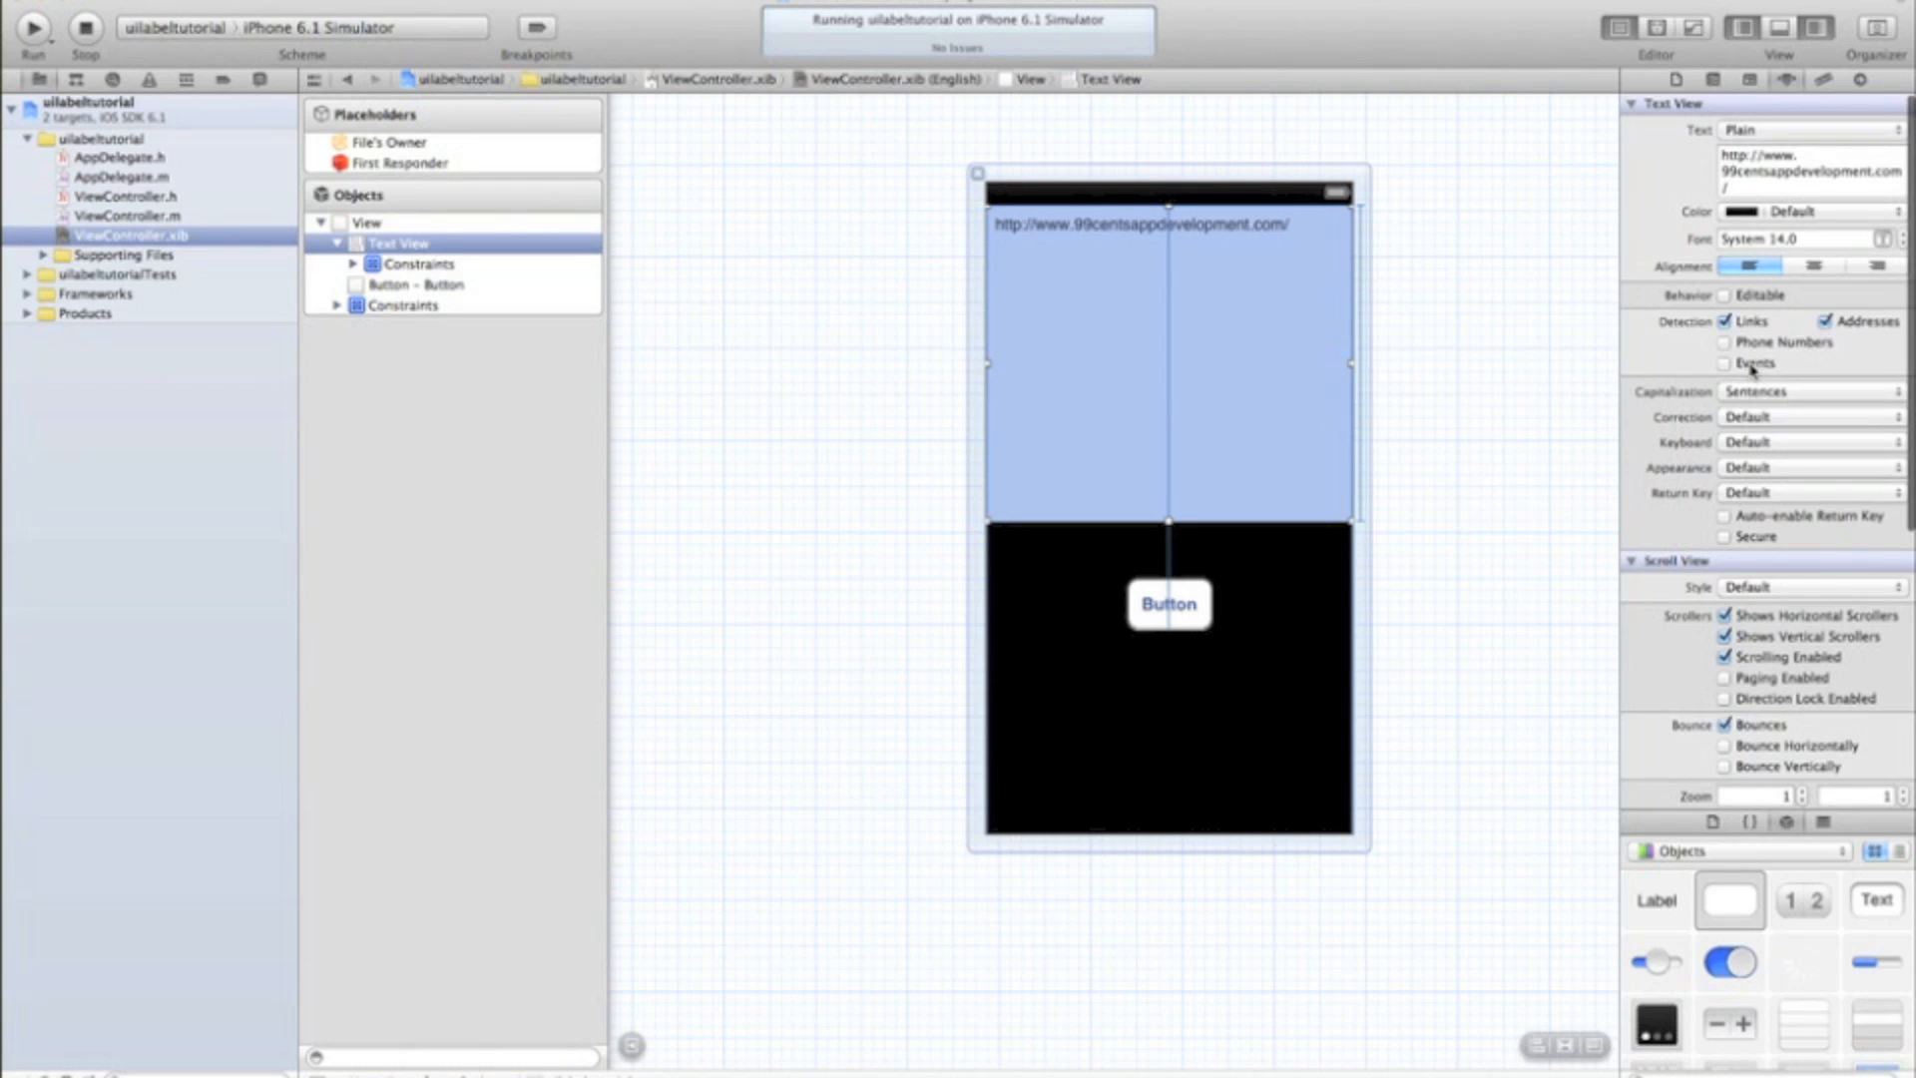
Step: Enable Phone Numbers and Events detection and Editable, then tap the text view in the app for the keyboard
{"action": "left_click", "coordinate": [1724, 361]}
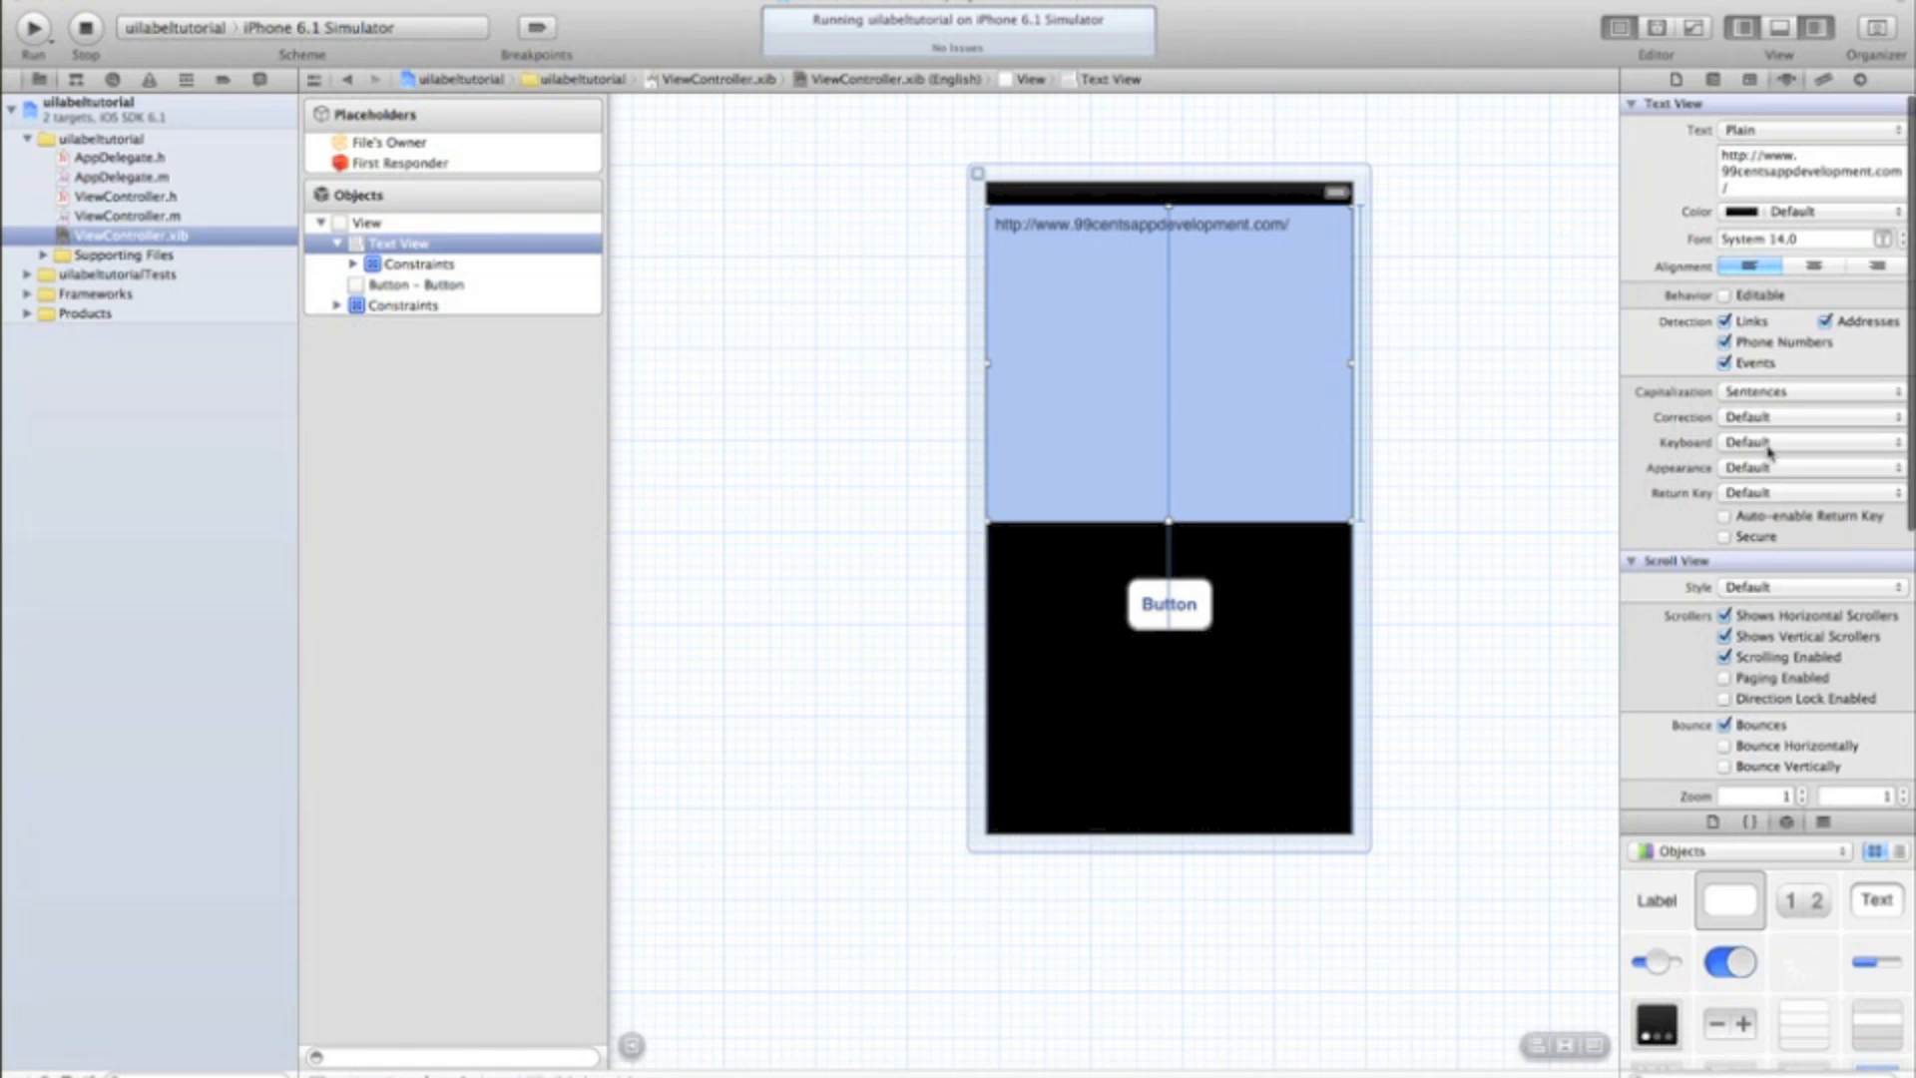
{"action": "left_click", "coordinate": [1808, 441]}
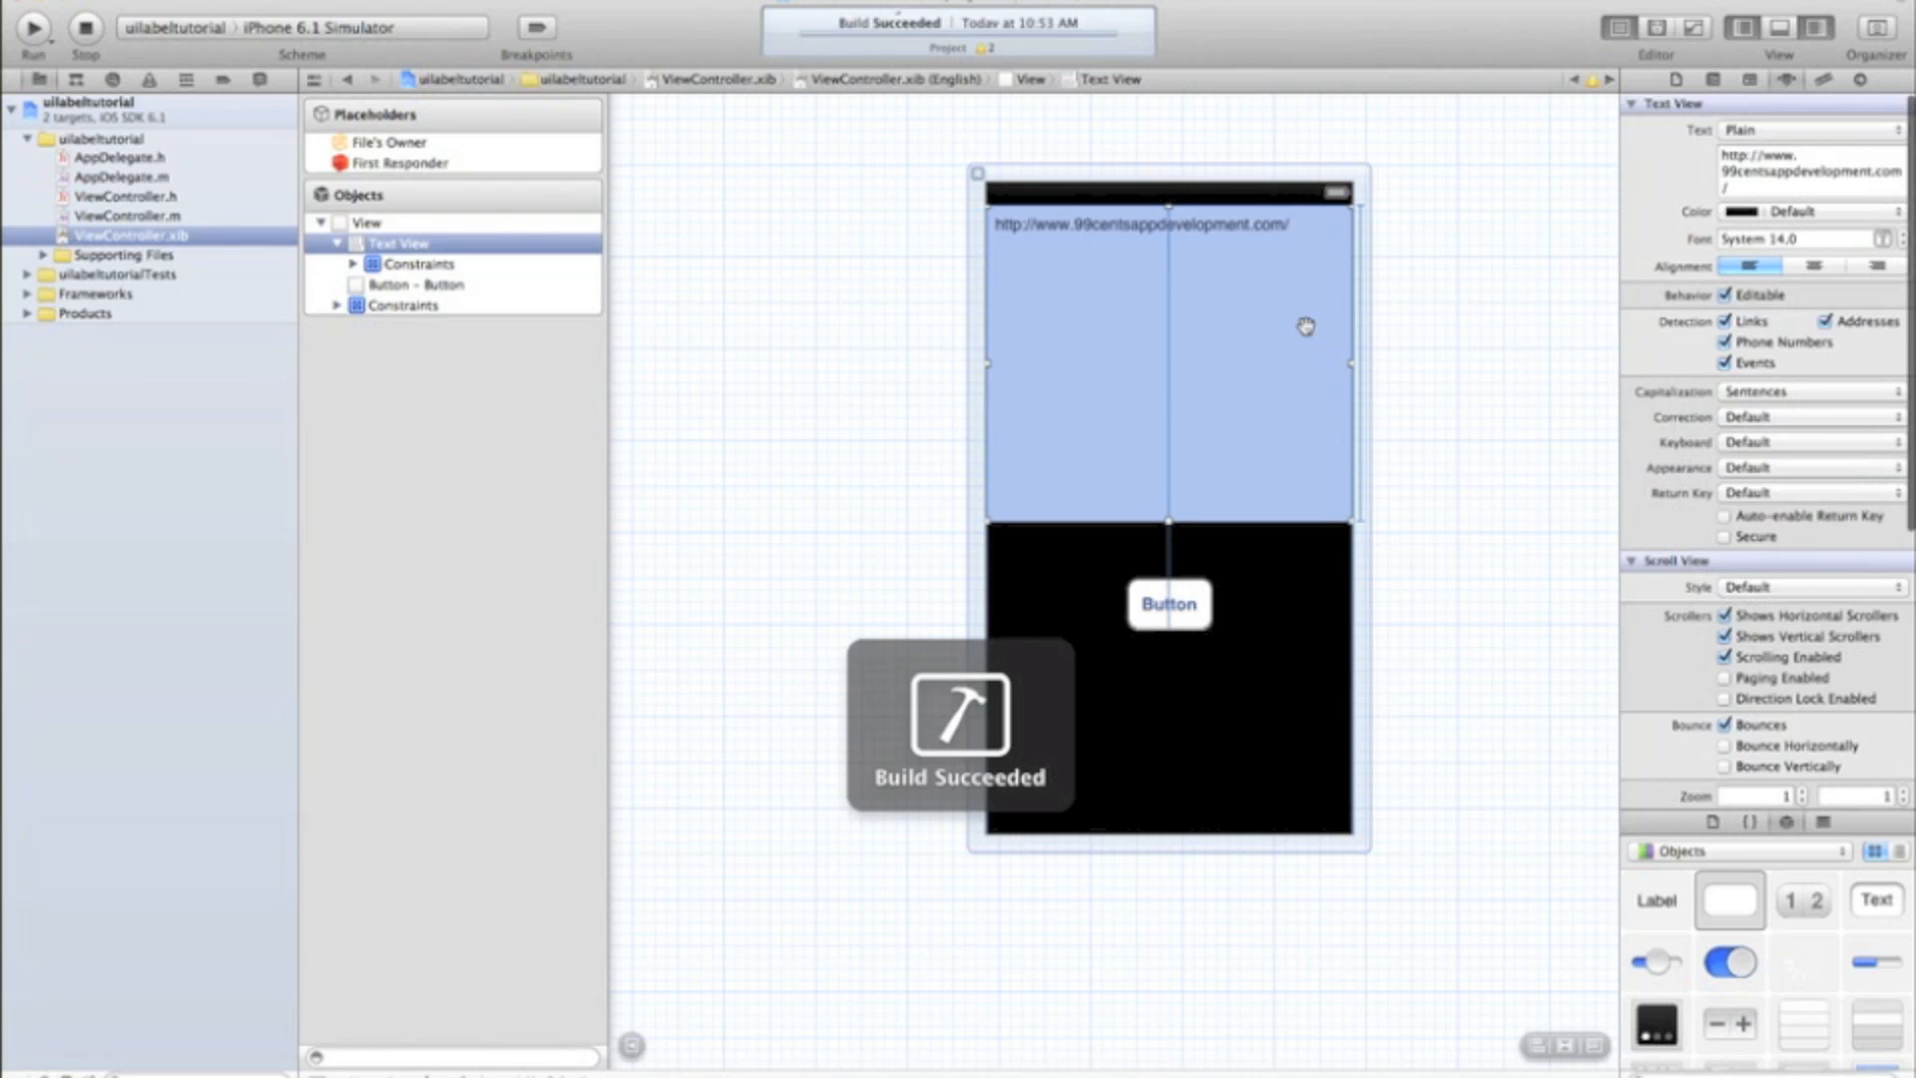
{"action": "left_click", "coordinate": [34, 26]}
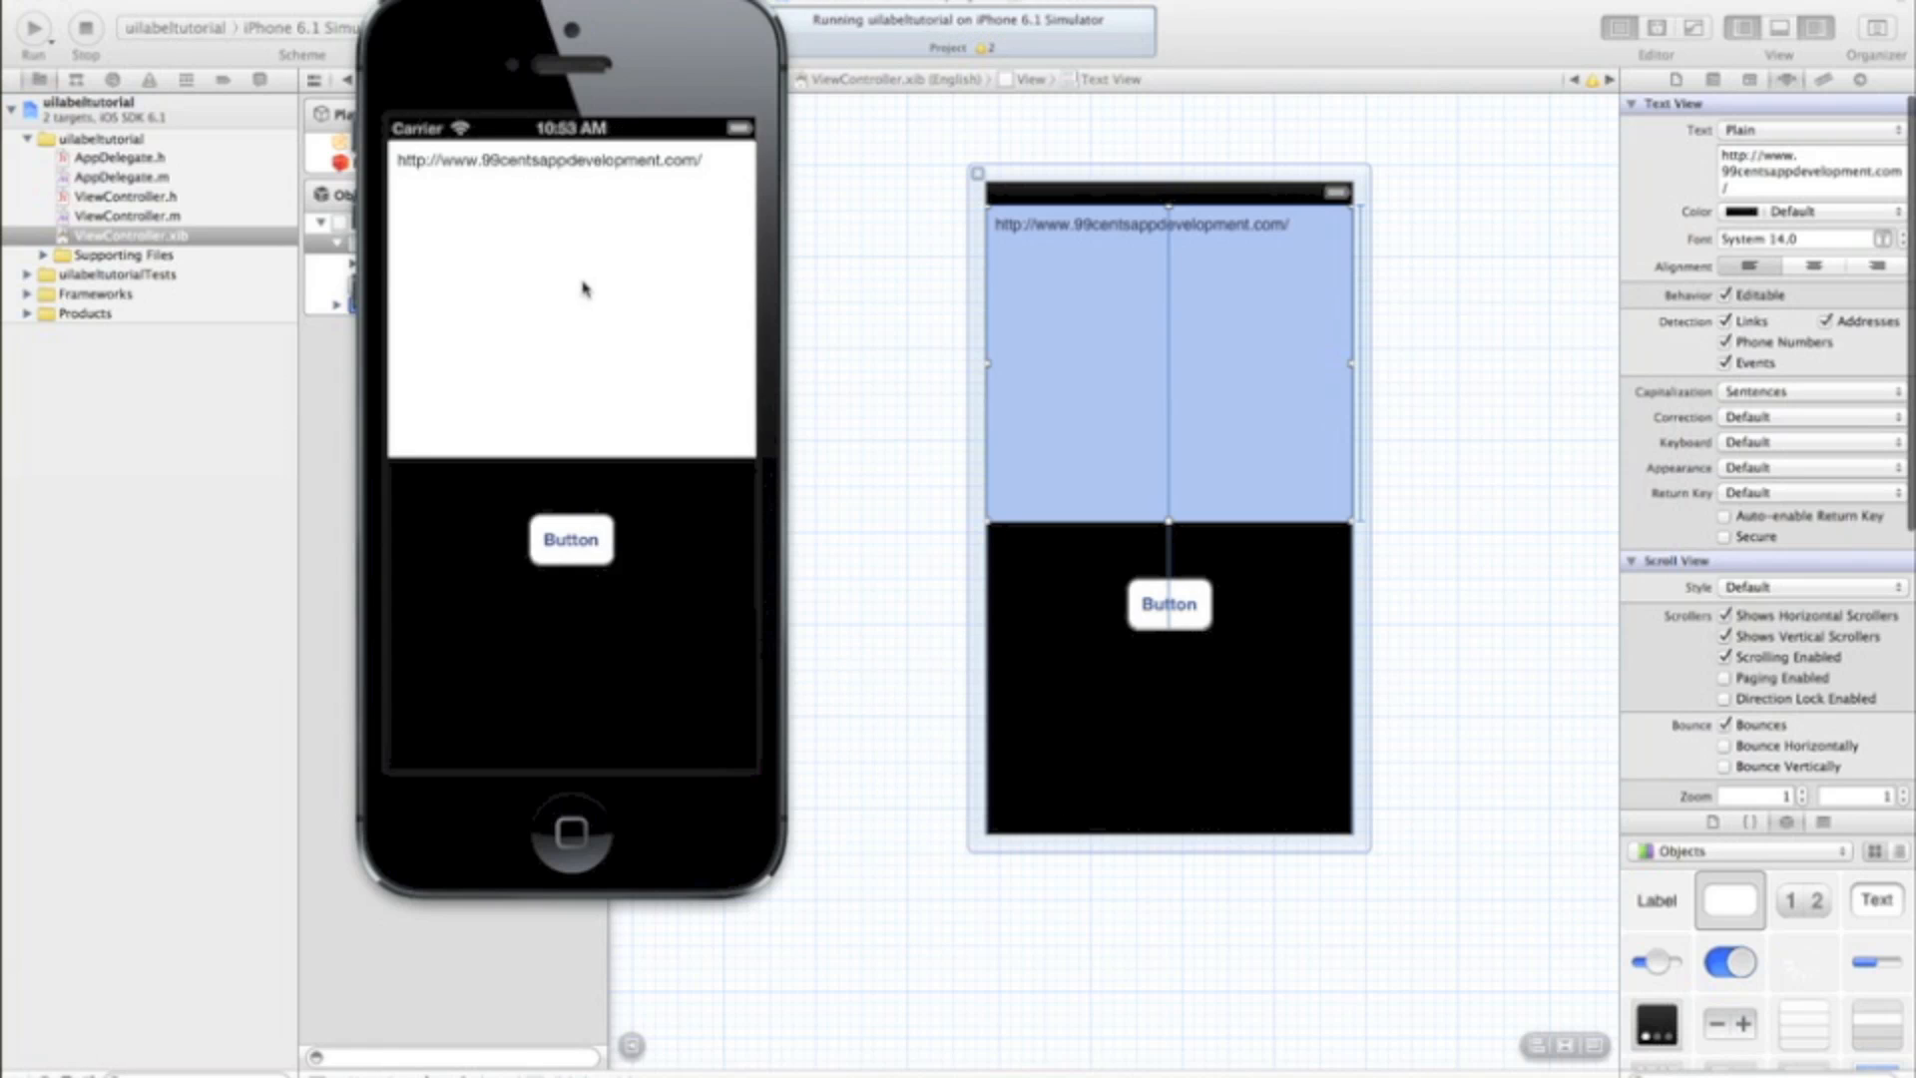
{"action": "left_click", "coordinate": [551, 294]}
{"action": "type", "text": "t"}
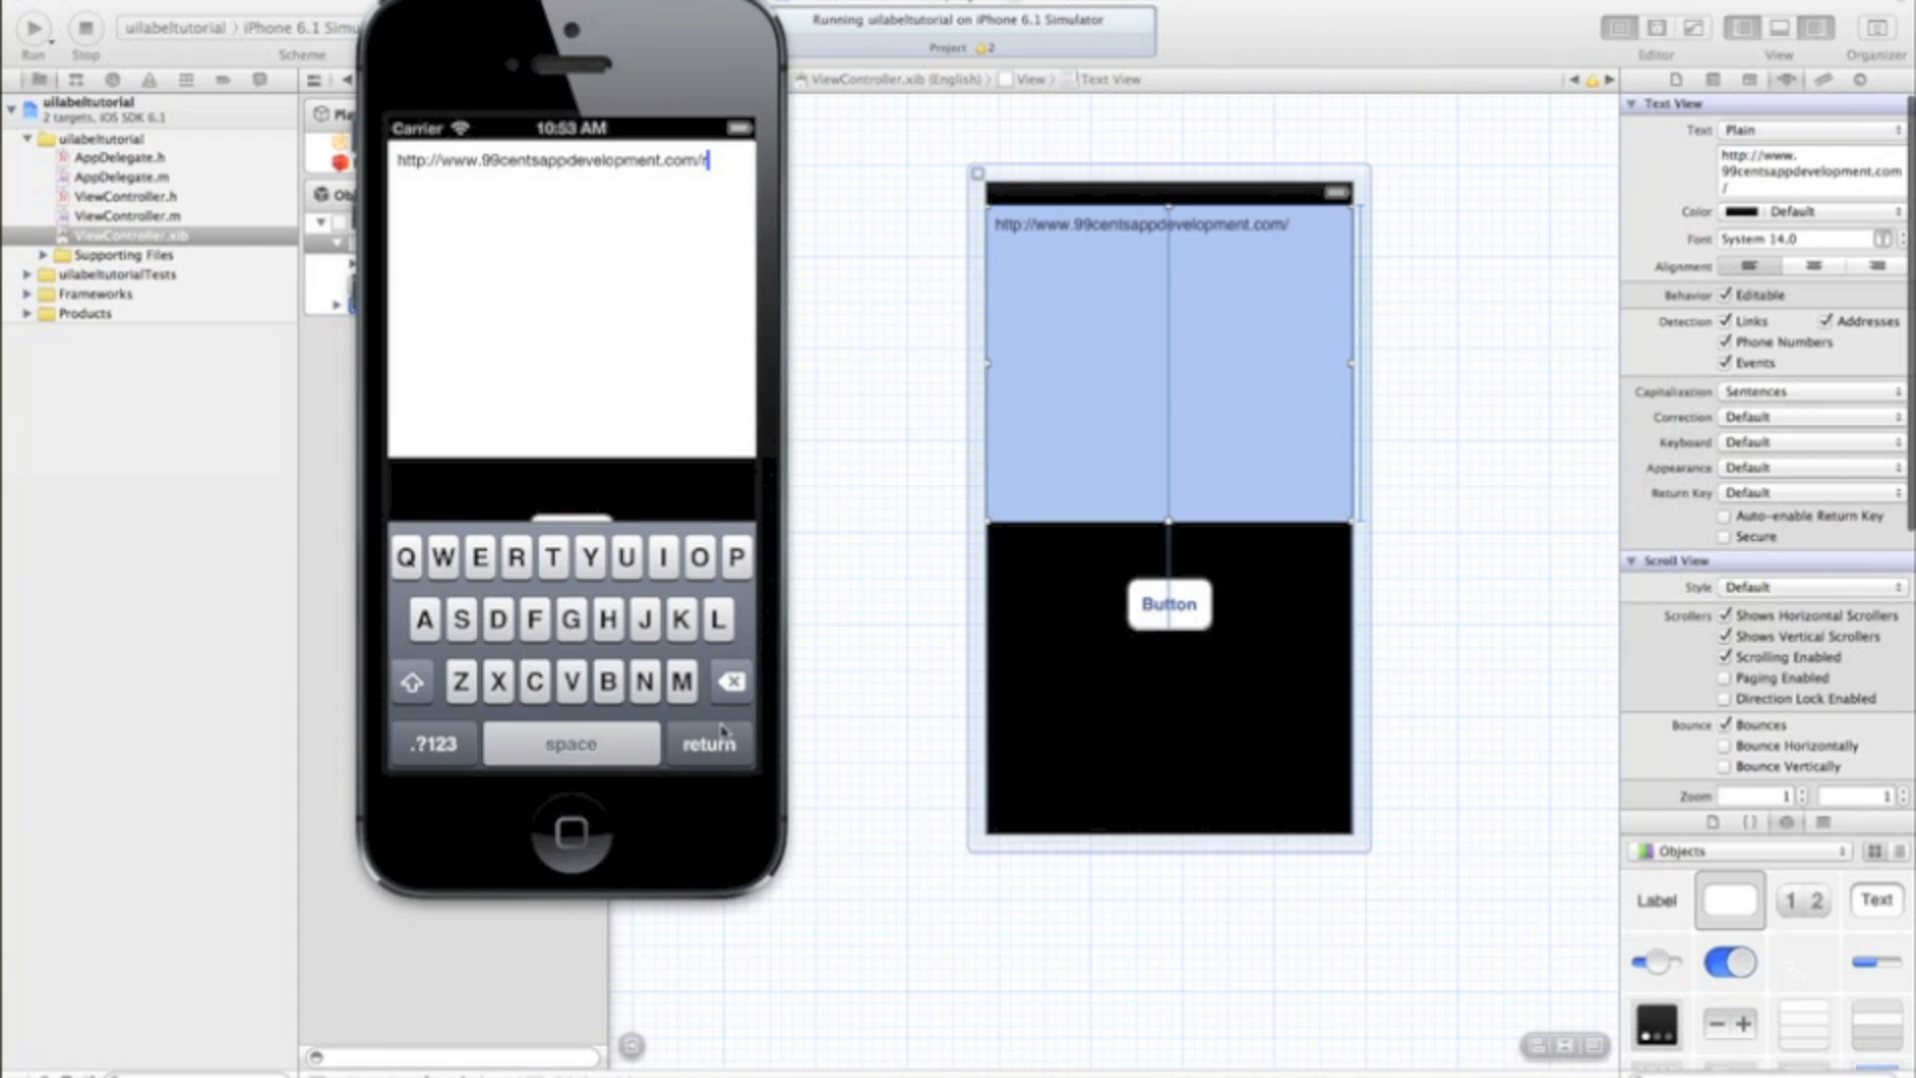
Step: Set the text view's Keyboard type to Number Pad and try it in the simulator
{"action": "left_click", "coordinate": [1808, 443]}
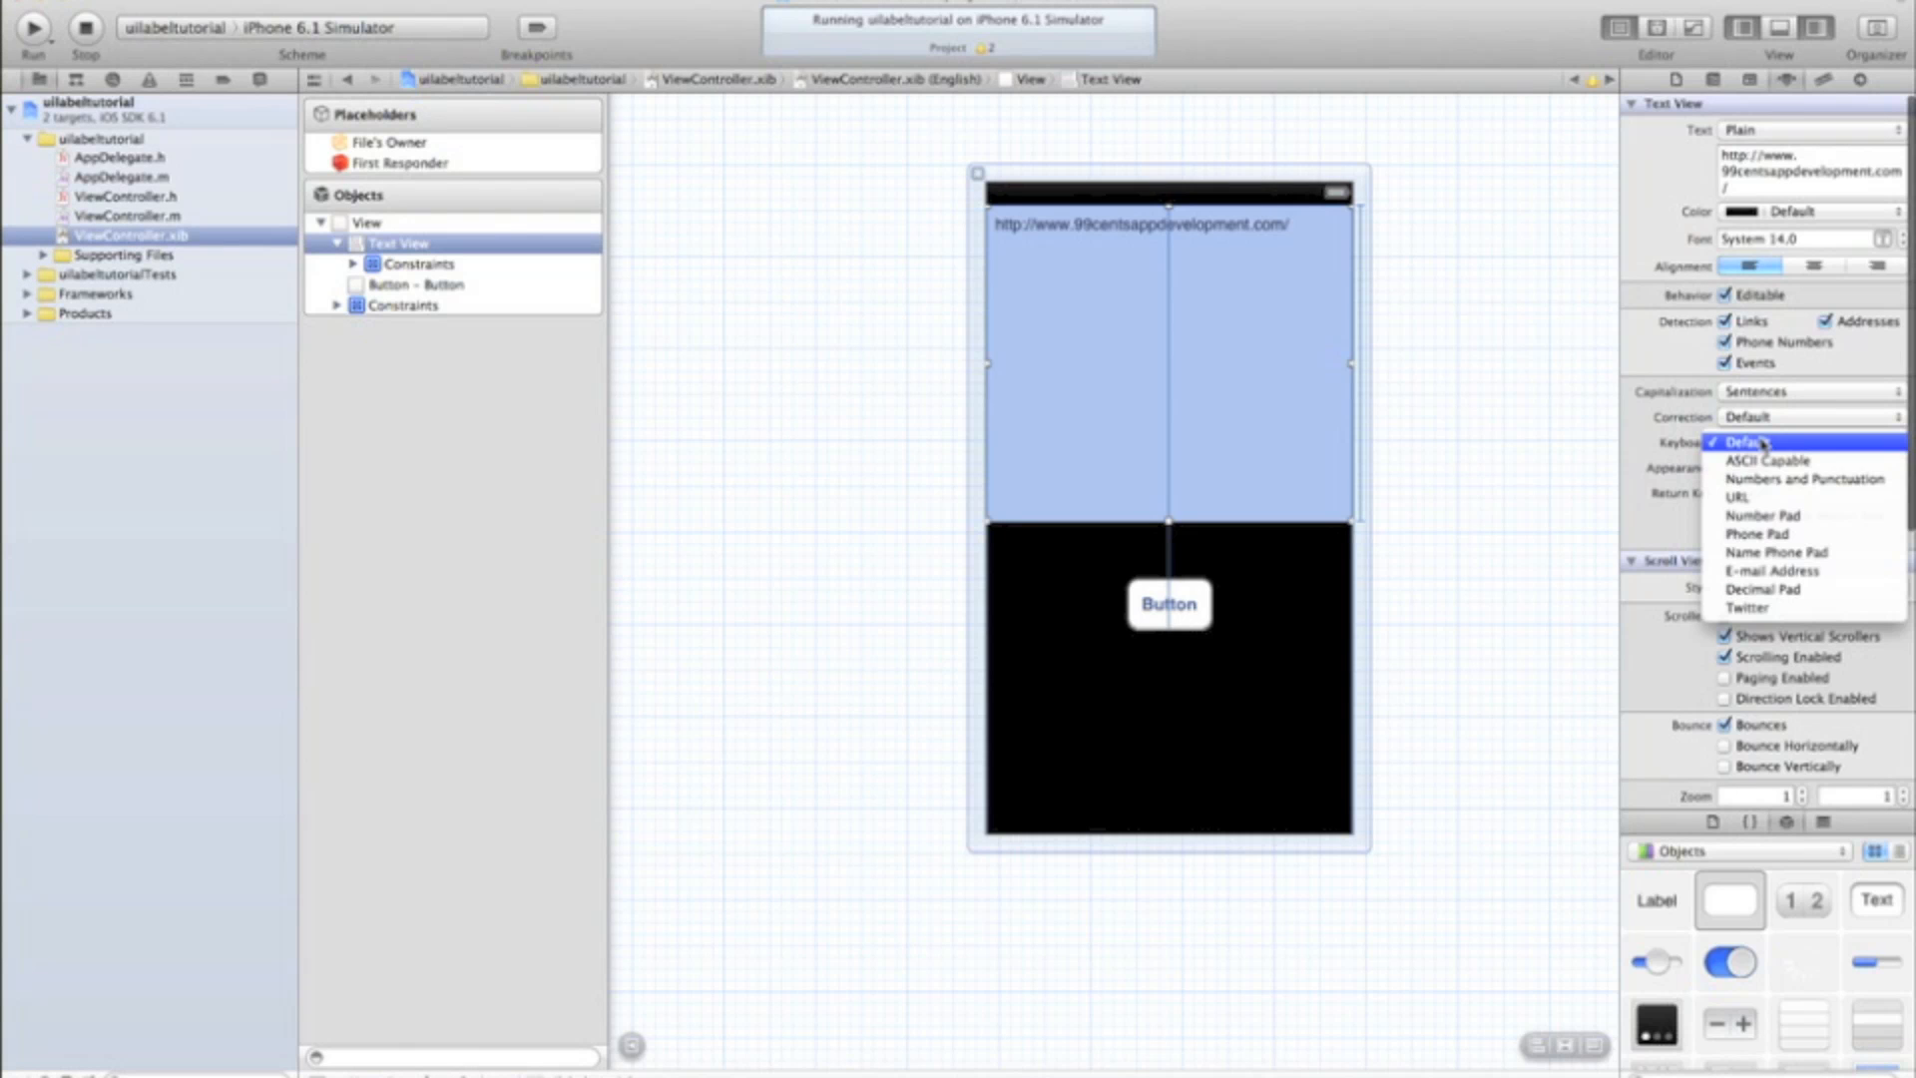
{"action": "mouse_move", "coordinate": [1734, 497]}
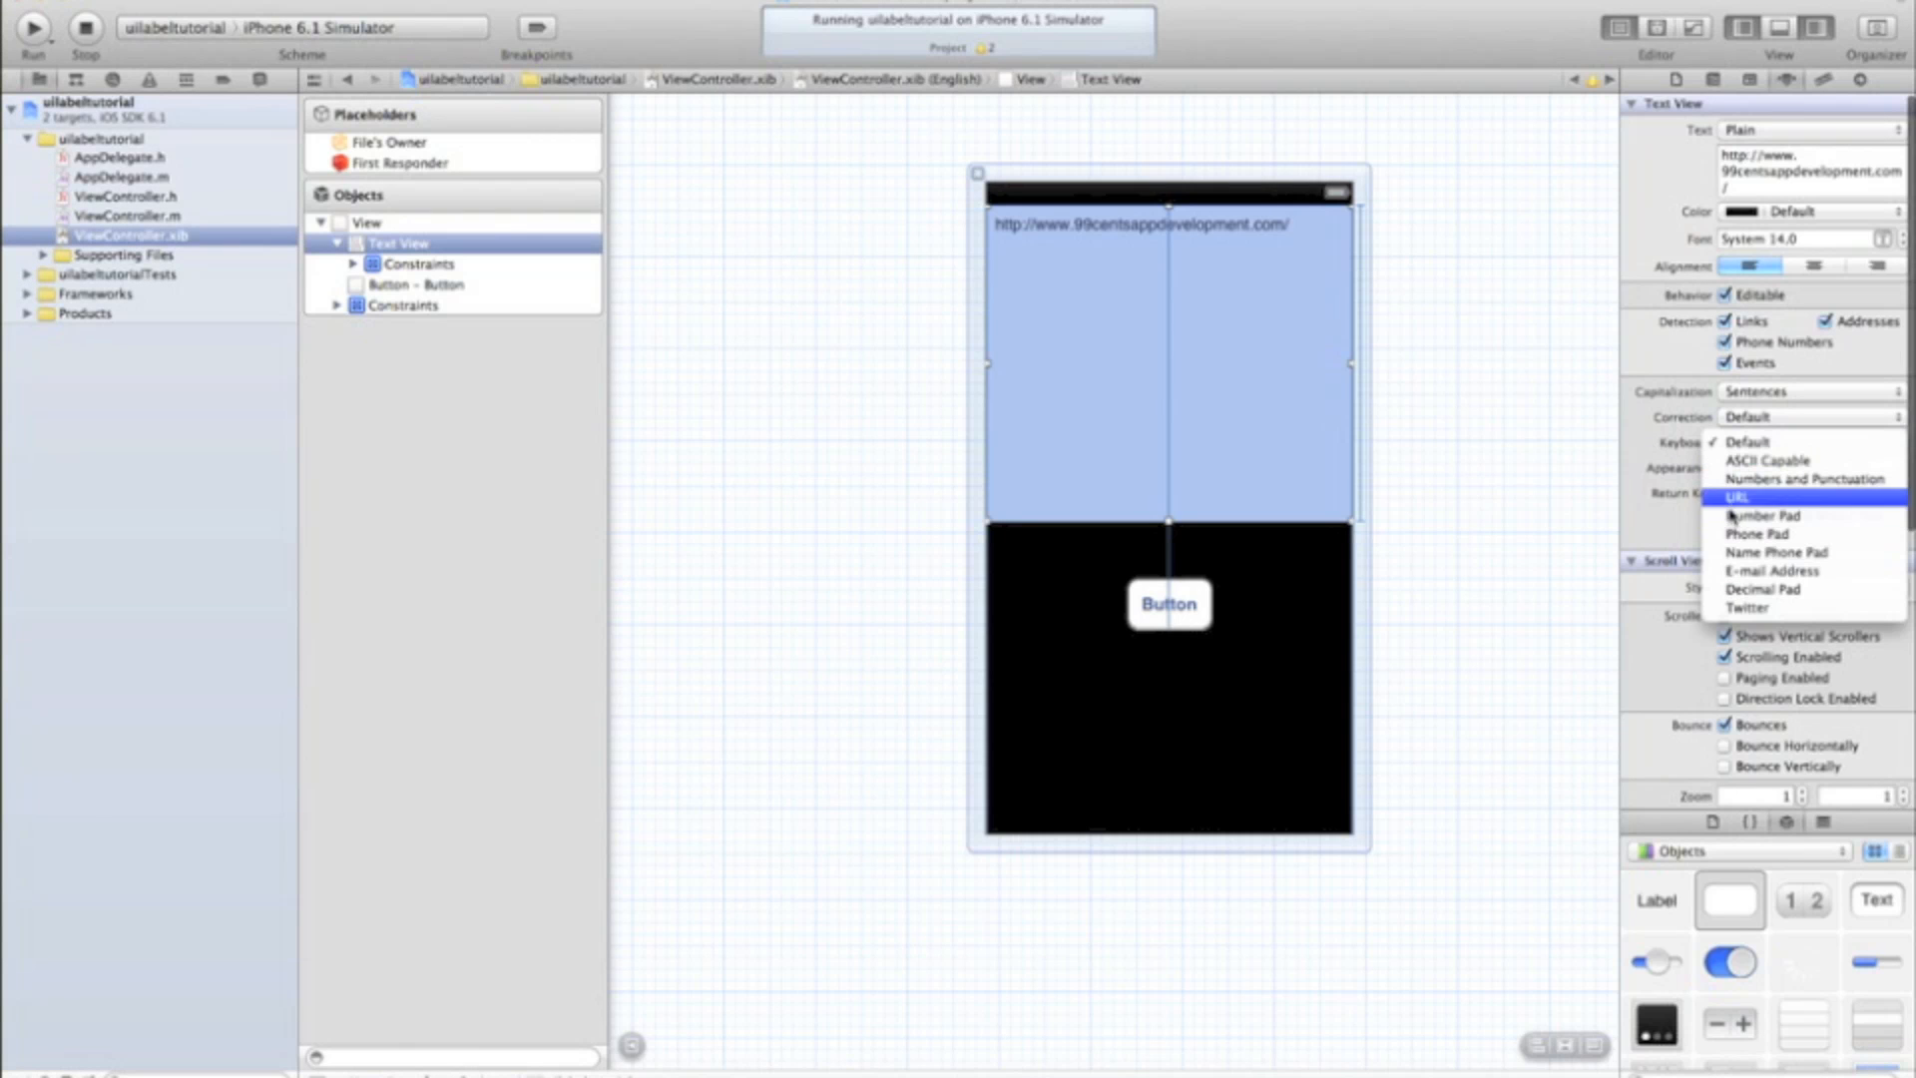
{"action": "left_click", "coordinate": [1767, 515]}
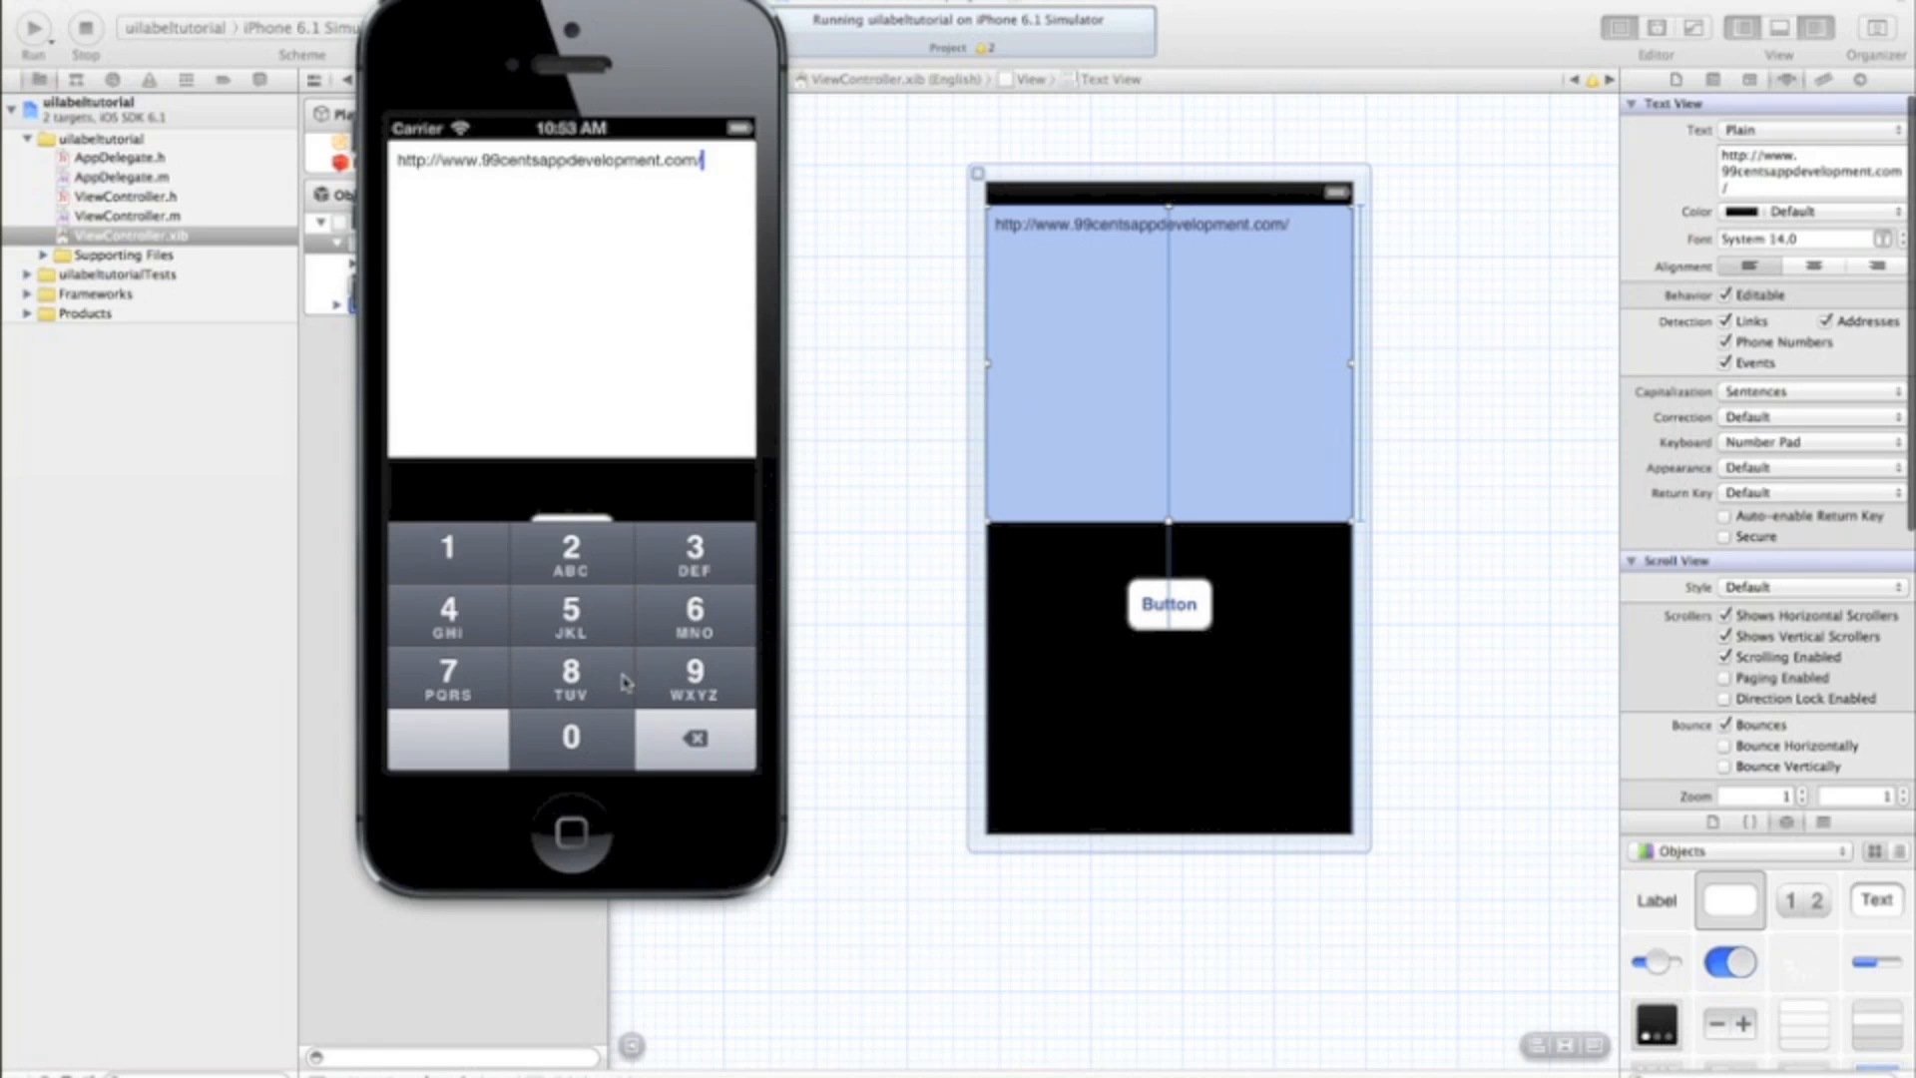
{"action": "type", "text": "862"}
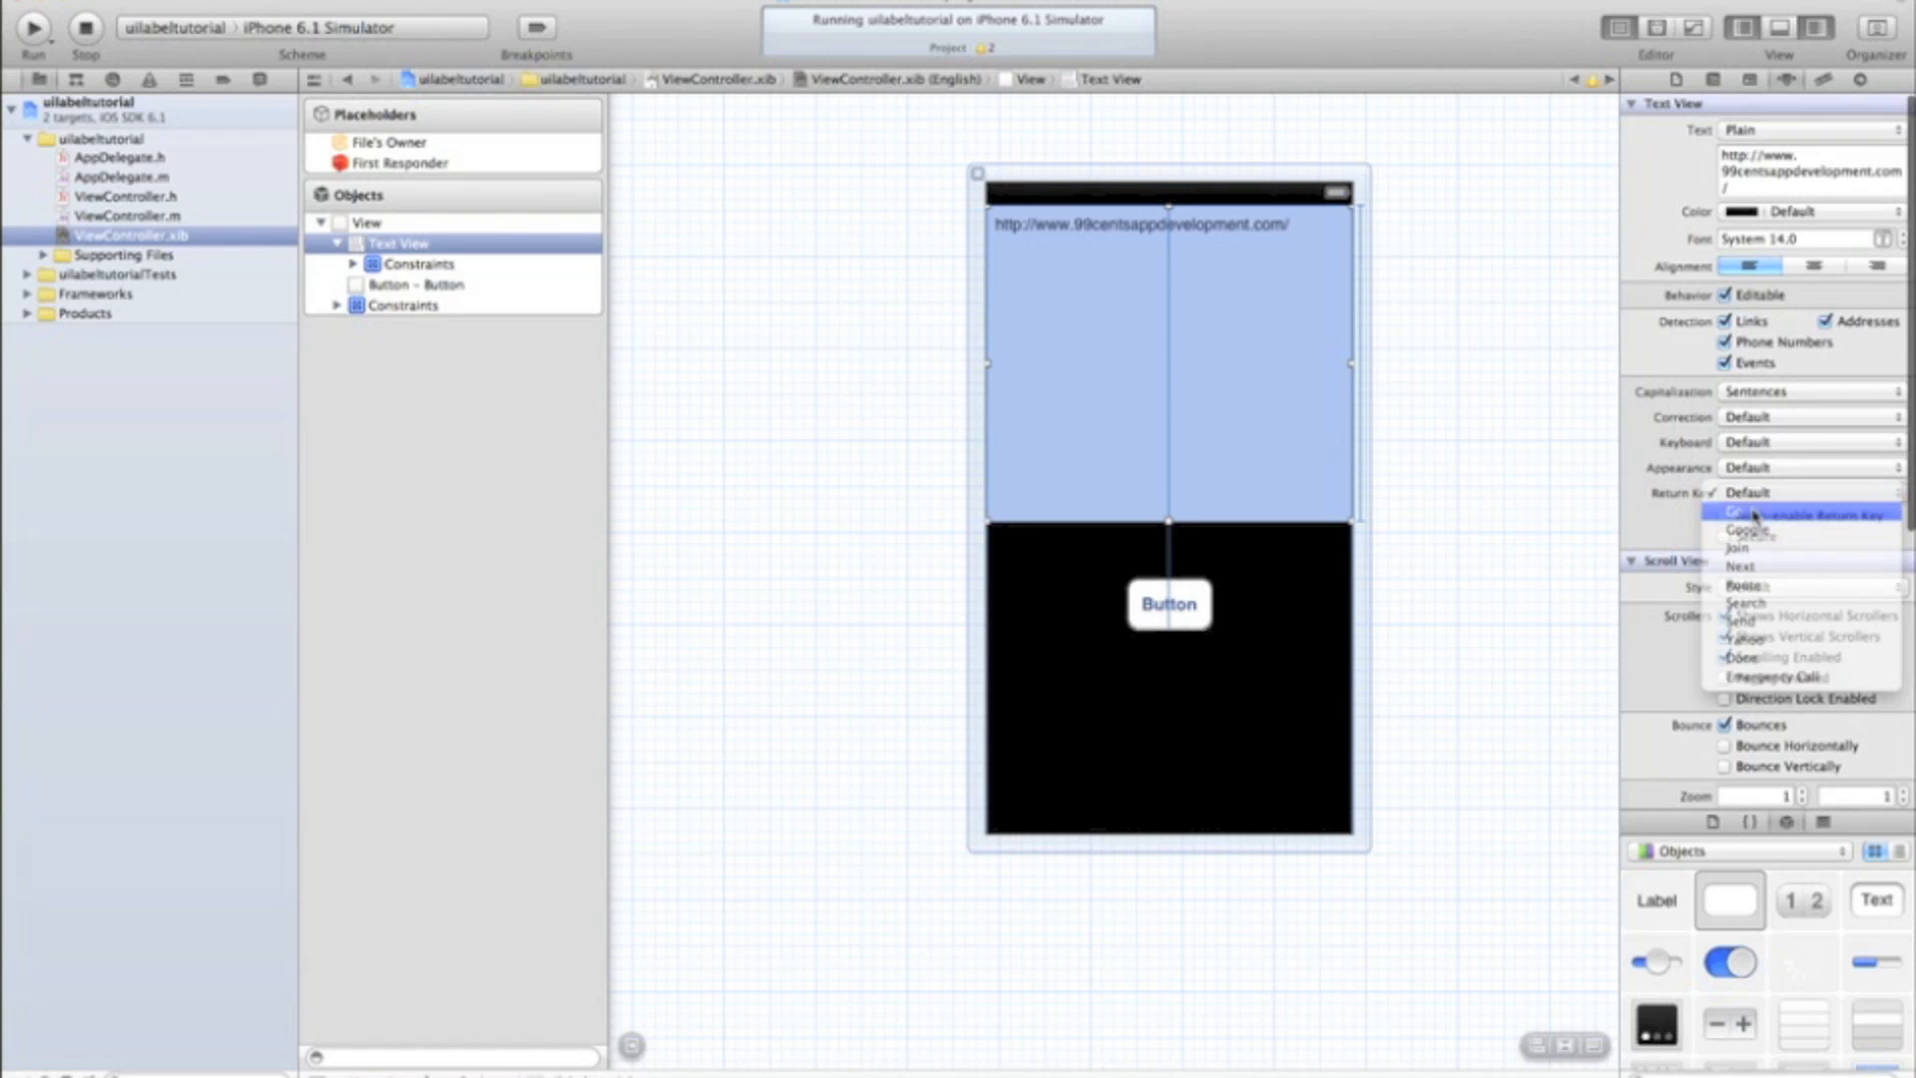
Step: Set the text view's Return Key option to Go
{"action": "left_click", "coordinate": [1752, 509]}
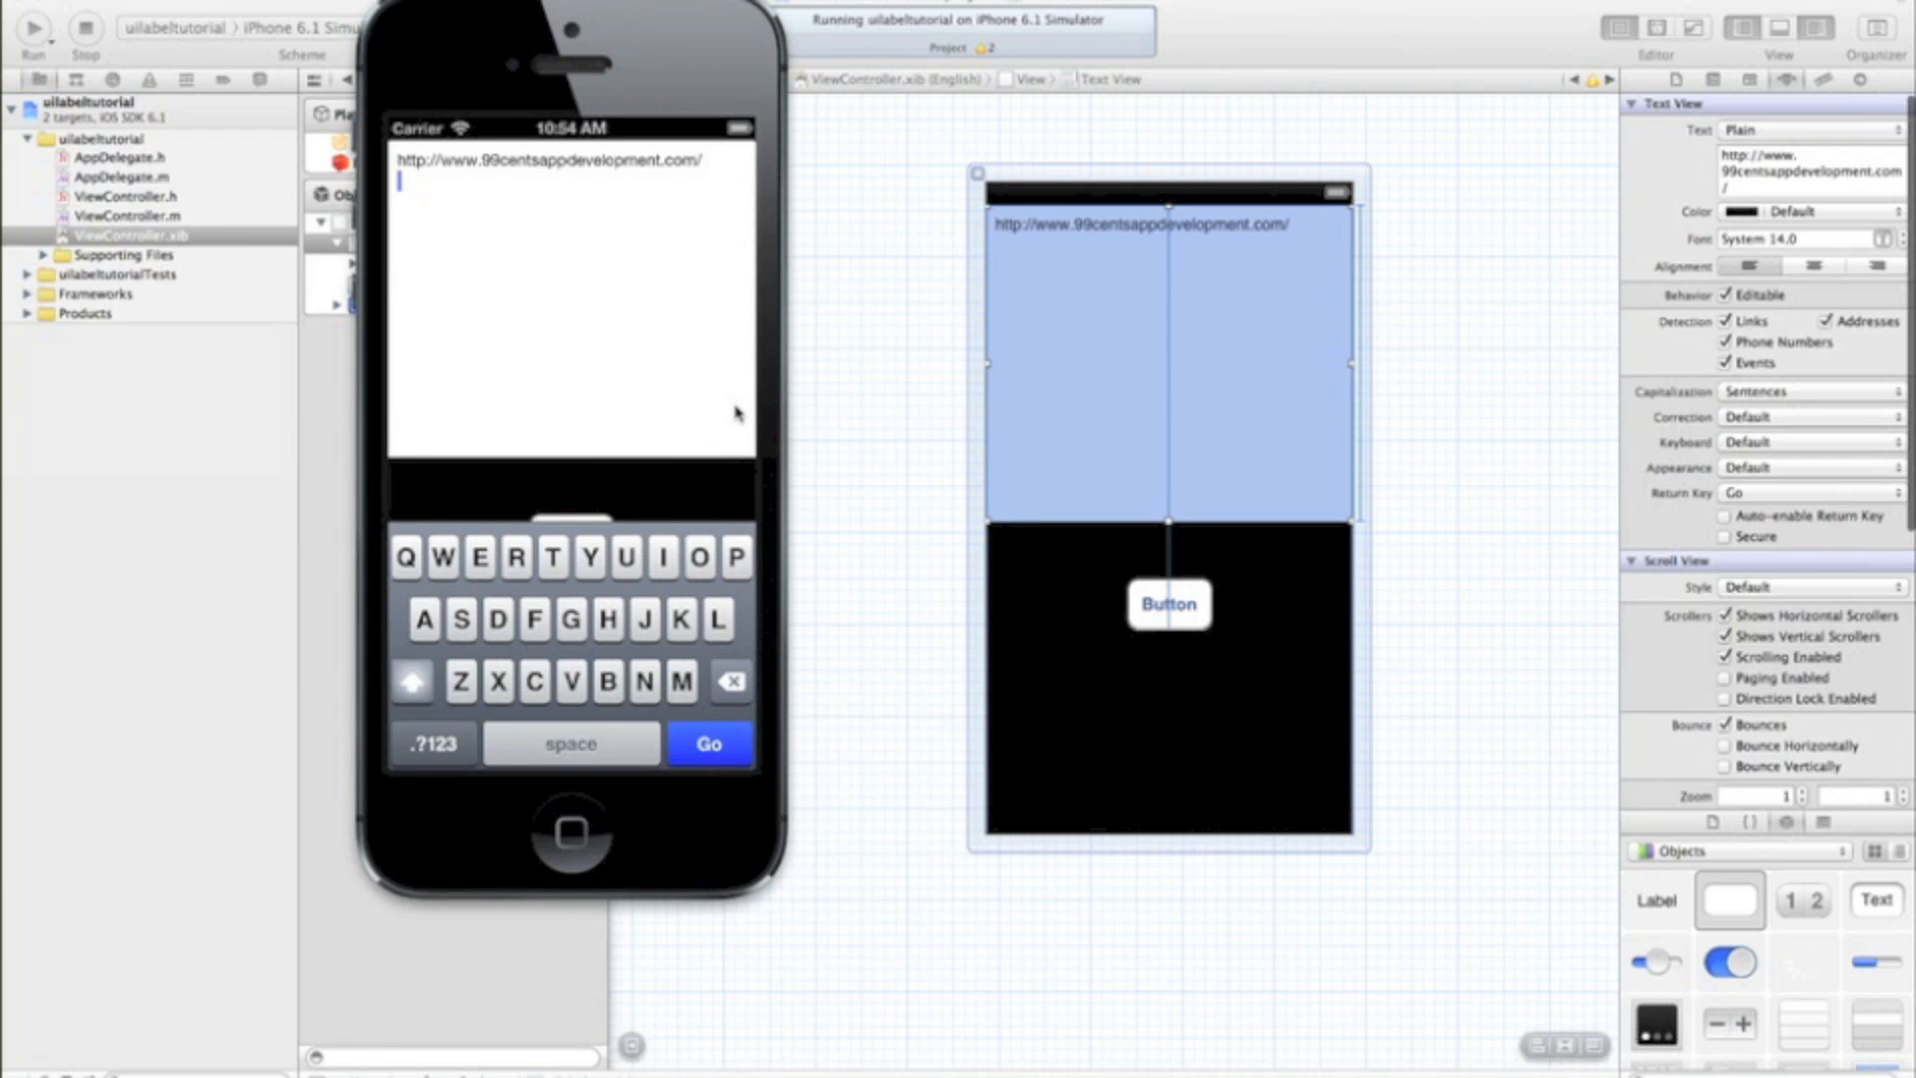
{"action": "mouse_move", "coordinate": [708, 742]}
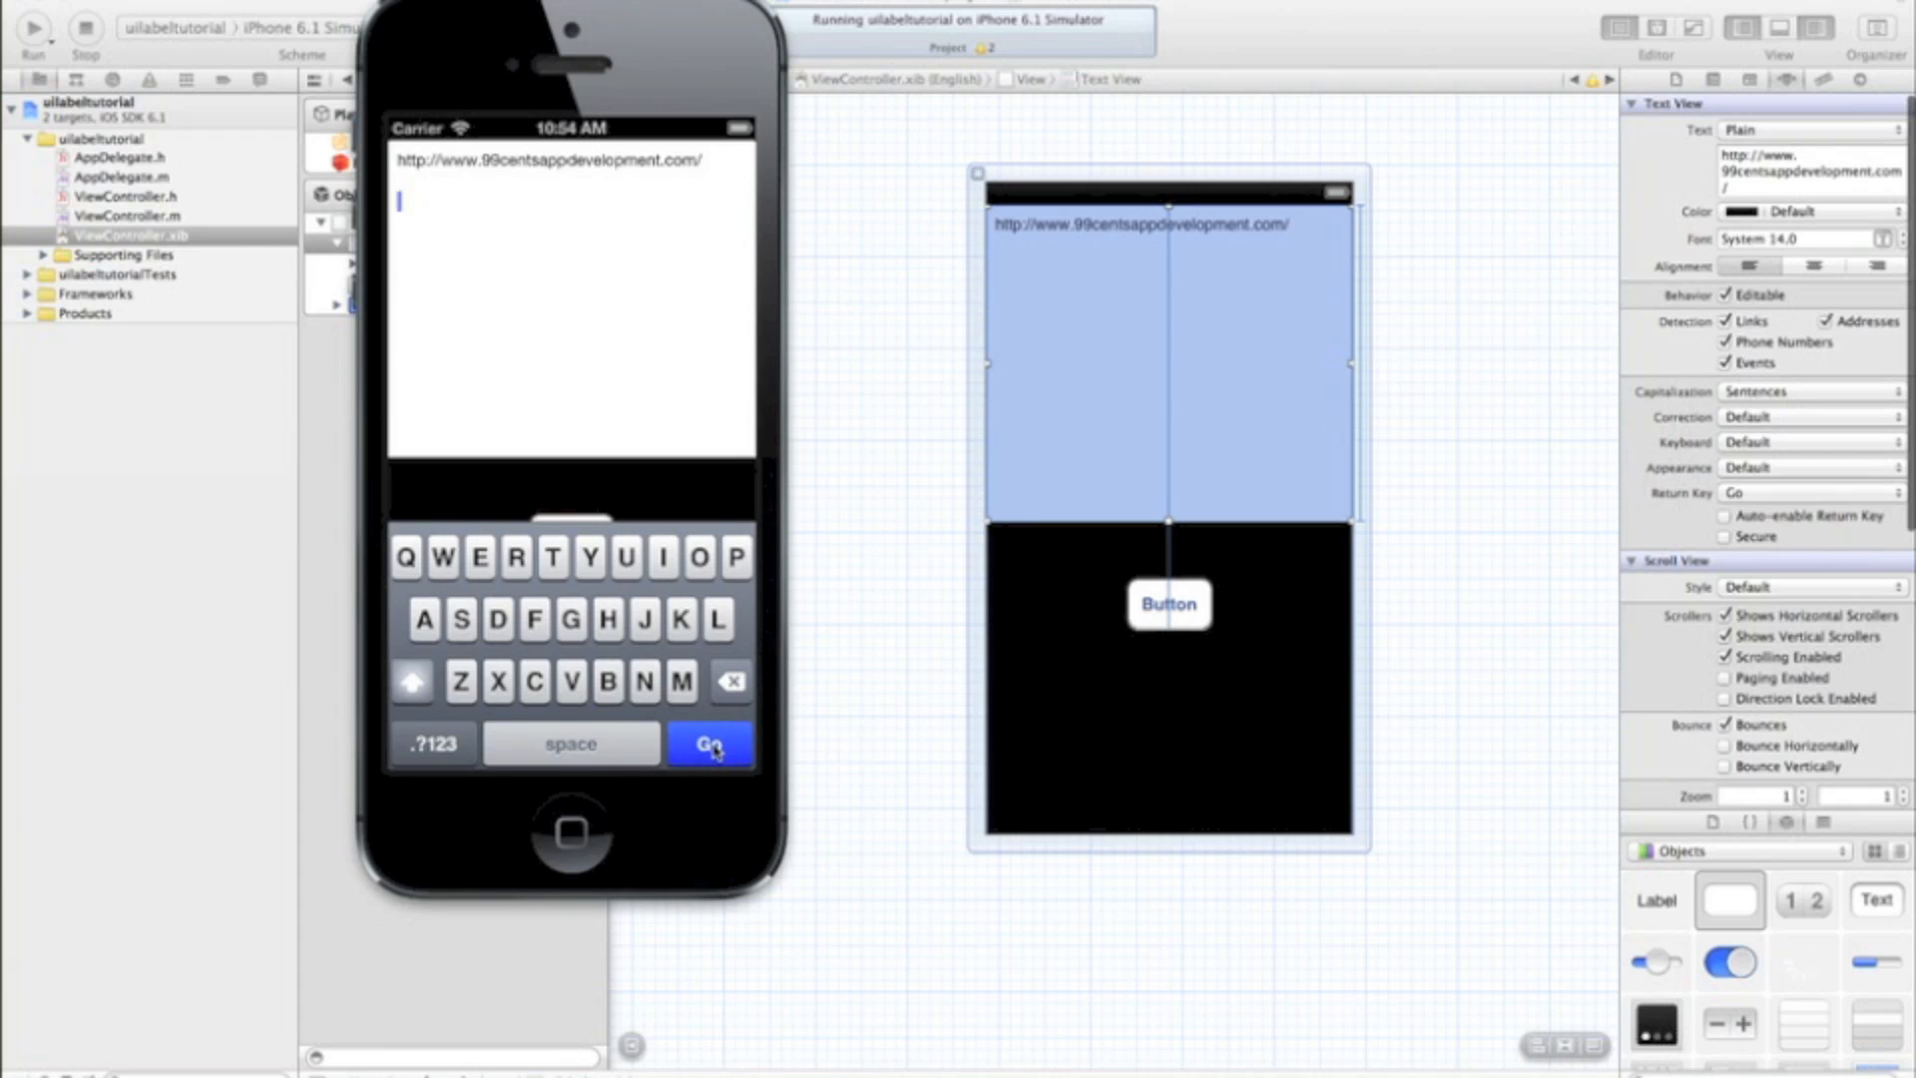
{"action": "left_click", "coordinate": [708, 742]}
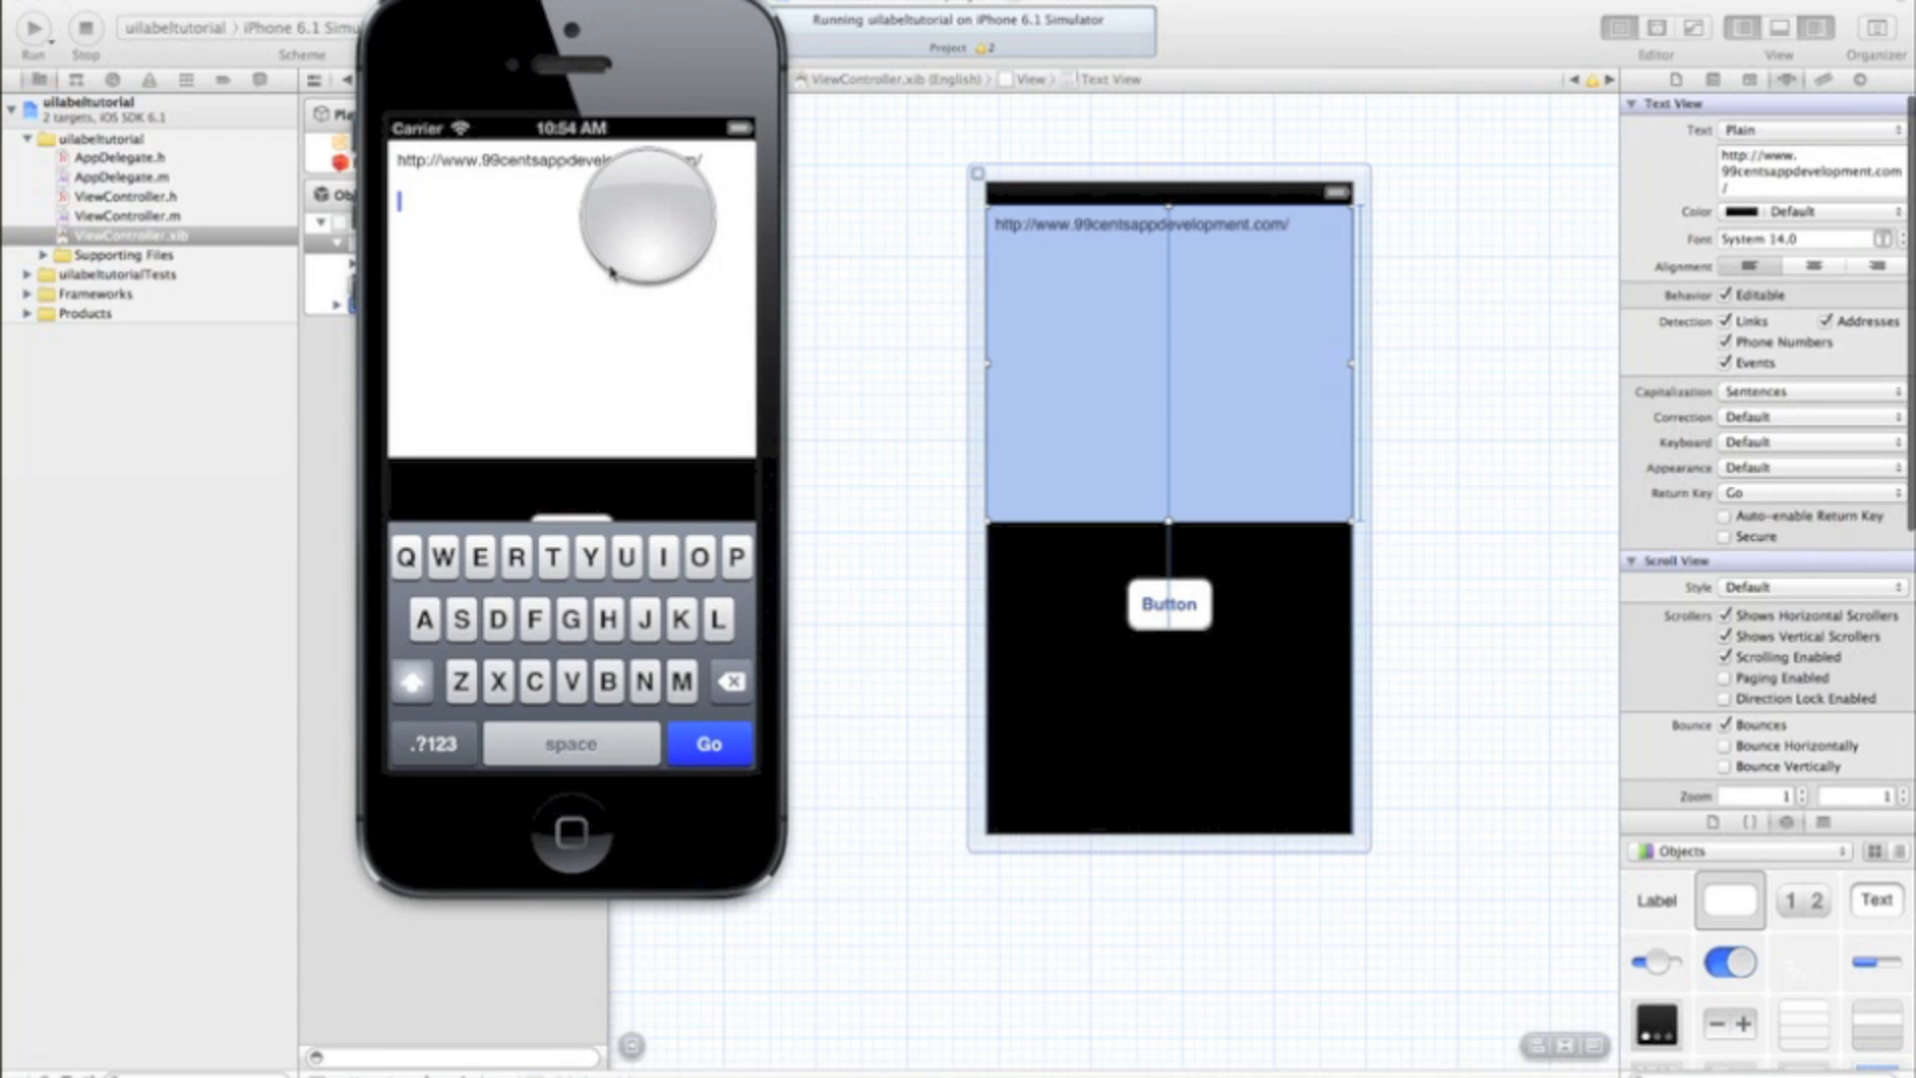